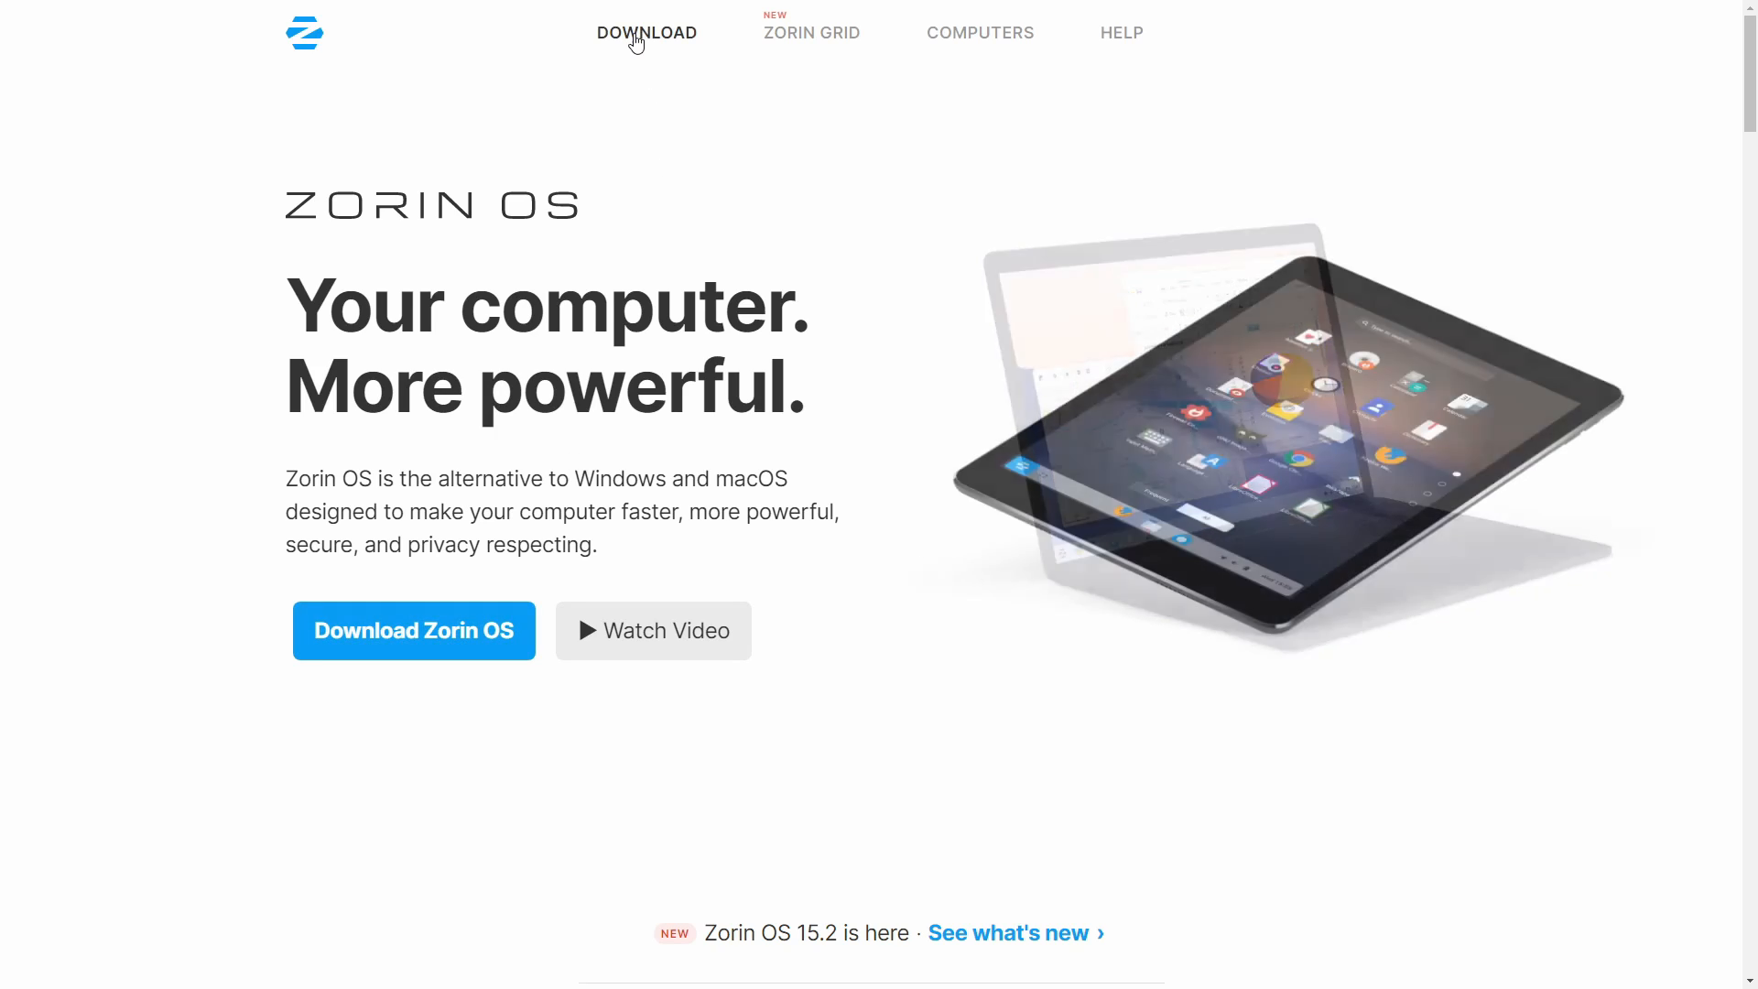
- Browse the download page's Ultimate, Core, Lite and Education editions, settling on free Core
{"action": "left_click", "coordinate": [646, 33]}
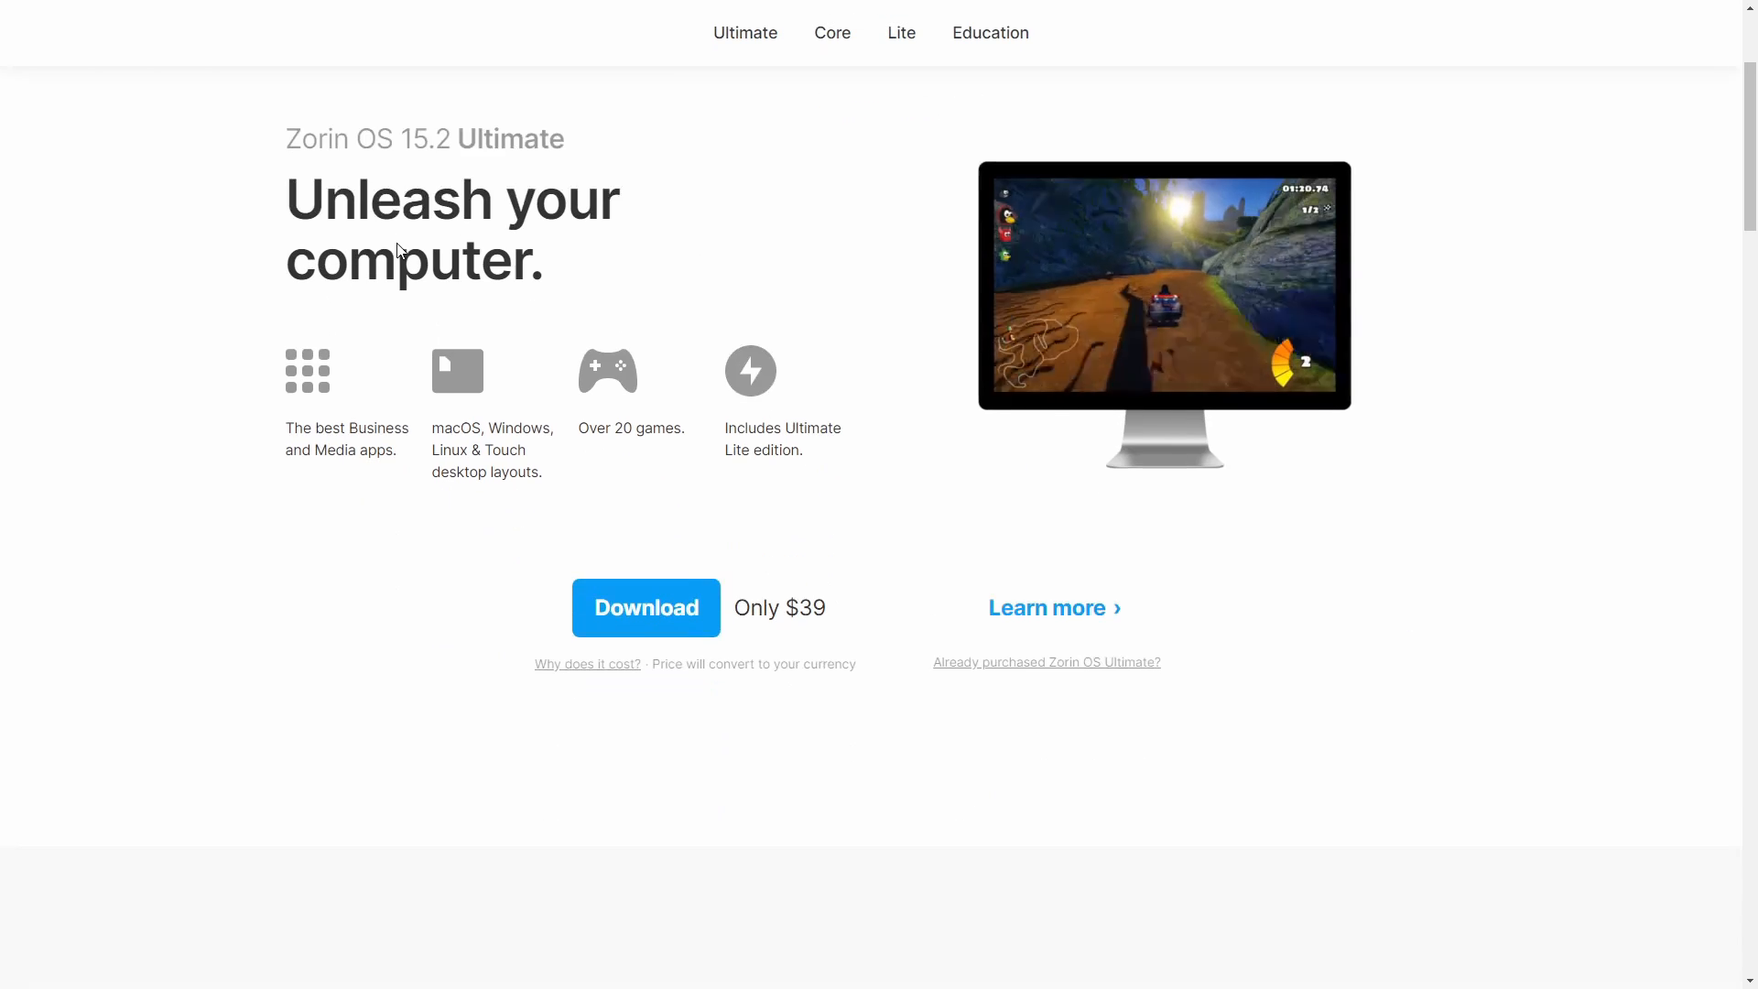
{"action": "scroll", "scroll_direction": "down", "scroll_amount": 3}
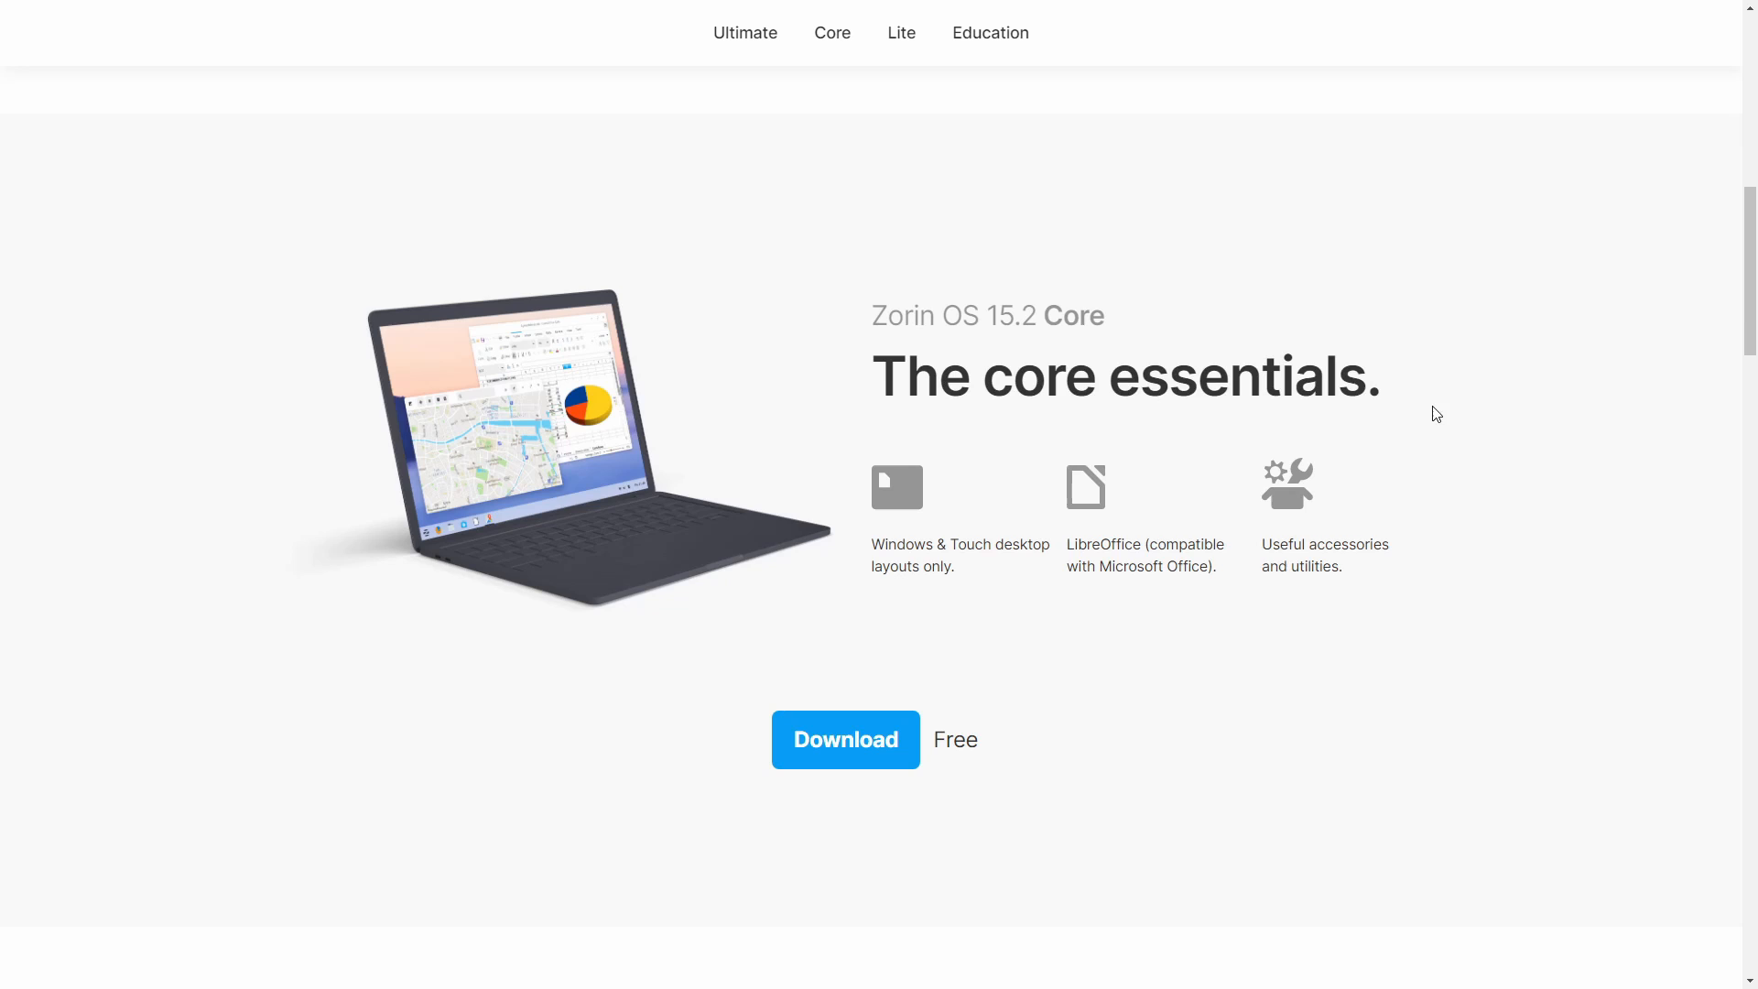
{"action": "mouse_move", "coordinate": [1442, 446]}
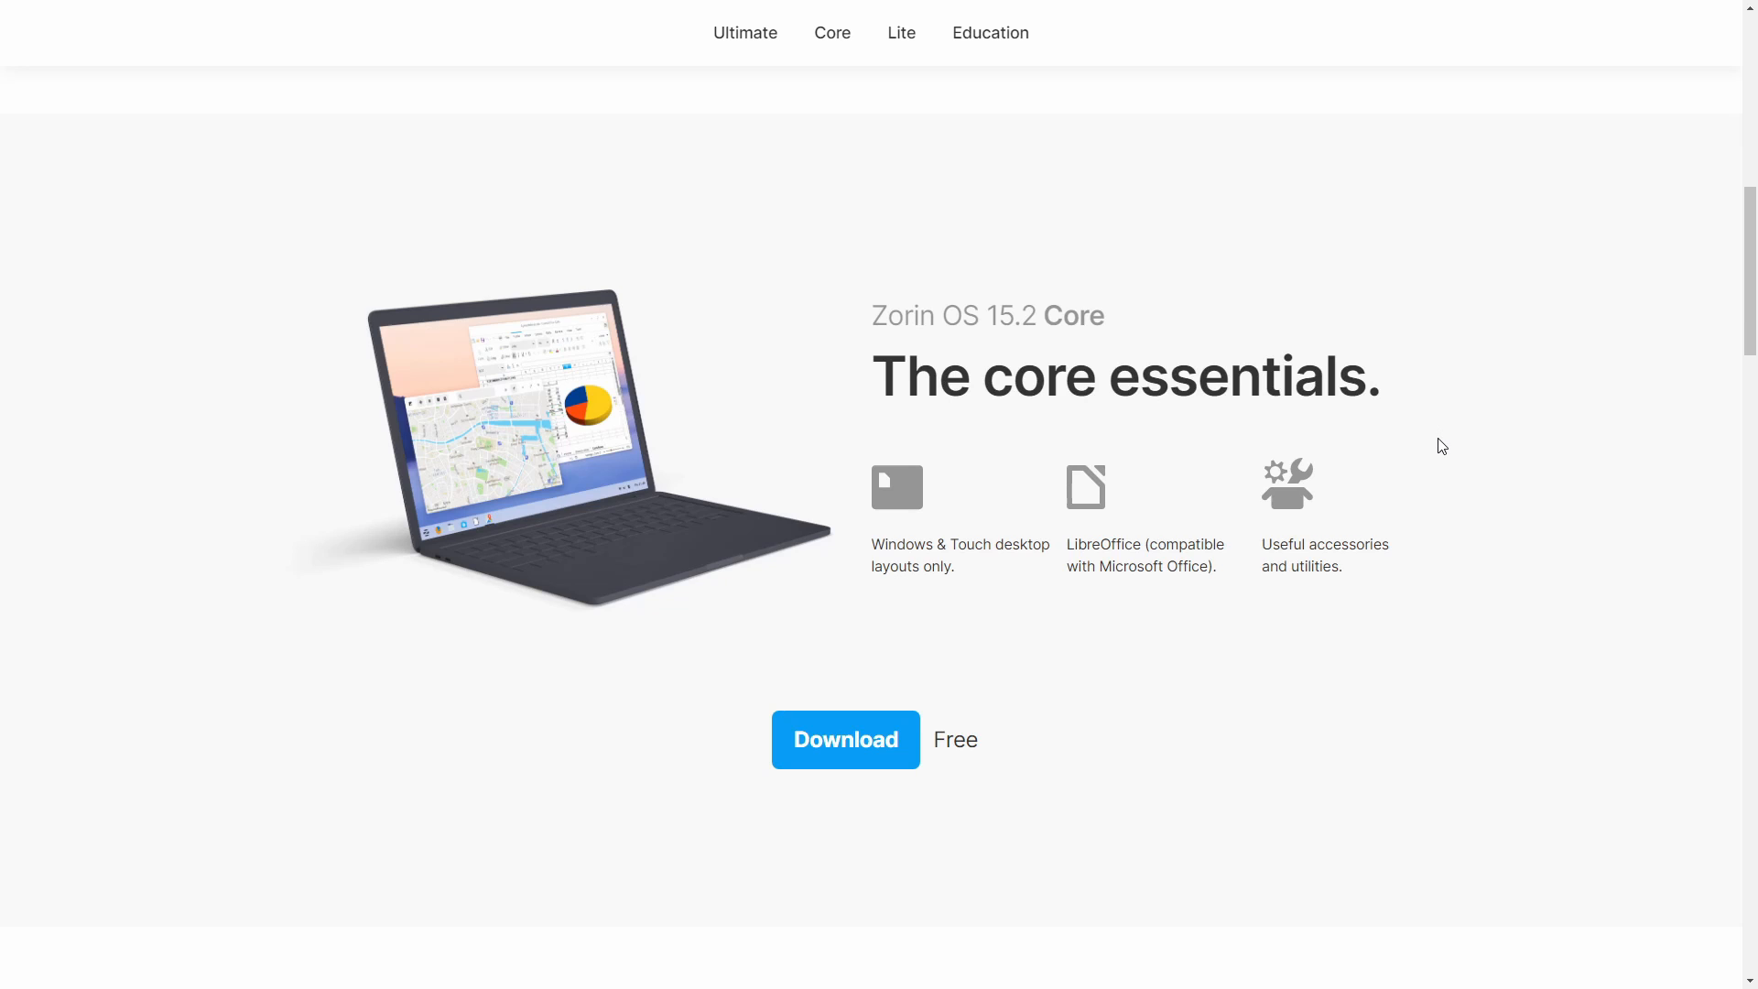
{"action": "mouse_move", "coordinate": [1259, 685]}
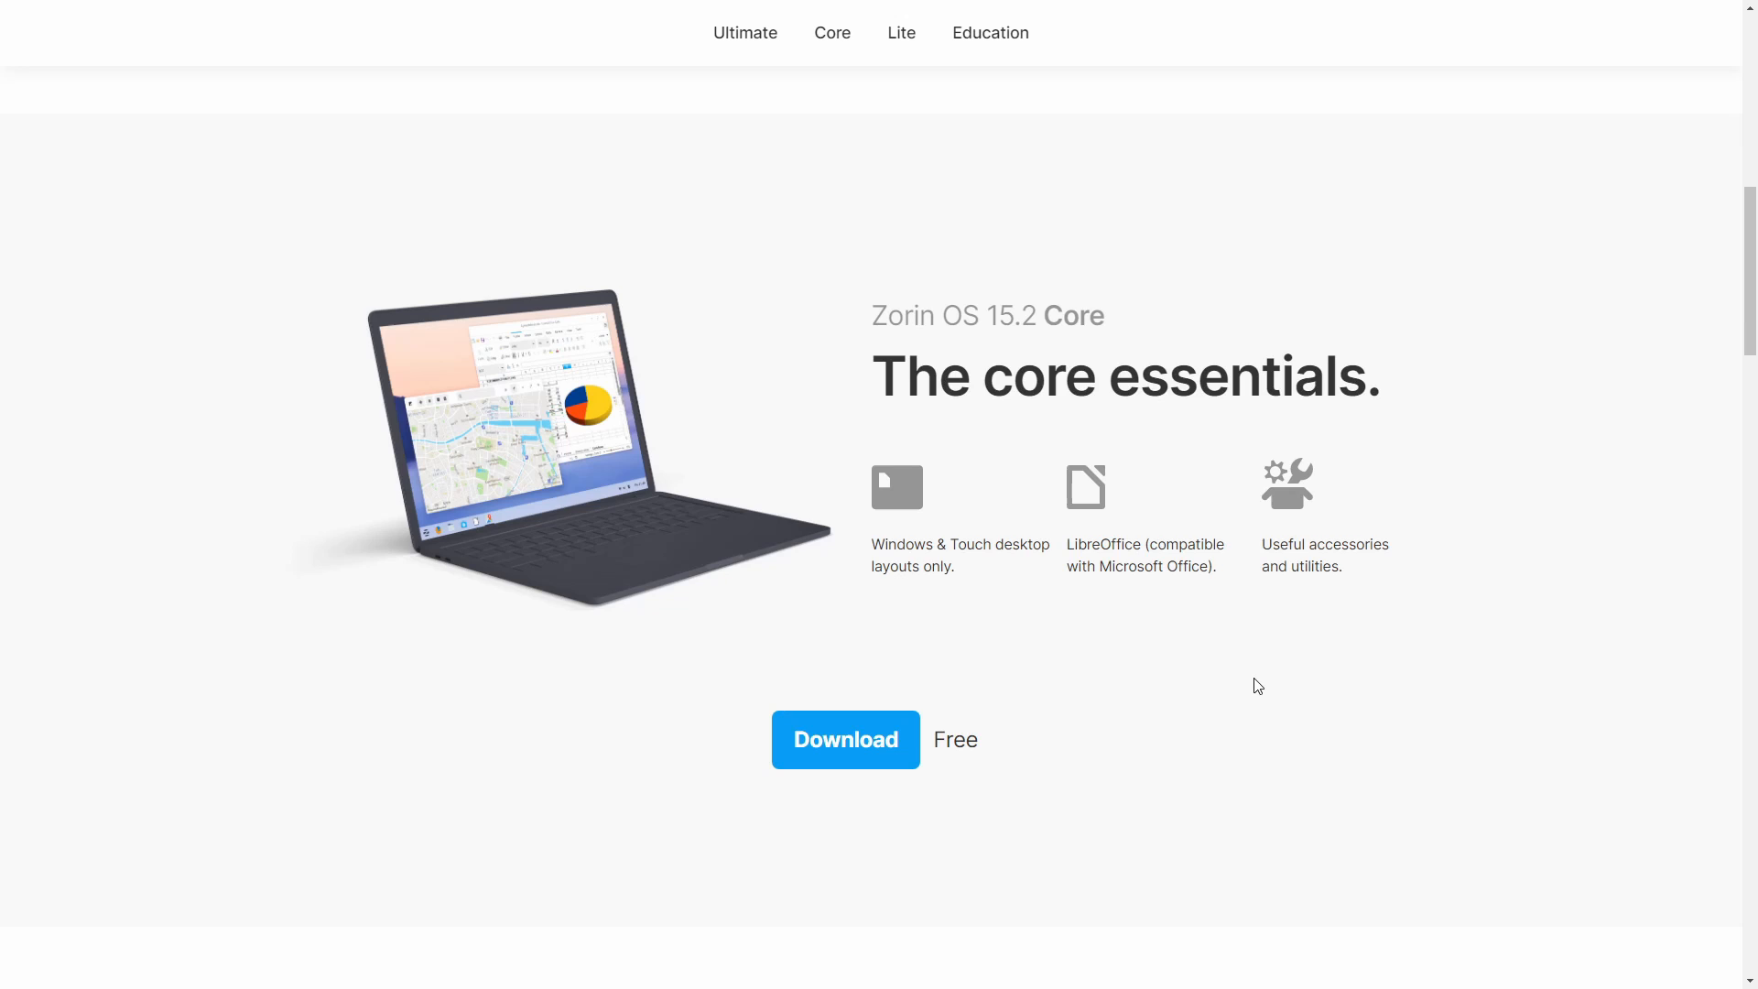
{"action": "mouse_move", "coordinate": [1283, 669]}
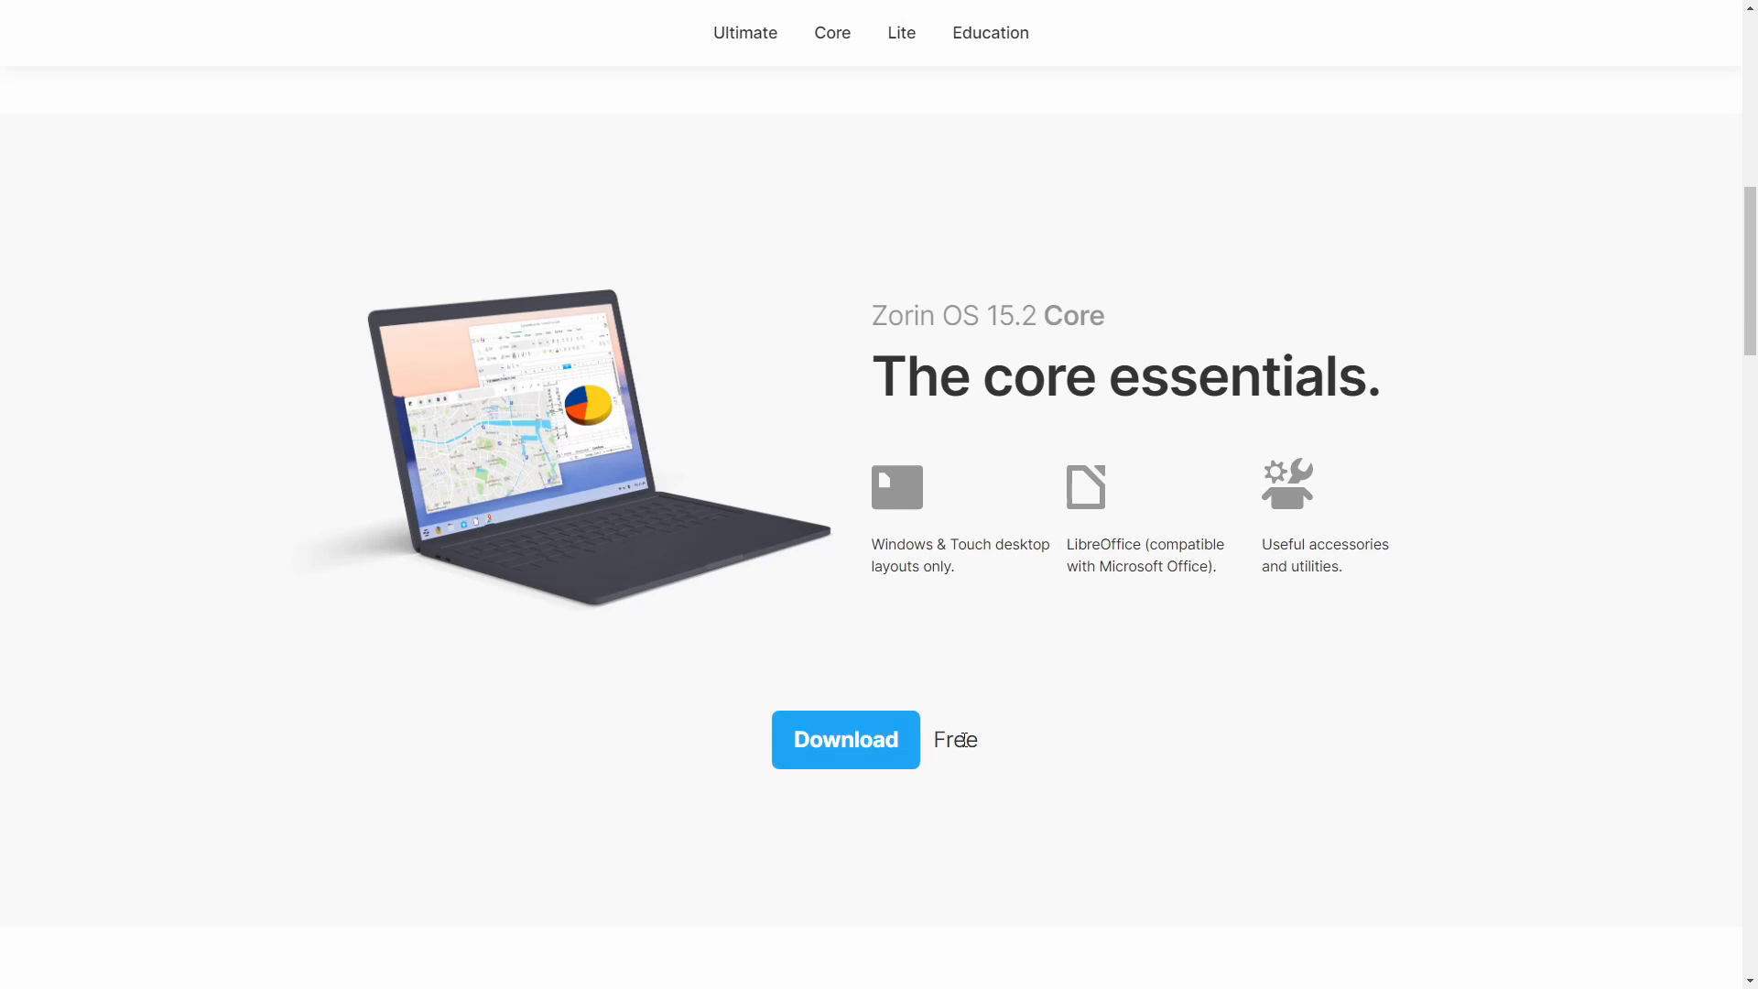
{"action": "left_click", "coordinate": [900, 33]}
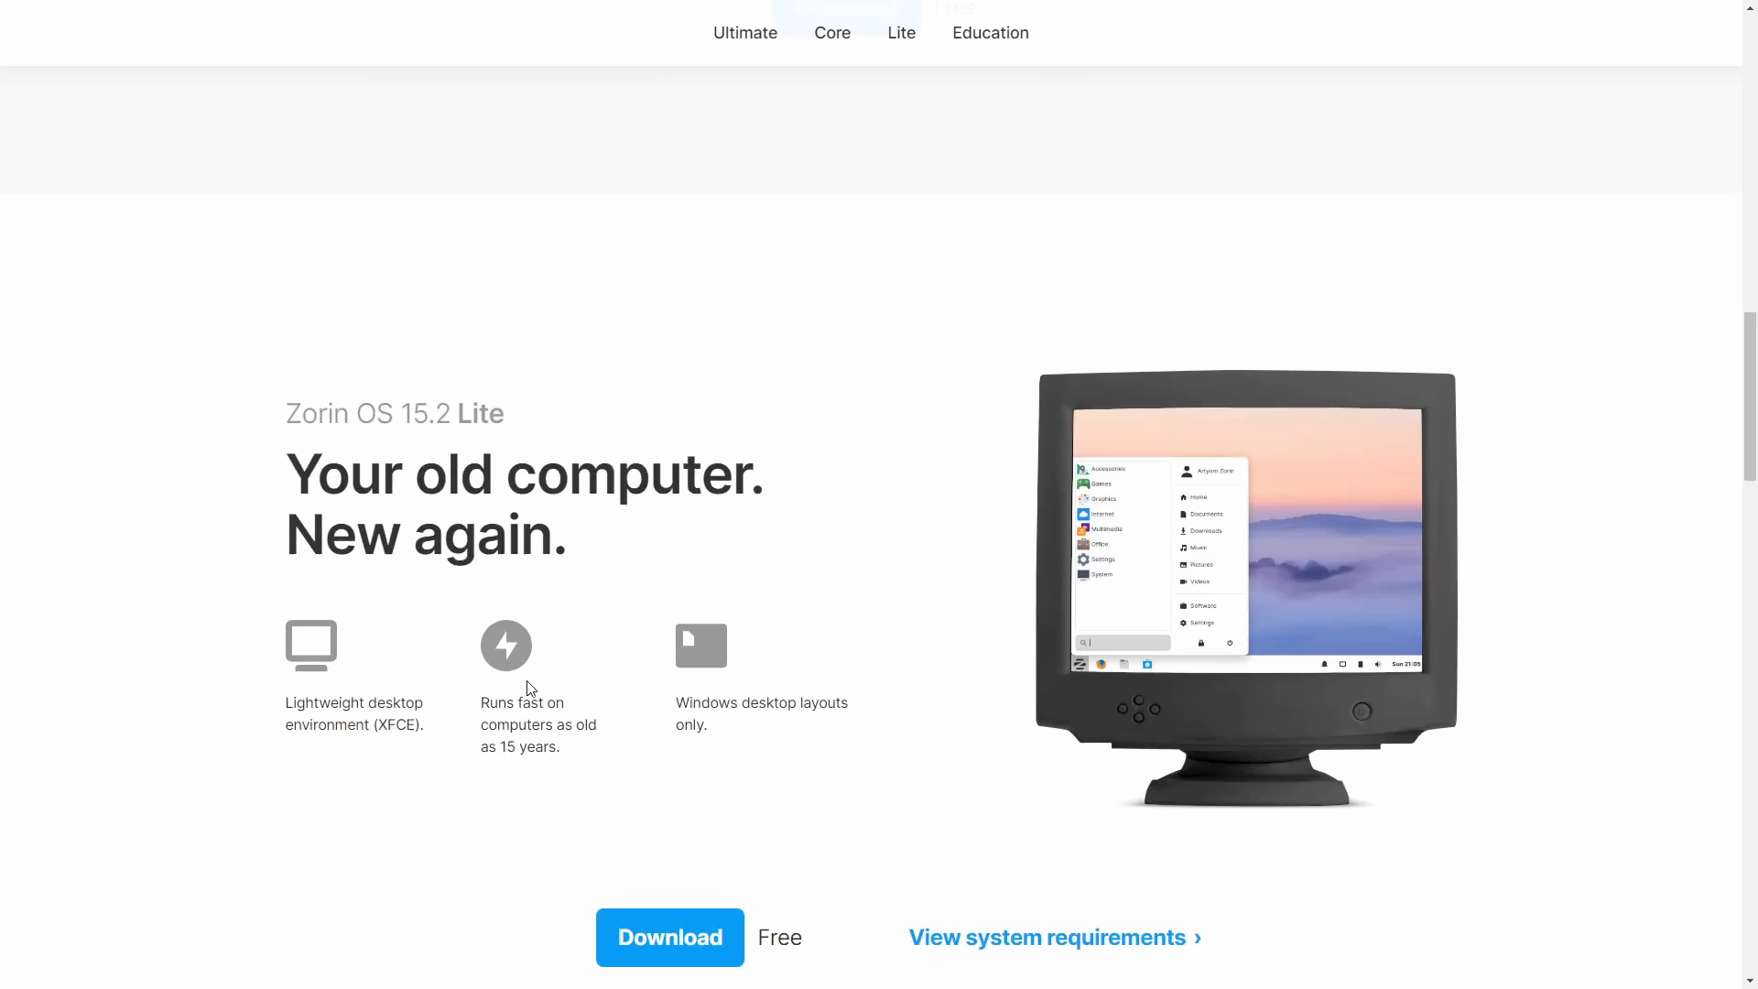
{"action": "scroll", "scroll_direction": "down", "scroll_amount": 3}
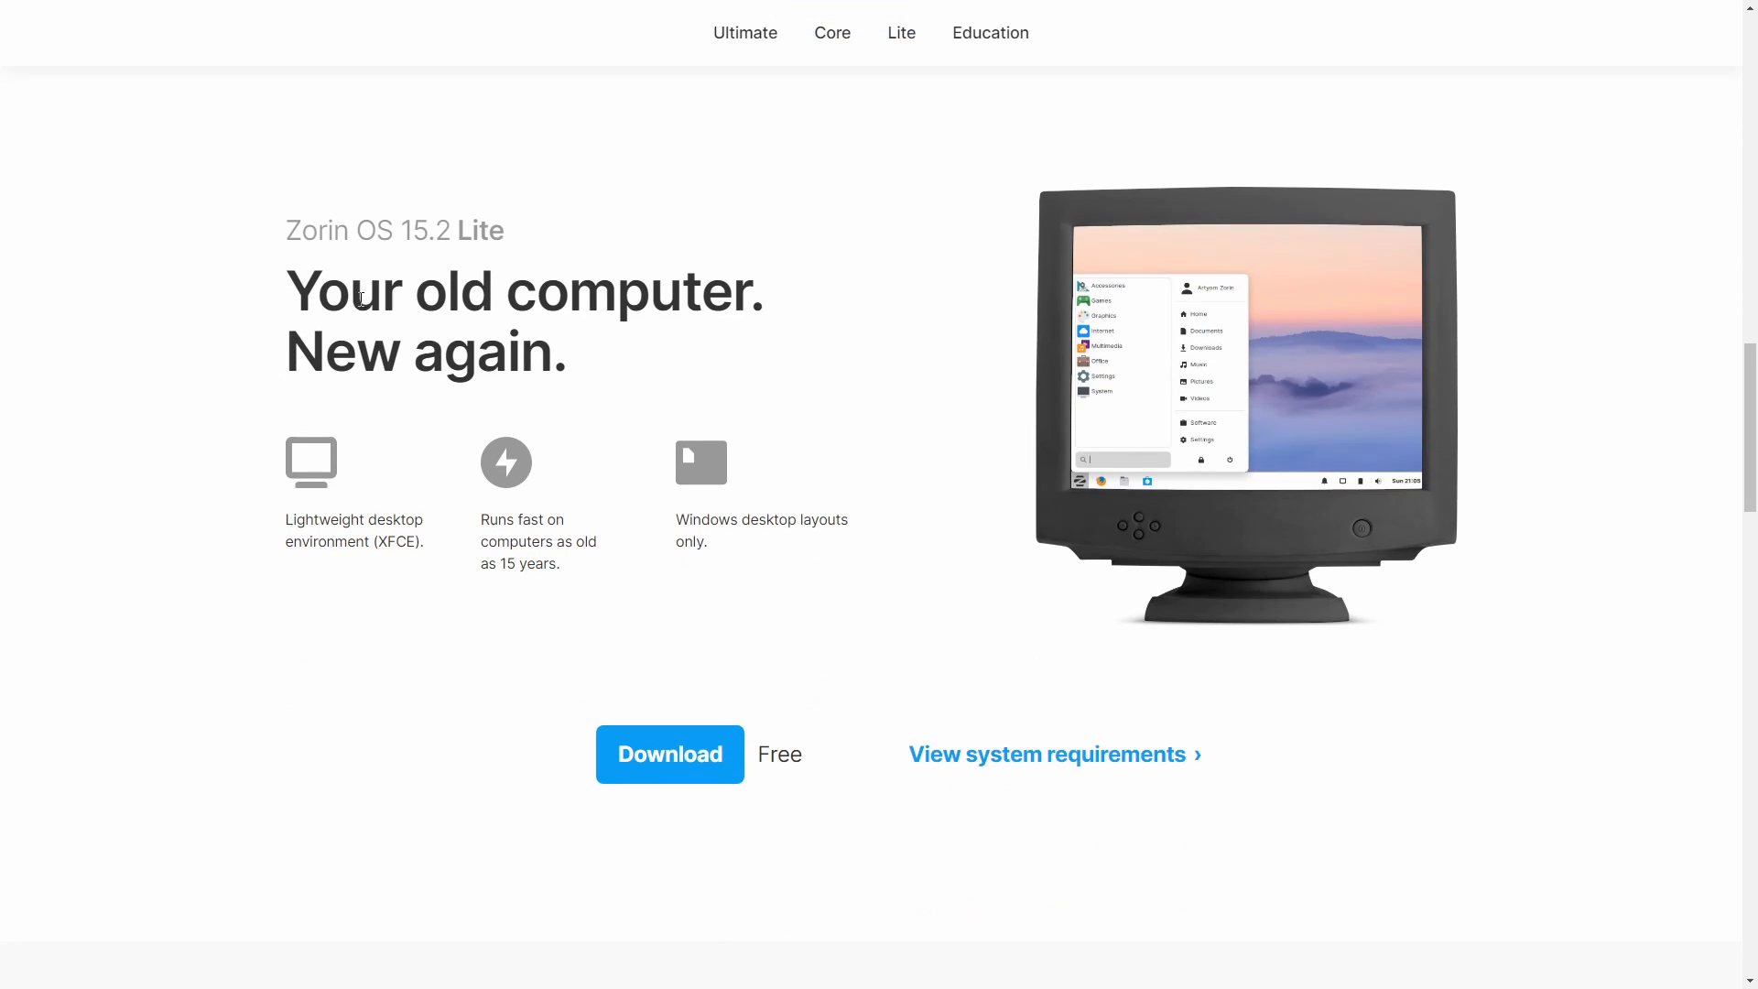
{"action": "mouse_move", "coordinate": [208, 462]}
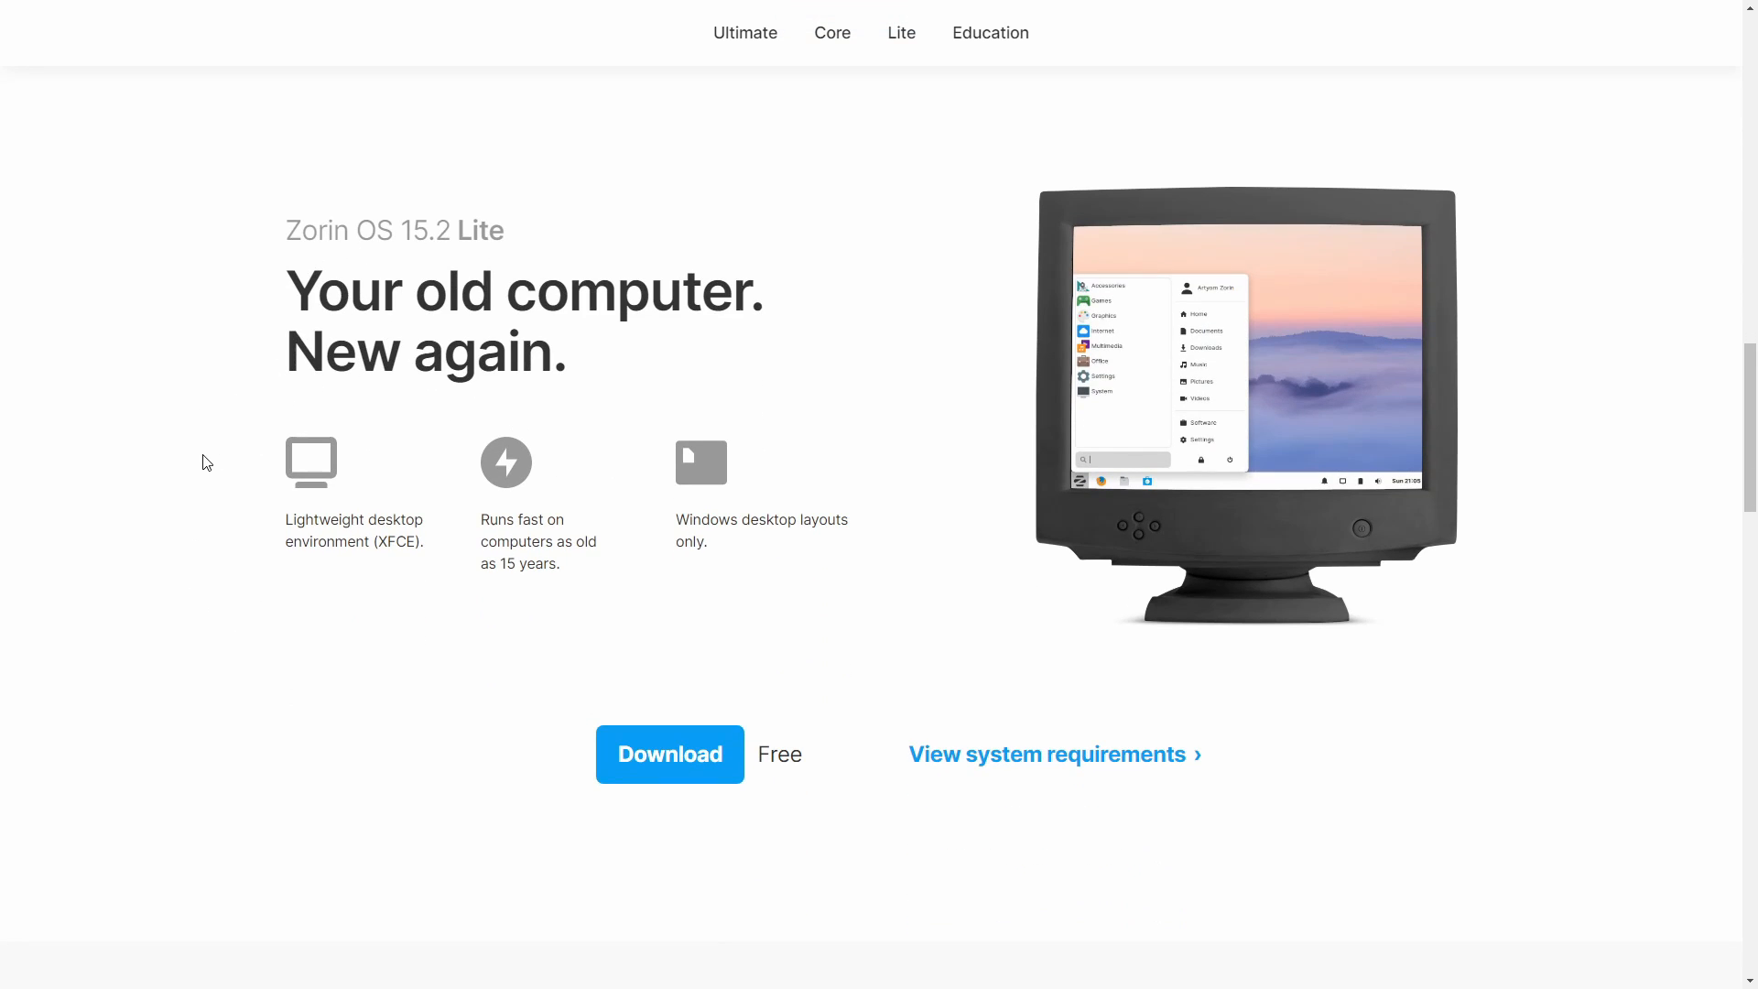
{"action": "mouse_move", "coordinate": [225, 579]}
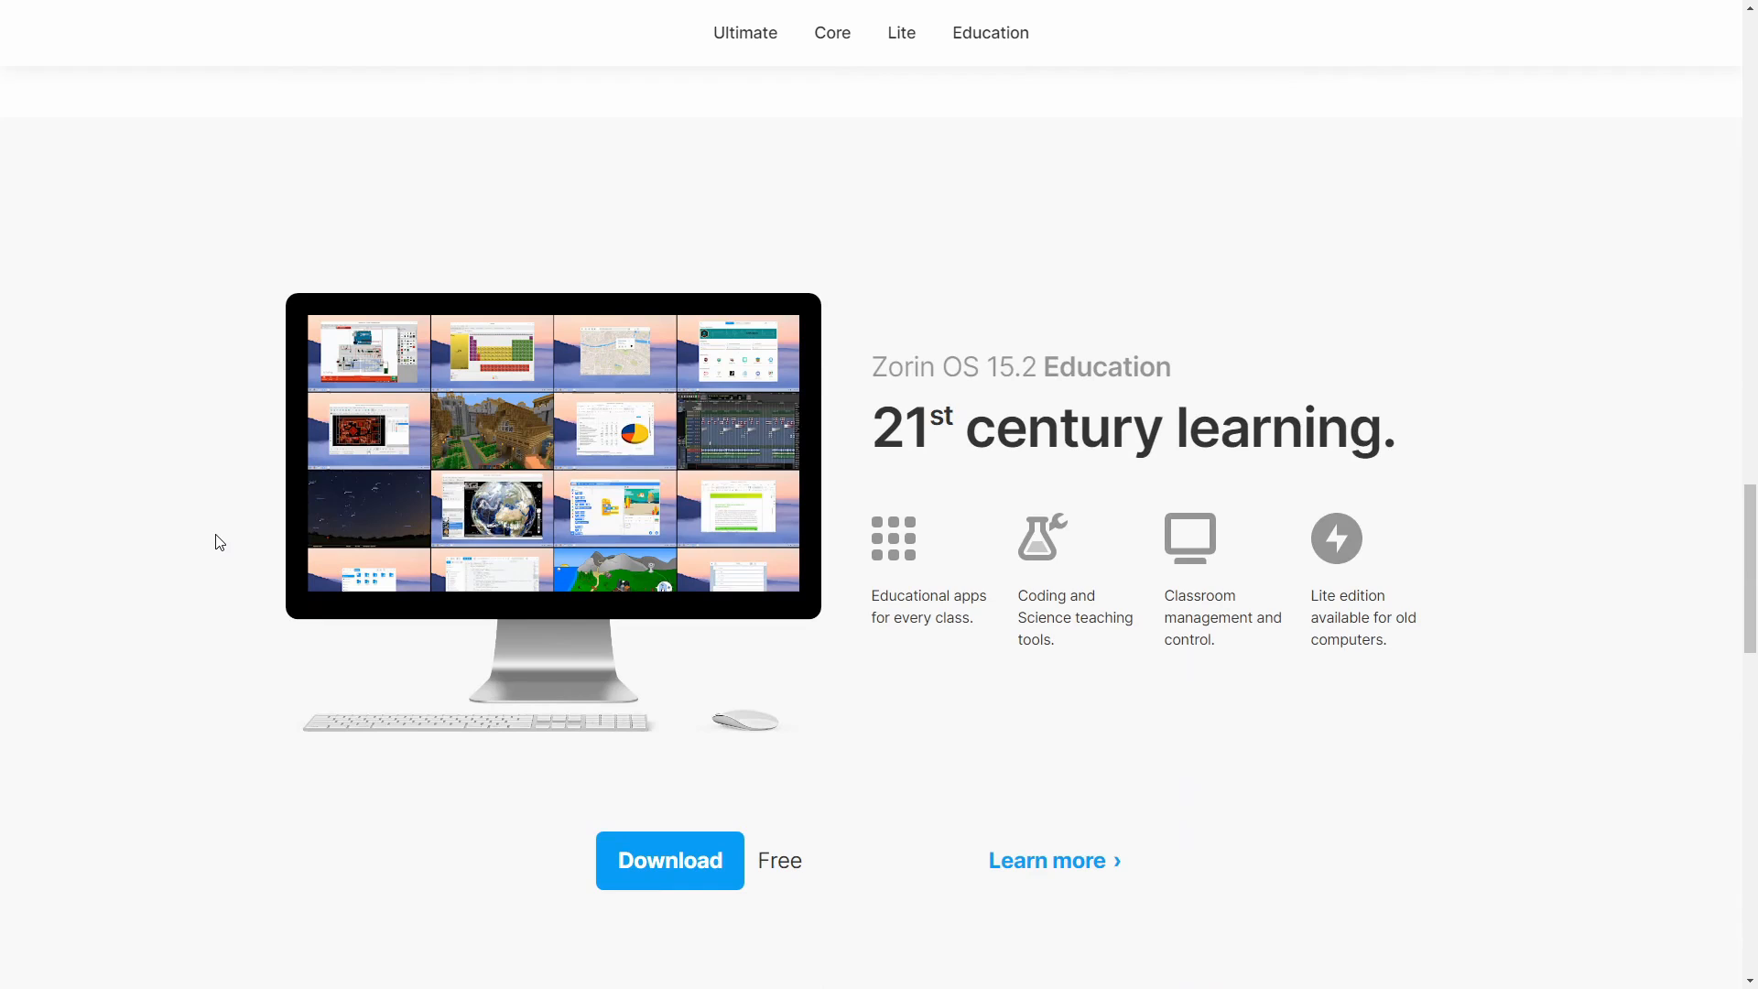
{"action": "mouse_move", "coordinate": [195, 534]}
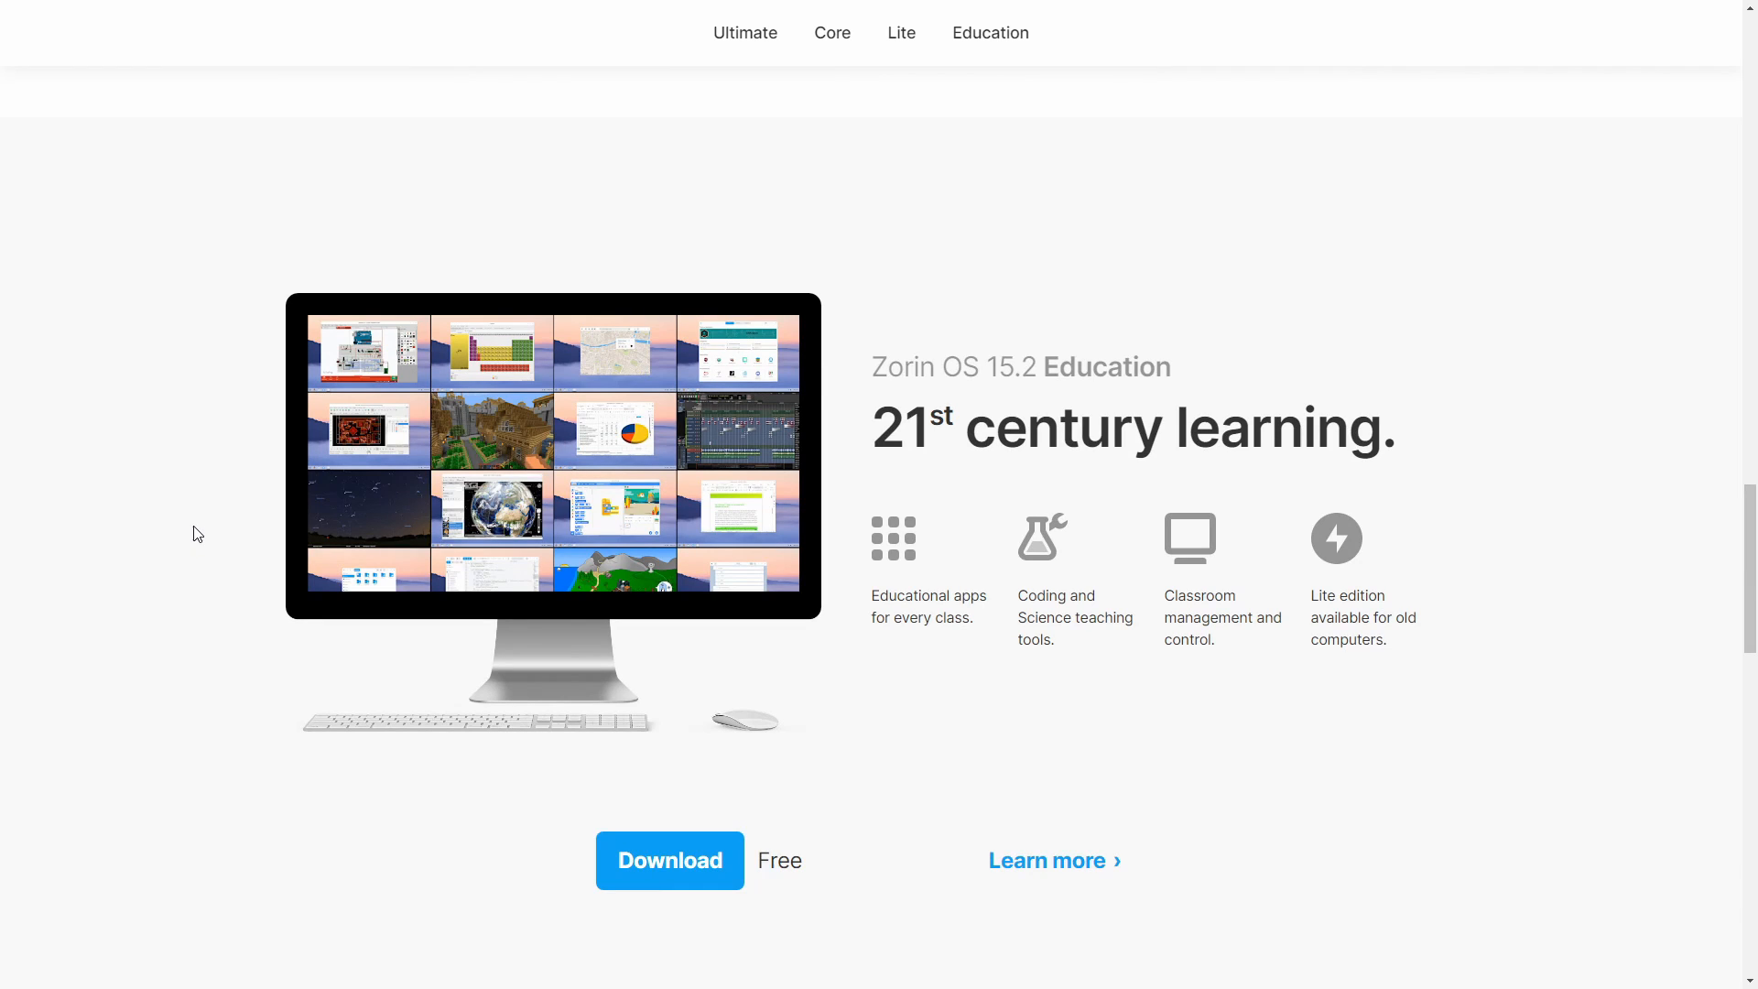
{"action": "scroll", "scroll_direction": "down", "scroll_amount": 3}
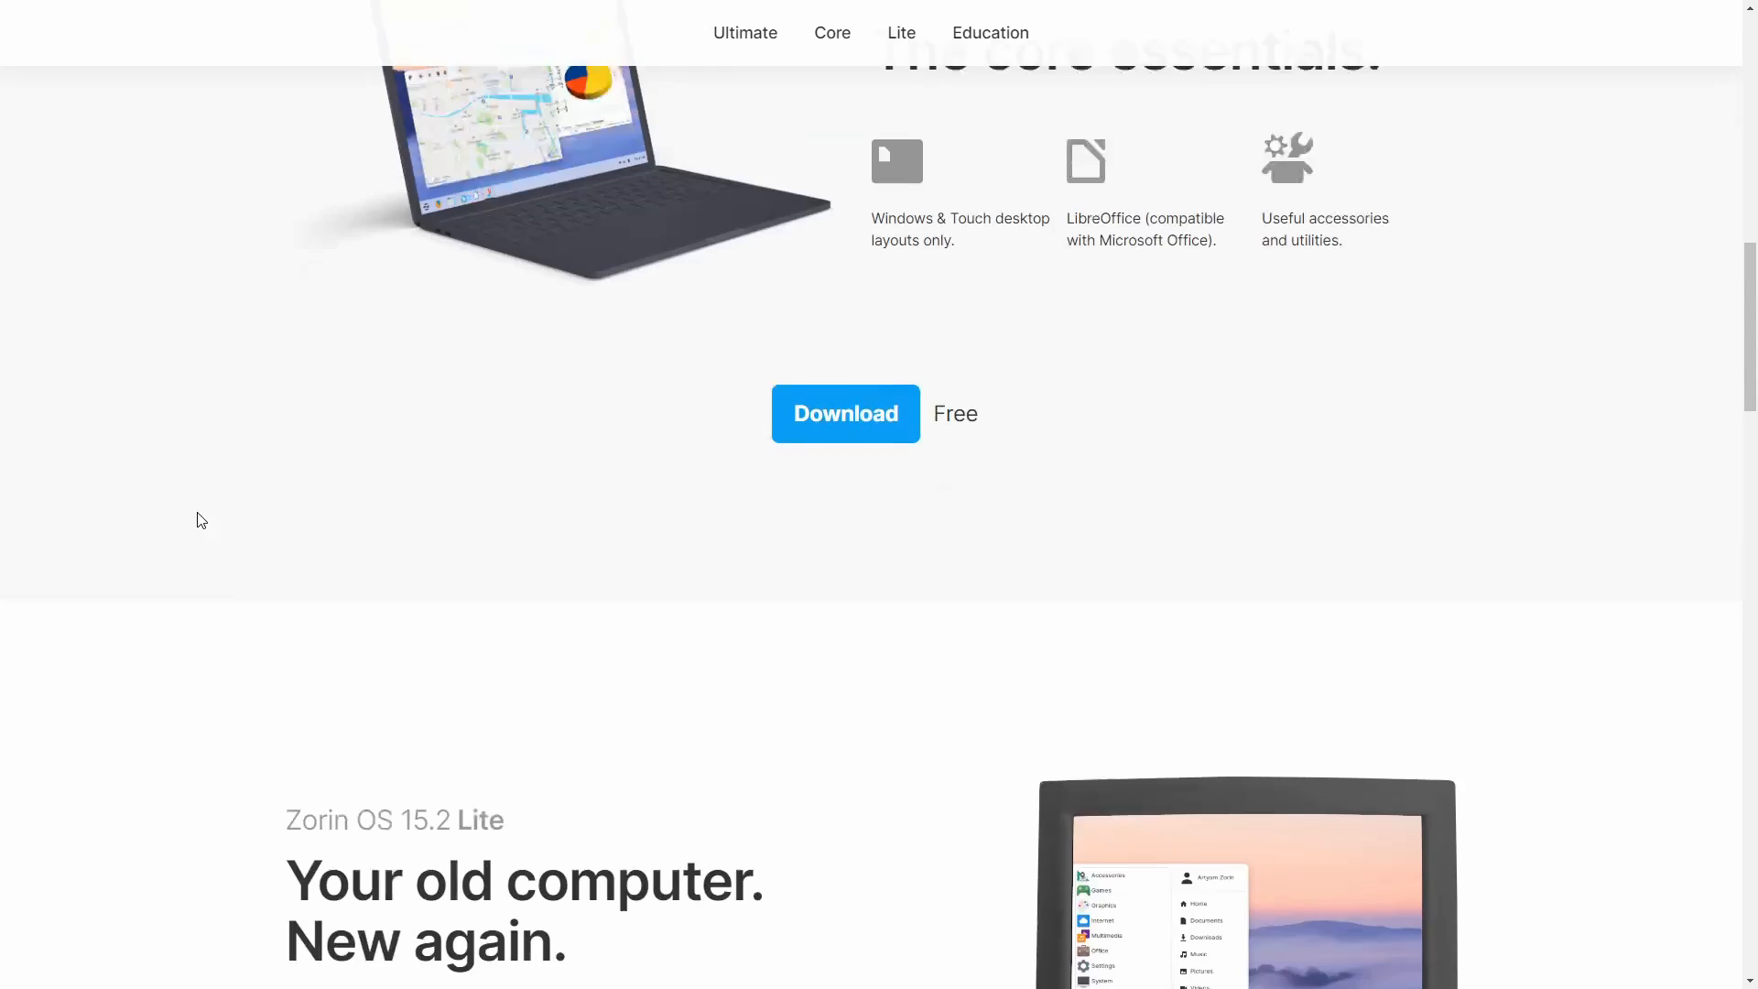
{"action": "scroll", "scroll_direction": "up", "scroll_amount": 3}
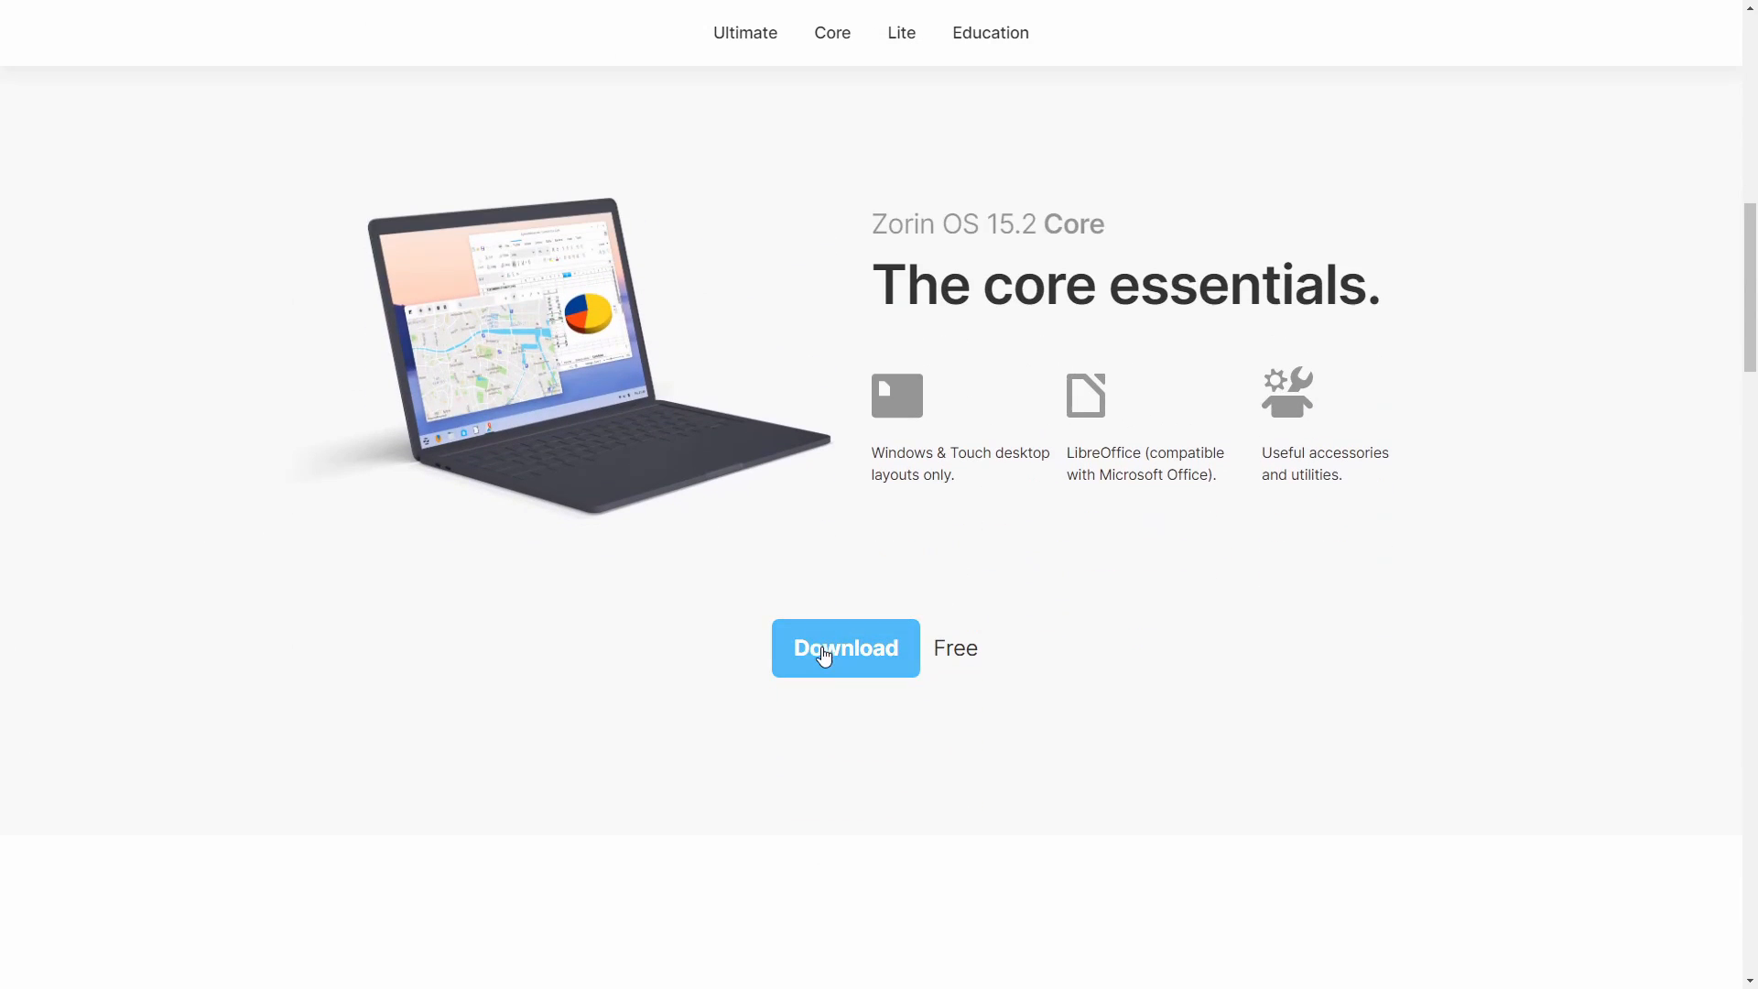
- Download the Core edition ISO, skipping the newsletter sign-up popup
{"action": "left_click", "coordinate": [844, 648]}
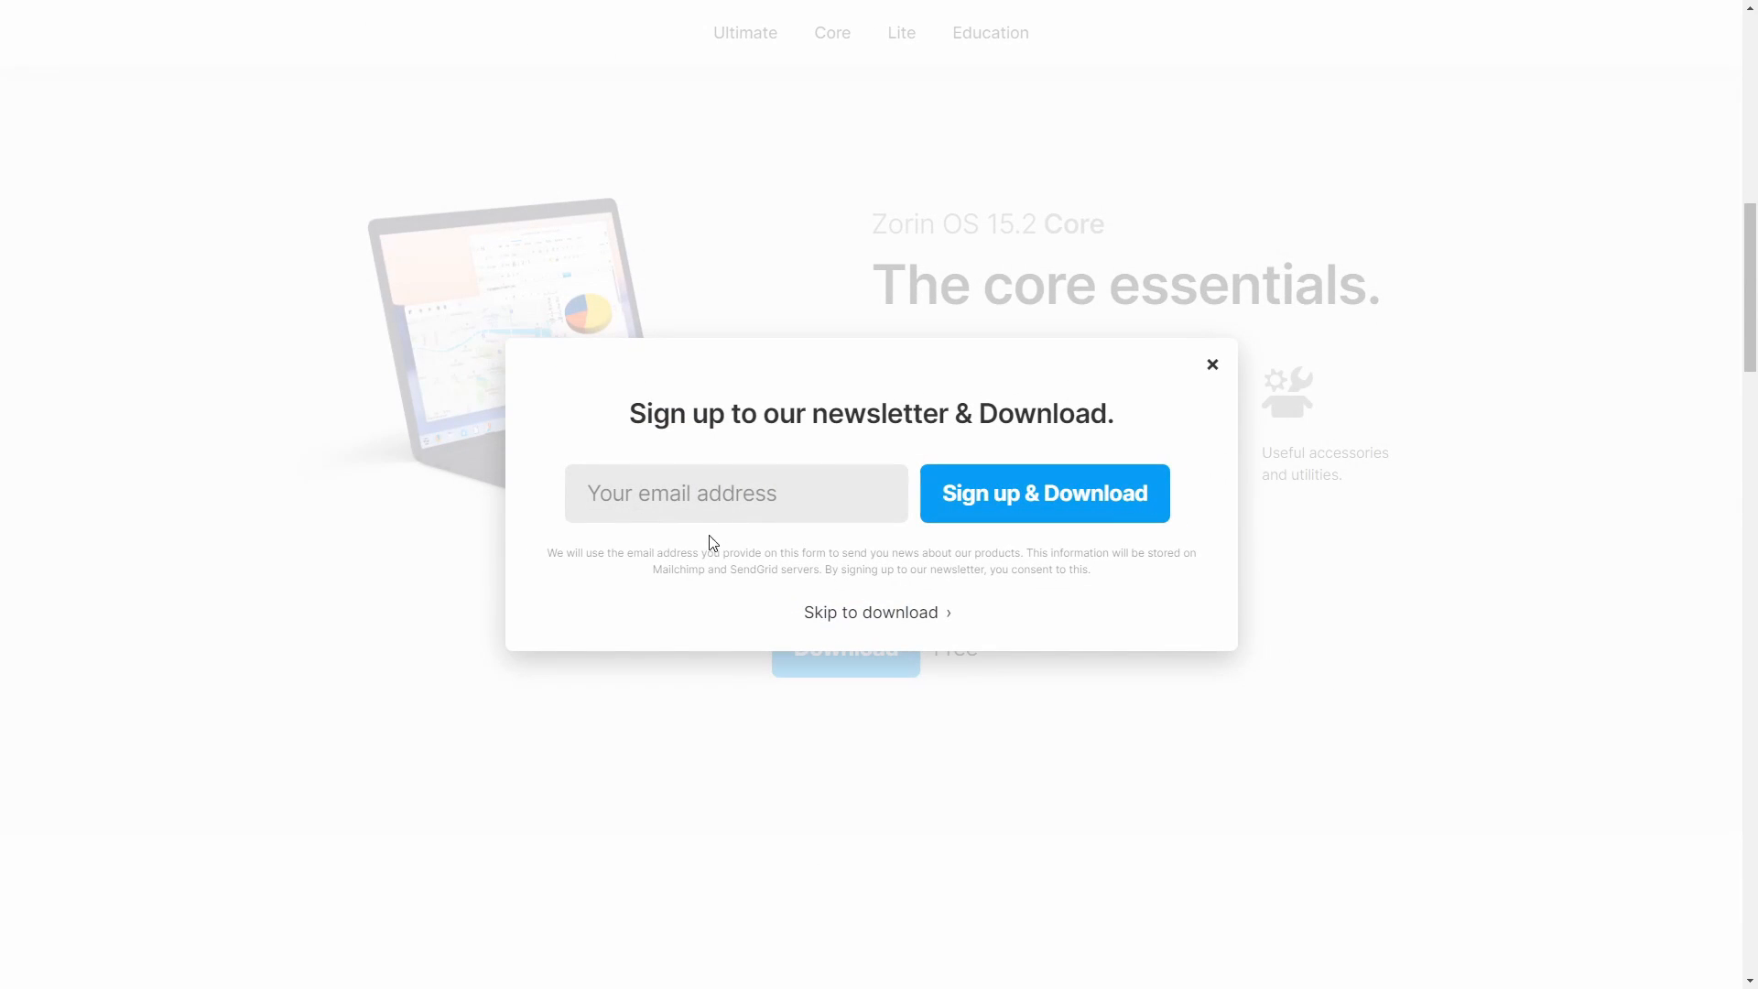
{"action": "mouse_move", "coordinate": [993, 477]}
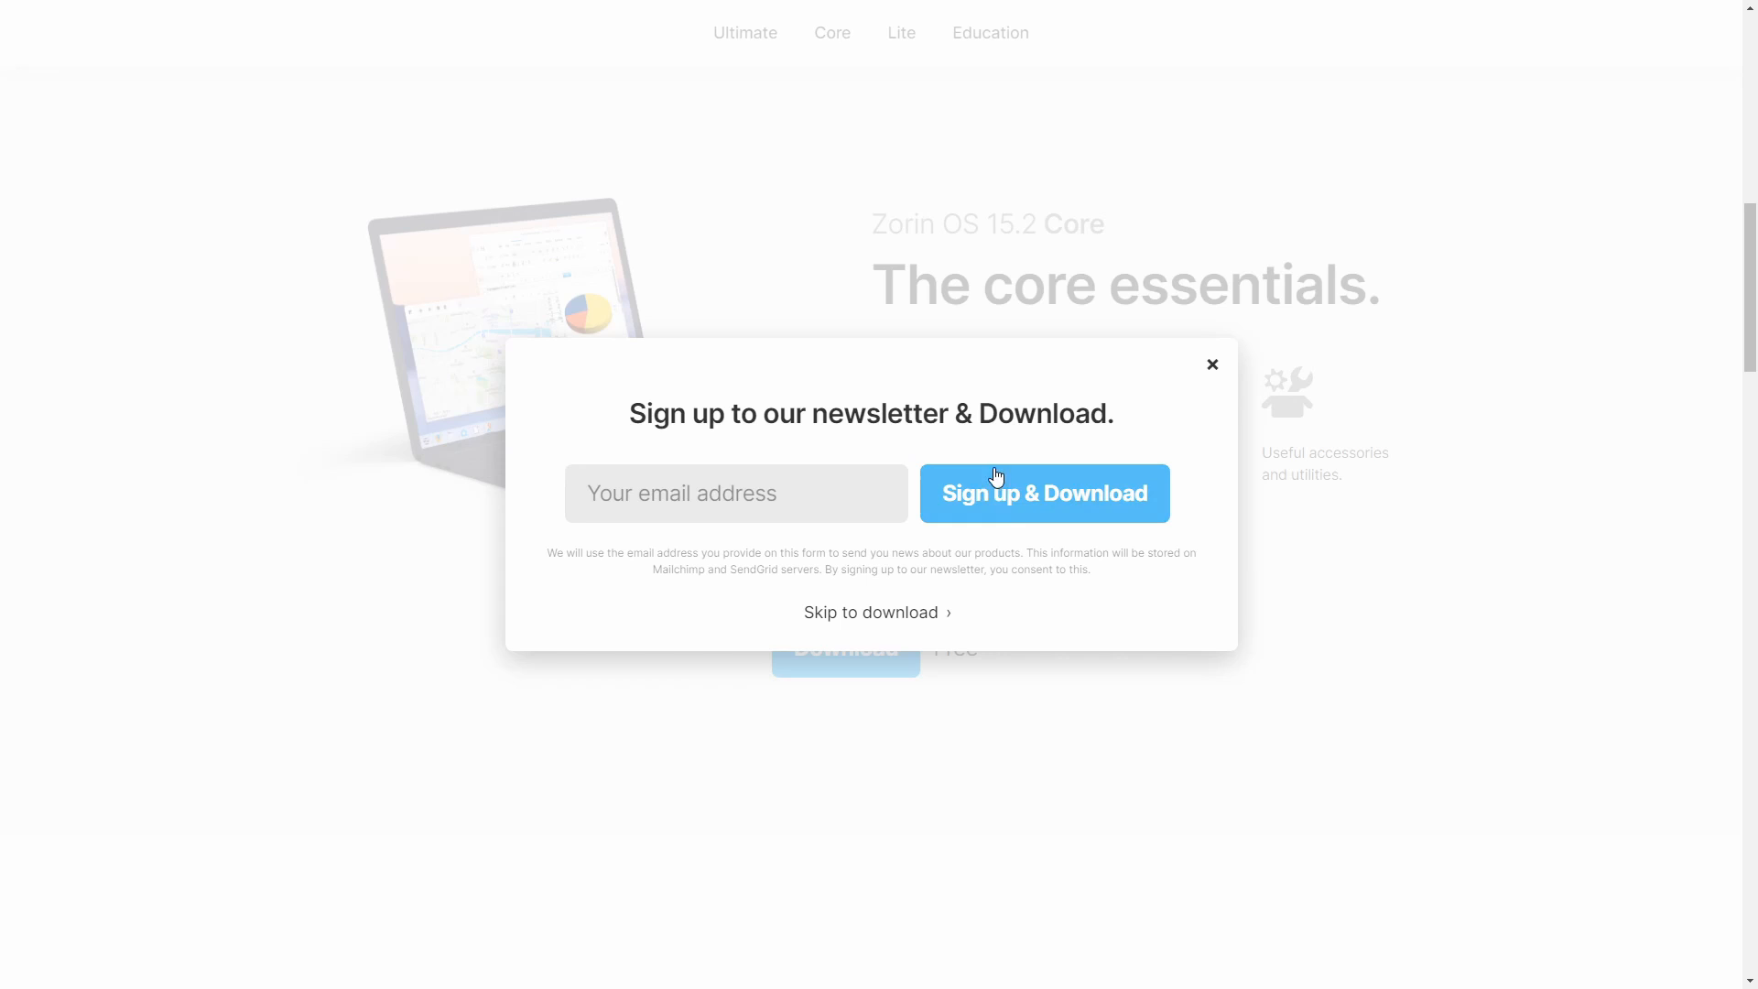
{"action": "mouse_move", "coordinate": [1021, 550]}
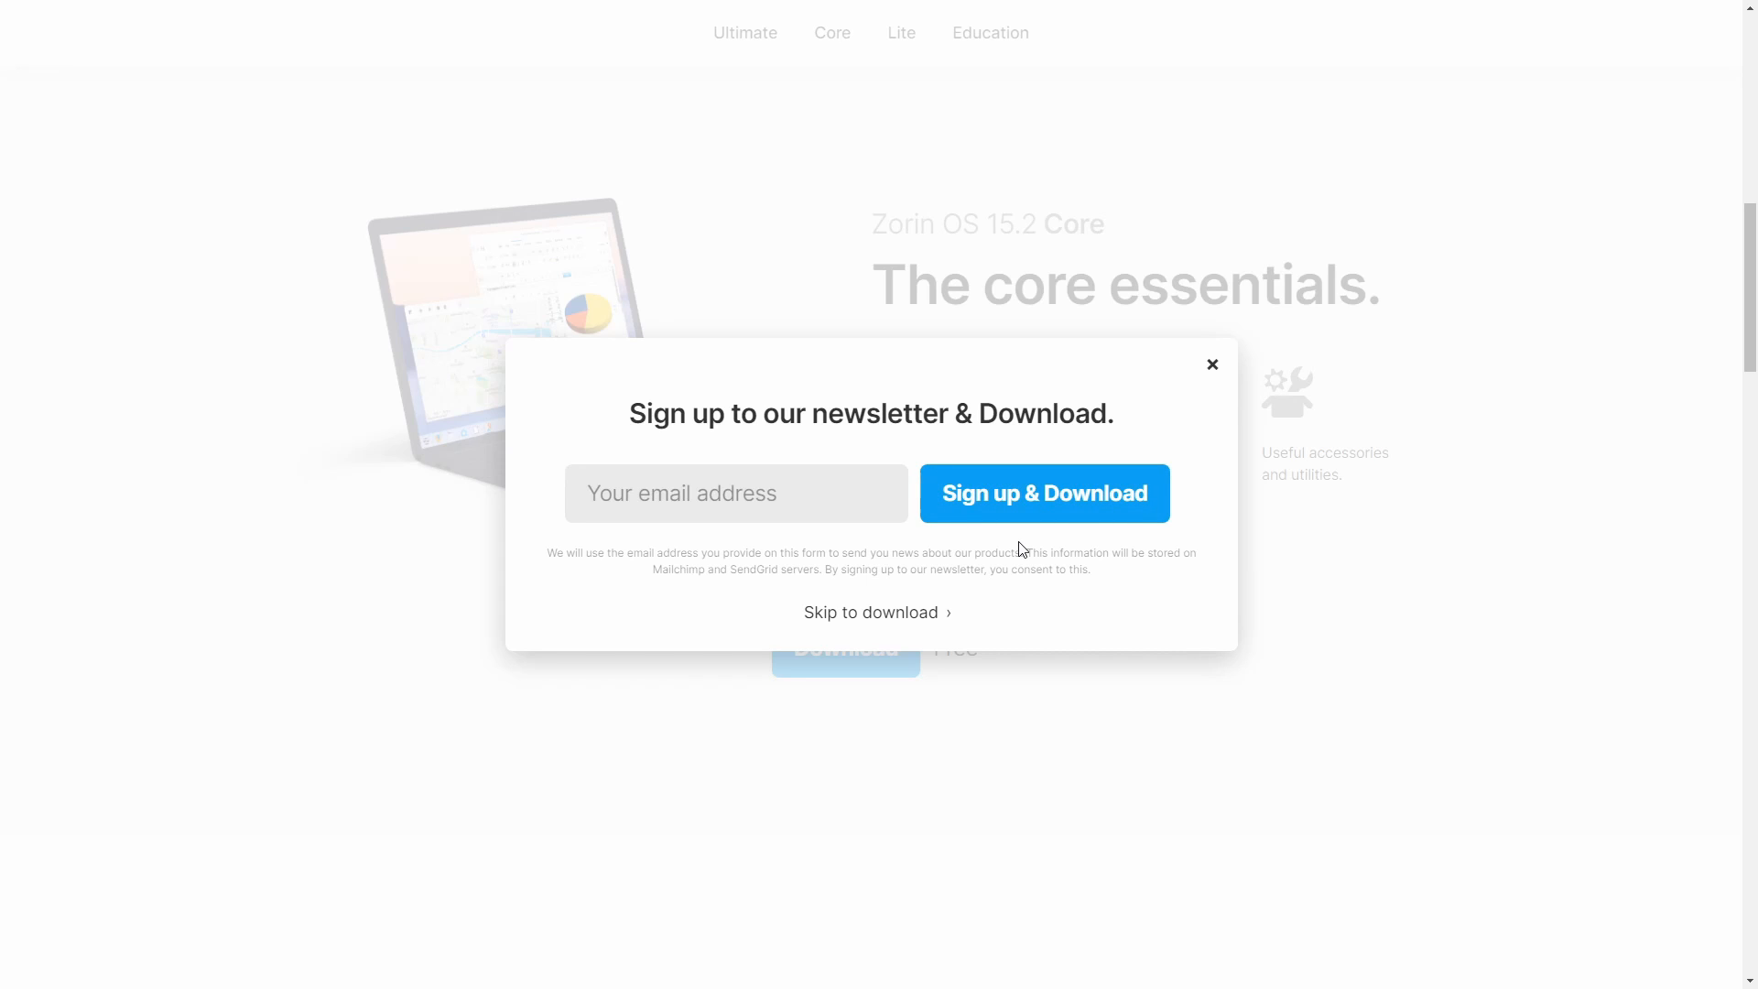
{"action": "mouse_move", "coordinate": [870, 613]}
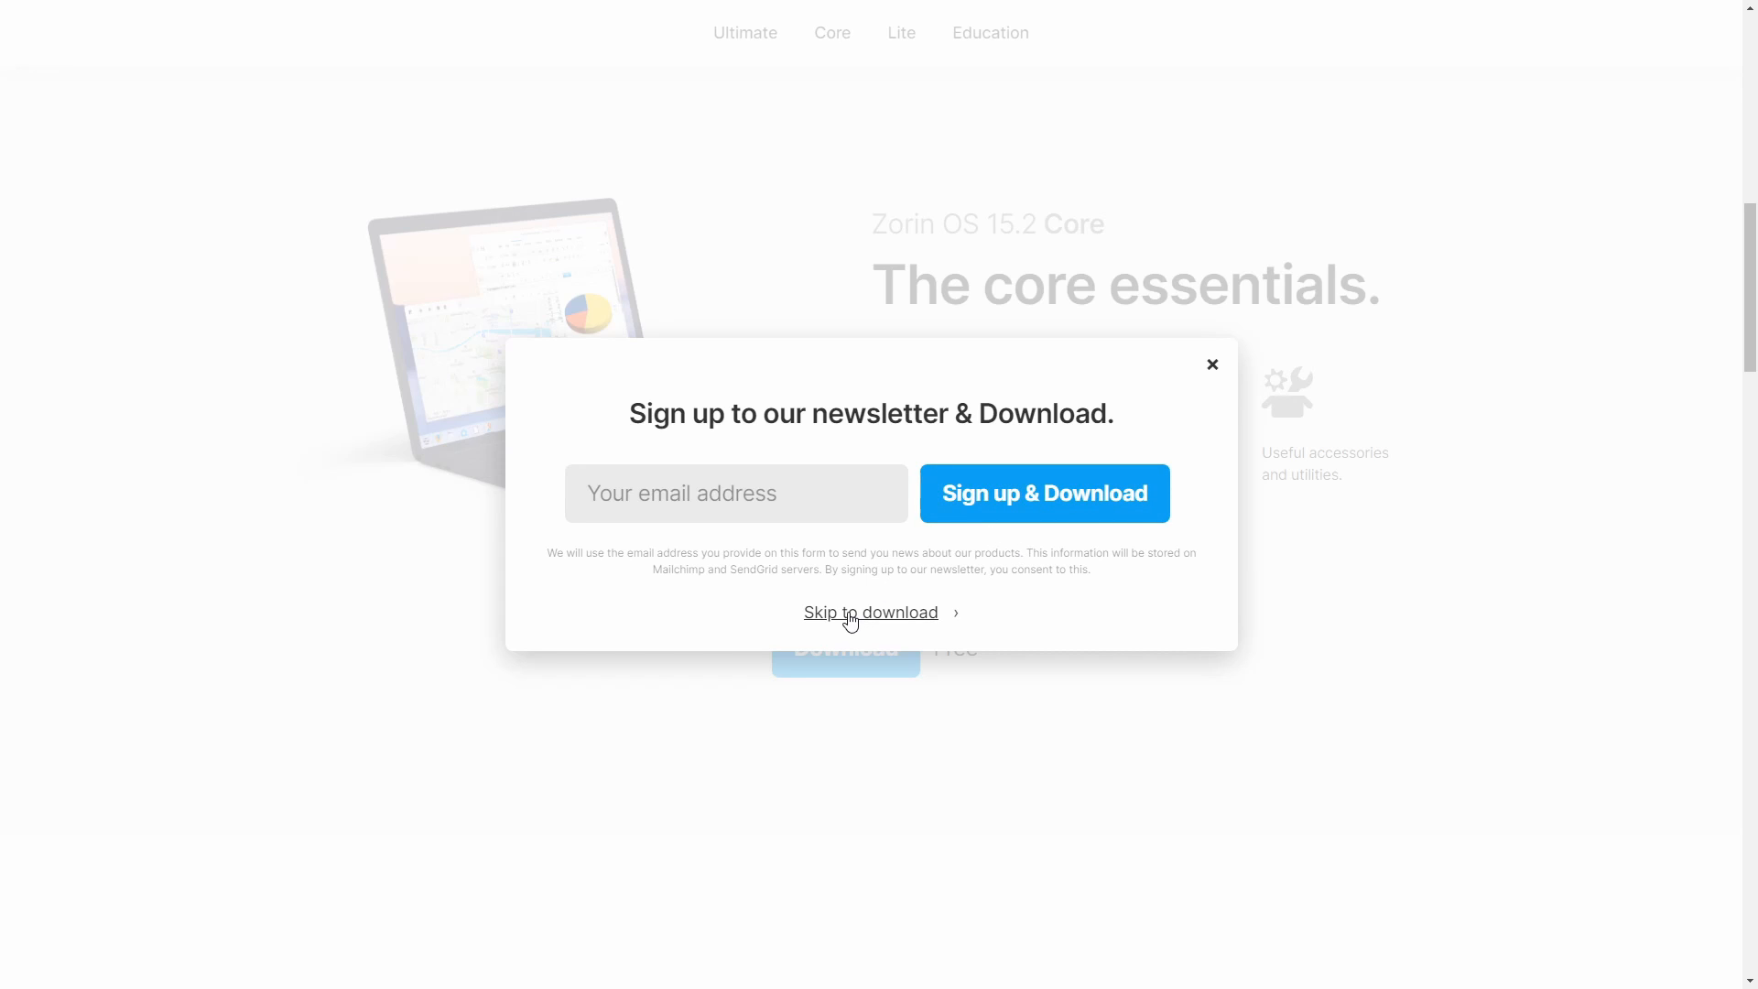
{"action": "left_click", "coordinate": [870, 613]}
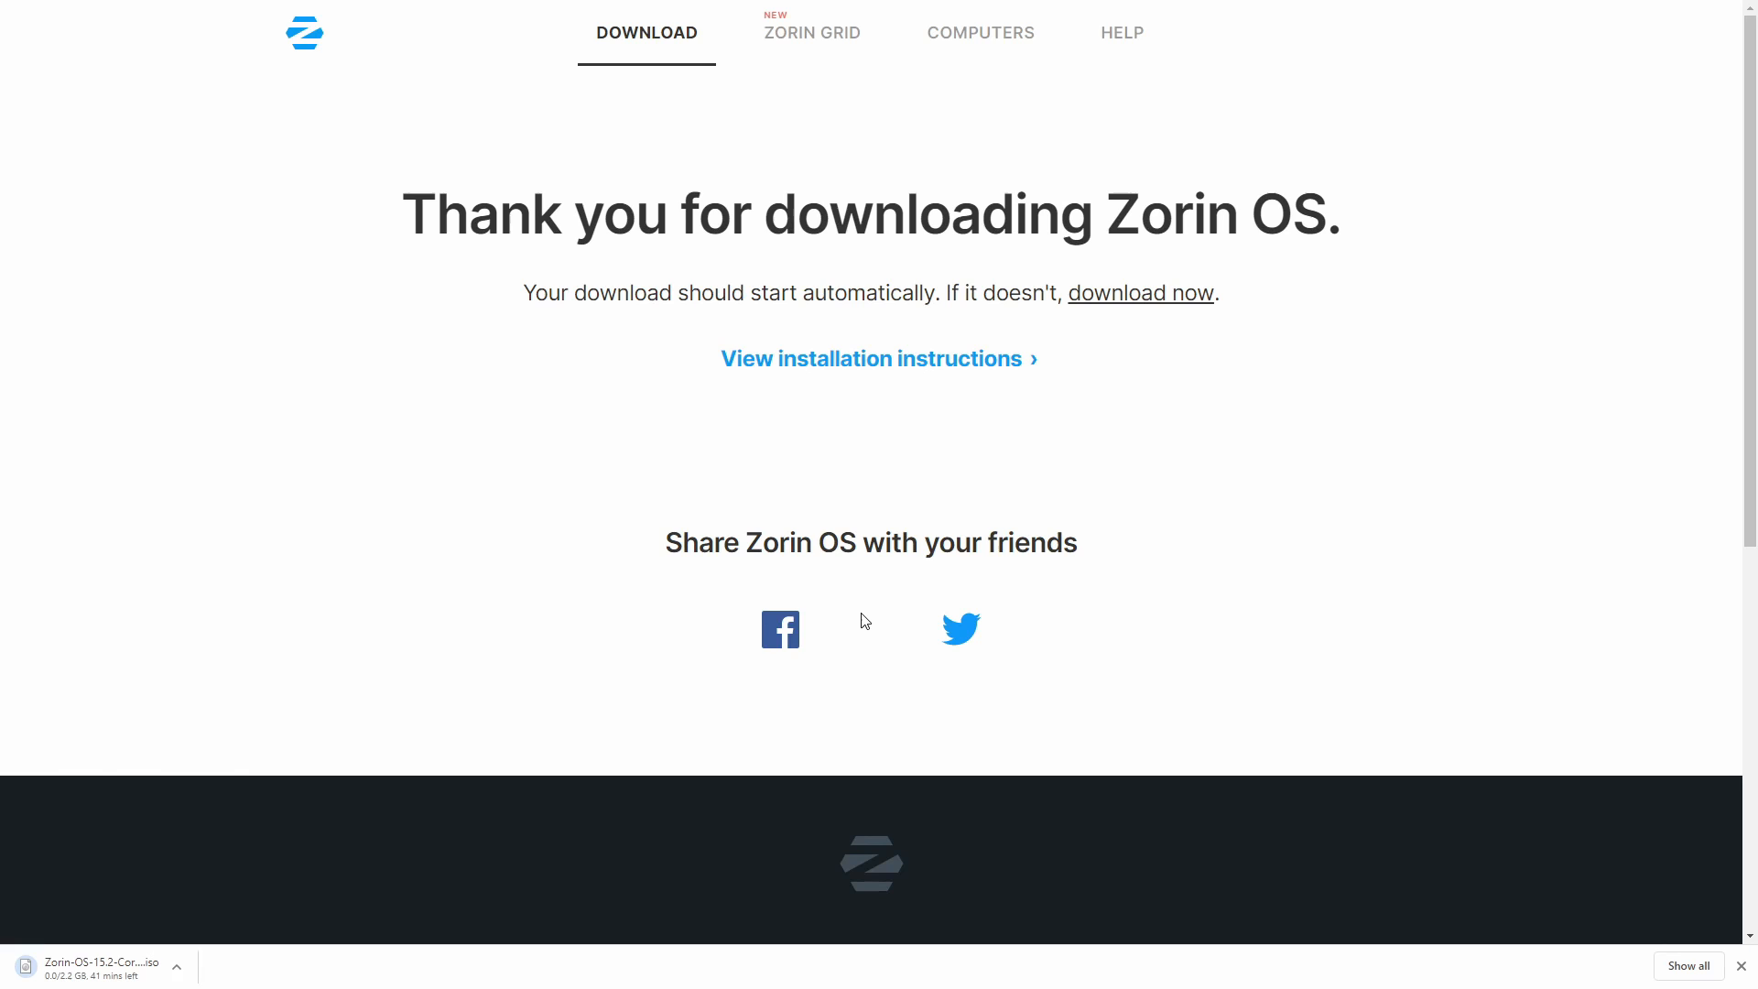
{"action": "mouse_move", "coordinate": [199, 797]}
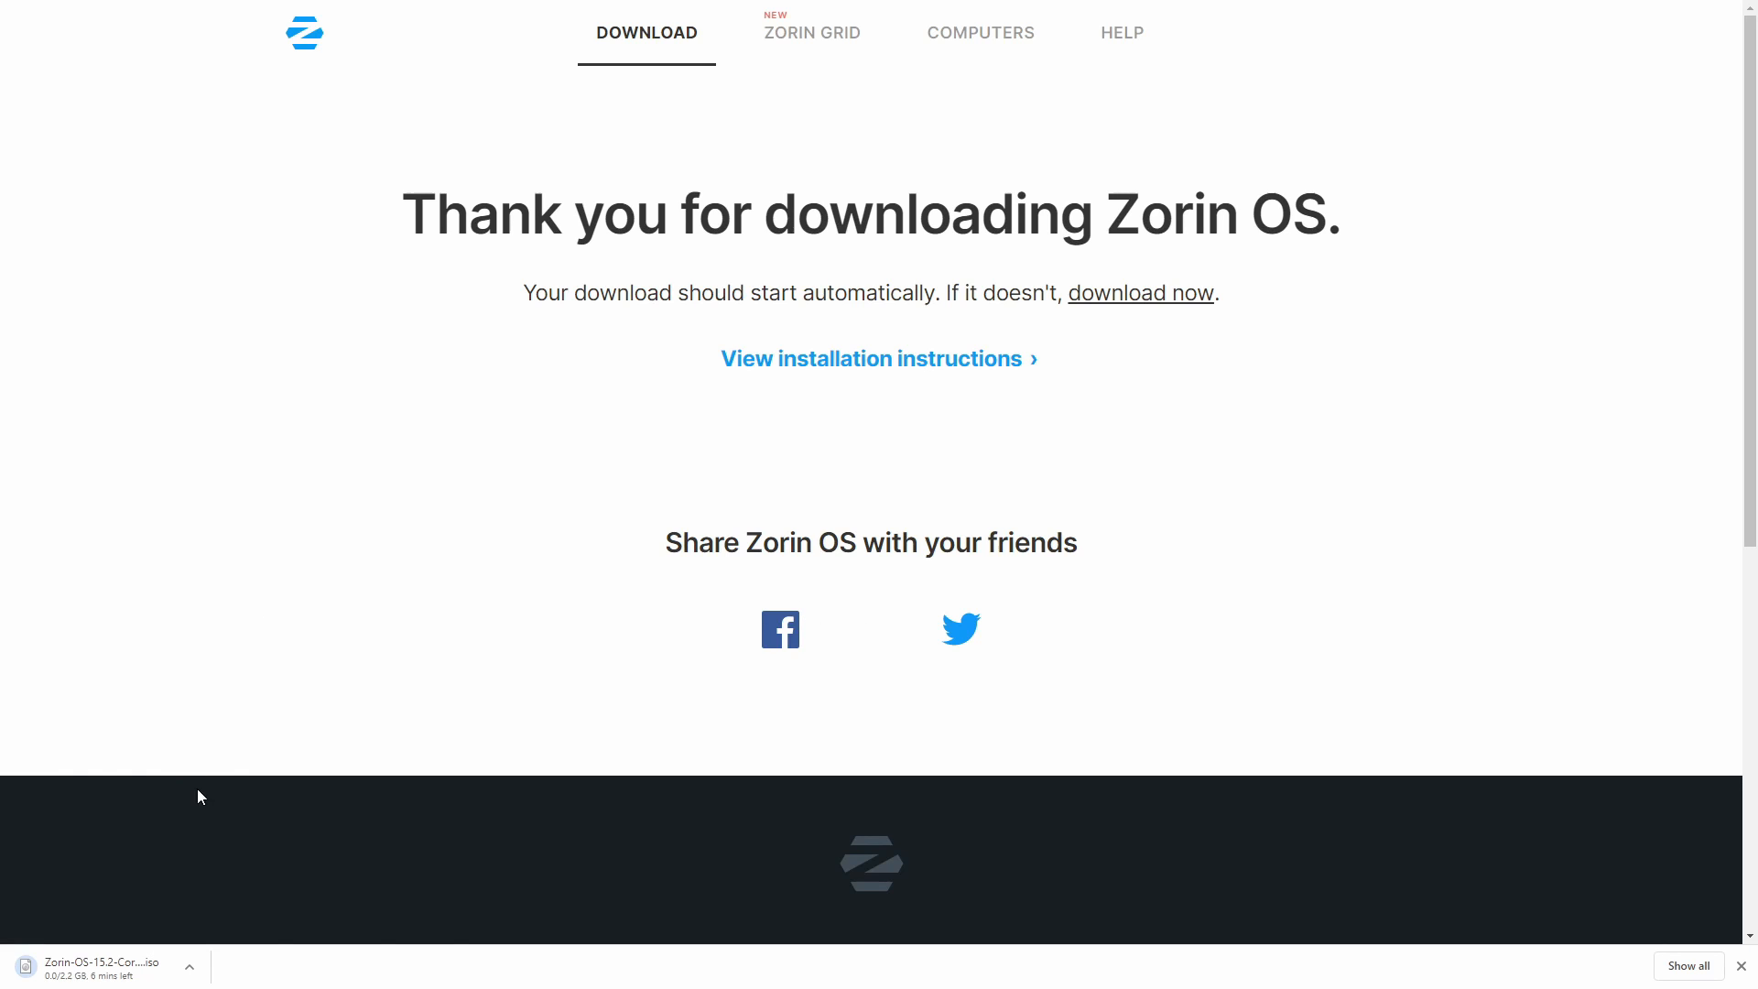
{"action": "mouse_move", "coordinate": [330, 730]}
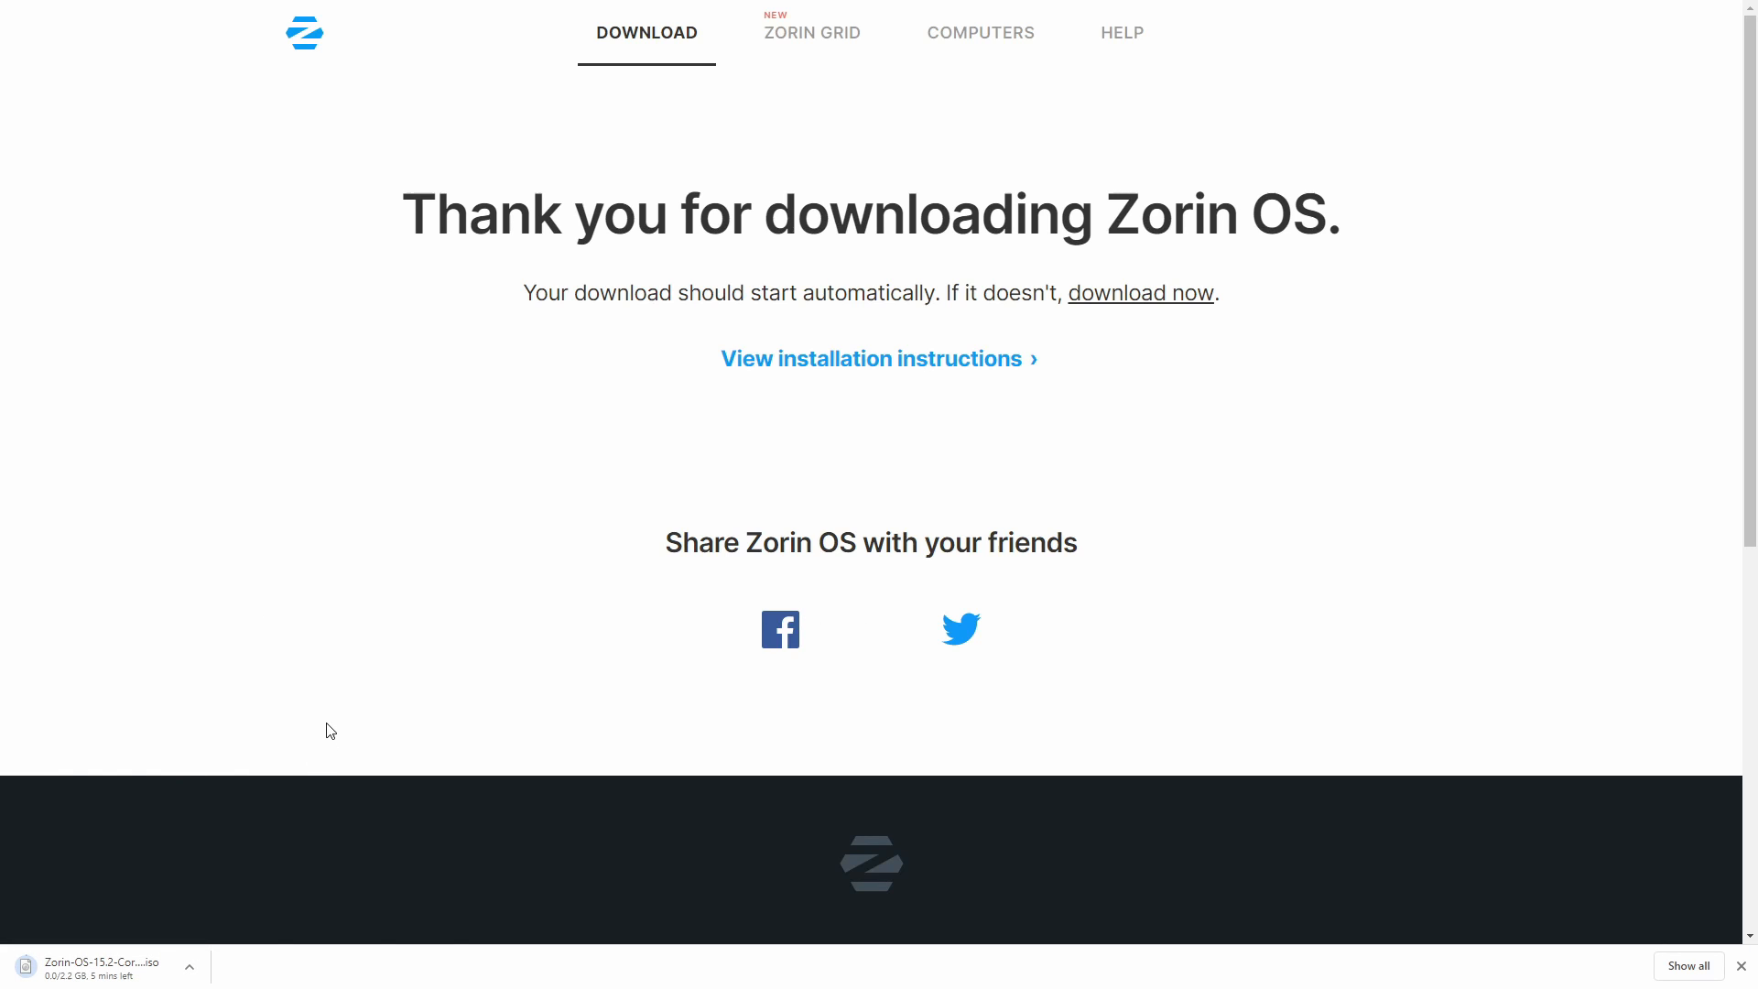
{"action": "mouse_move", "coordinate": [413, 575]}
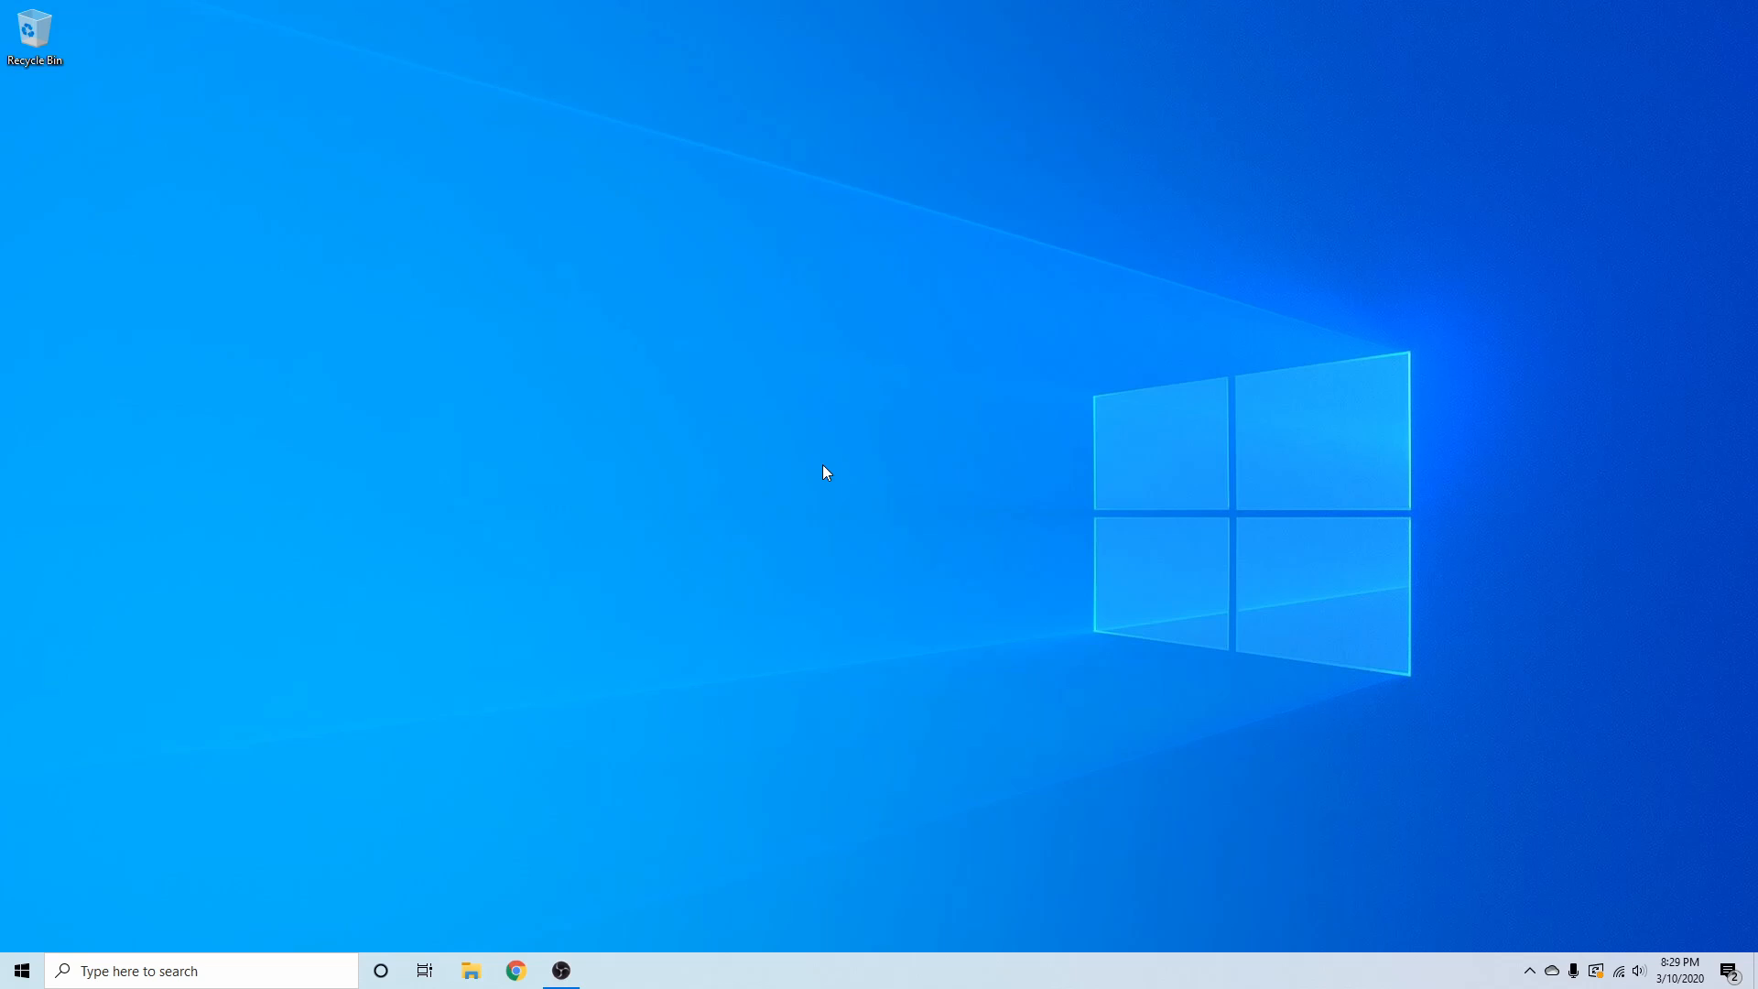
{"action": "mouse_move", "coordinate": [323, 931]}
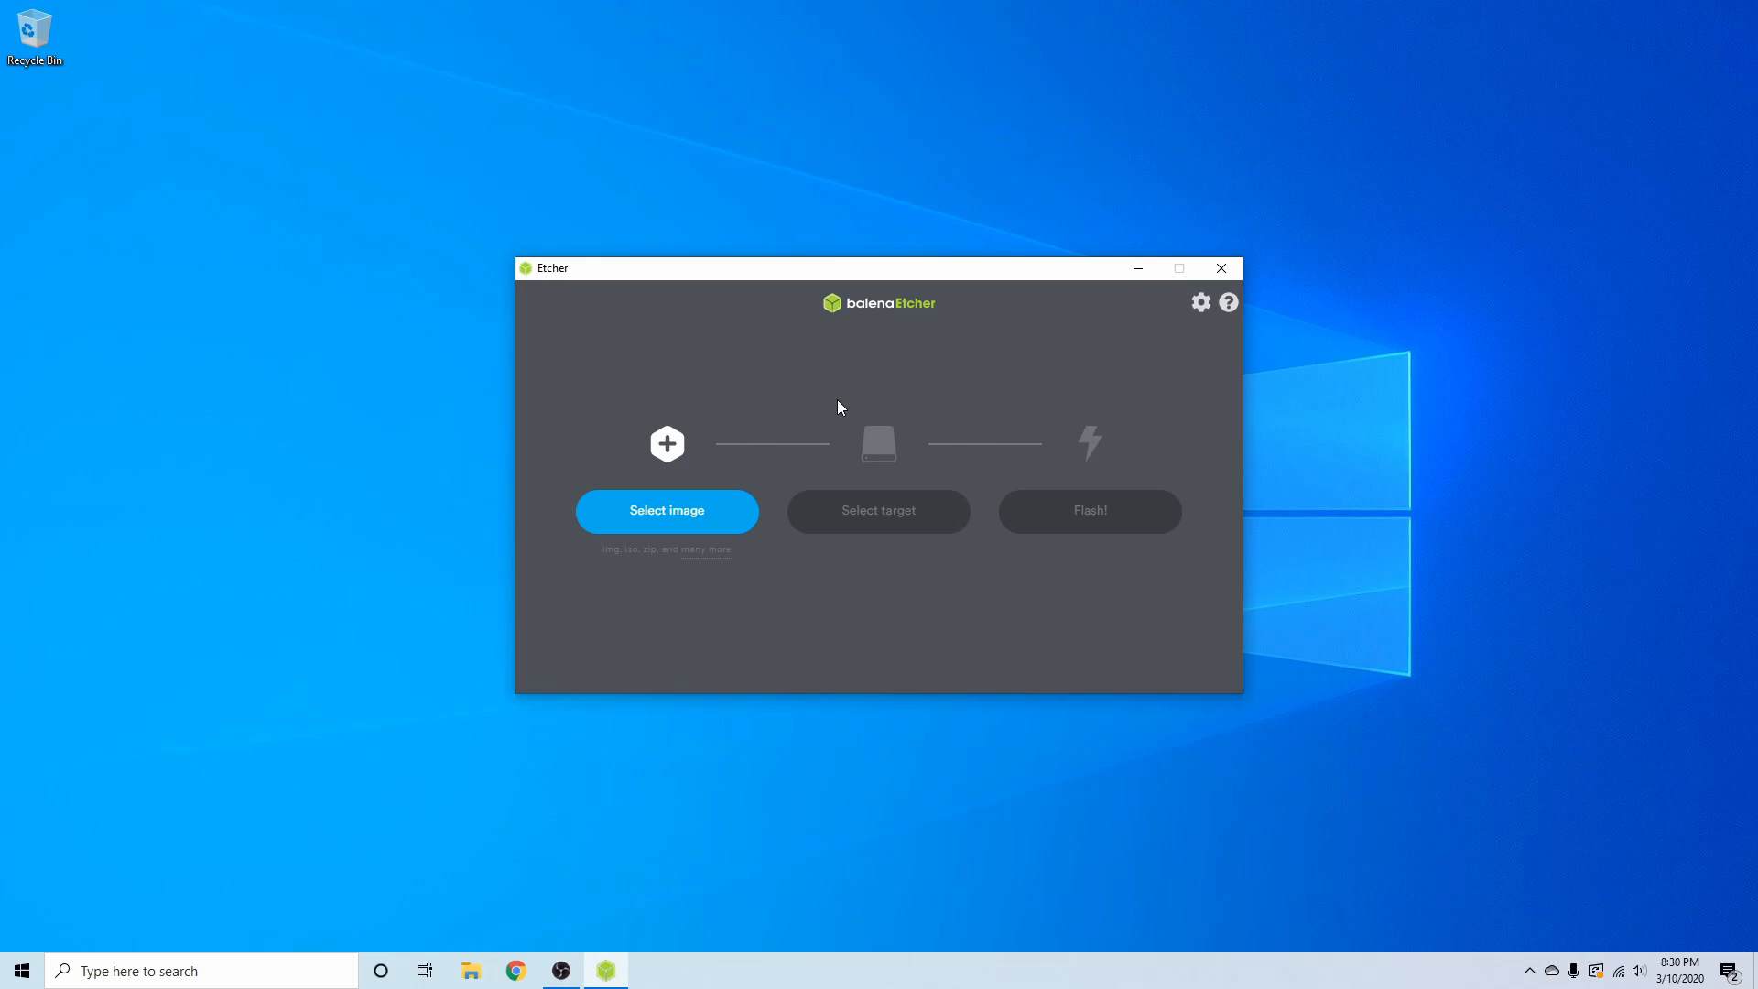
{"action": "mouse_move", "coordinate": [649, 521]}
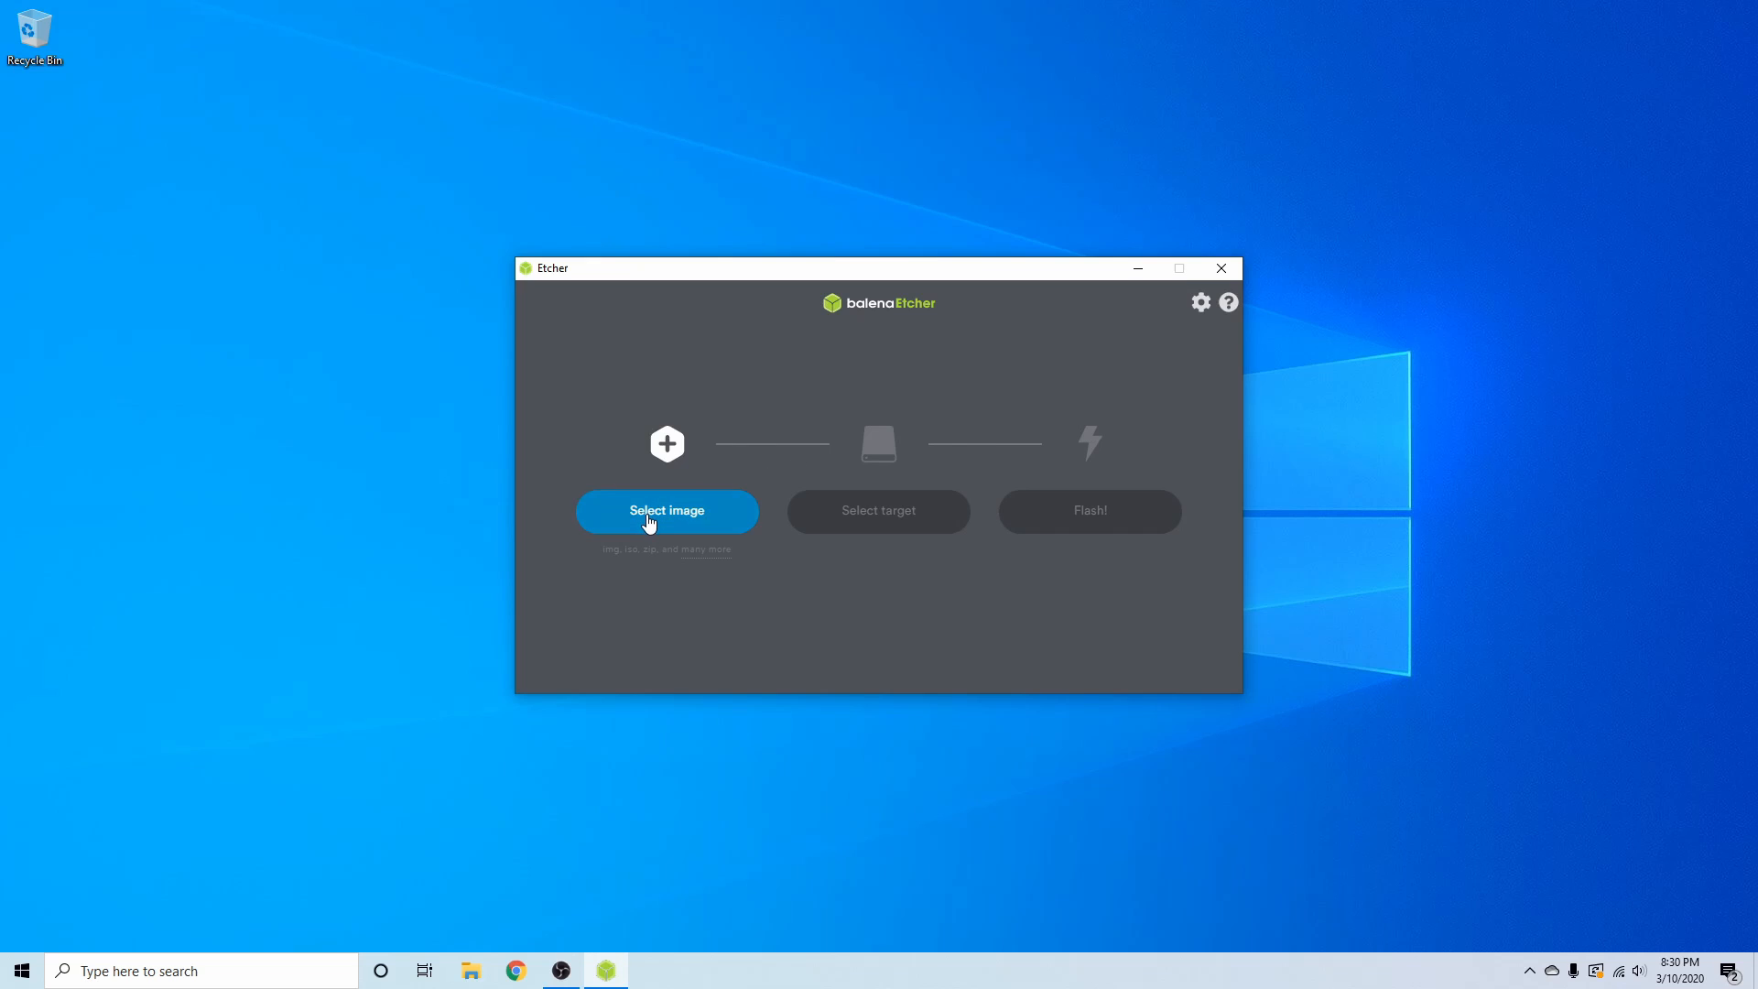
- Load Zorin-OS-15.2-Core-64-bit.iso (2.34 GB) as the image to flash
{"action": "left_click", "coordinate": [665, 510]}
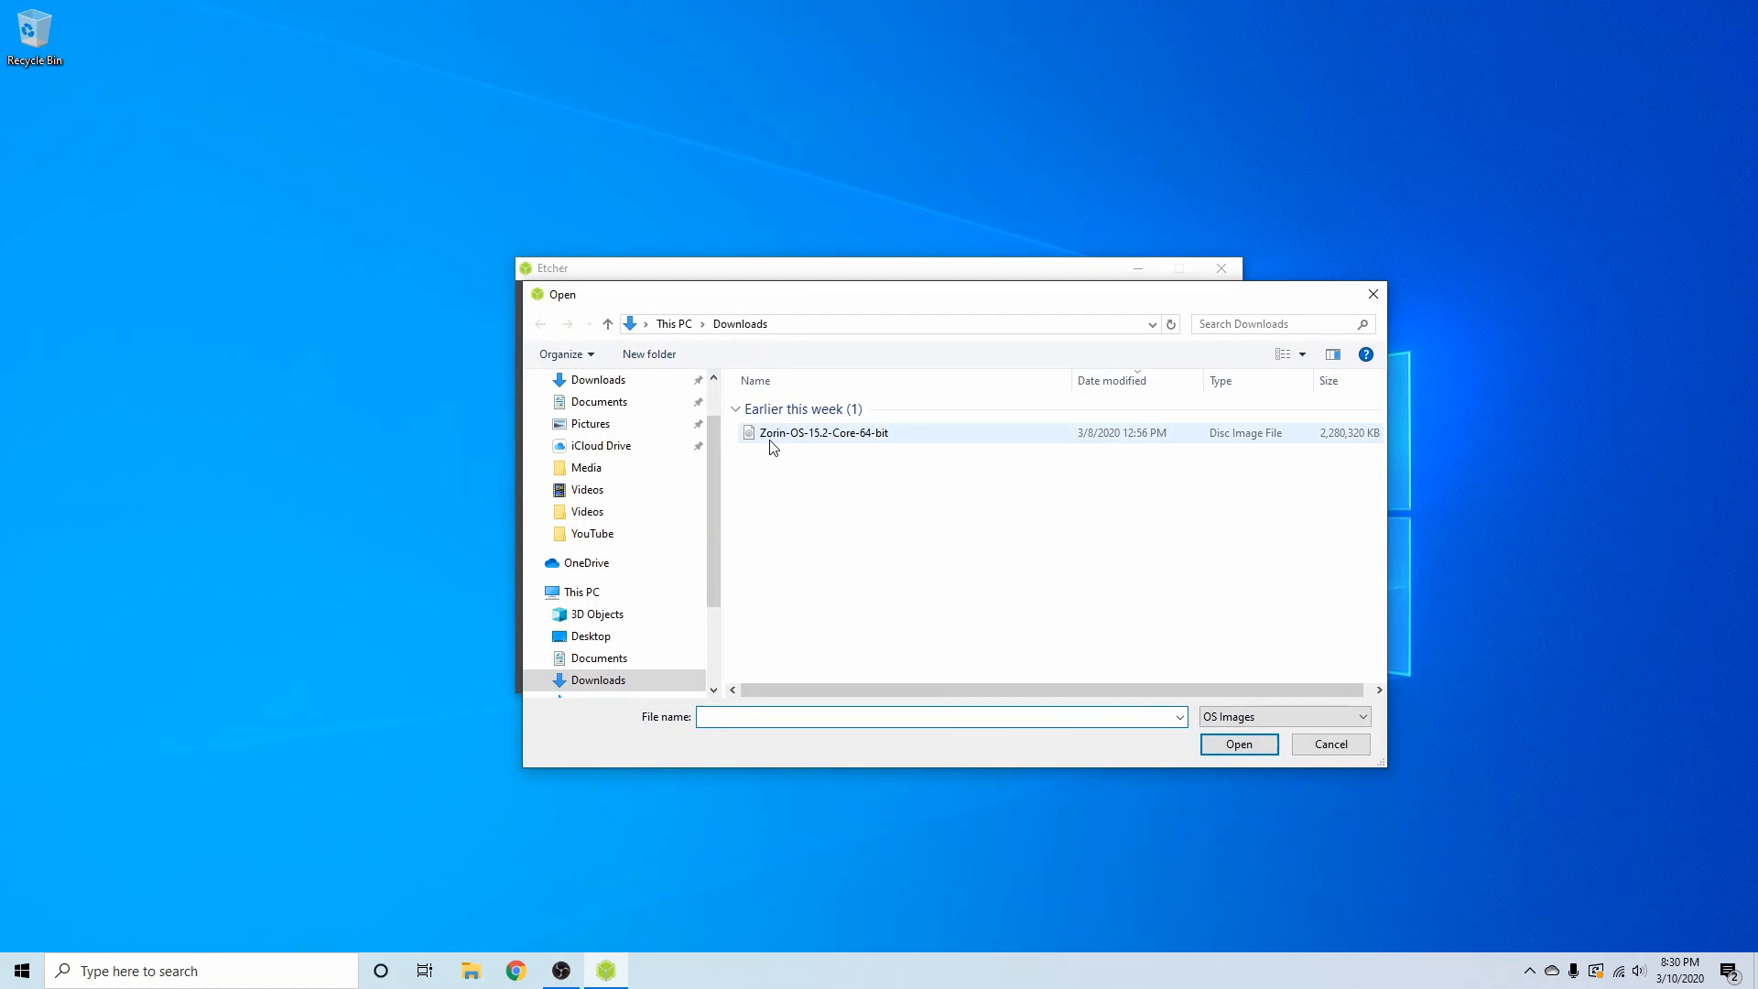
{"action": "mouse_move", "coordinate": [816, 440]}
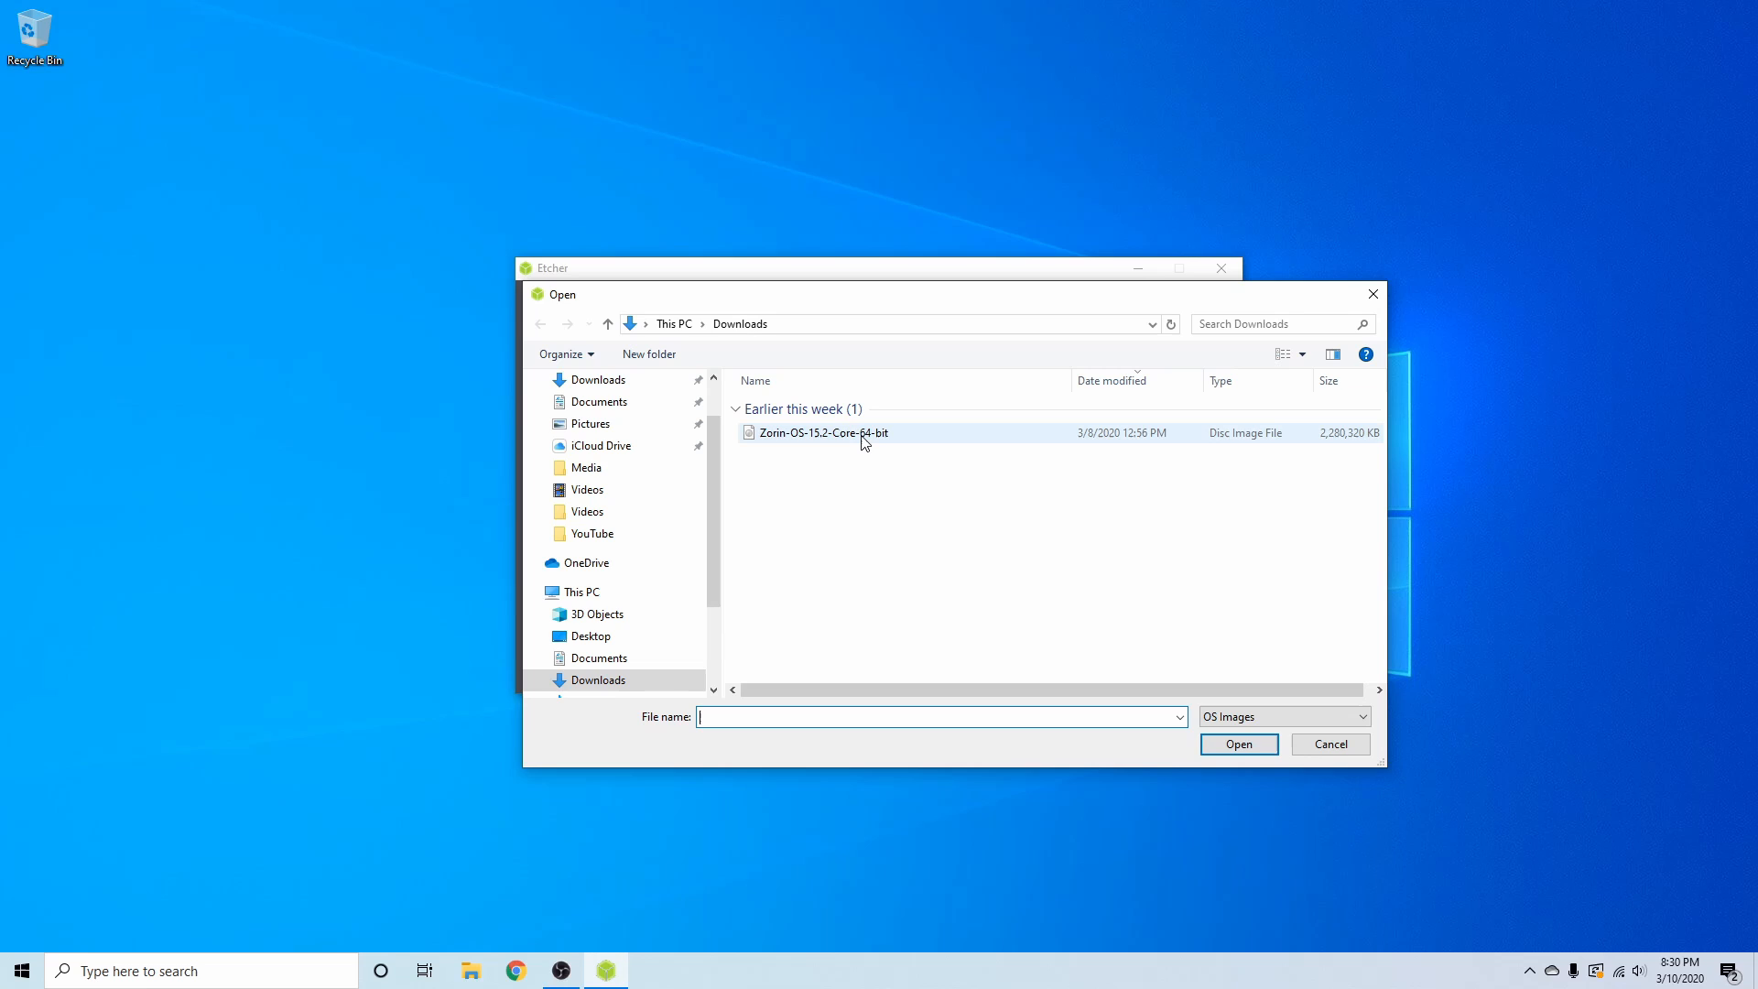
{"action": "mouse_move", "coordinate": [823, 433]}
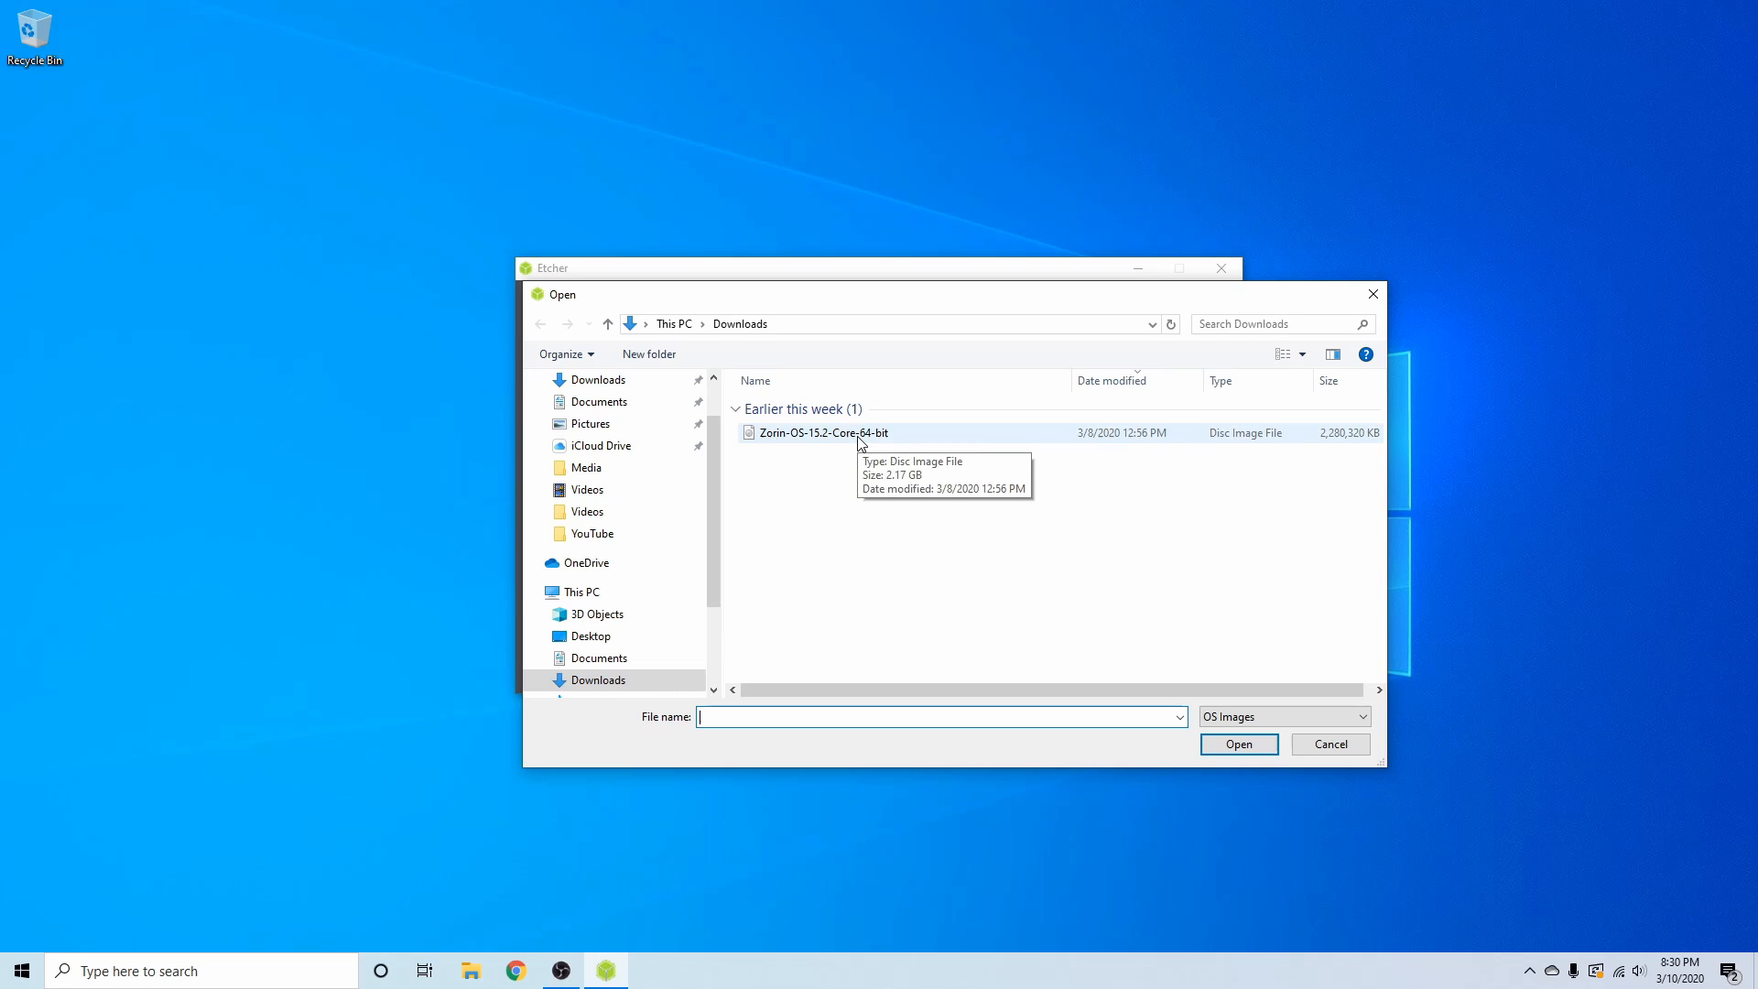
{"action": "left_click", "coordinate": [824, 433]}
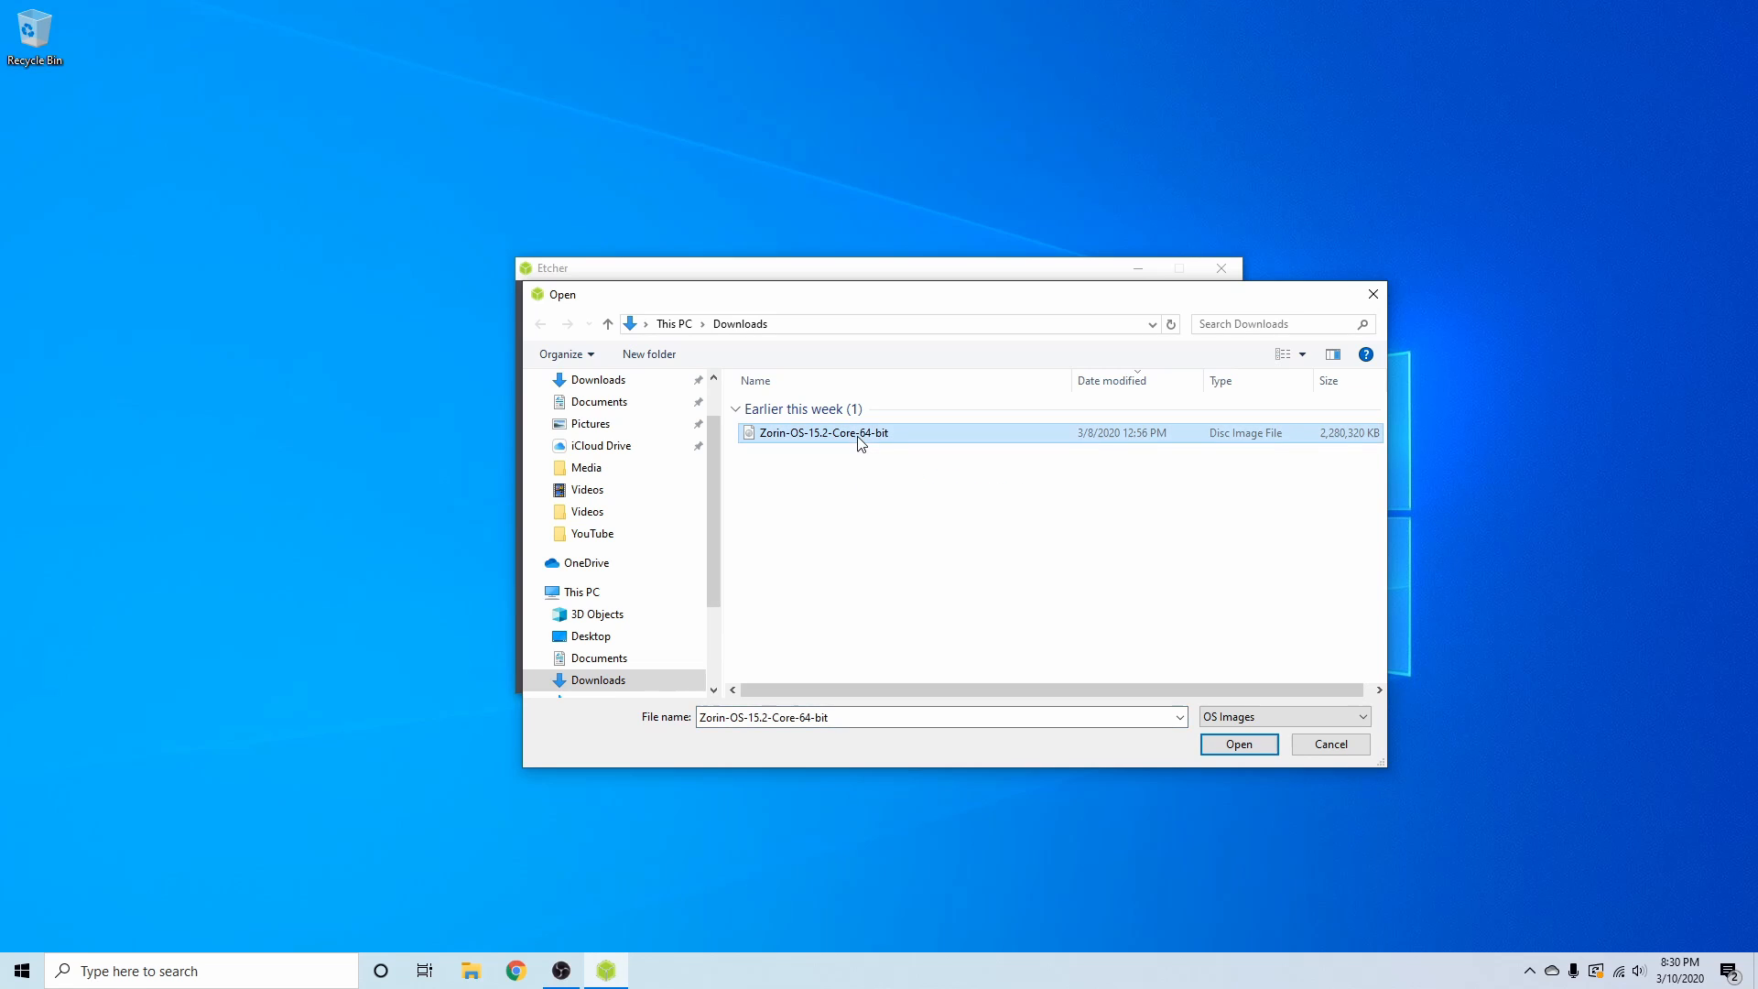
{"action": "left_click", "coordinate": [1237, 744]}
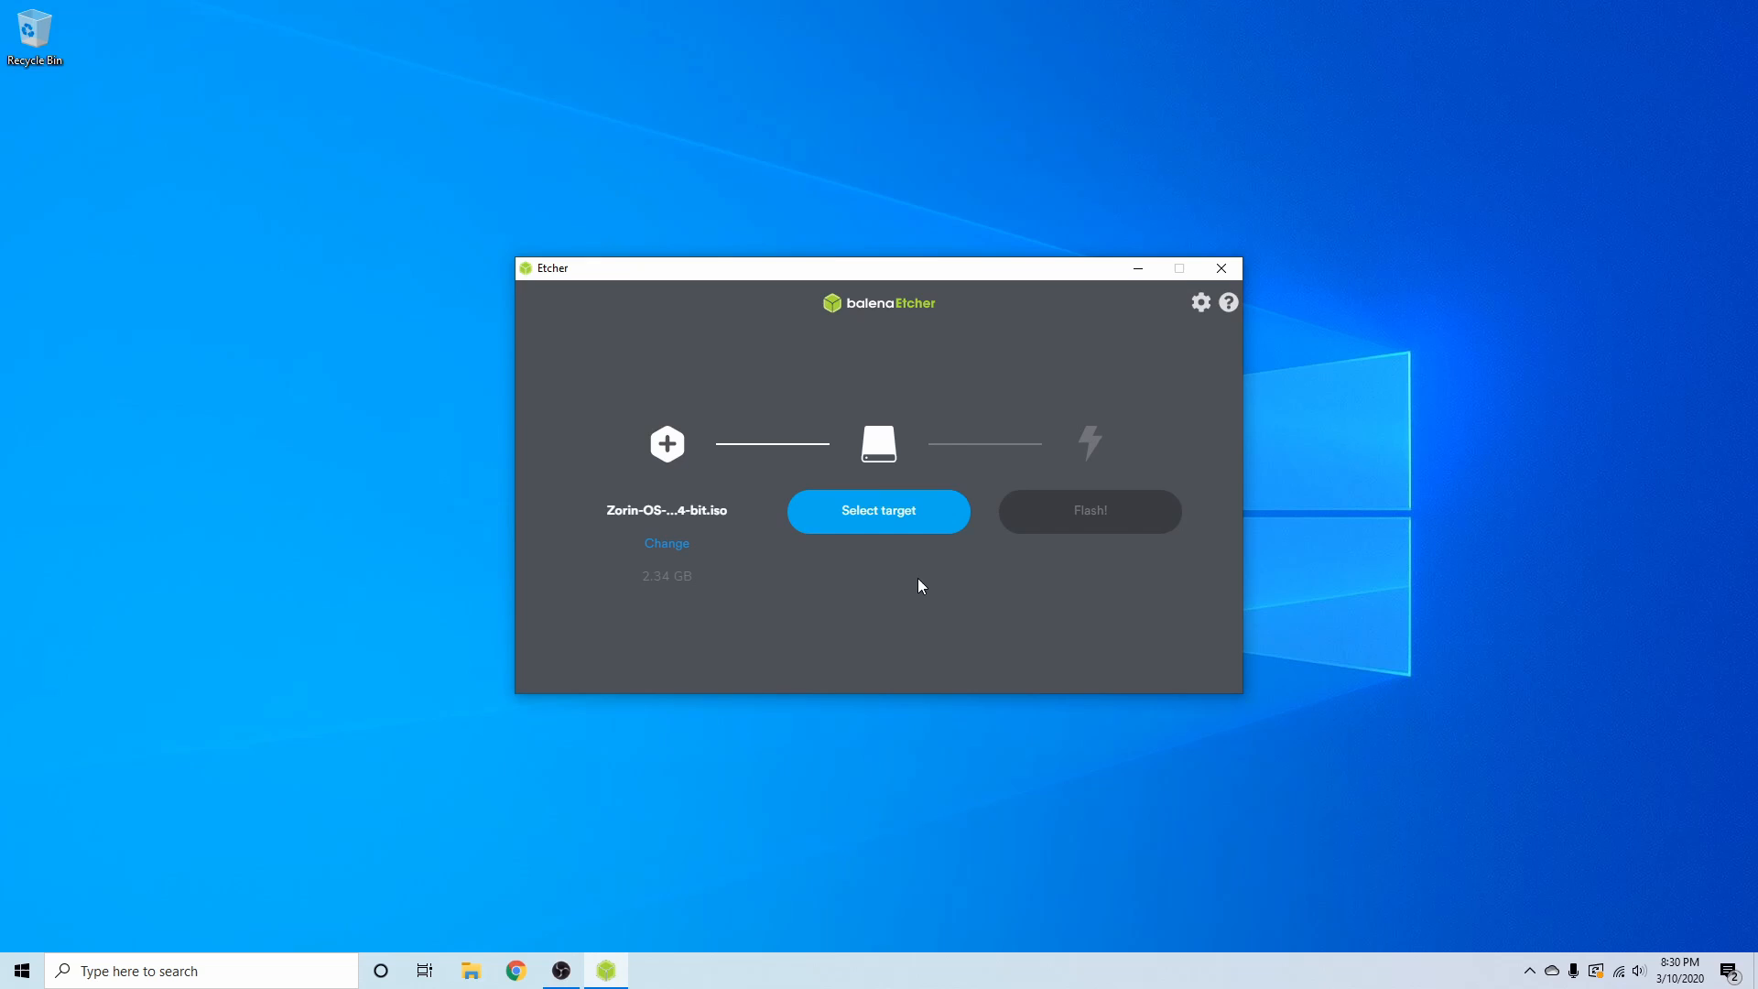
- Set the 32.24 GB Verbatim STORE N GO USB Device as the flash target
{"action": "left_click", "coordinate": [878, 511]}
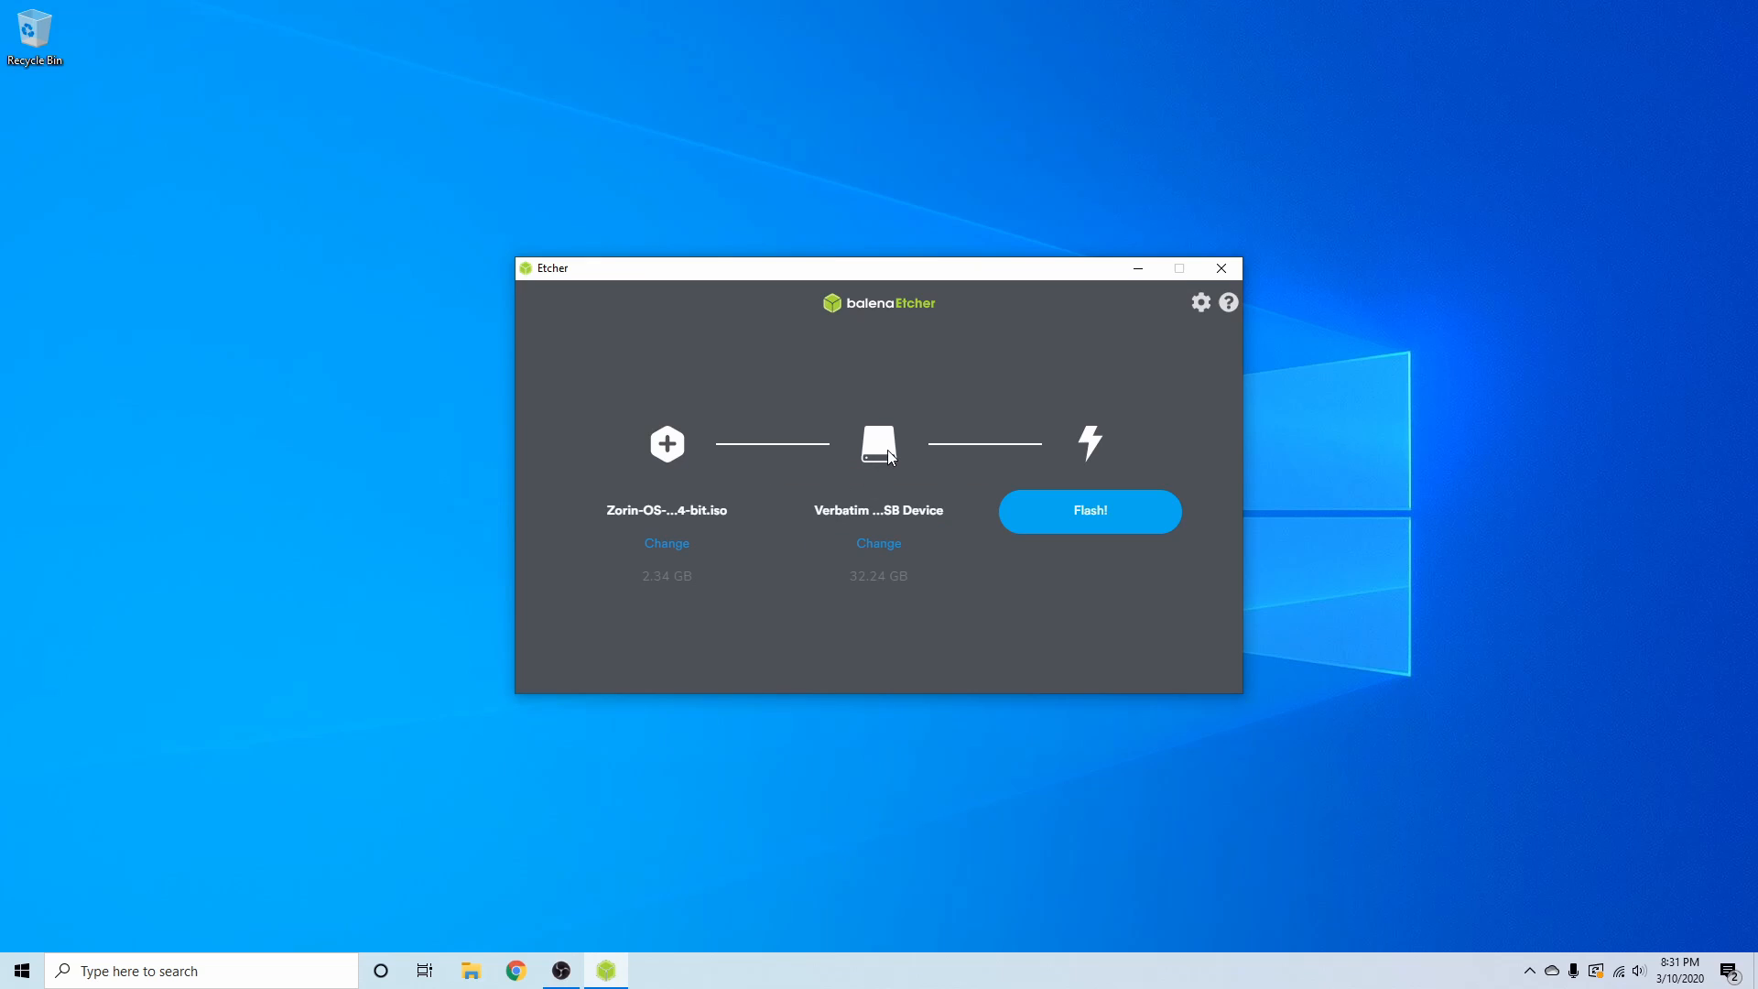
{"action": "mouse_move", "coordinate": [848, 440]}
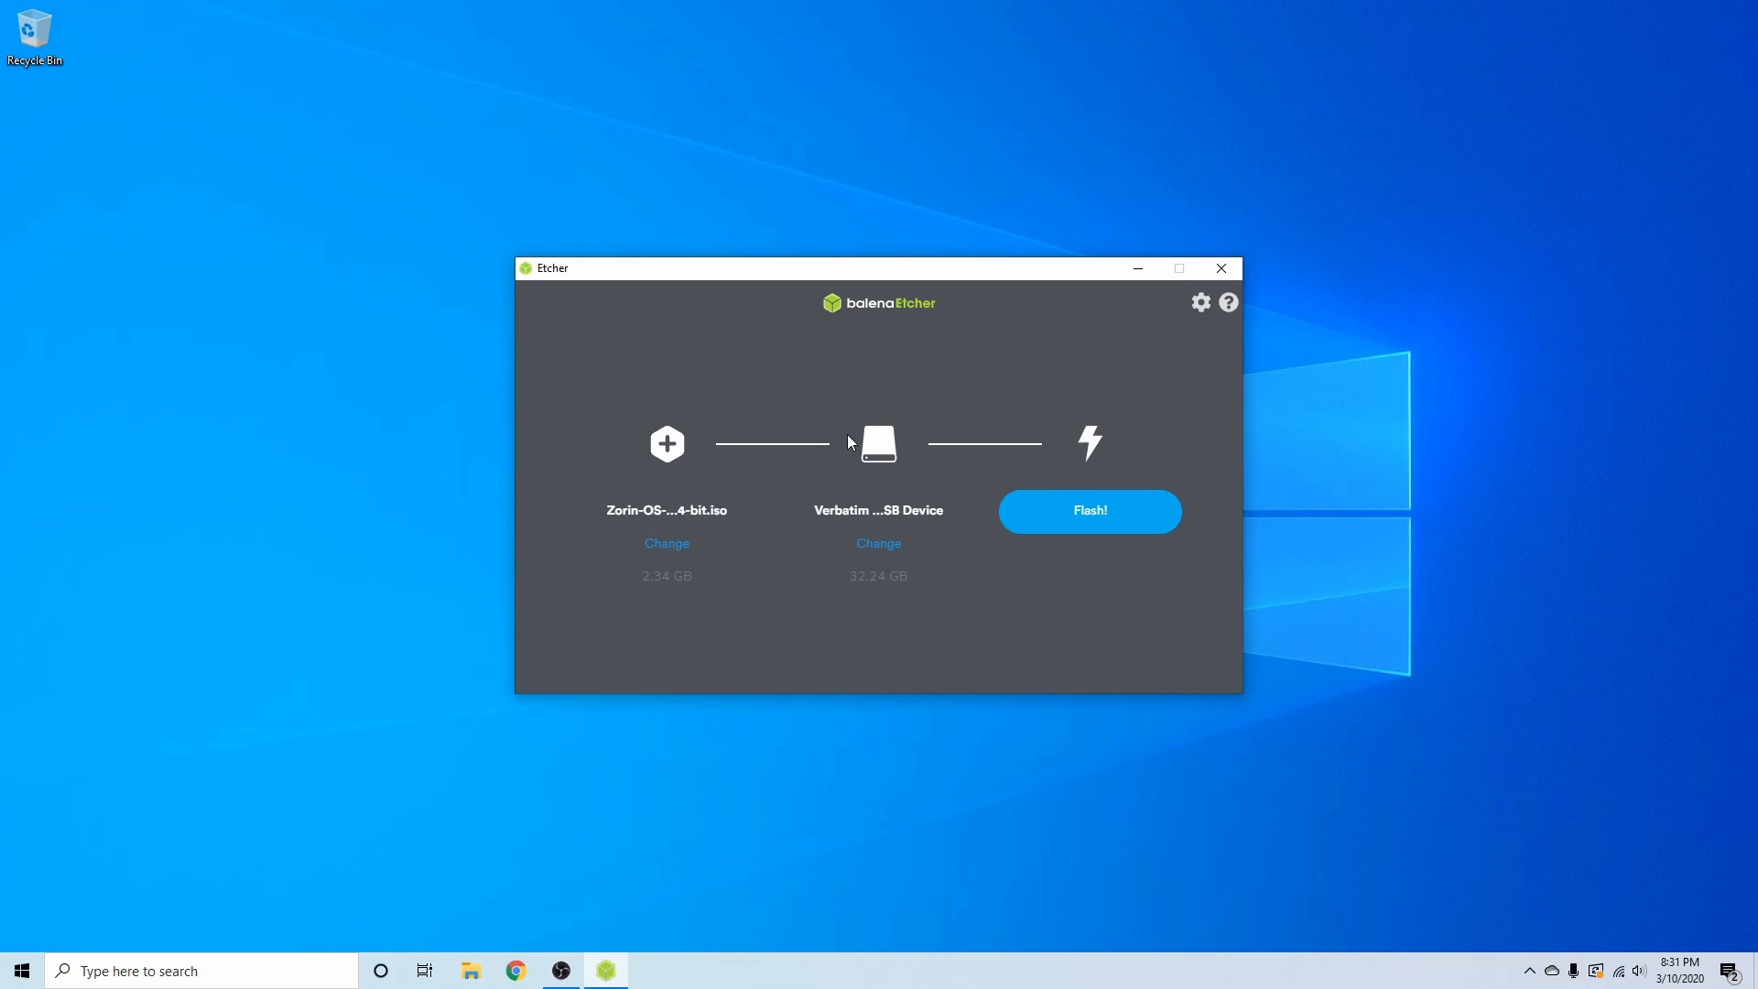
{"action": "mouse_move", "coordinate": [885, 477]}
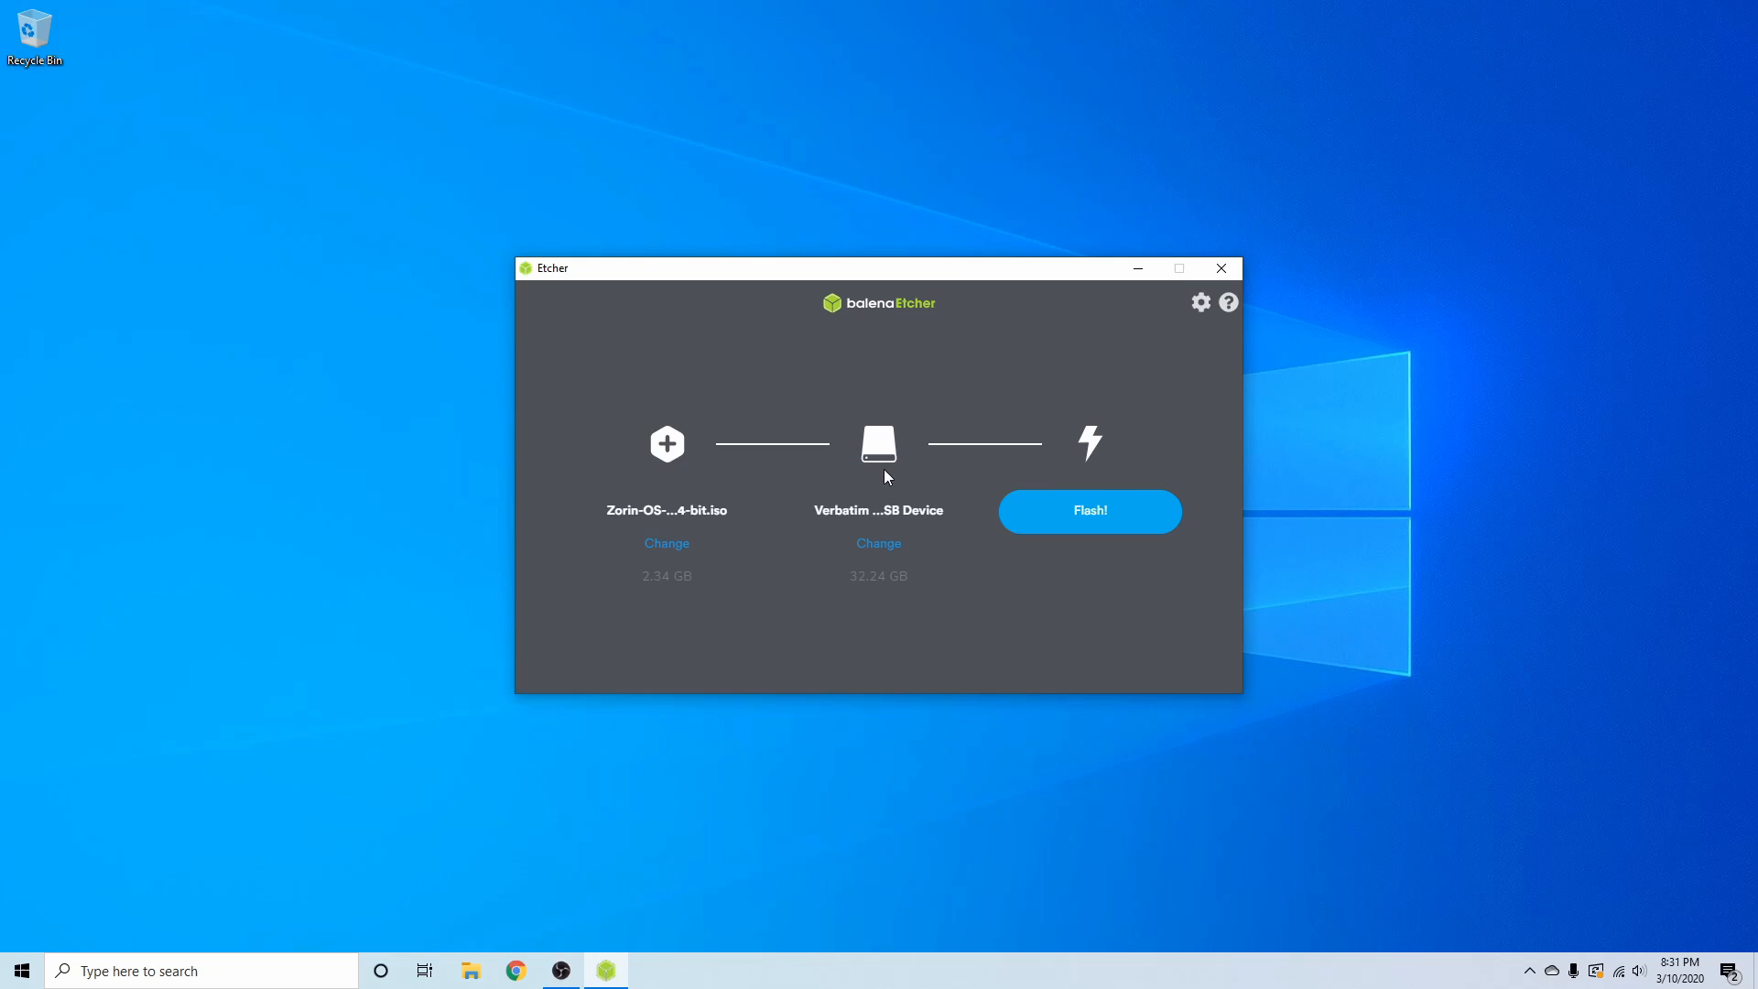
{"action": "left_click", "coordinate": [879, 543]}
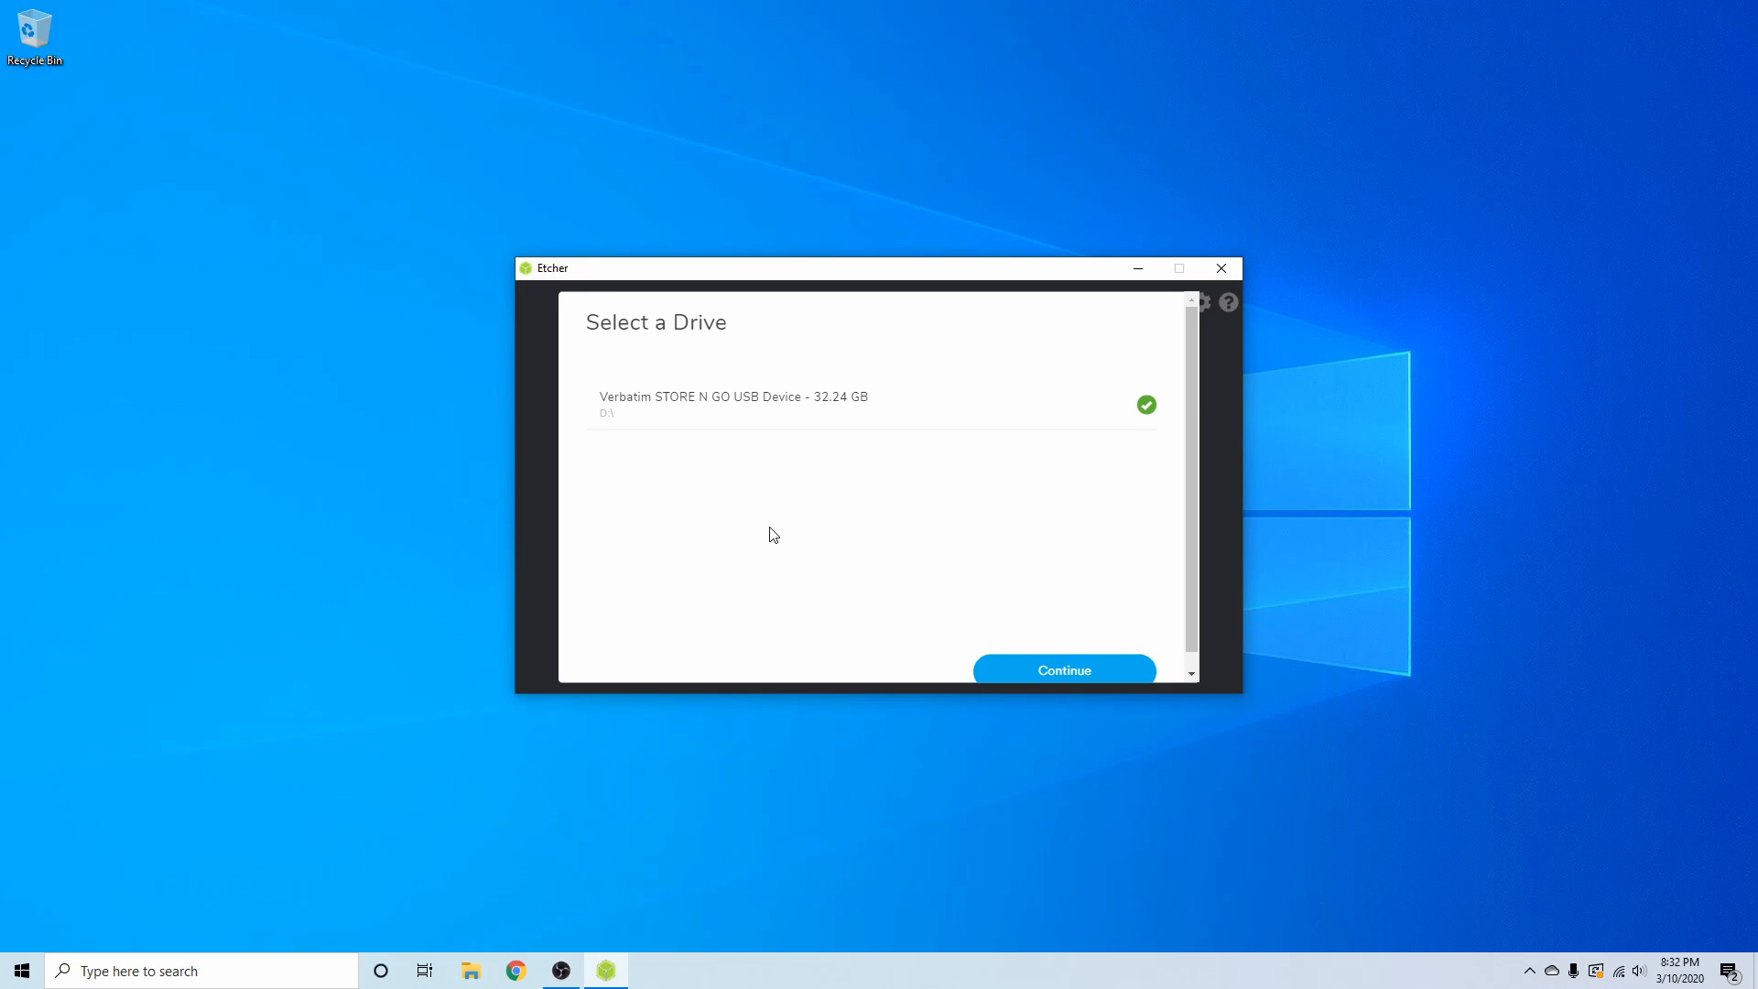
{"action": "mouse_move", "coordinate": [836, 427]}
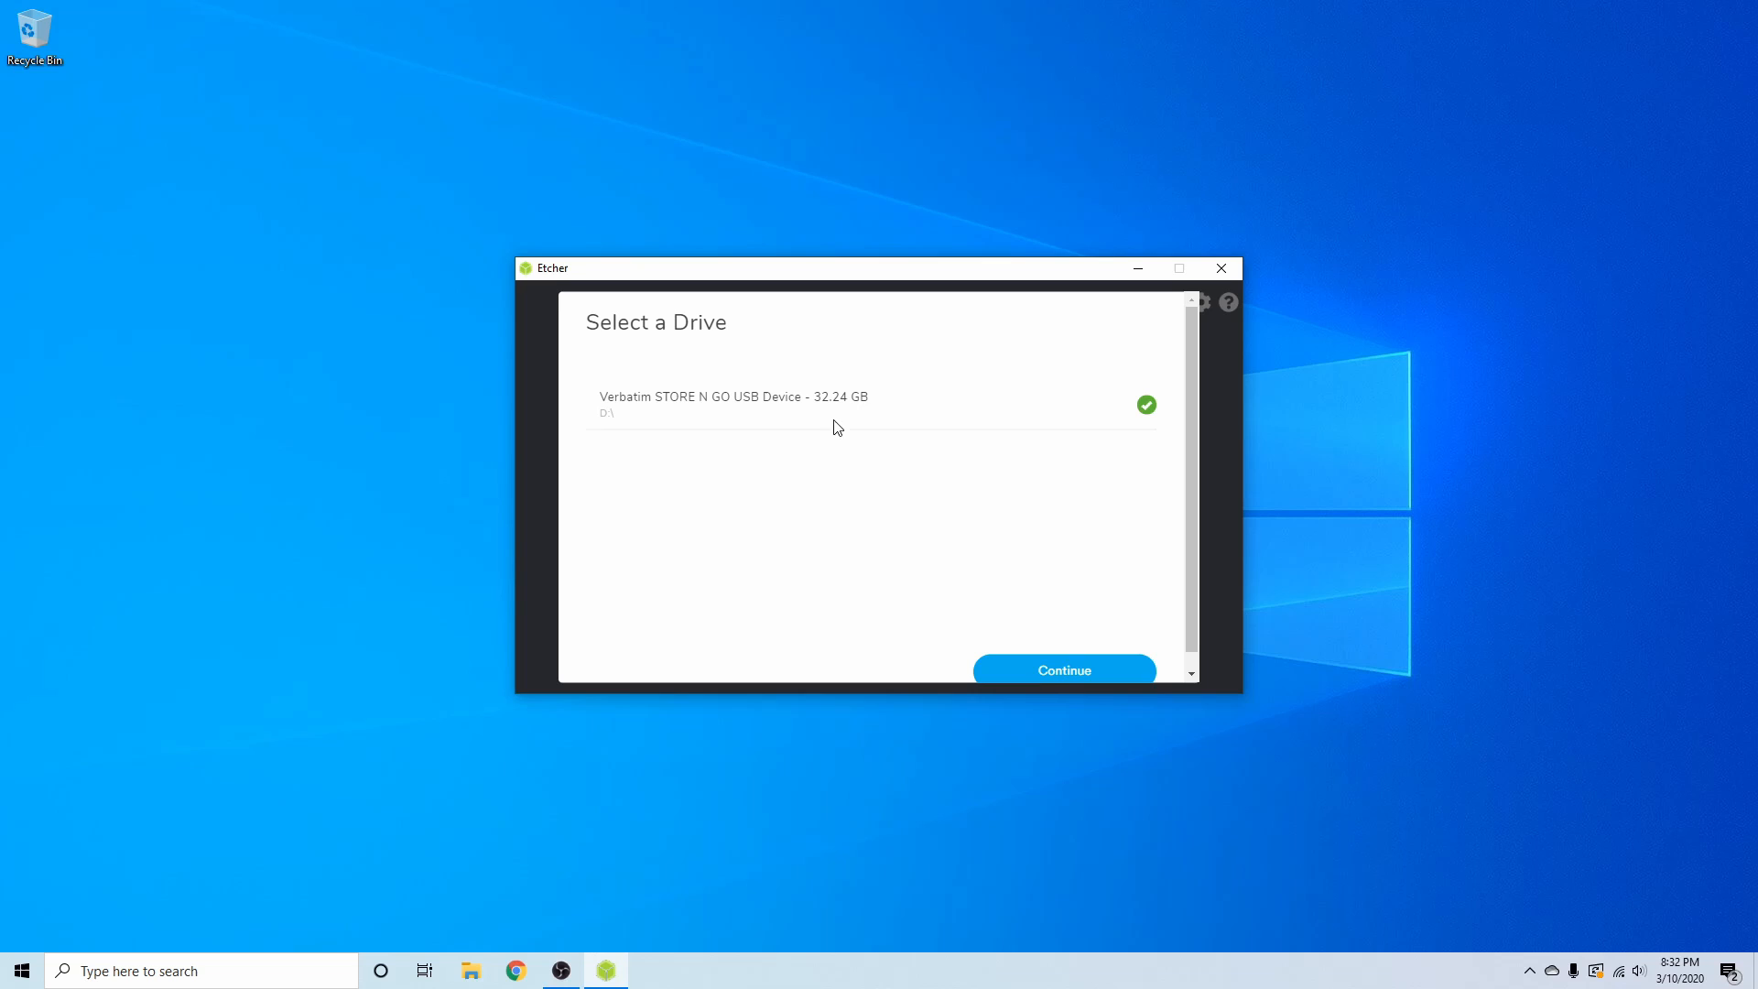
{"action": "mouse_move", "coordinate": [830, 455]}
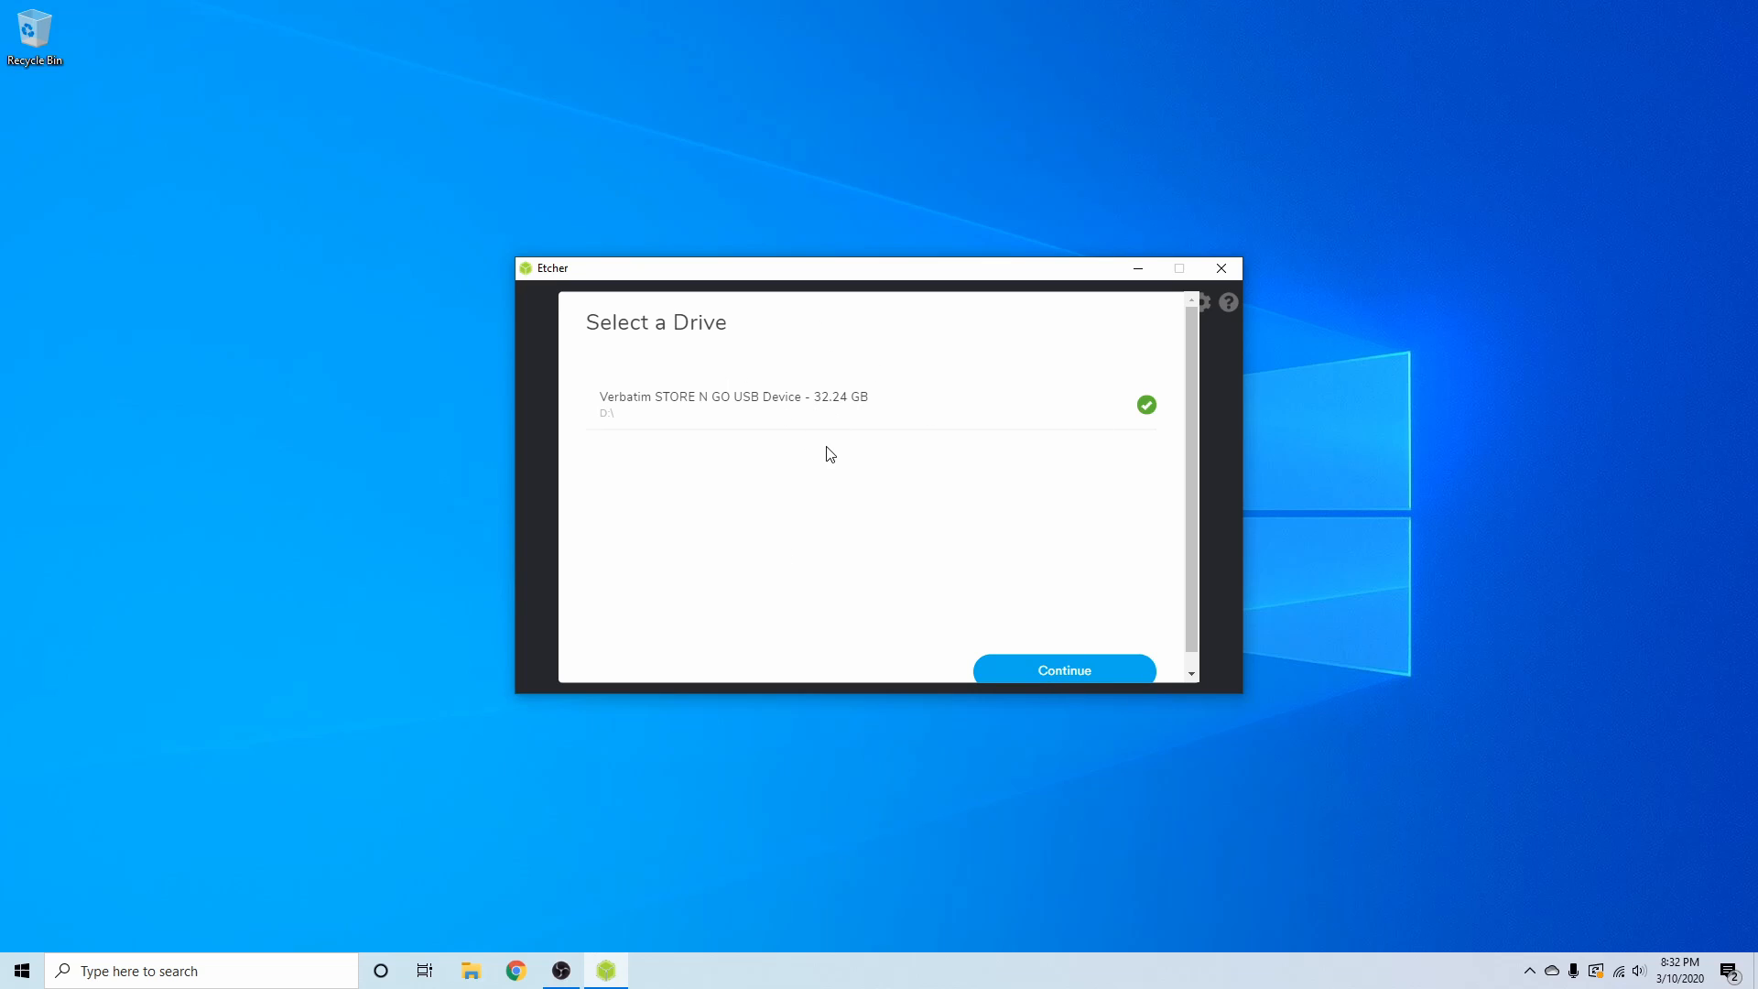
{"action": "left_click", "coordinate": [1062, 669]}
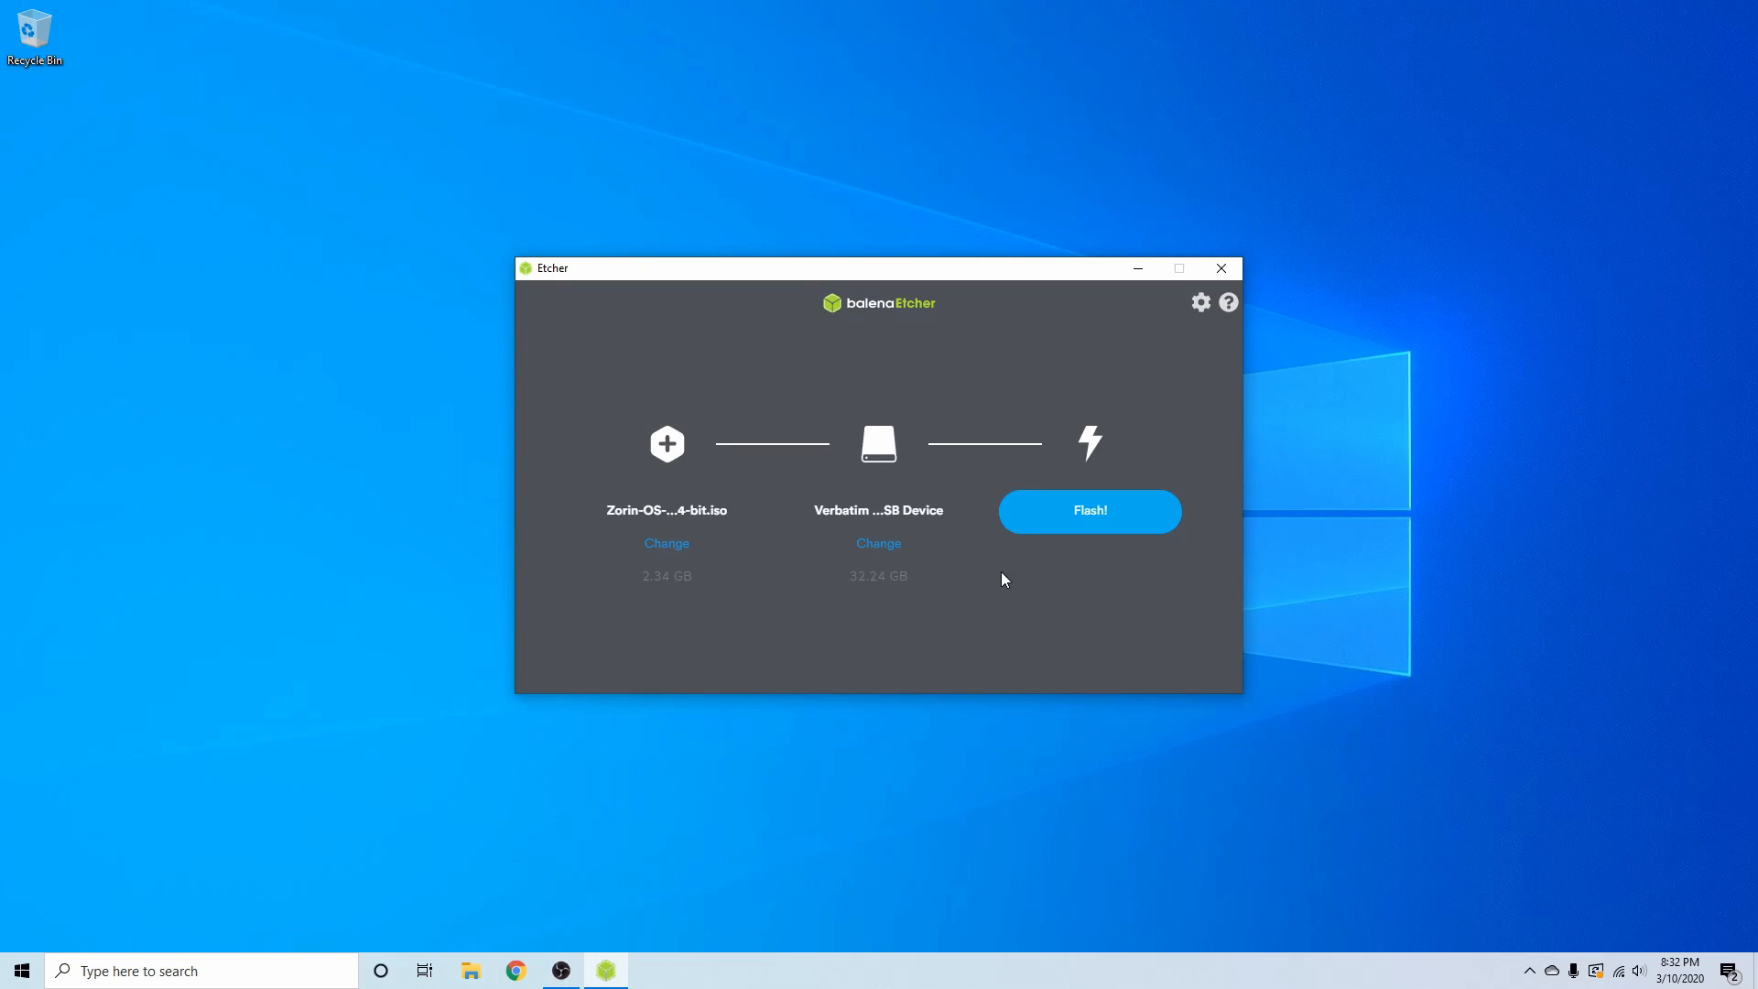
{"action": "mouse_move", "coordinate": [1023, 565]}
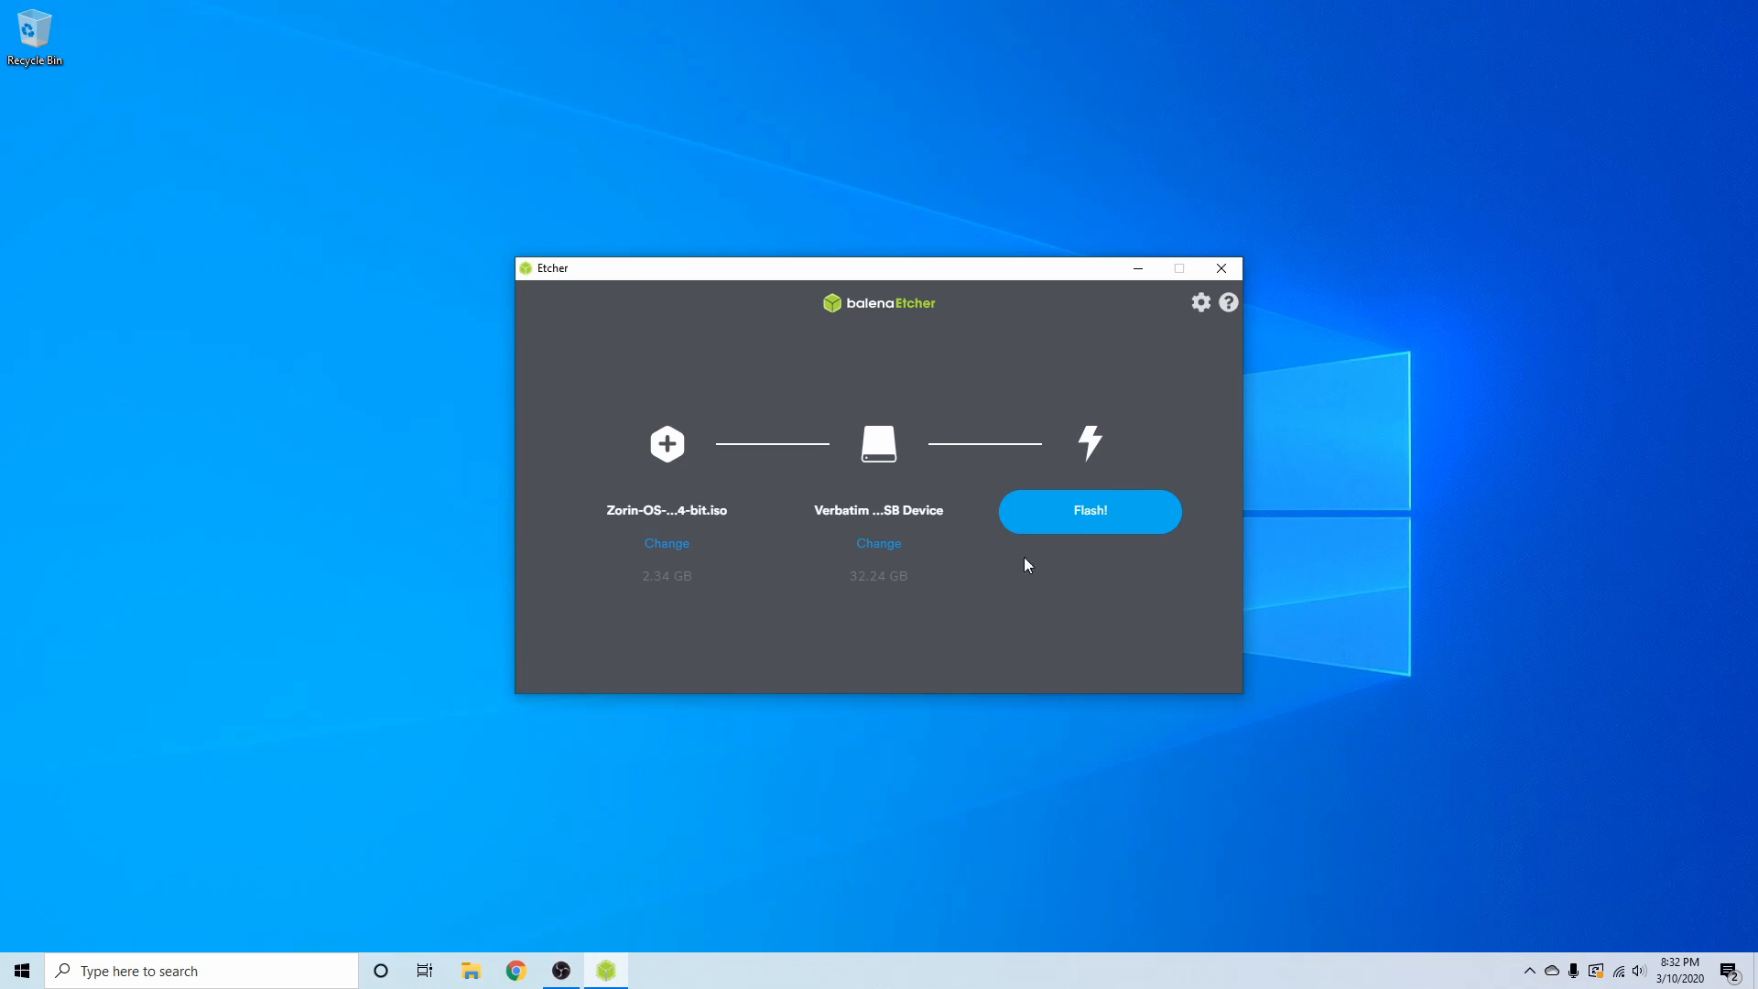
- Flash the Zorin image to the USB drive, approving the User Account Control prompt
{"action": "left_click", "coordinate": [1089, 511]}
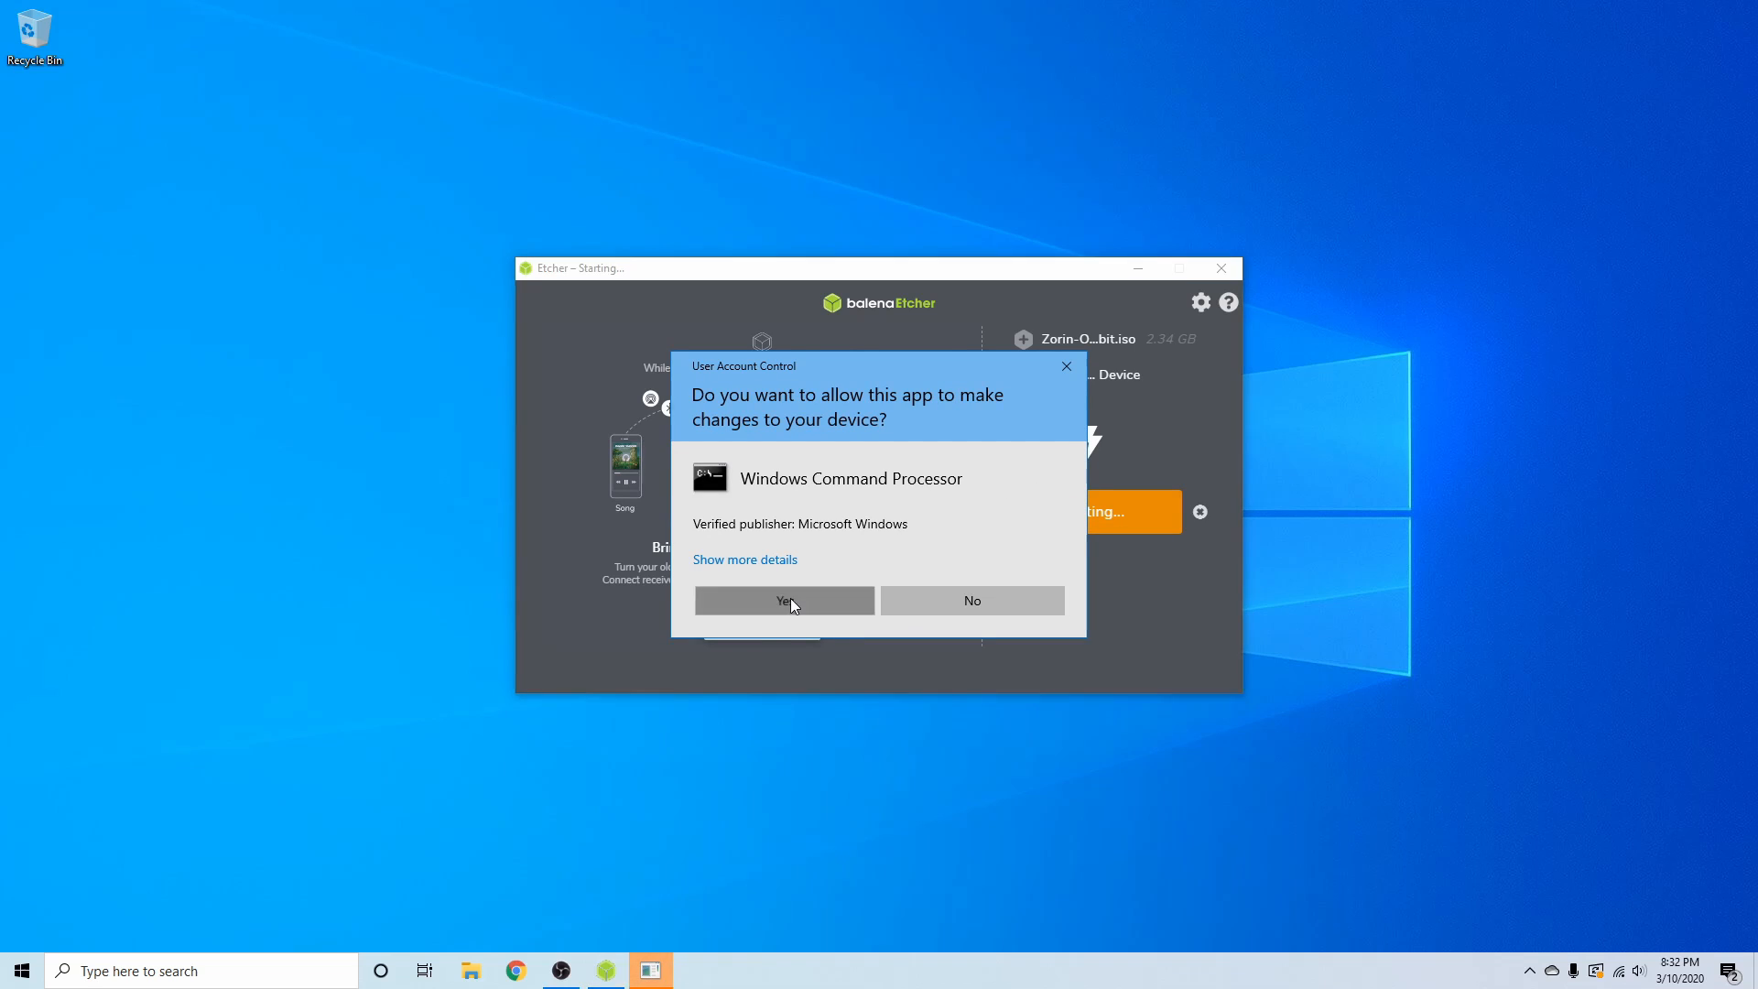
{"action": "left_click", "coordinate": [784, 599]}
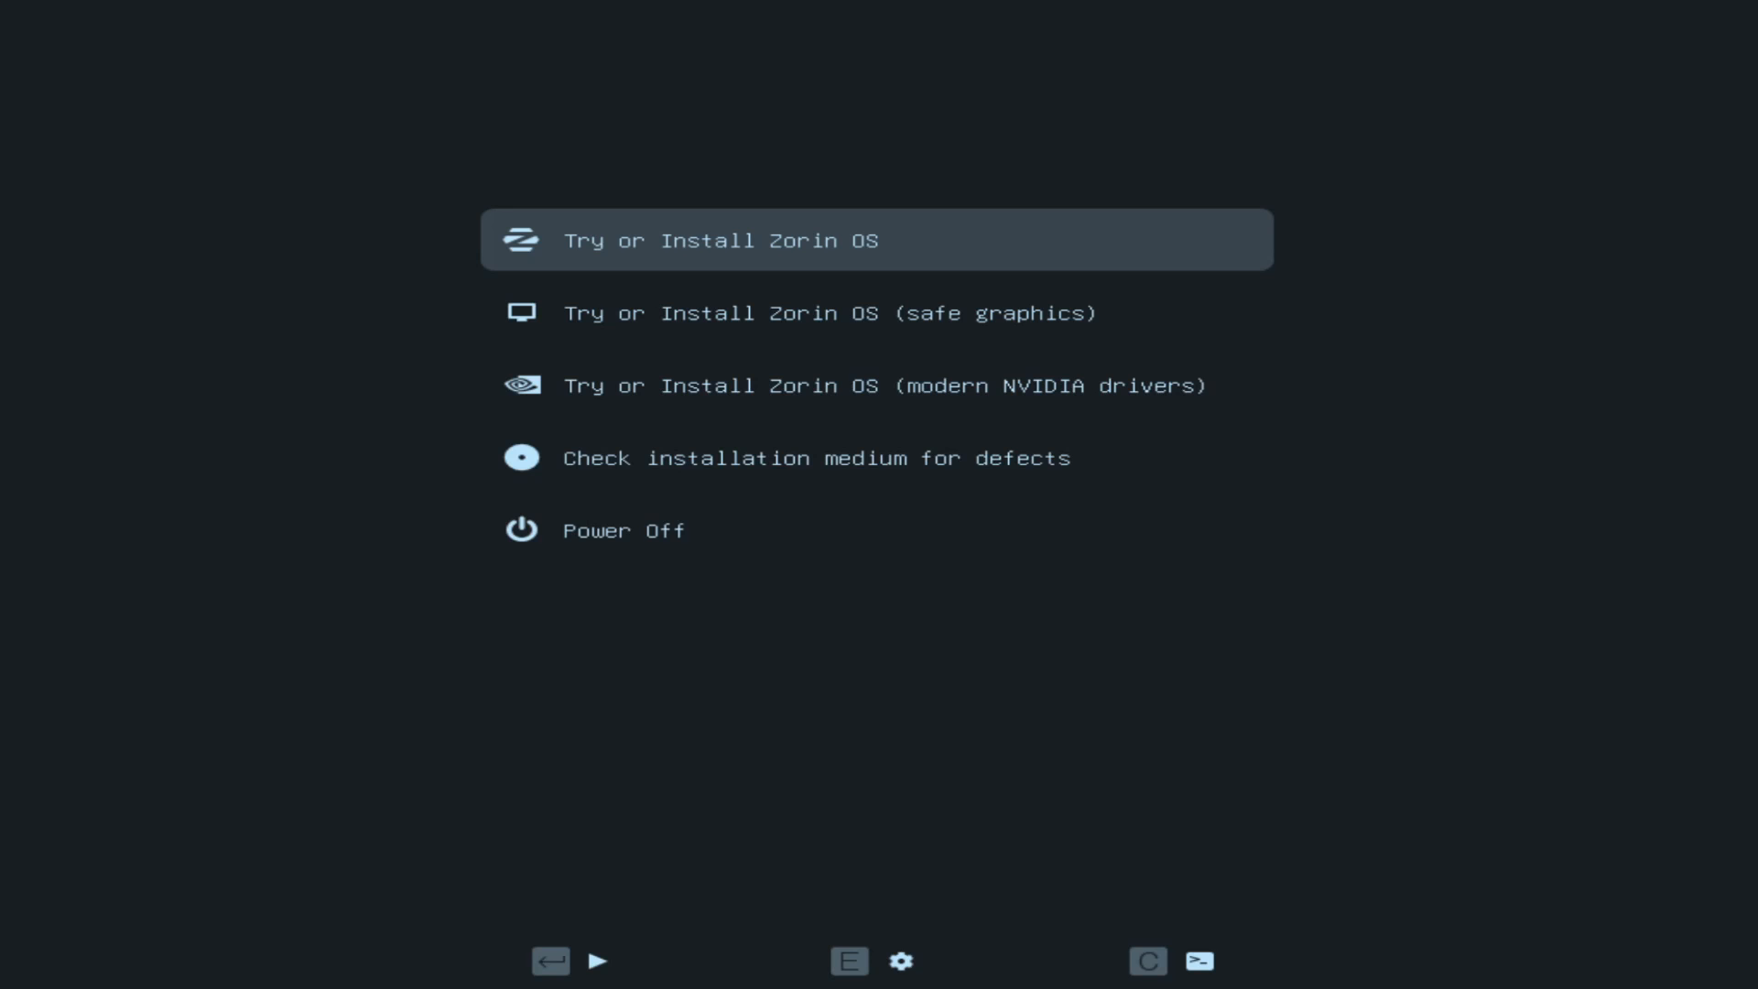
- Boot the 'Try or Install Zorin OS (modern NVIDIA drivers)' menu entry
{"action": "key", "text": "Down"}
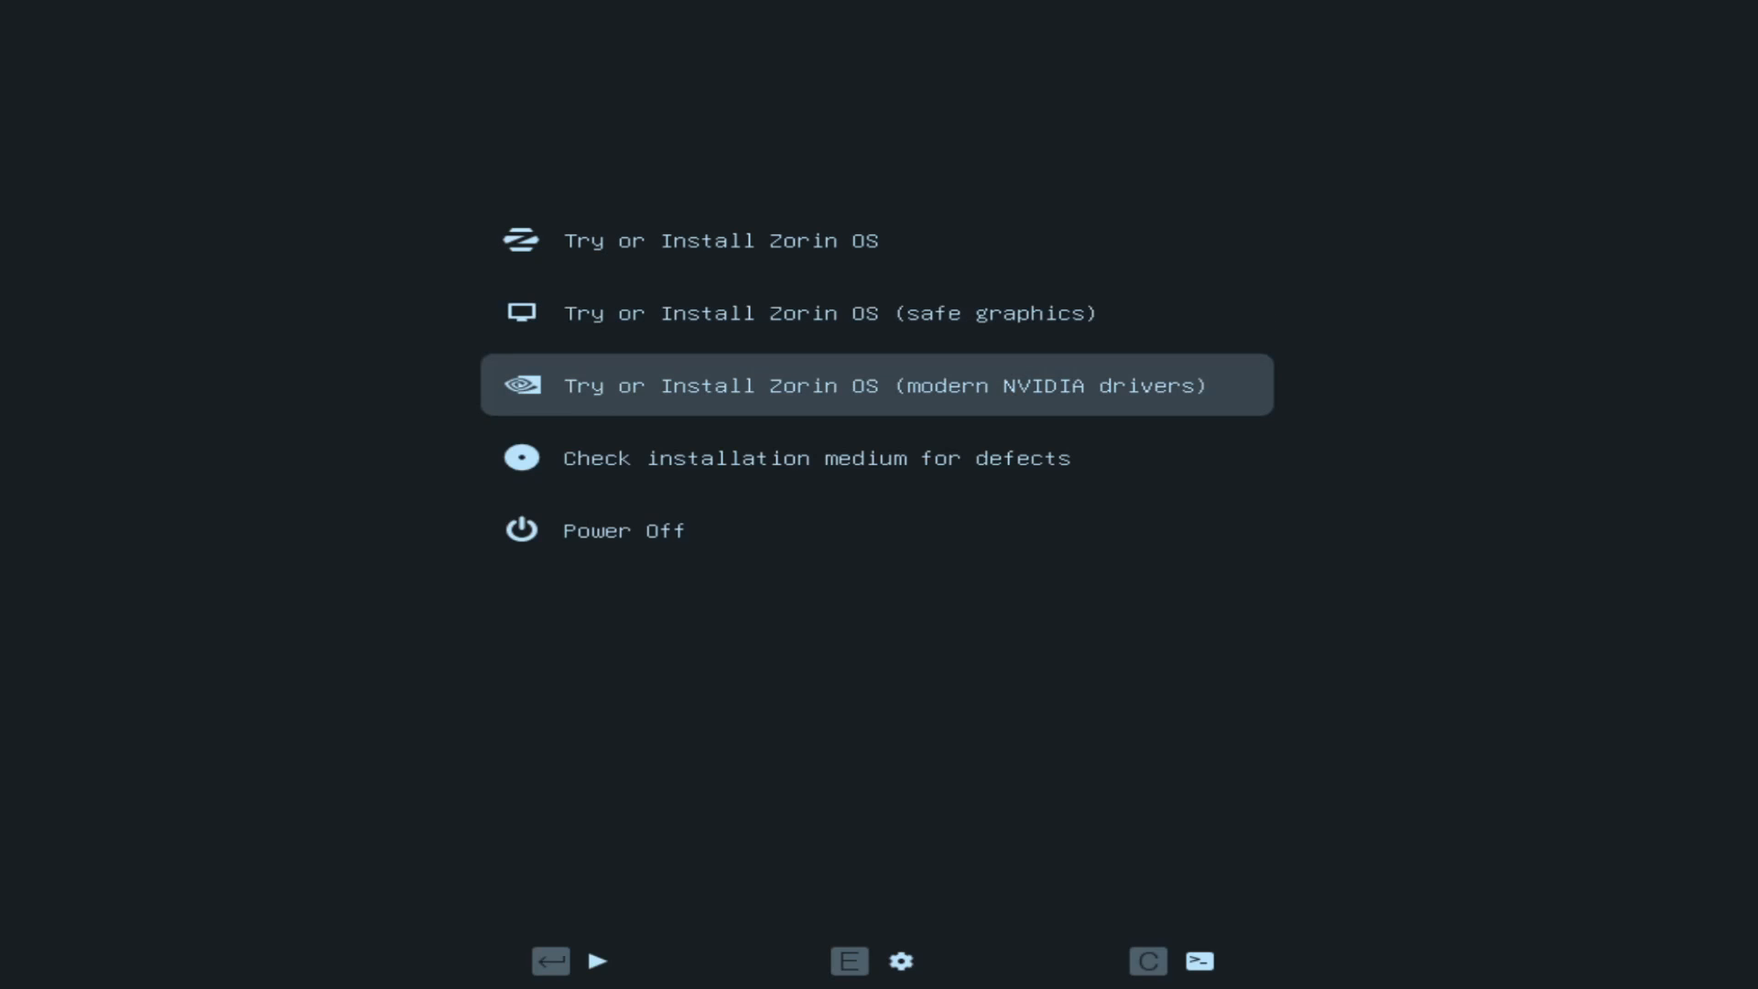
{"action": "key", "text": "Return"}
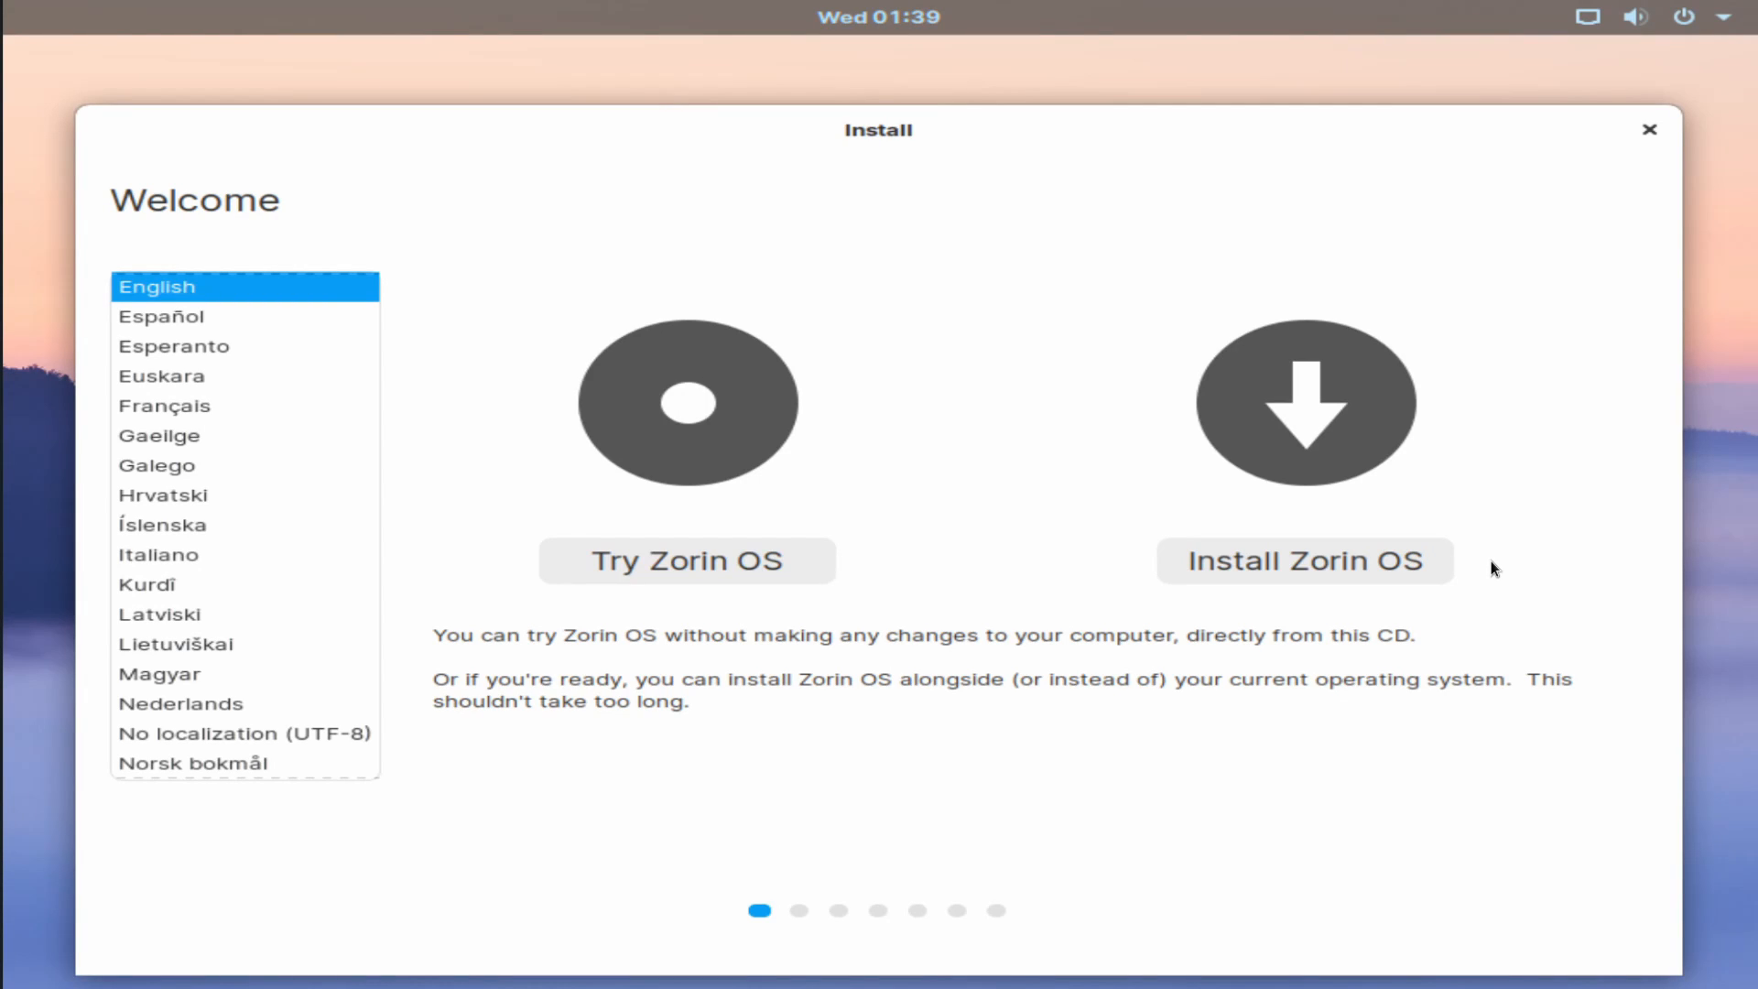
{"action": "mouse_move", "coordinate": [235, 411]}
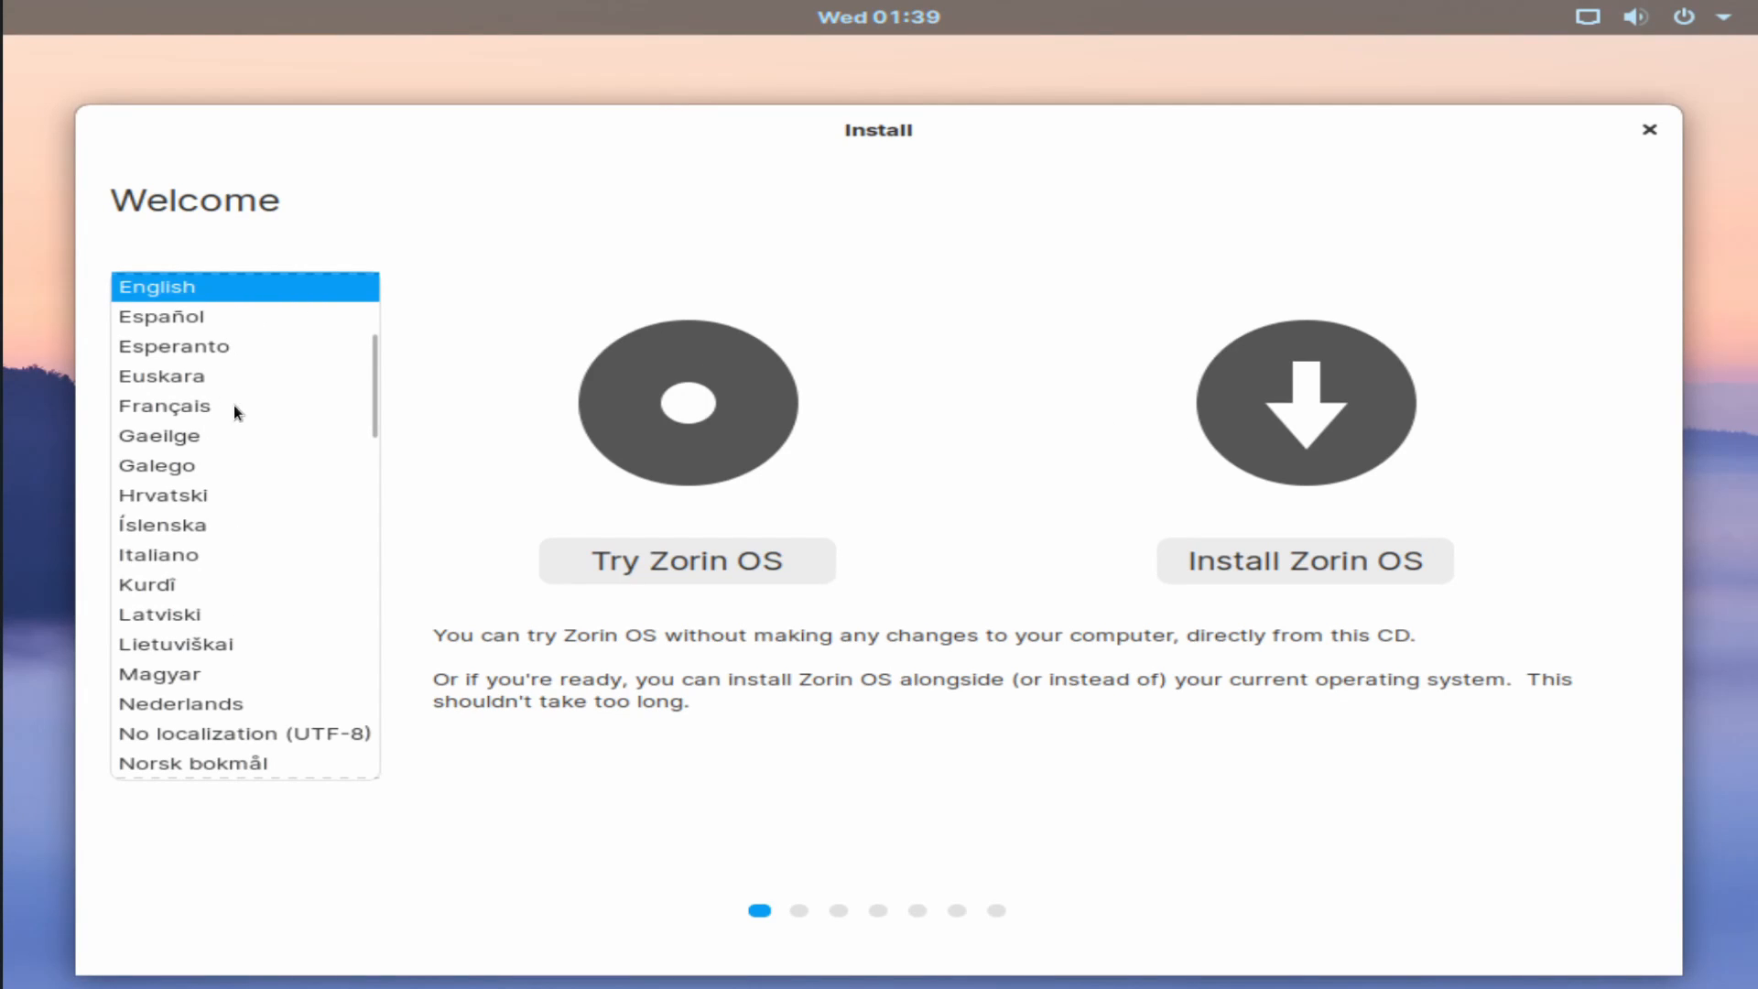
{"action": "mouse_move", "coordinate": [205, 328]}
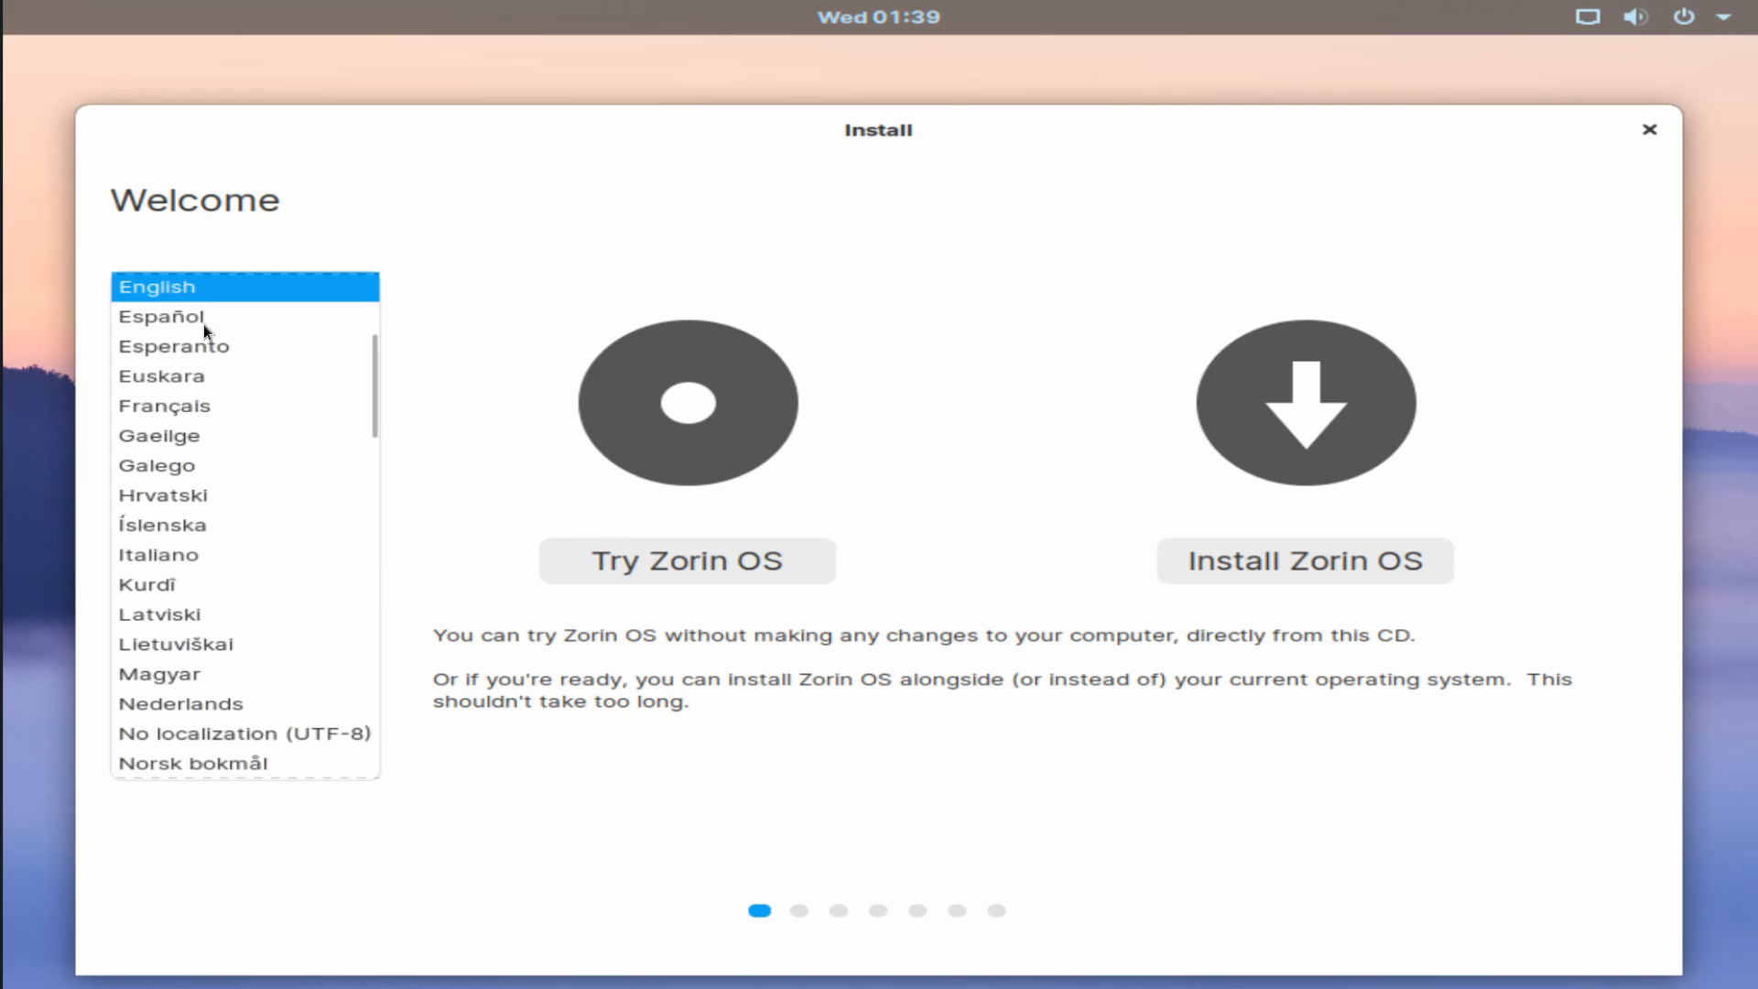
{"action": "mouse_move", "coordinate": [362, 349]}
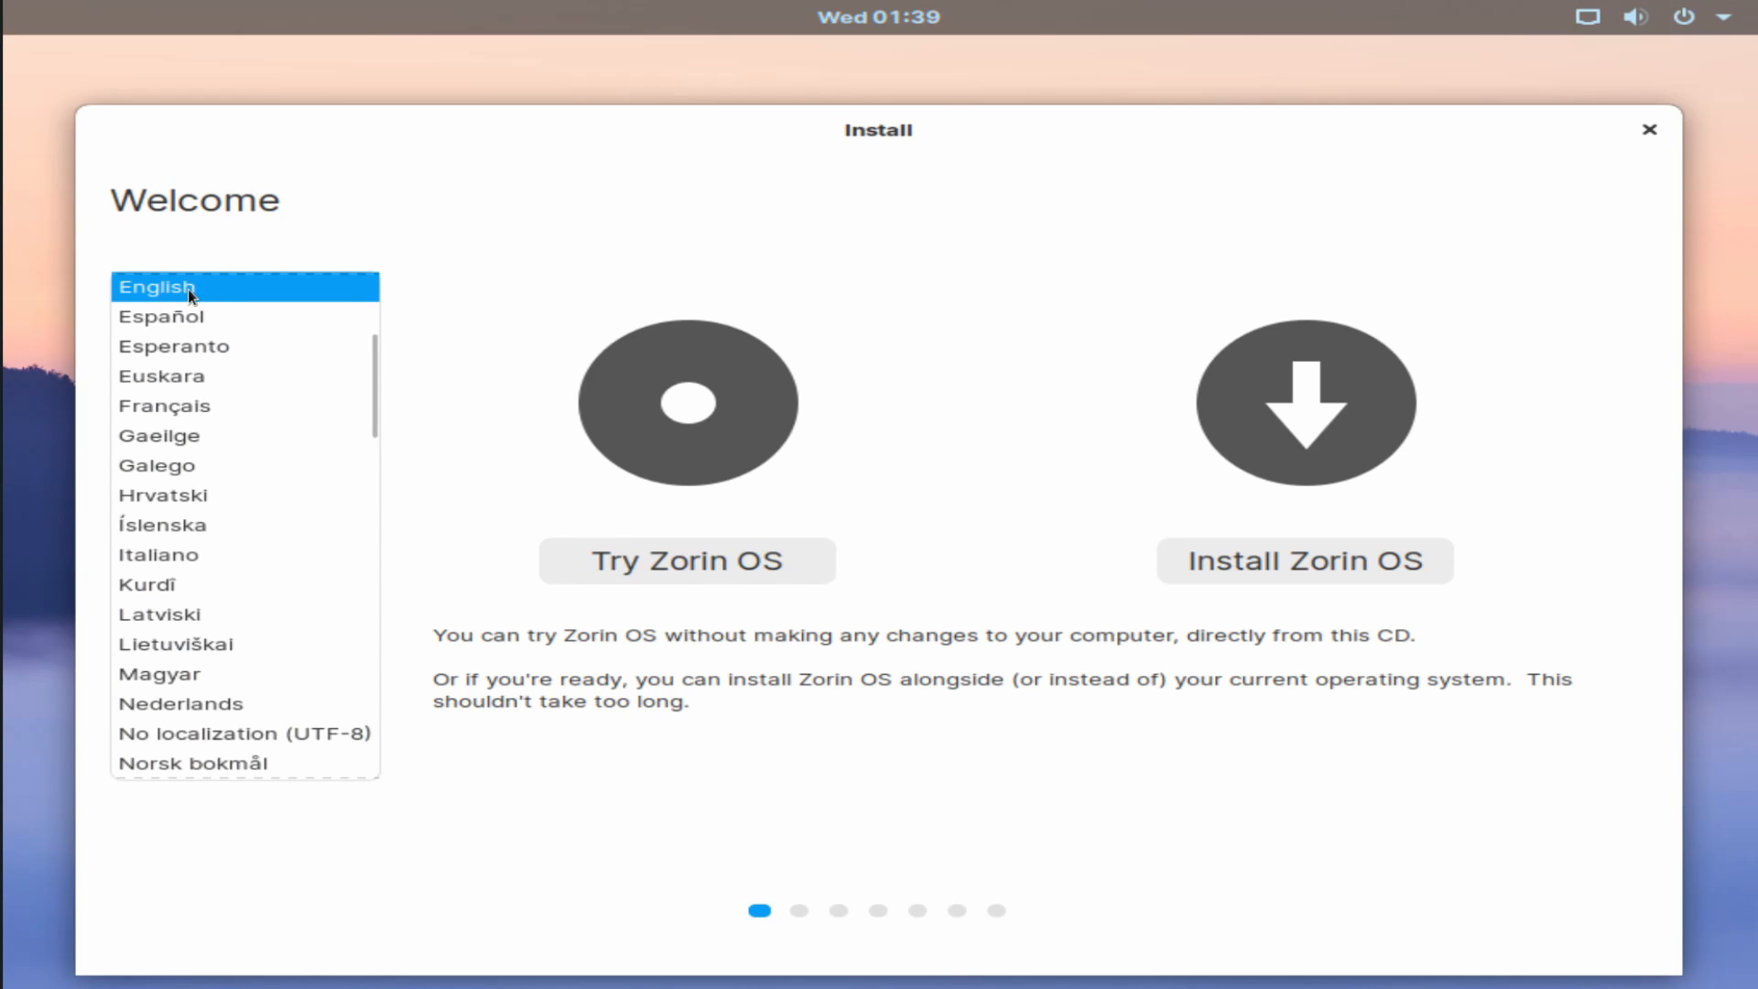
{"action": "mouse_move", "coordinate": [1304, 588]}
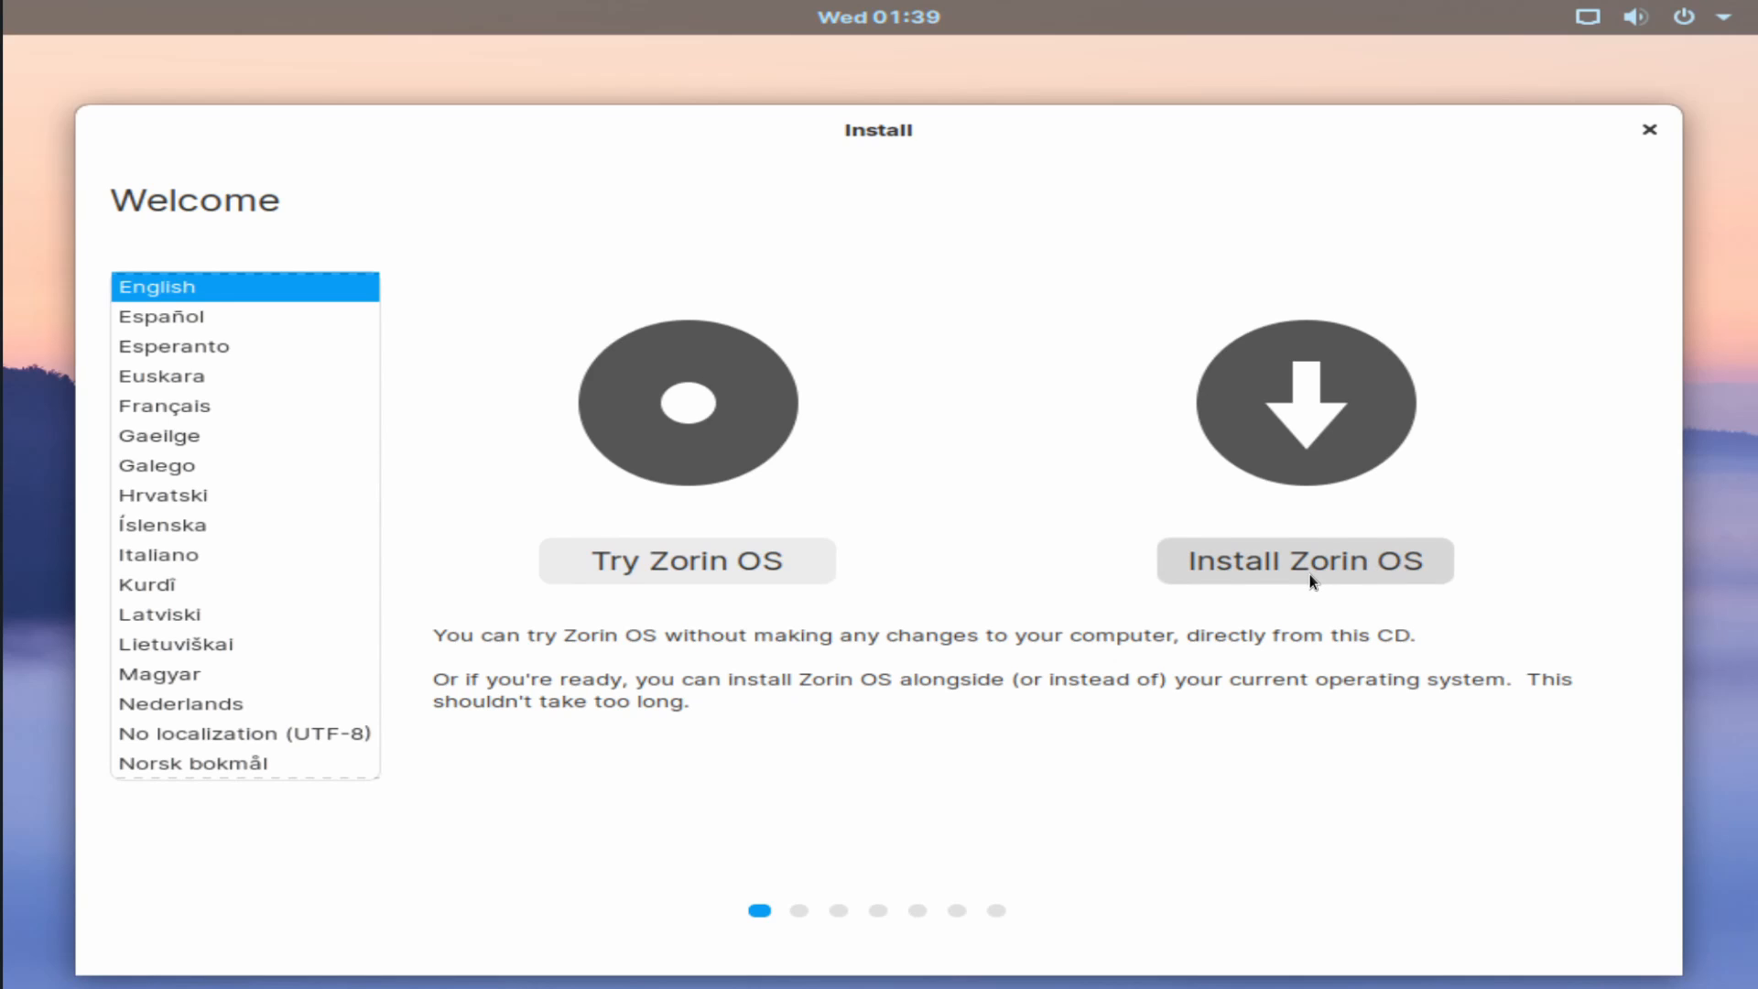
{"action": "mouse_move", "coordinate": [686, 561]}
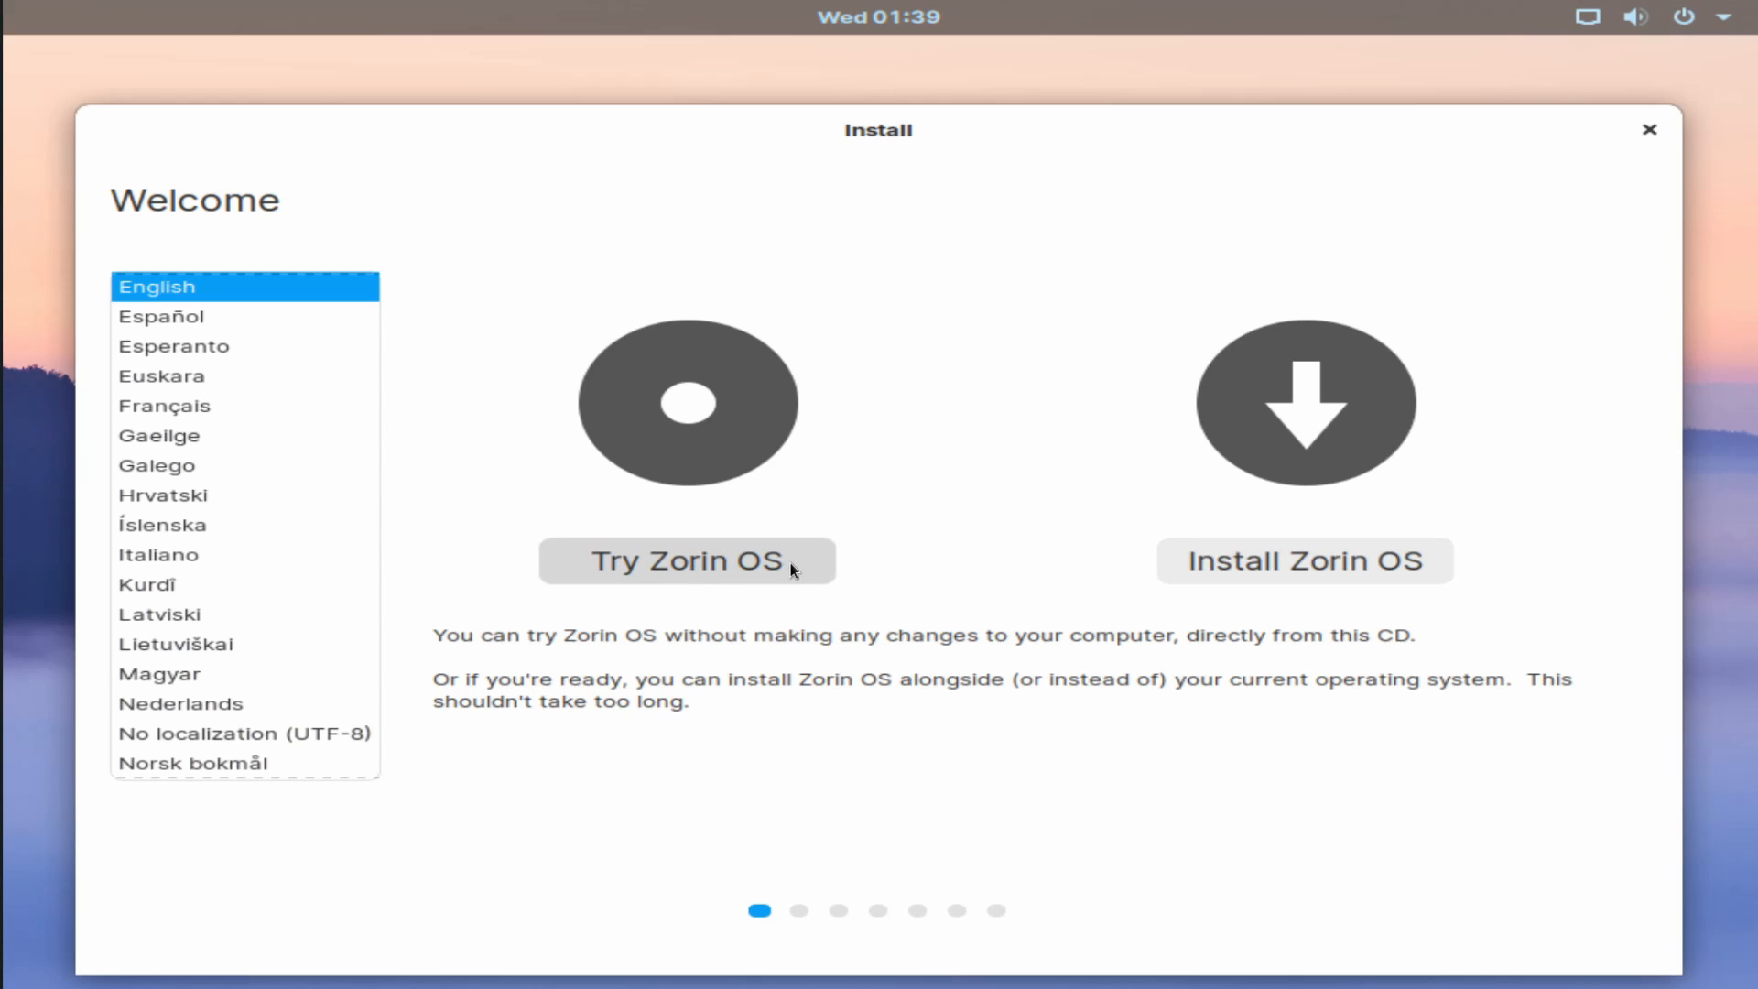
- Start installing Zorin OS, keeping the English (US) keyboard layout after testing 'qwerty'
{"action": "left_click", "coordinate": [1303, 560]}
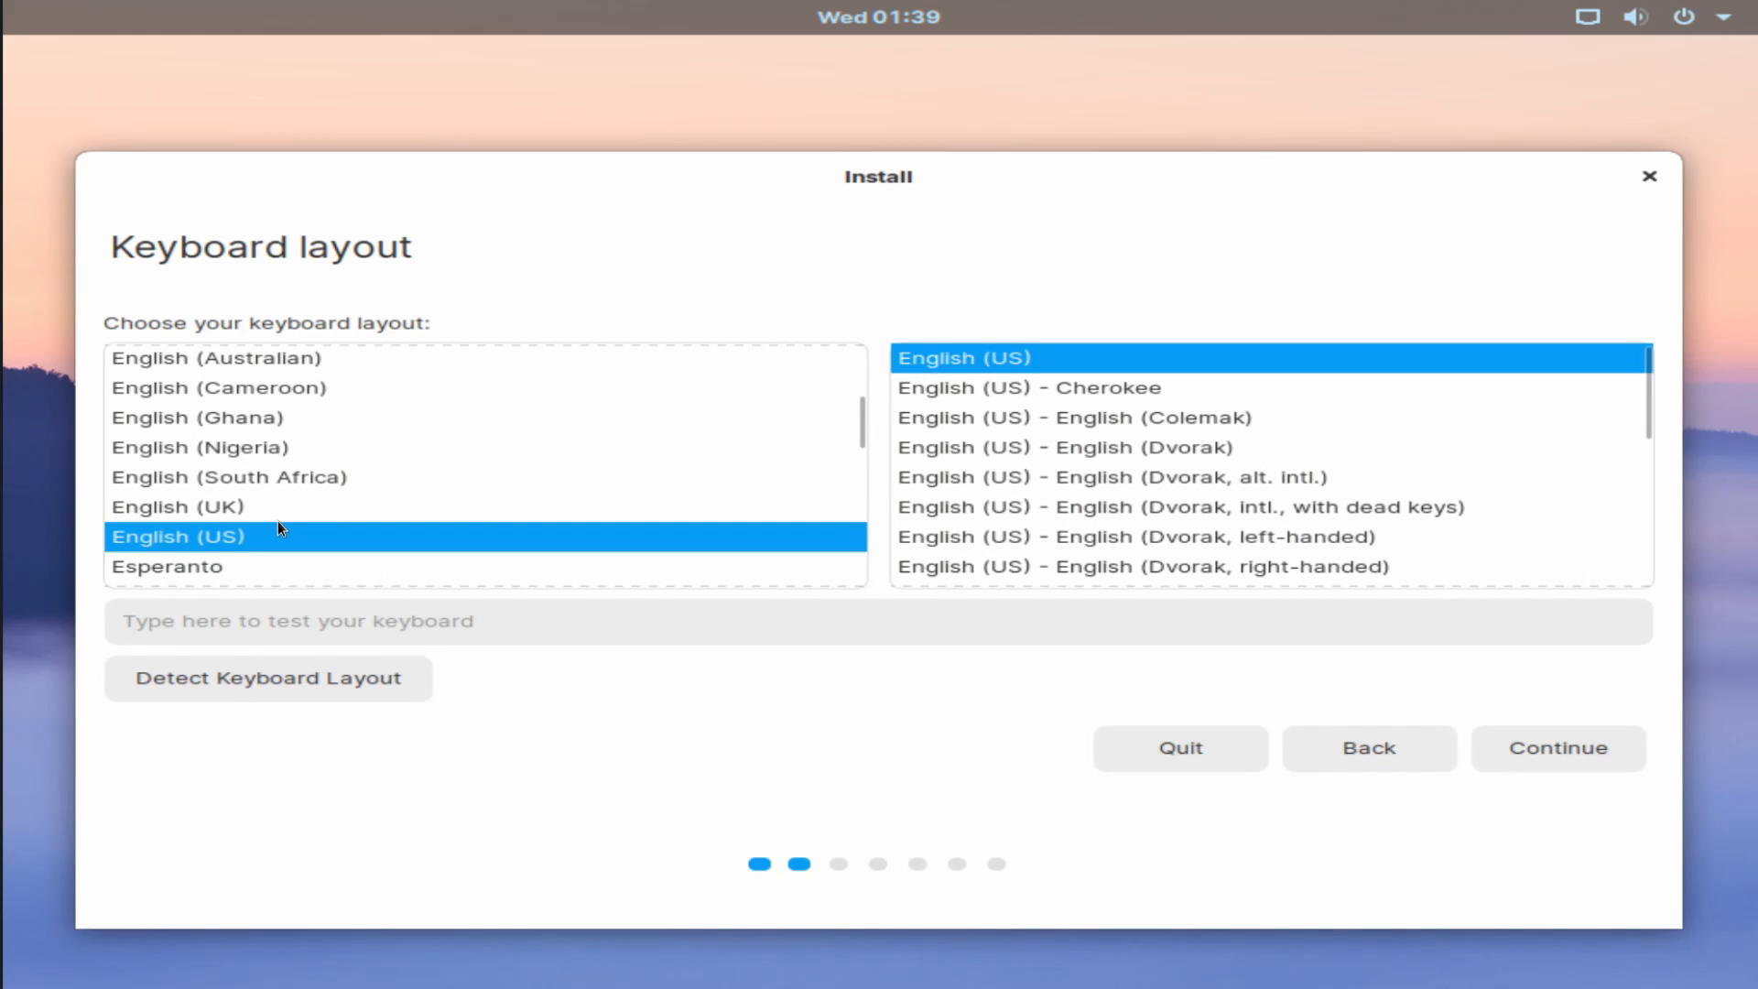
{"action": "mouse_move", "coordinate": [955, 401]}
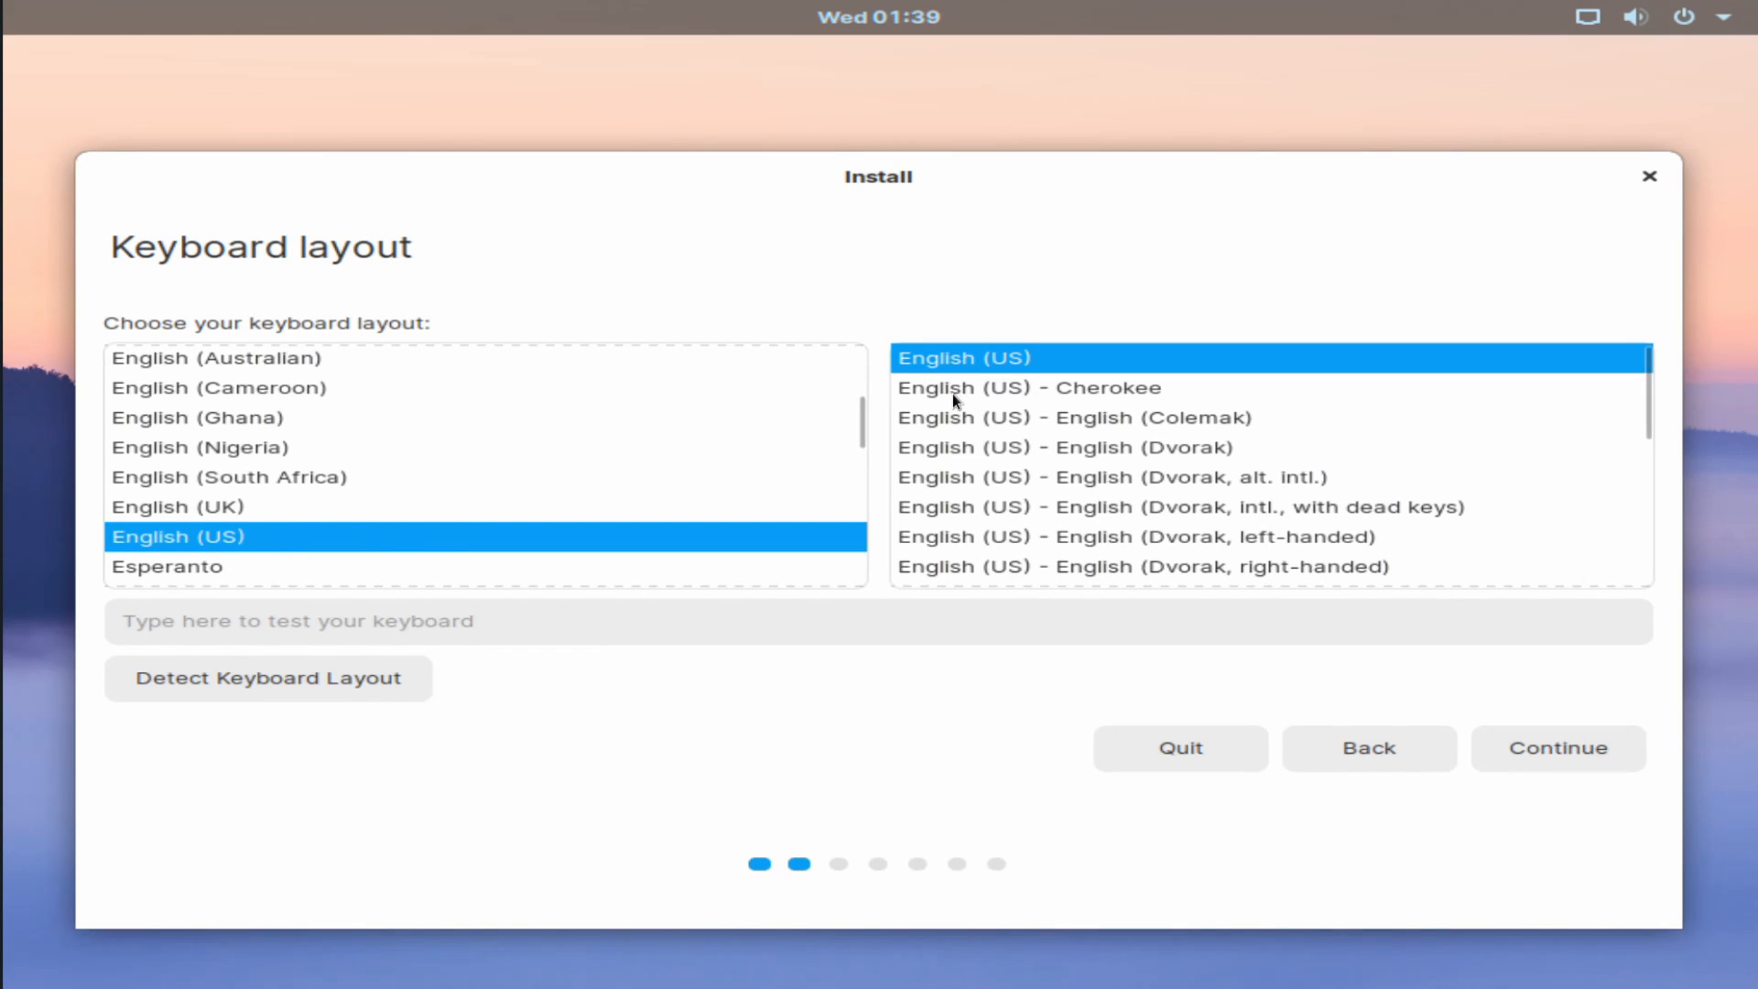
{"action": "mouse_move", "coordinate": [548, 619]}
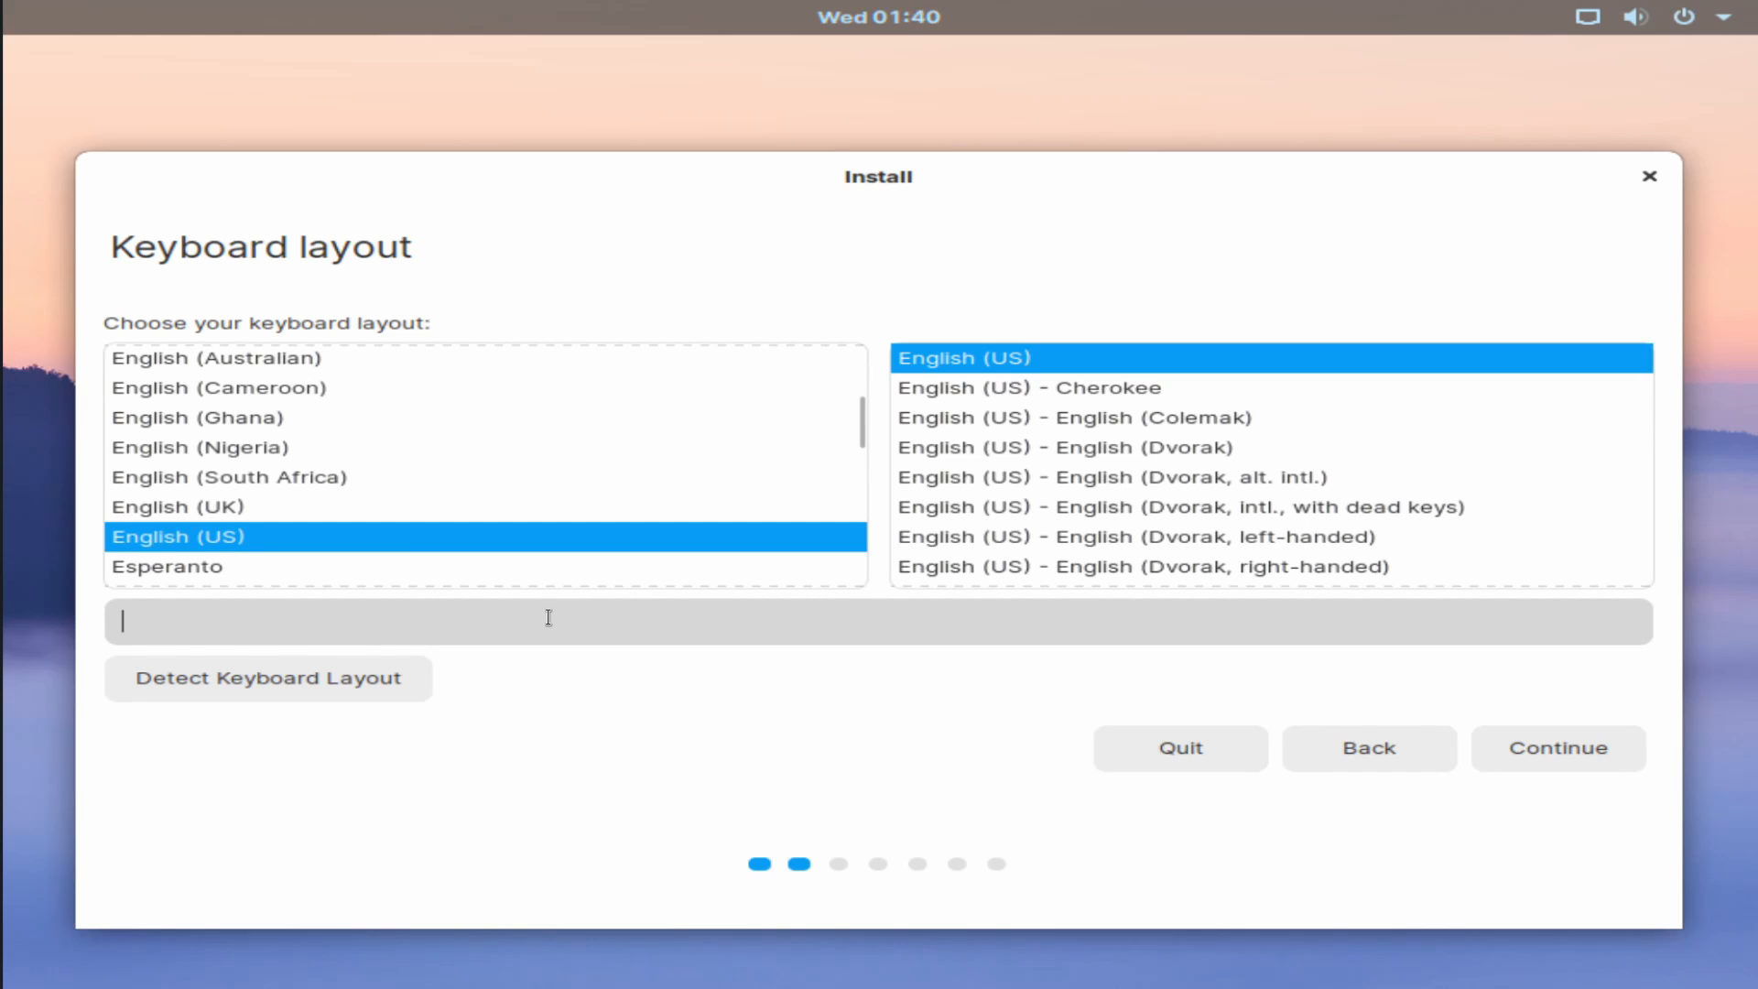
{"action": "type", "text": "qwerty"}
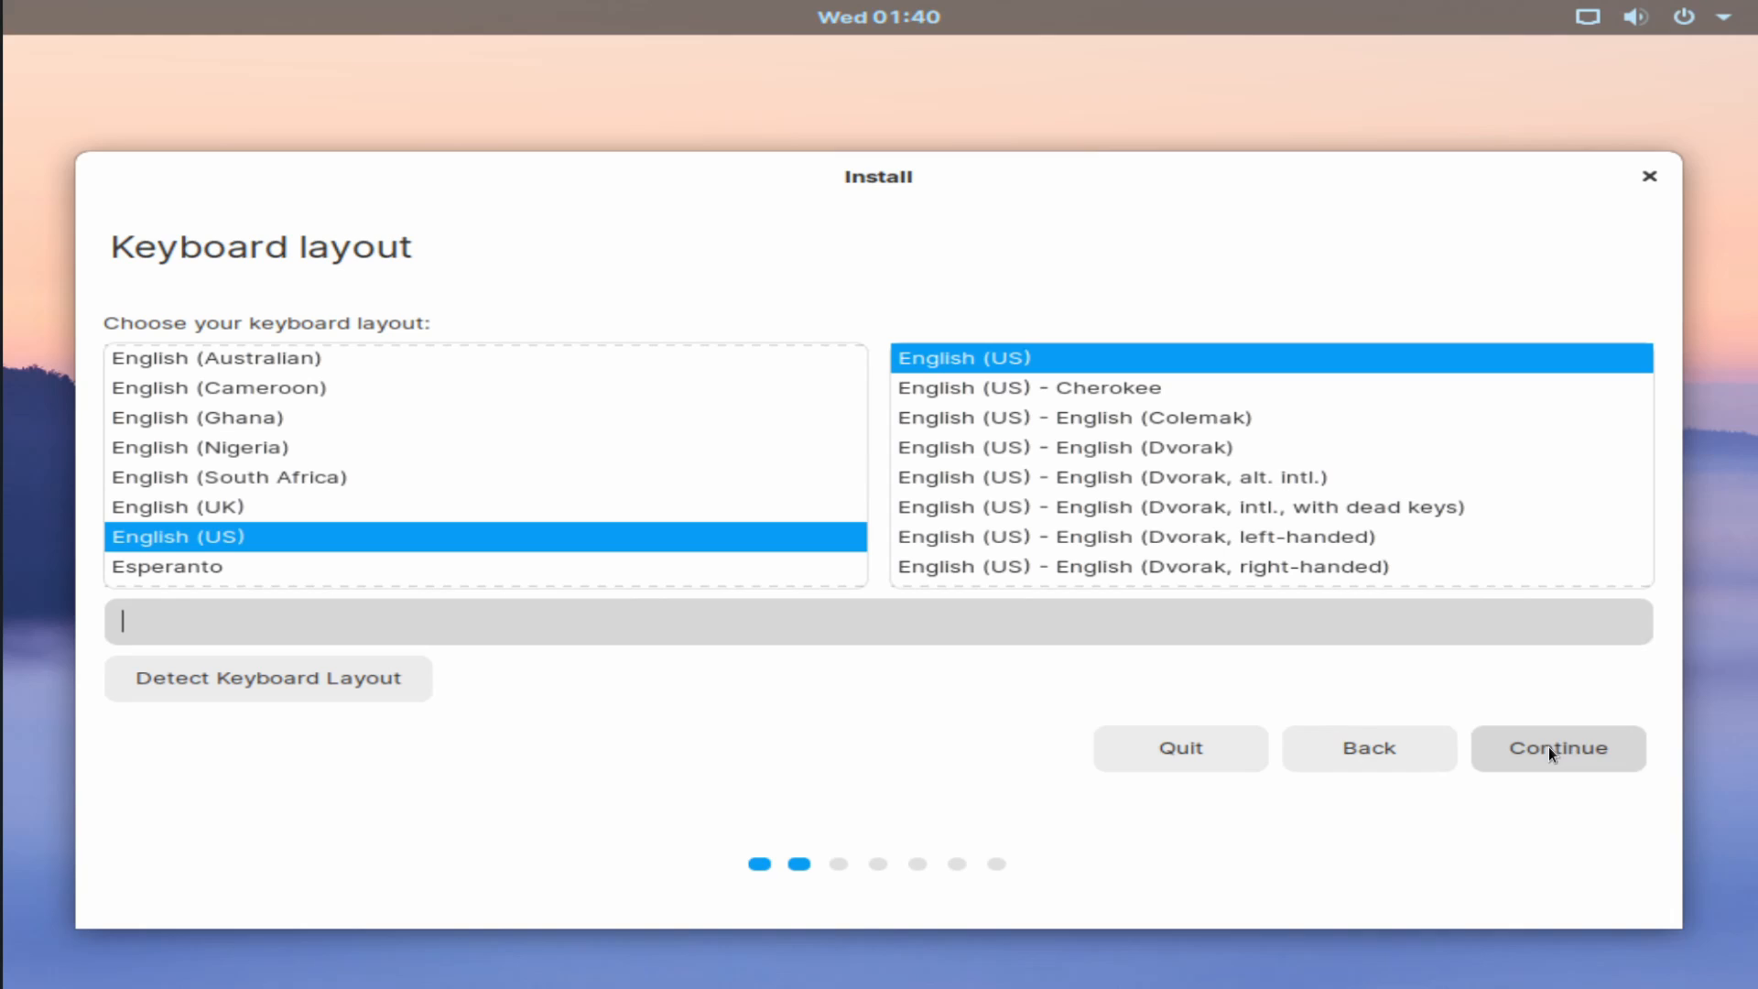
{"action": "left_click", "coordinate": [1556, 748]}
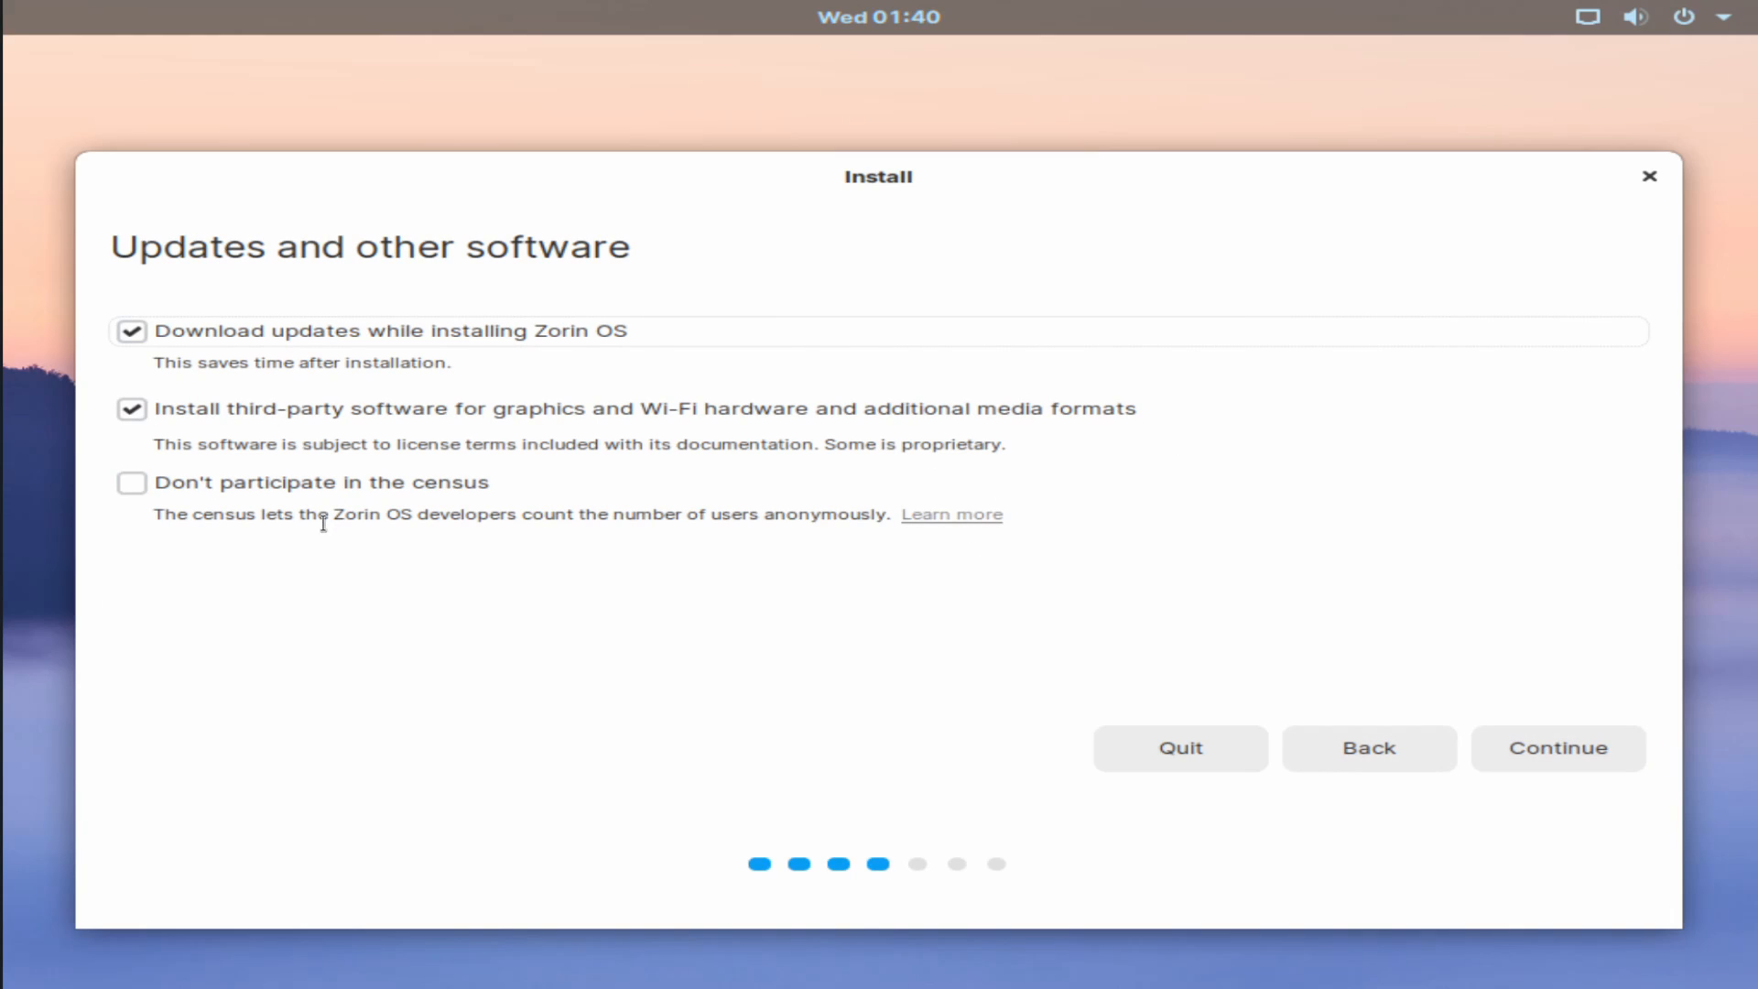
{"action": "mouse_move", "coordinate": [531, 351]}
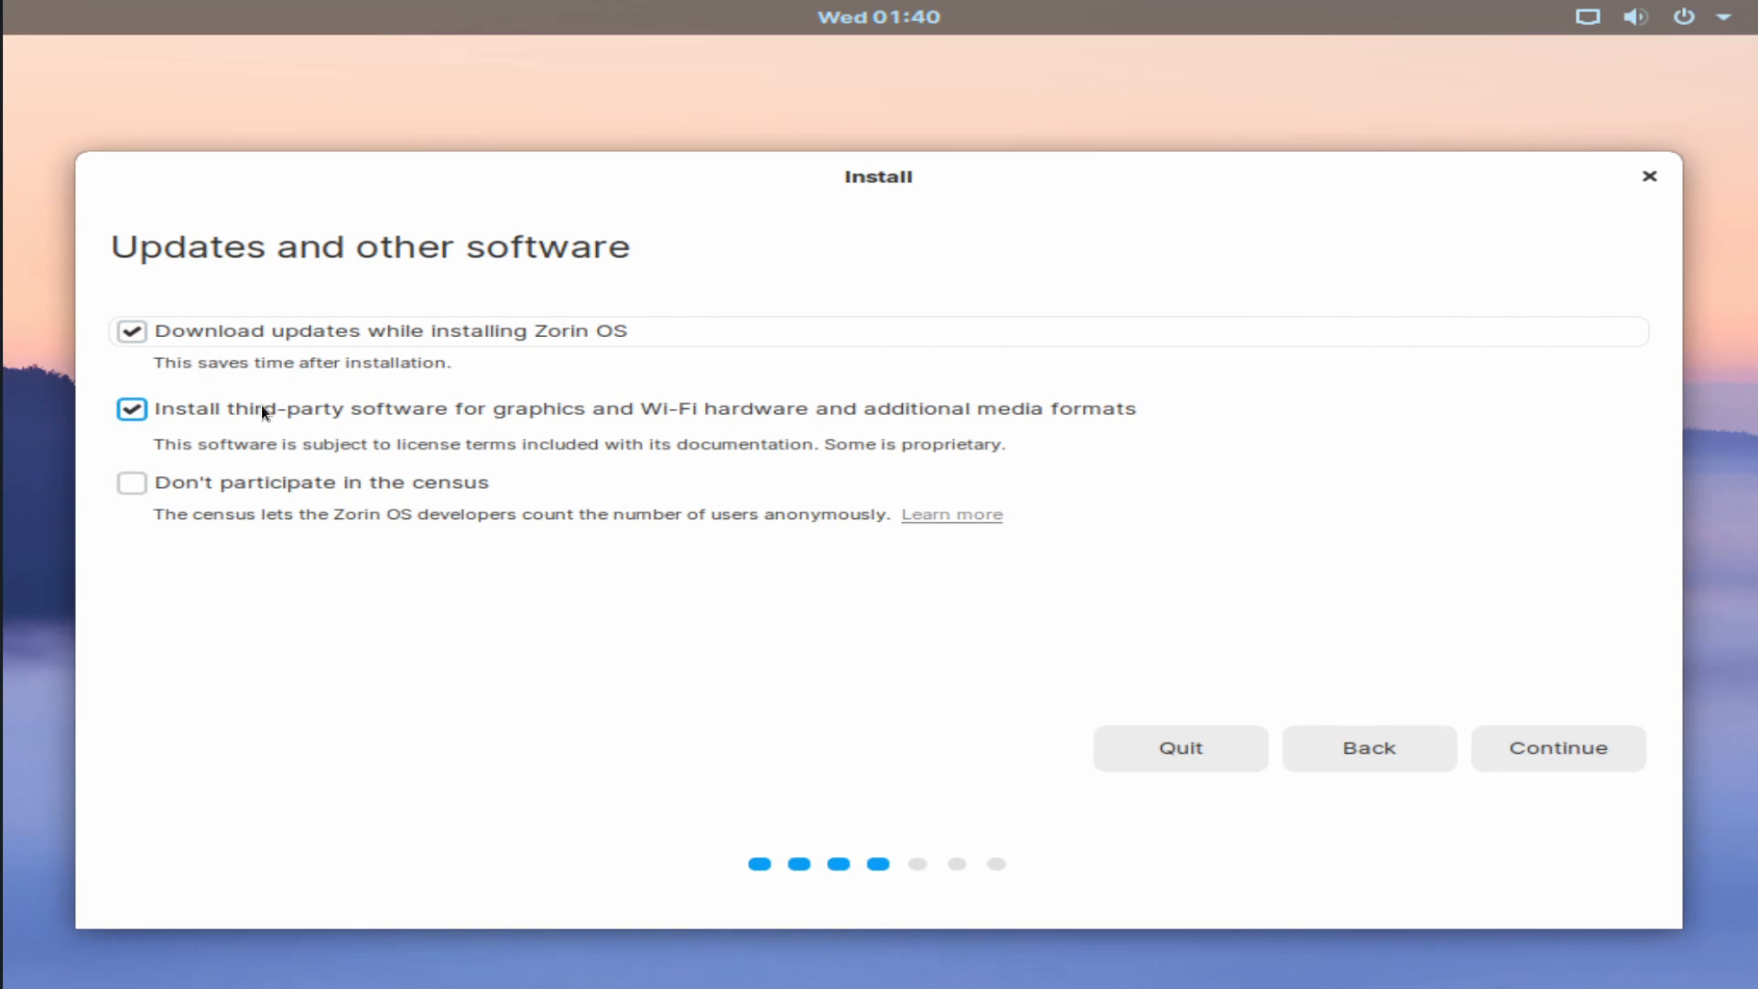
{"action": "mouse_move", "coordinate": [391, 430]}
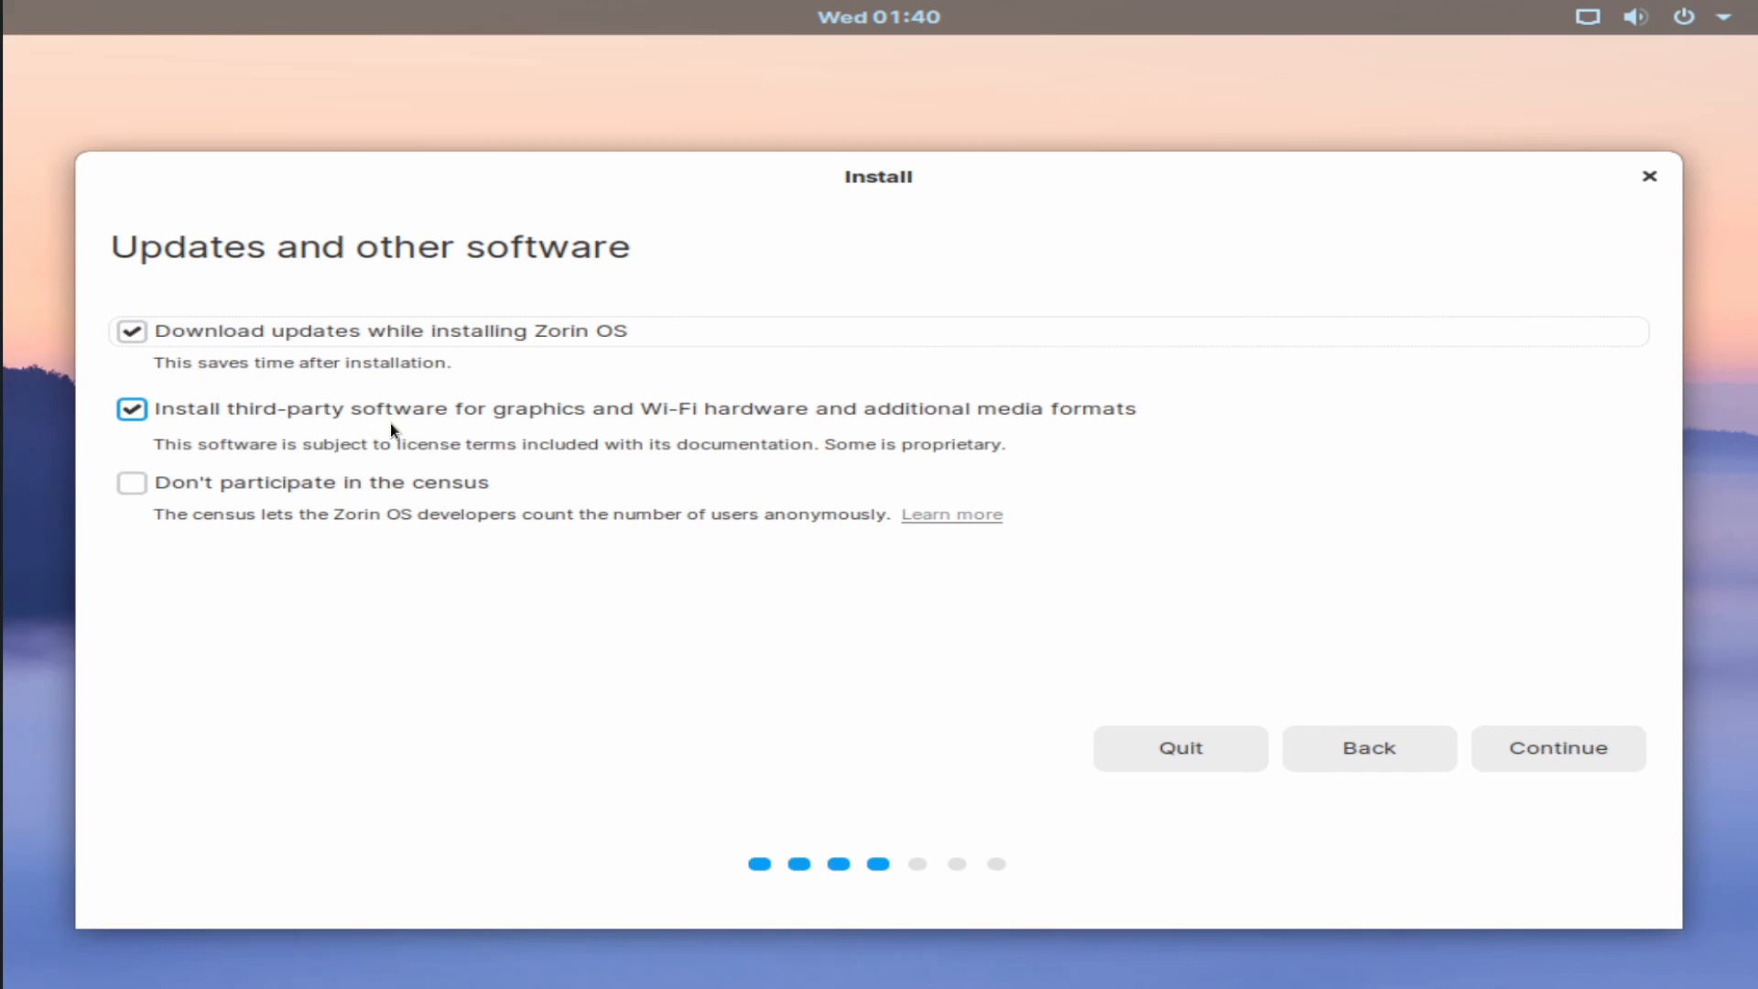
{"action": "mouse_move", "coordinate": [771, 427]}
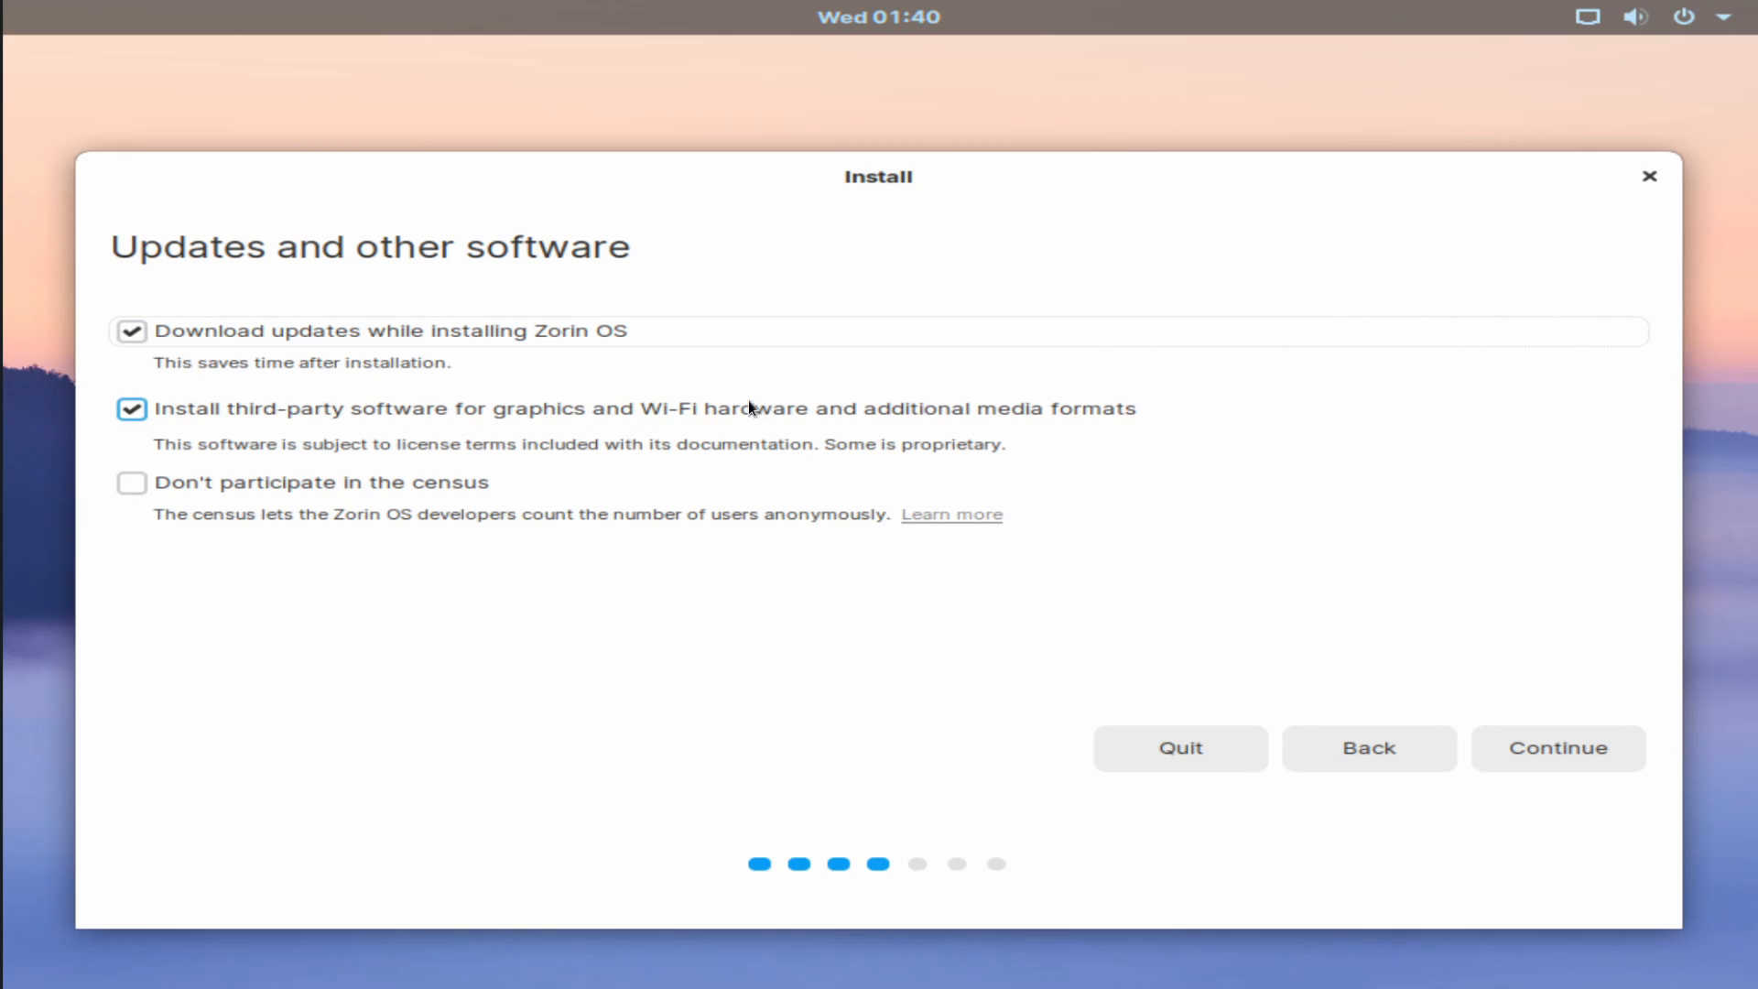
{"action": "mouse_move", "coordinate": [715, 438]}
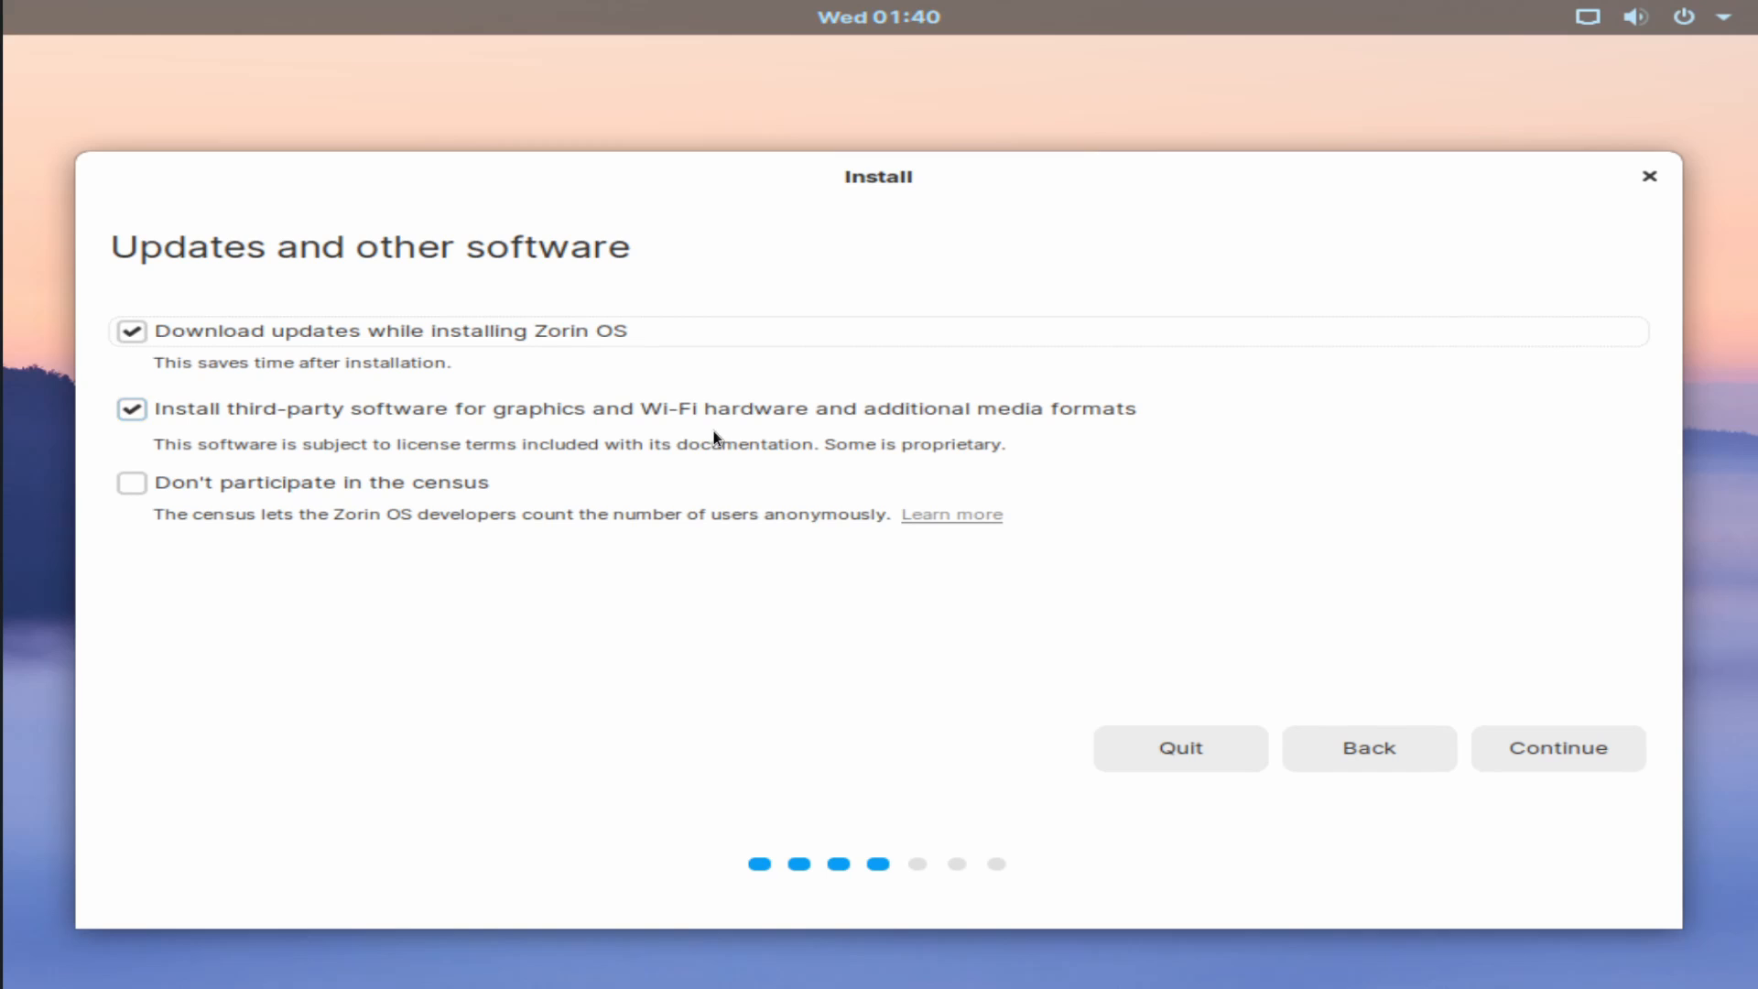
{"action": "mouse_move", "coordinate": [392, 435]}
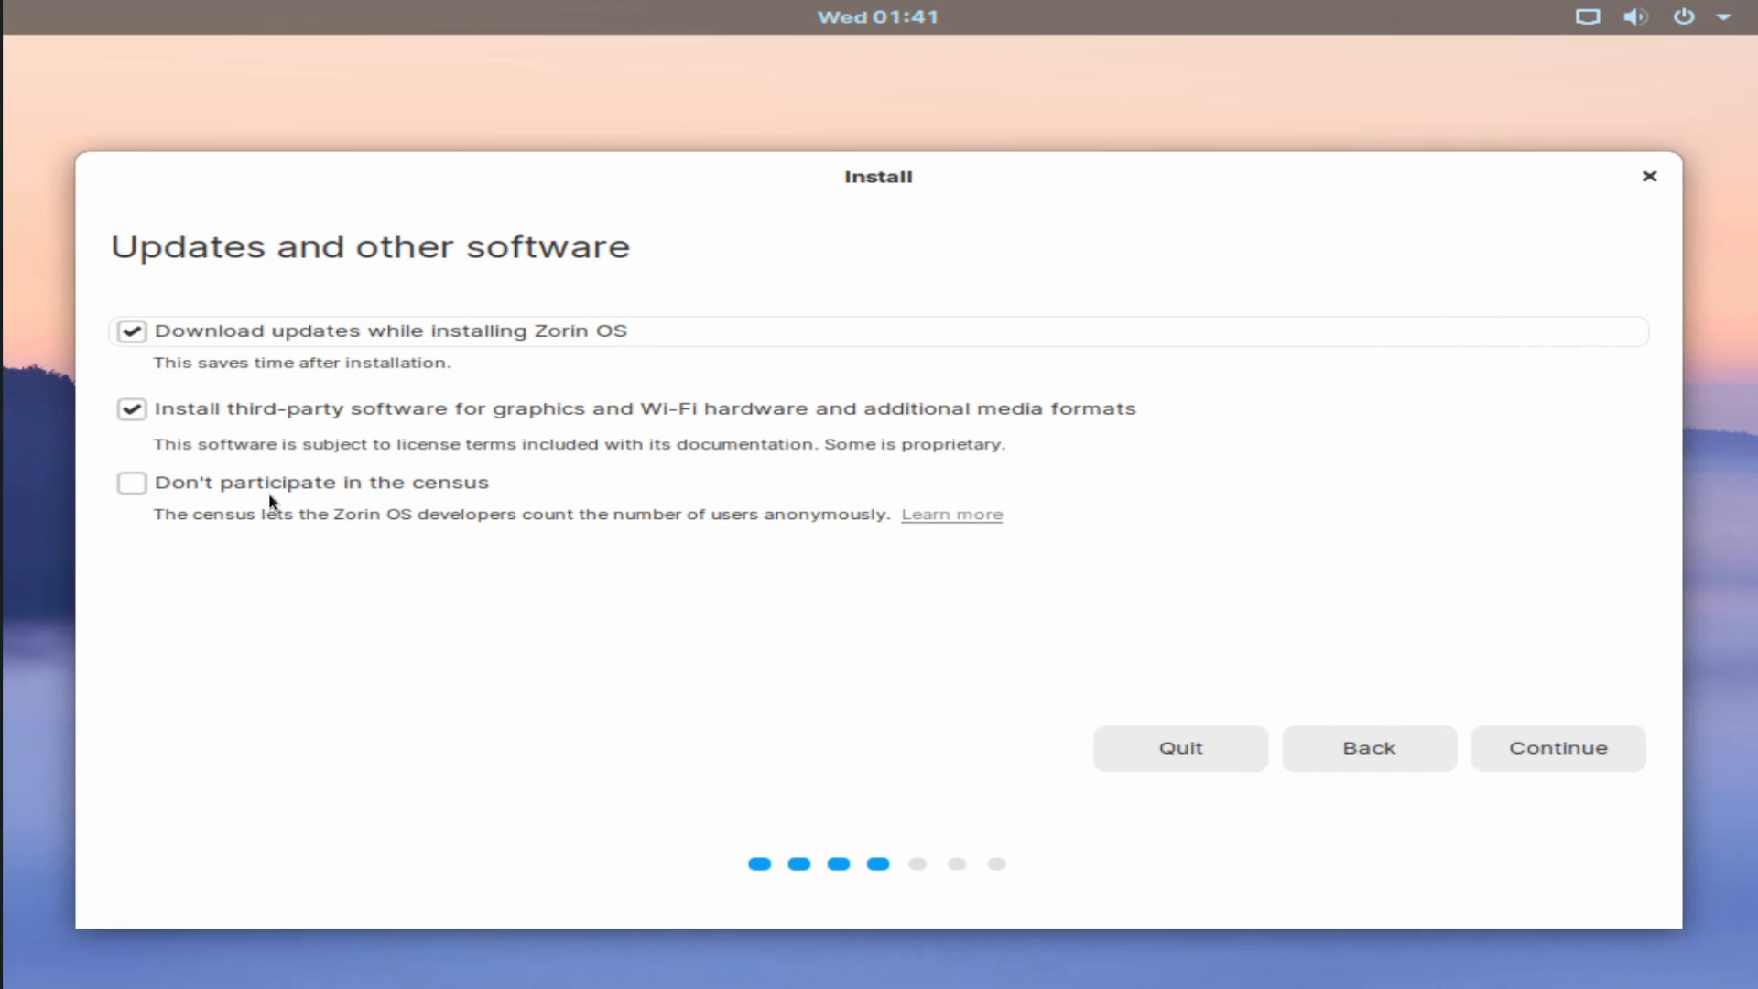
{"action": "mouse_move", "coordinate": [399, 520]}
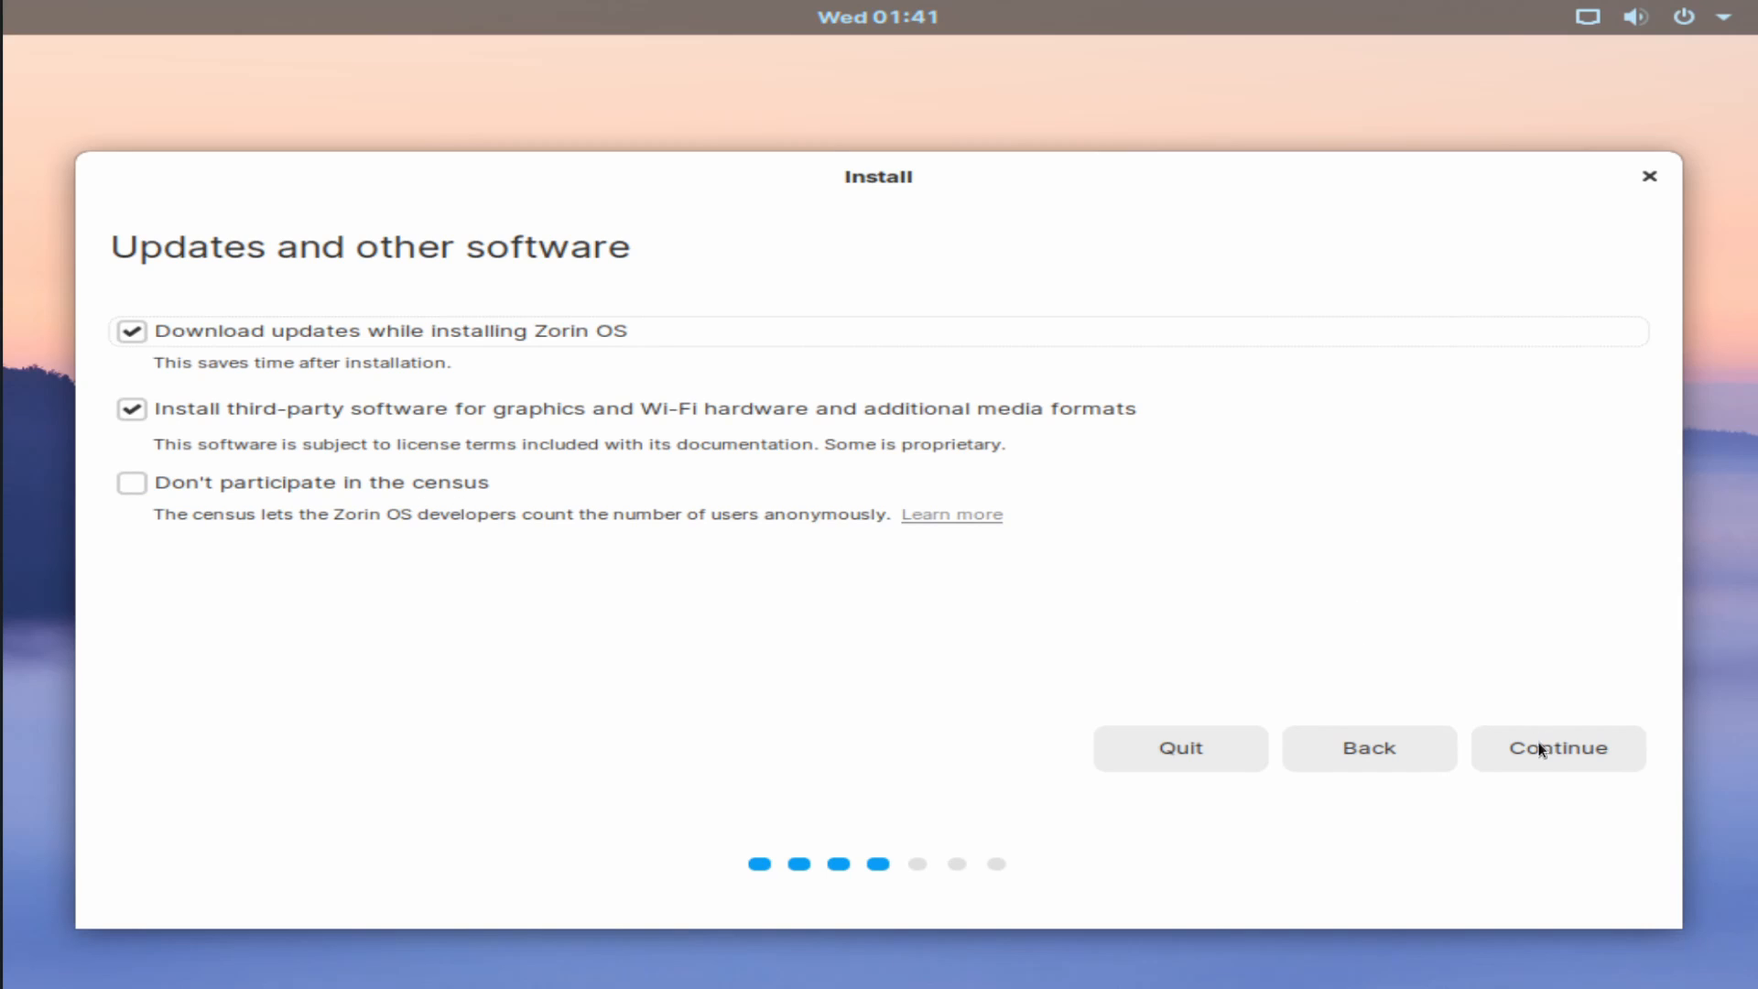
- Accept the download-updates and third-party software options and continue
{"action": "left_click", "coordinate": [1557, 748]}
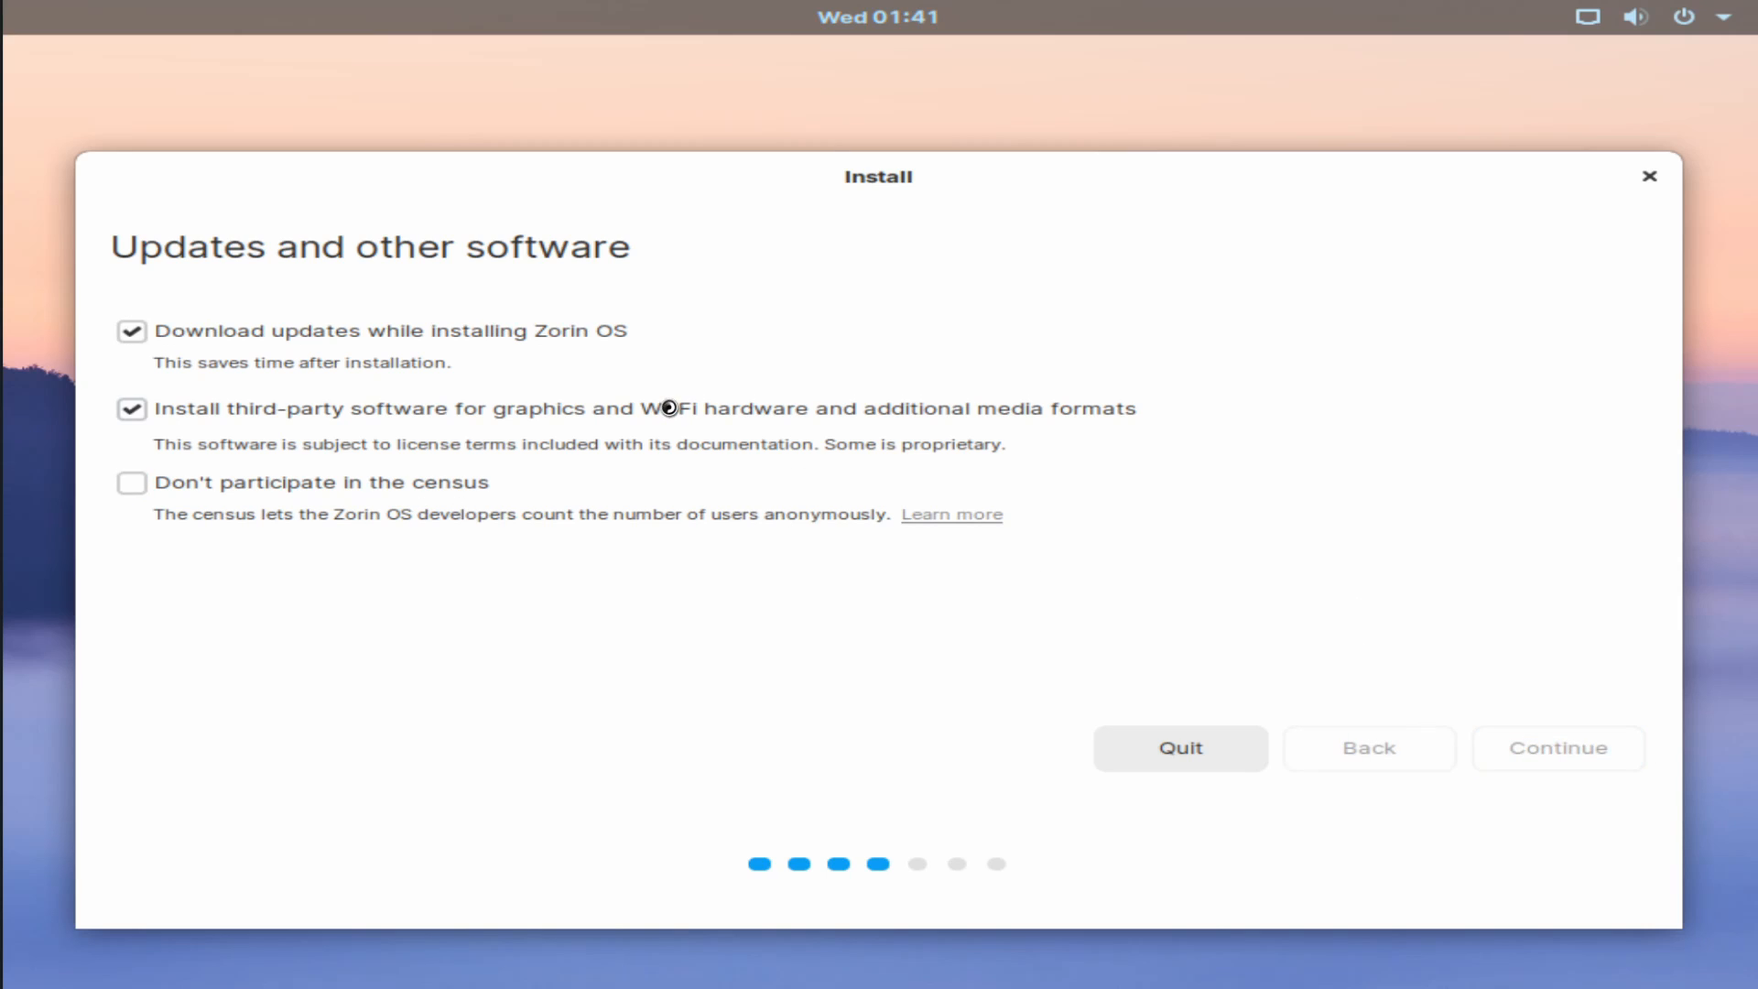
- Choose 'Erase disk and install Zorin OS' without encryption or LVM, and Install Now
{"action": "left_click", "coordinate": [1556, 748]}
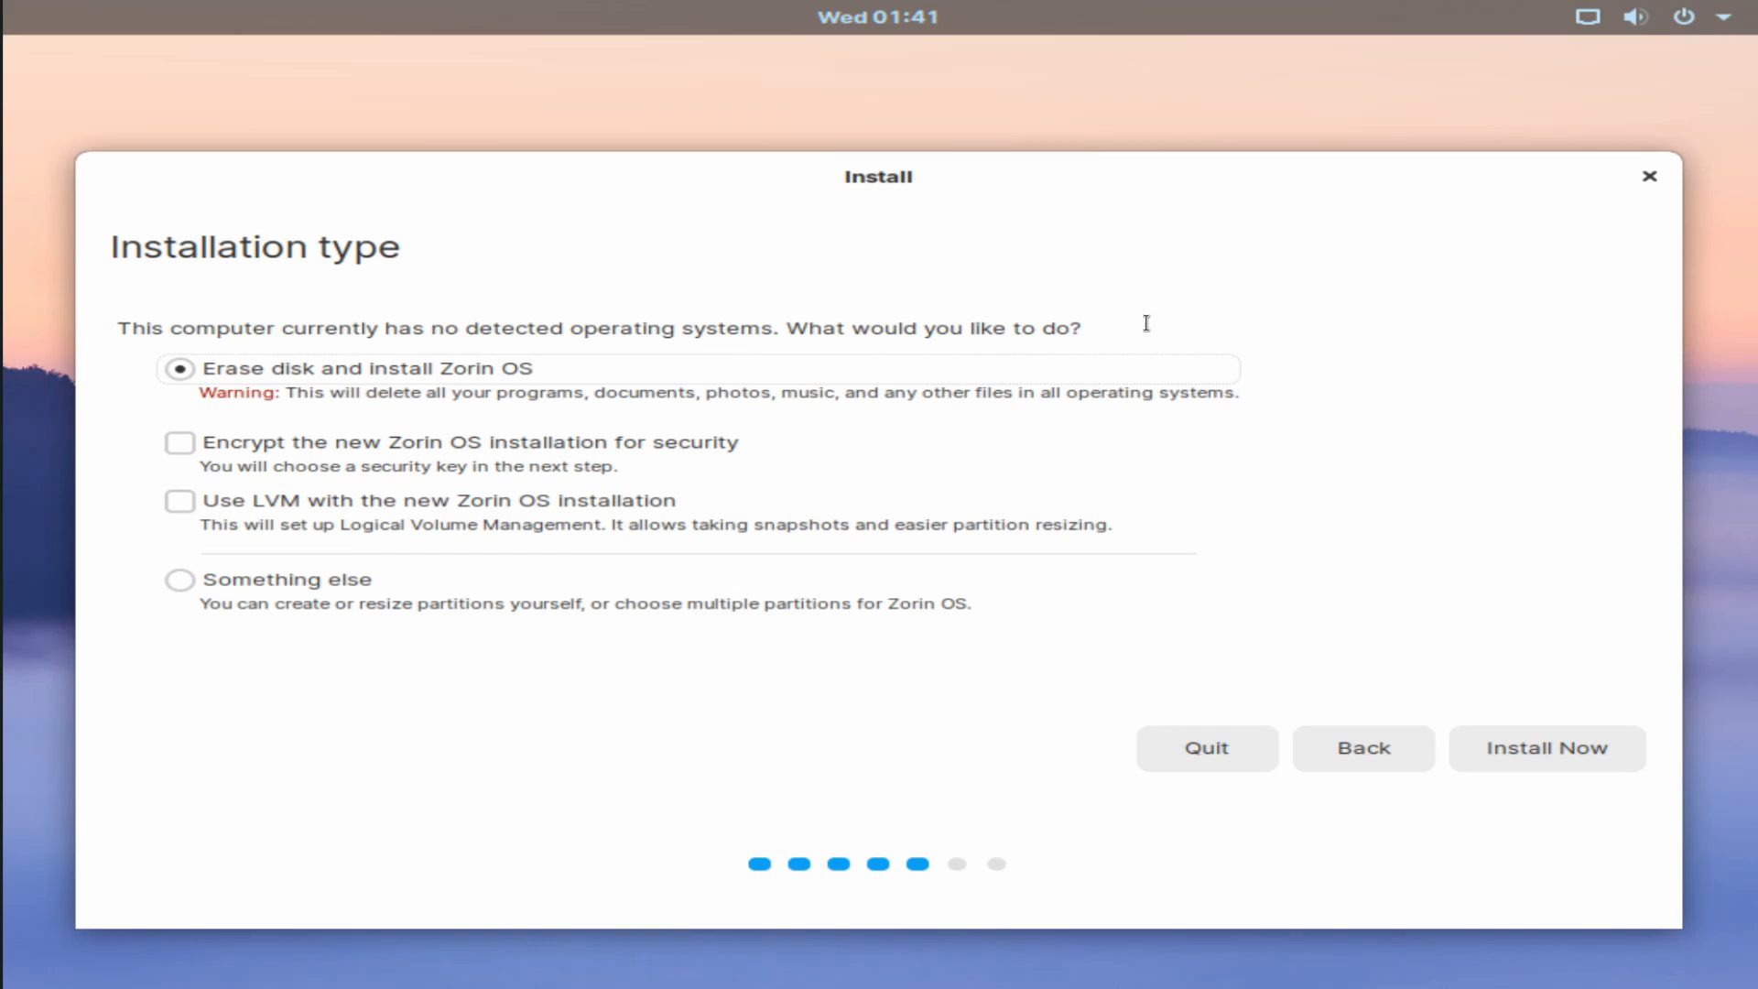
{"action": "mouse_move", "coordinate": [186, 338]}
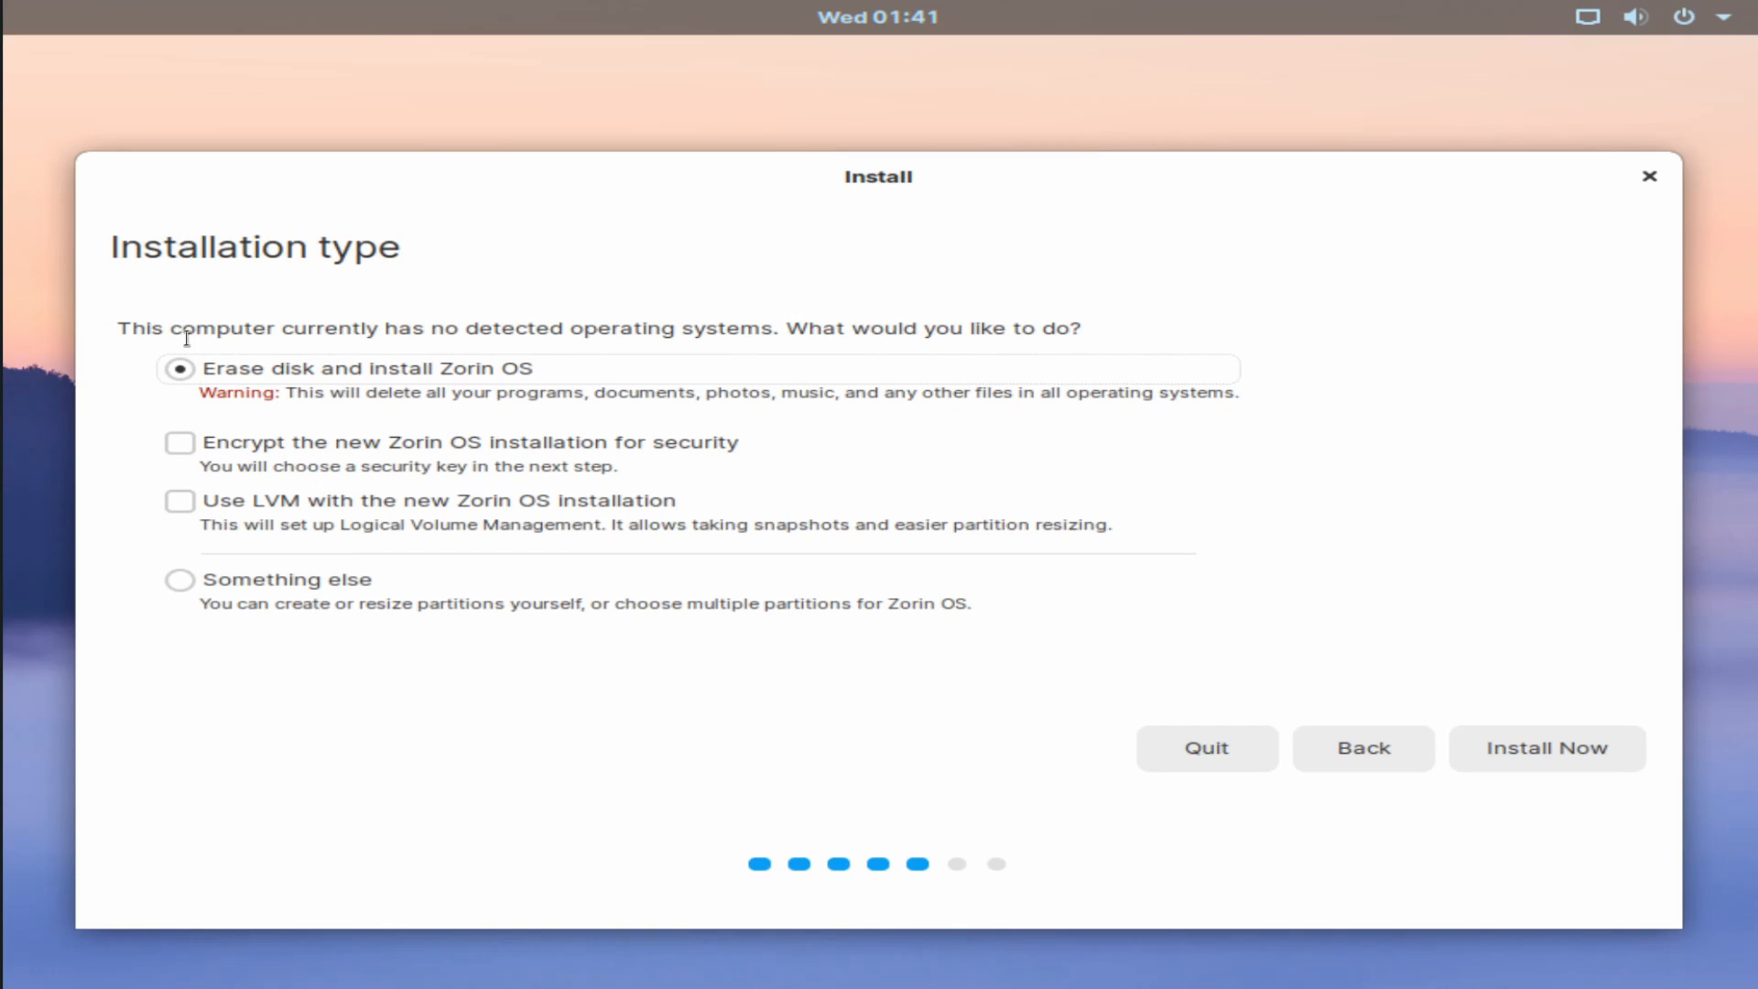
{"action": "mouse_move", "coordinate": [726, 334]}
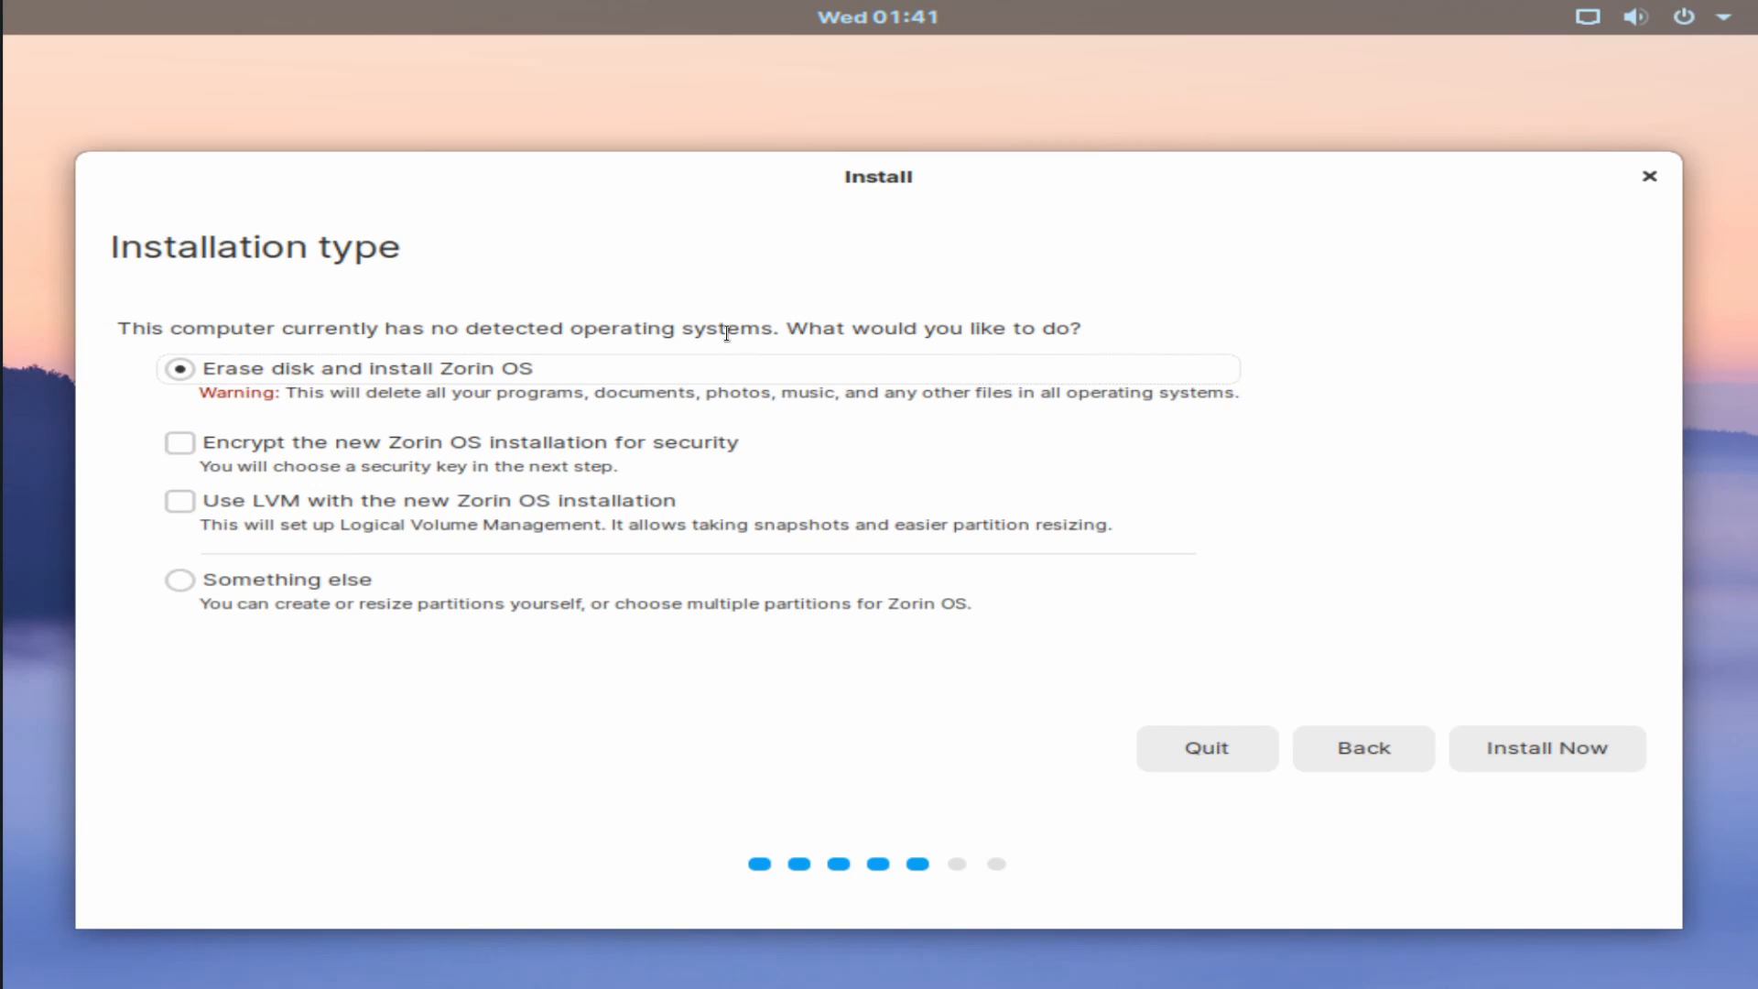
{"action": "mouse_move", "coordinate": [518, 370]}
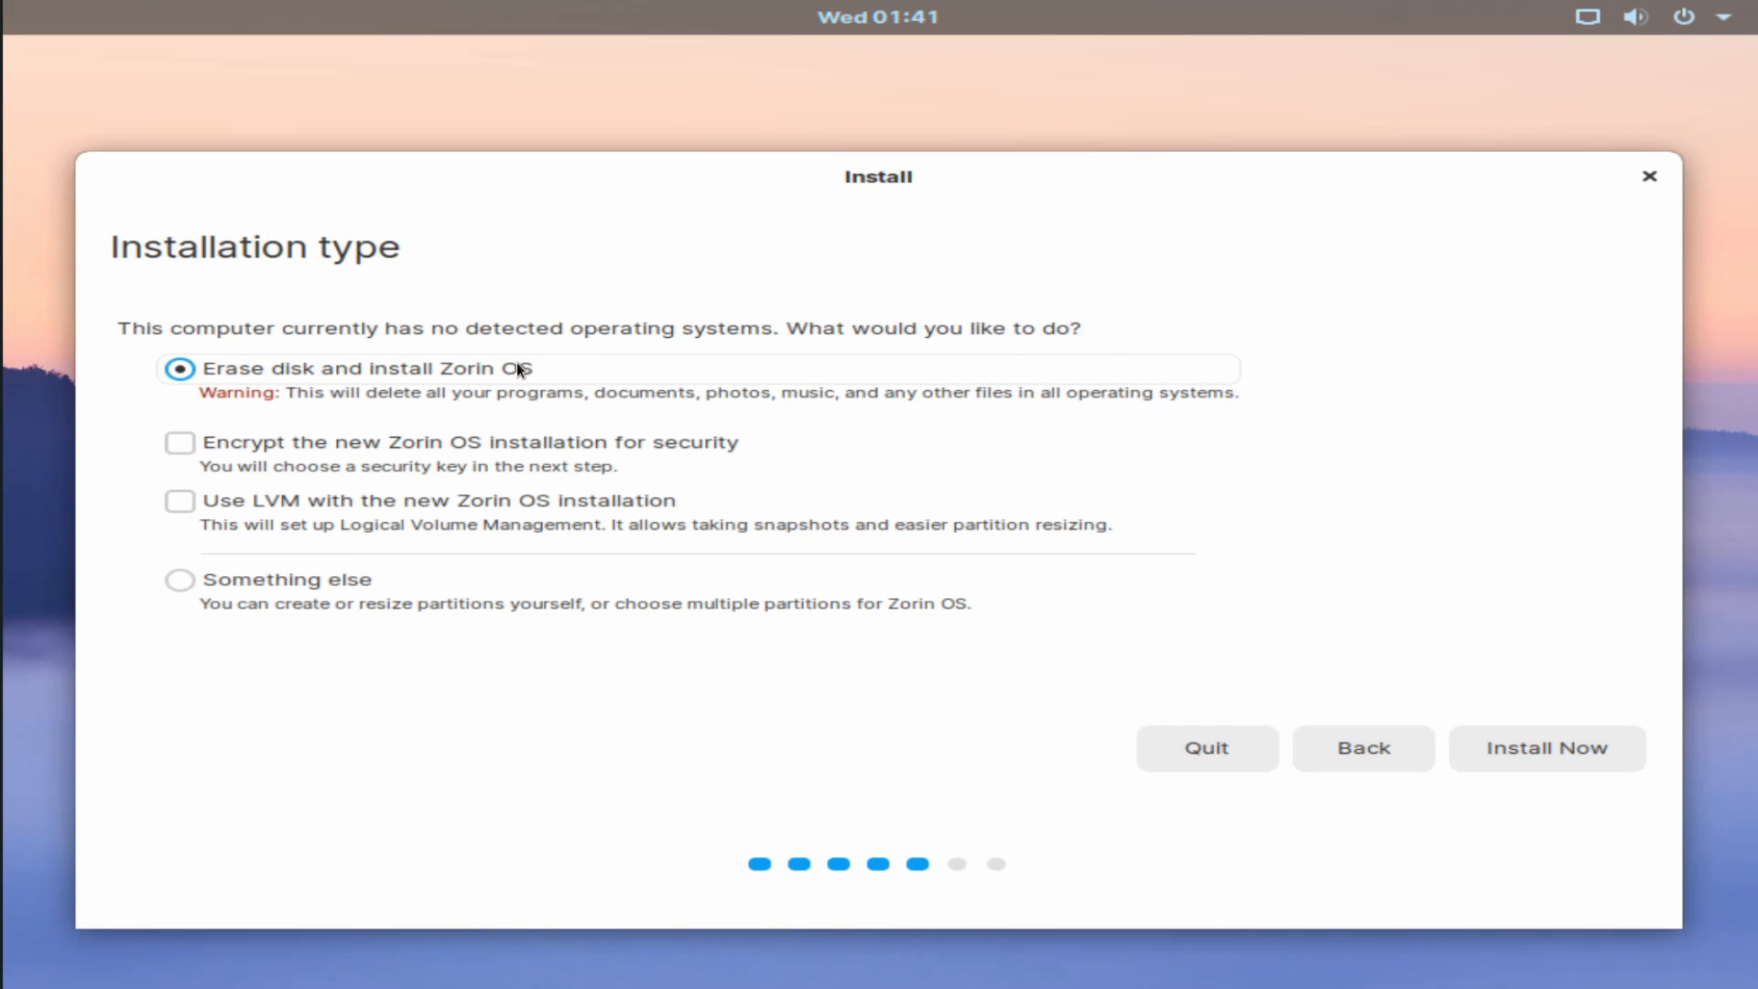
{"action": "mouse_move", "coordinate": [249, 374]}
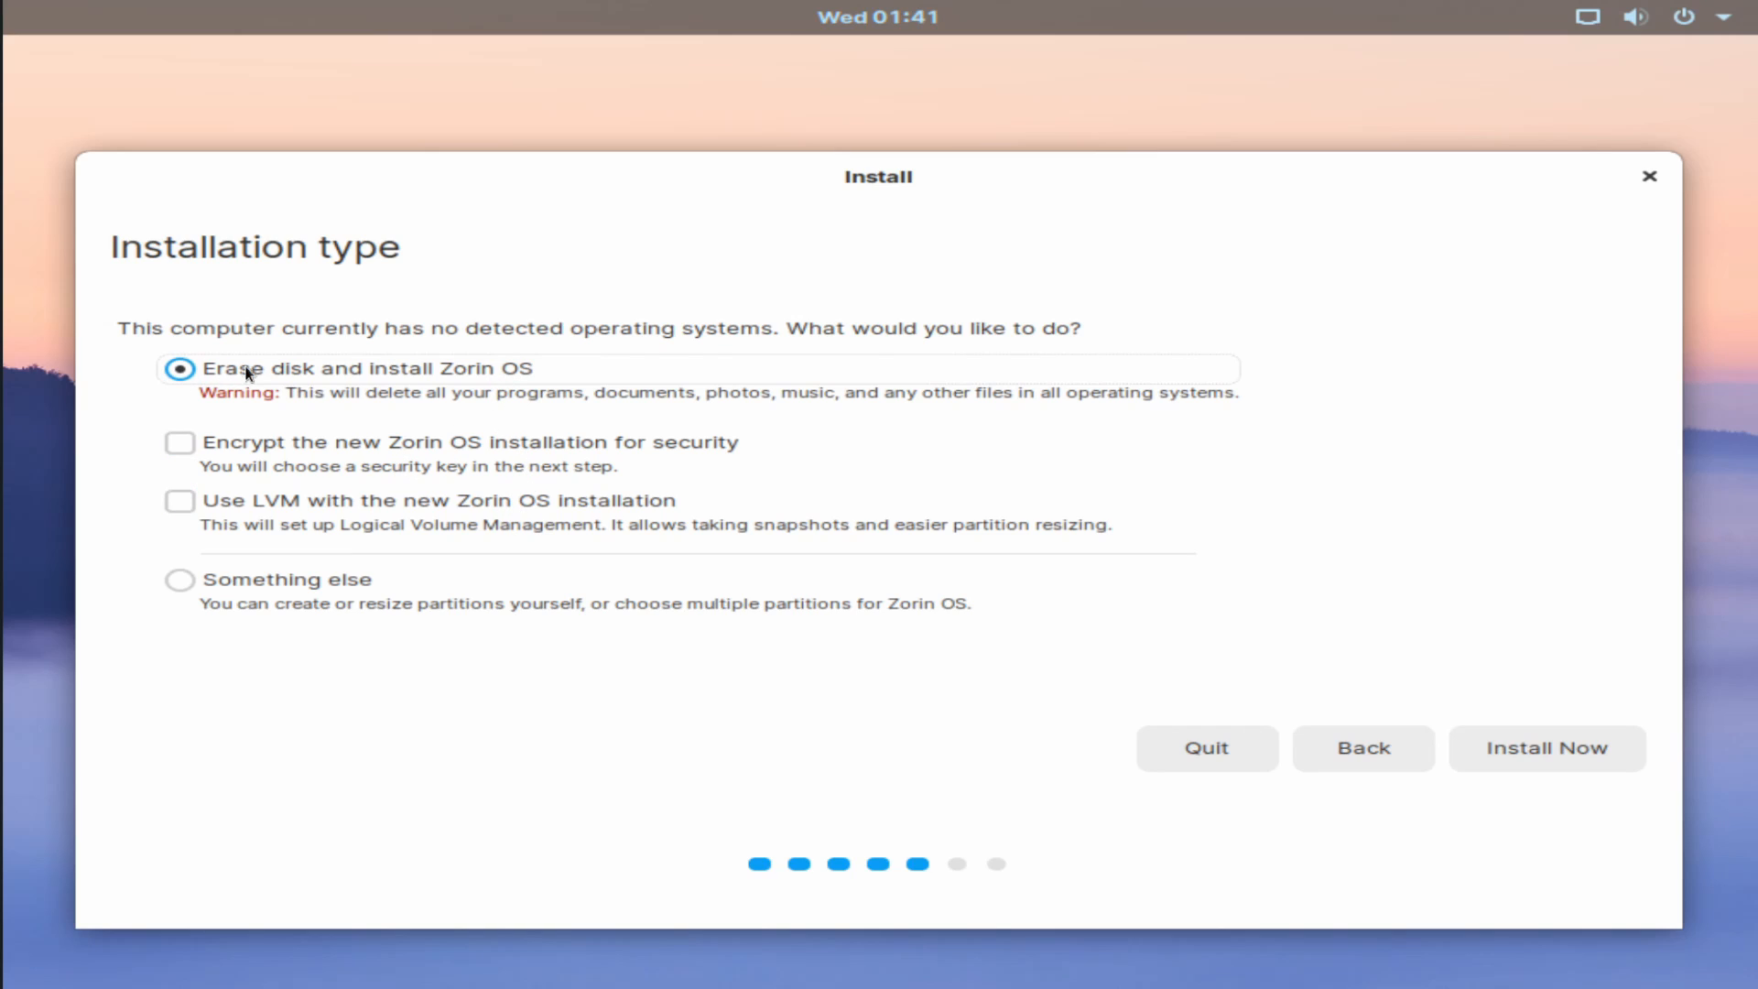
{"action": "mouse_move", "coordinate": [537, 386]}
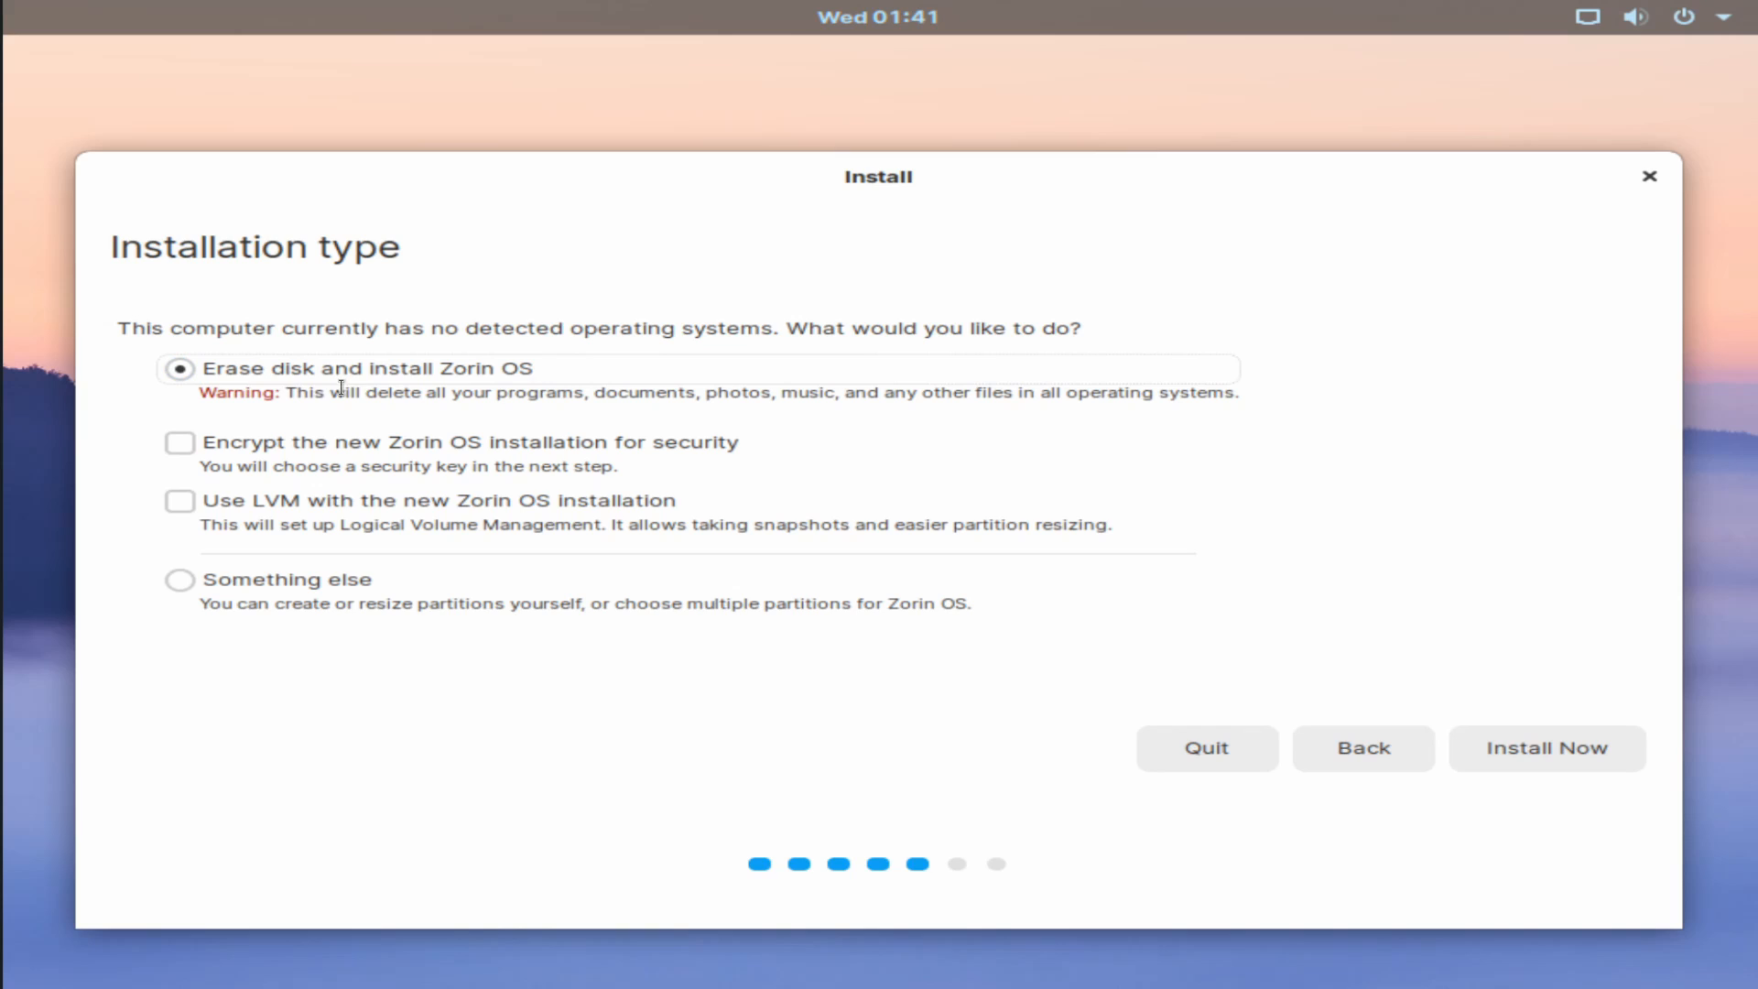
{"action": "mouse_move", "coordinate": [906, 411]}
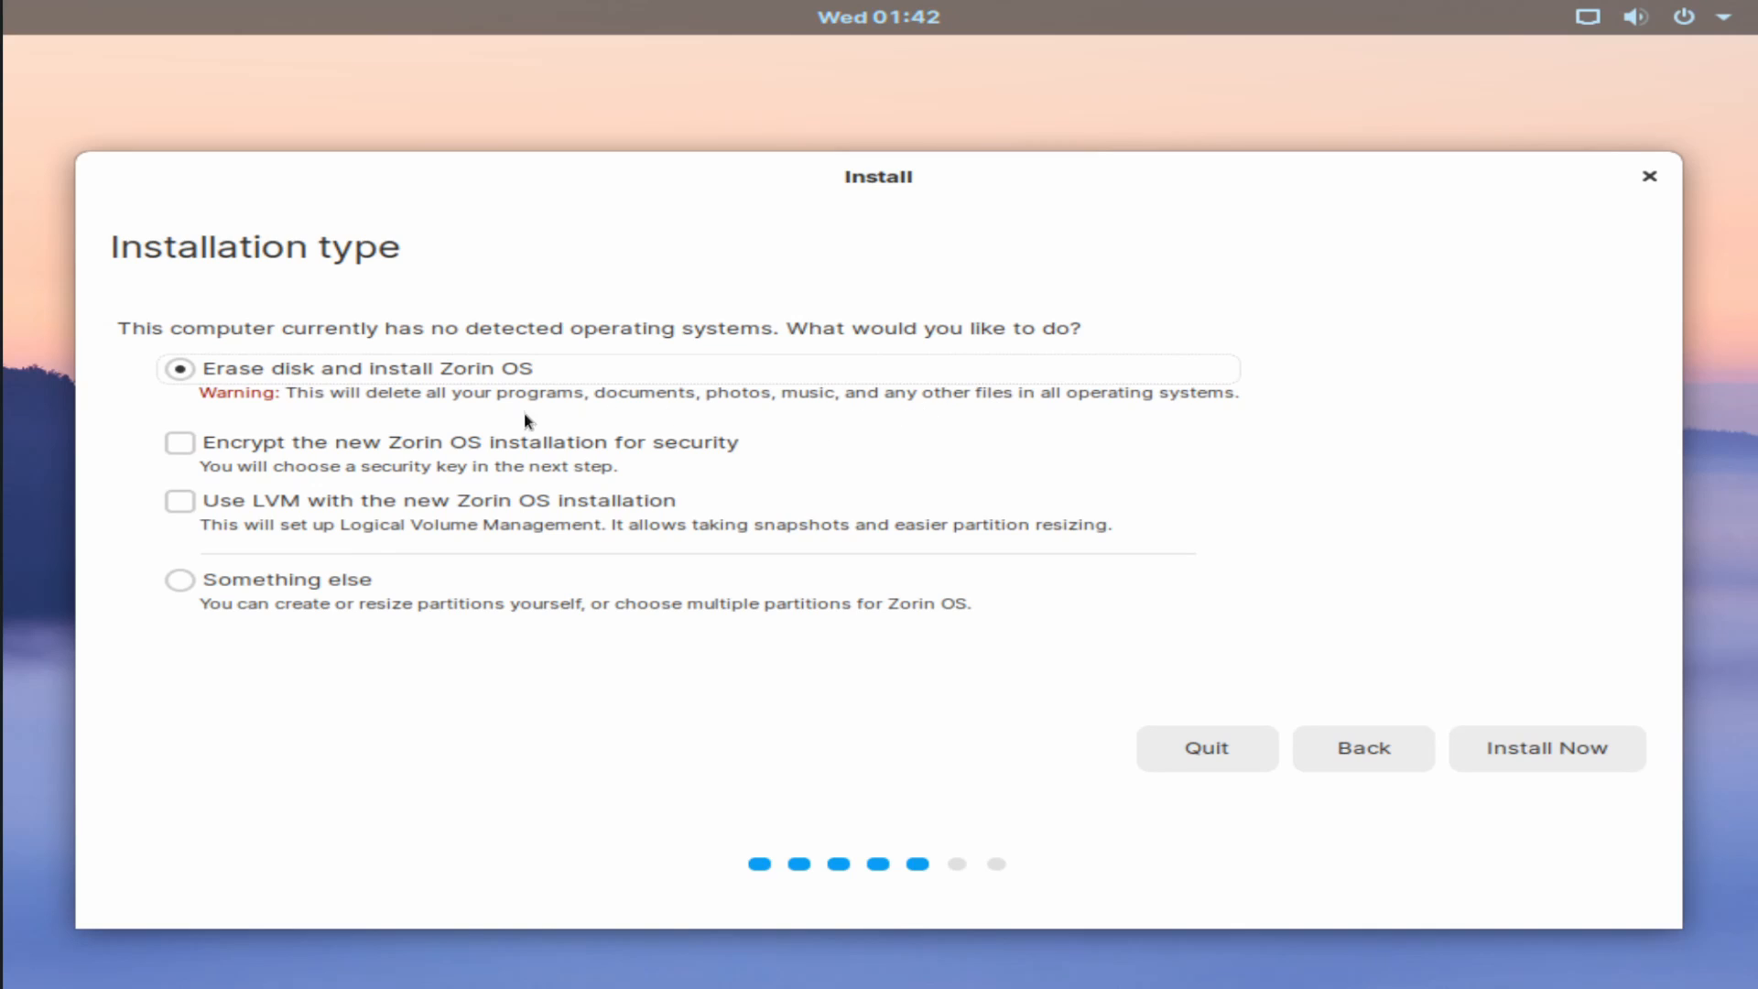
{"action": "mouse_move", "coordinate": [259, 523]}
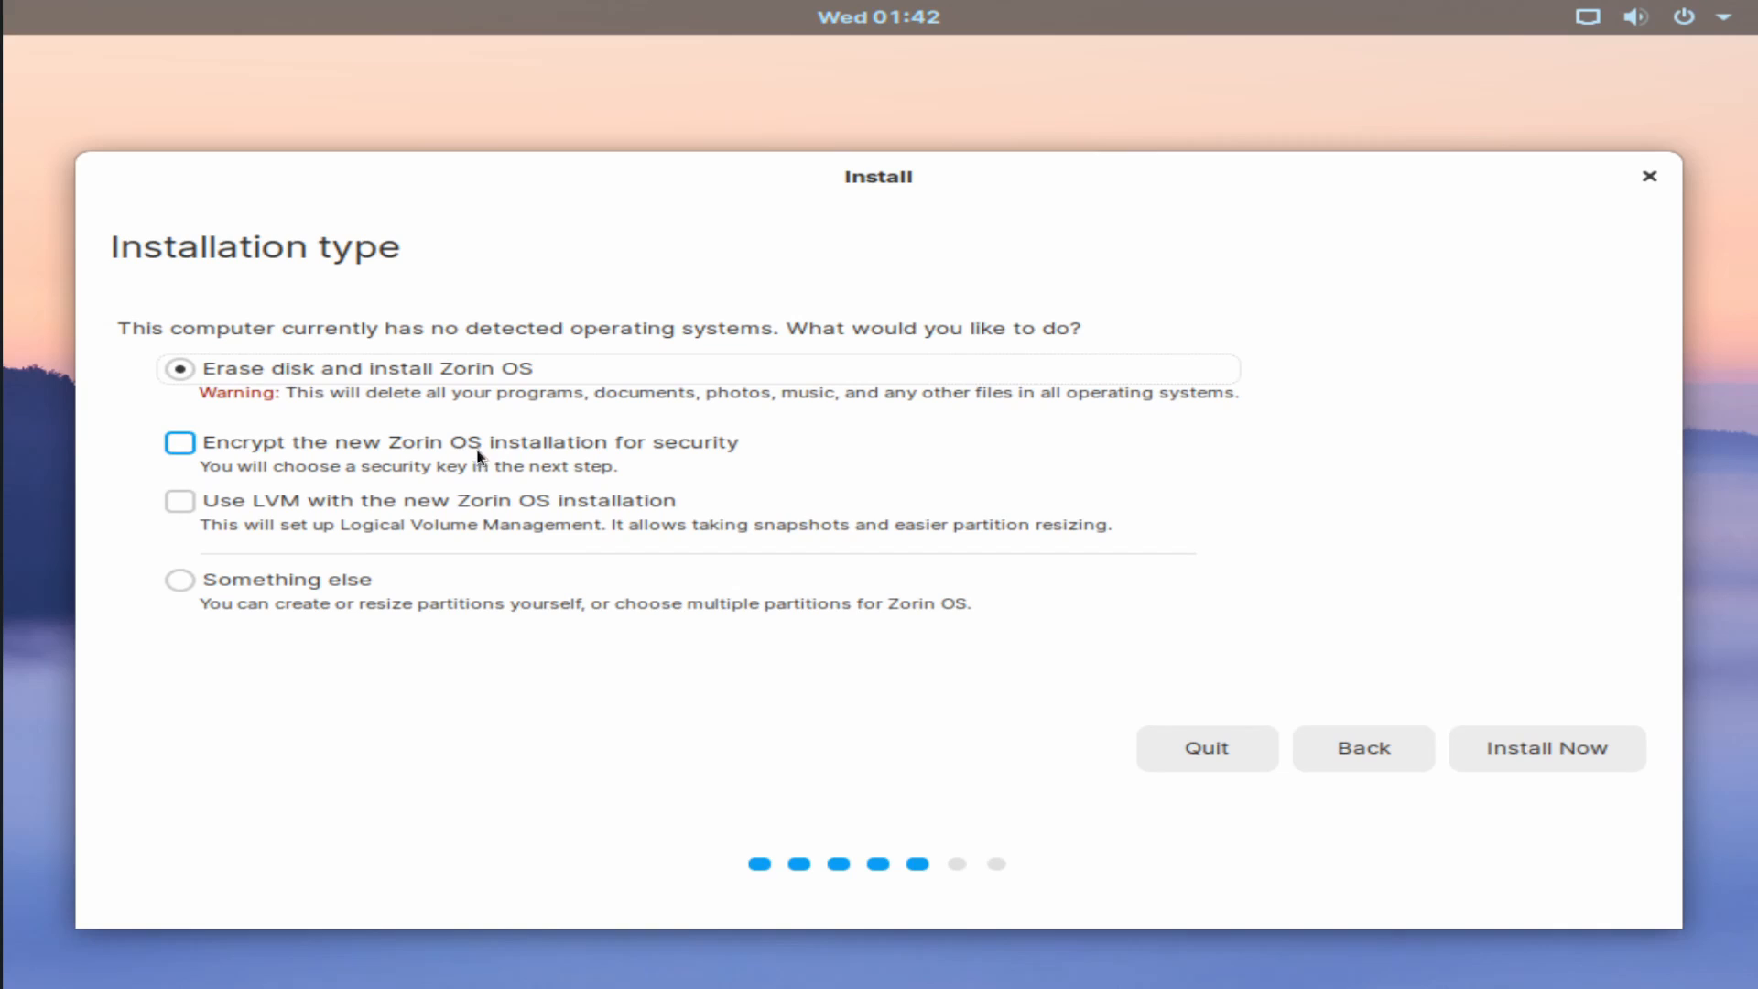
{"action": "mouse_move", "coordinate": [499, 465]}
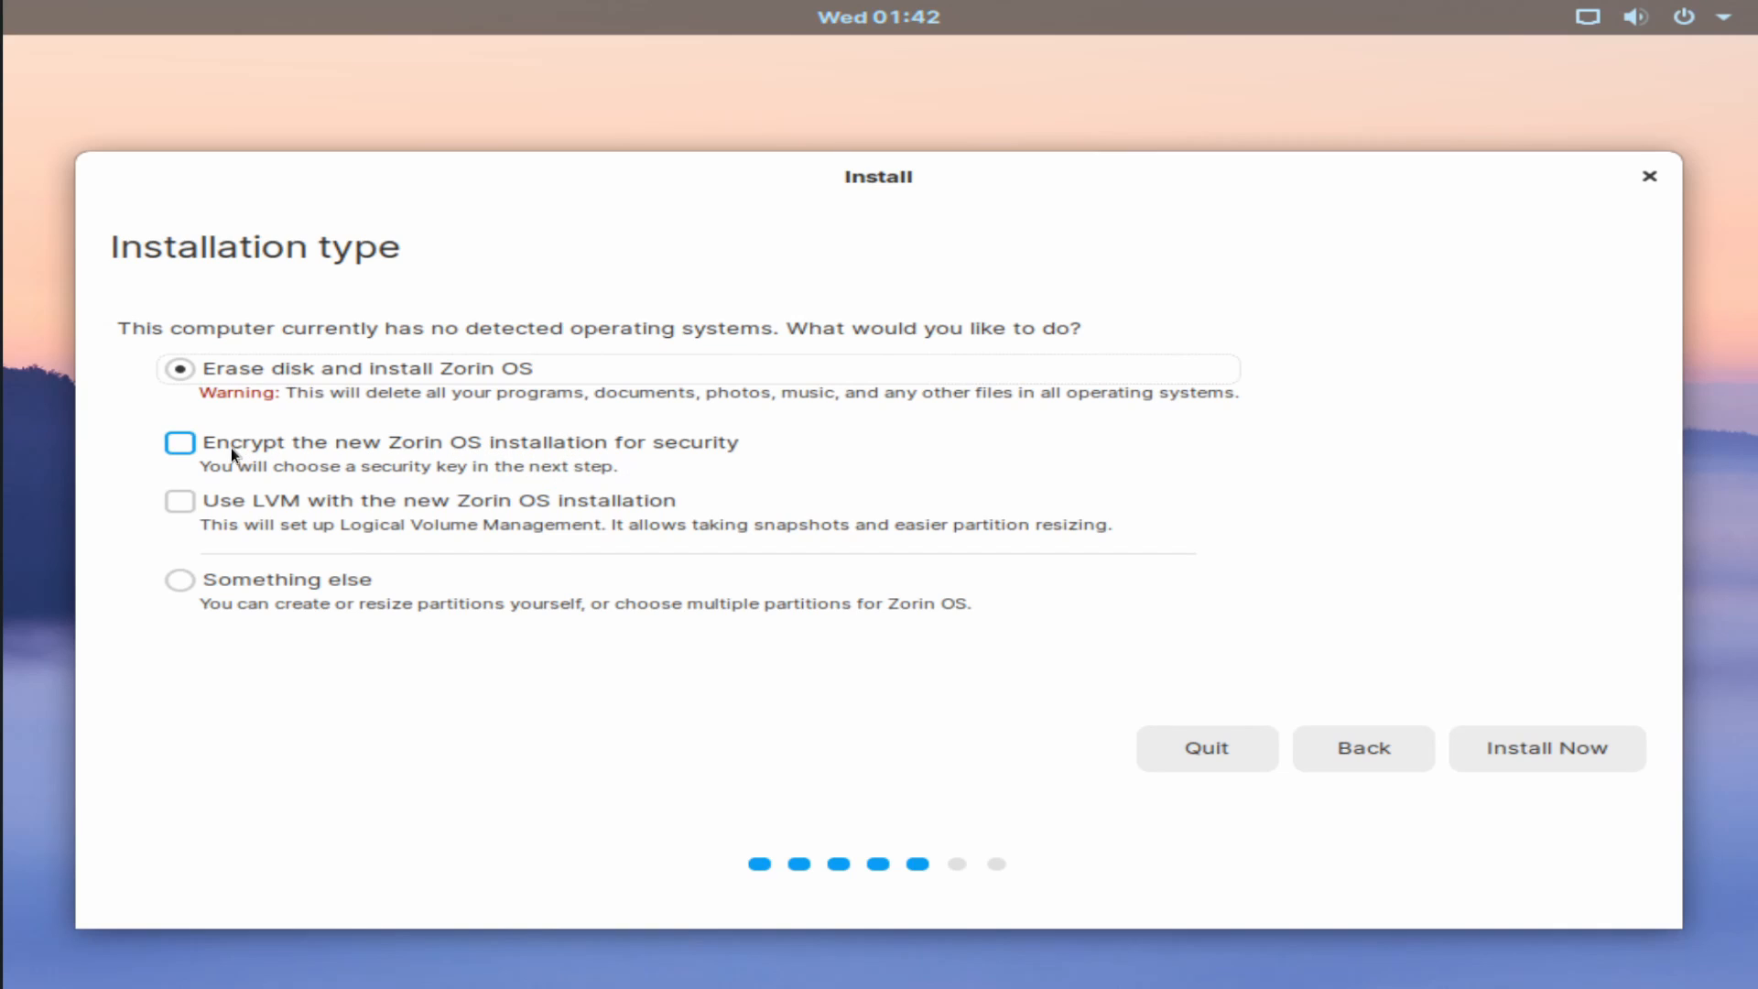
{"action": "mouse_move", "coordinate": [665, 470]}
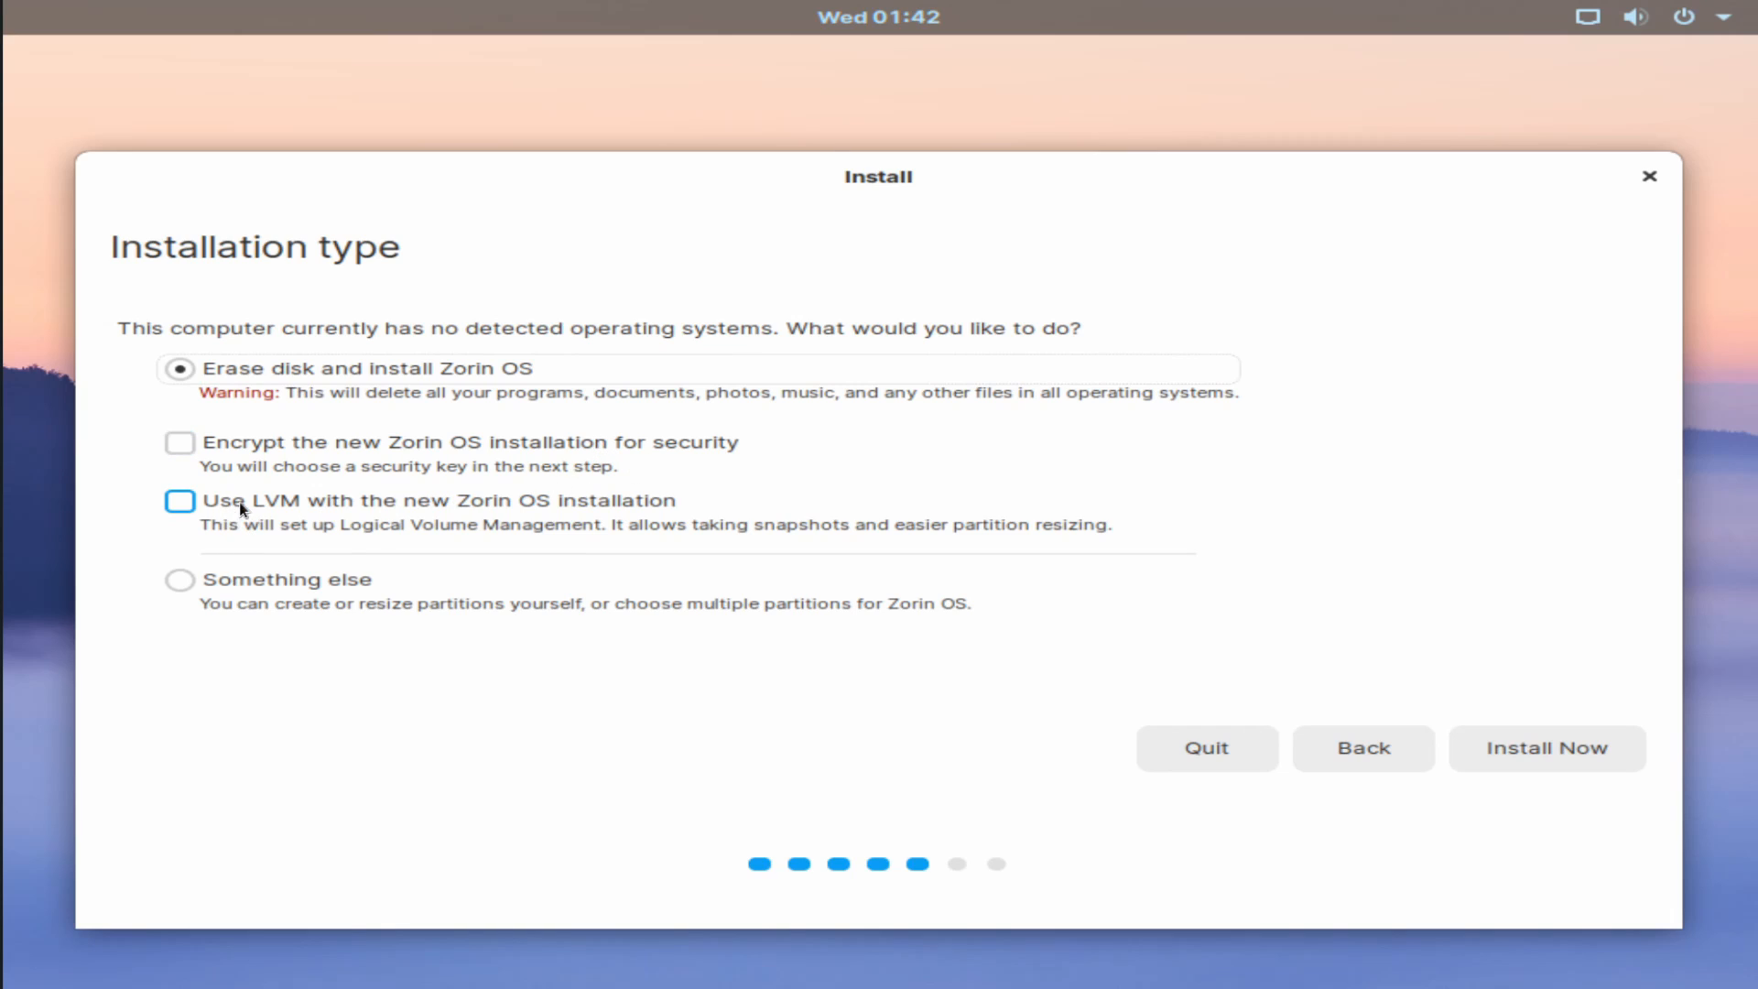
{"action": "mouse_move", "coordinate": [668, 527]}
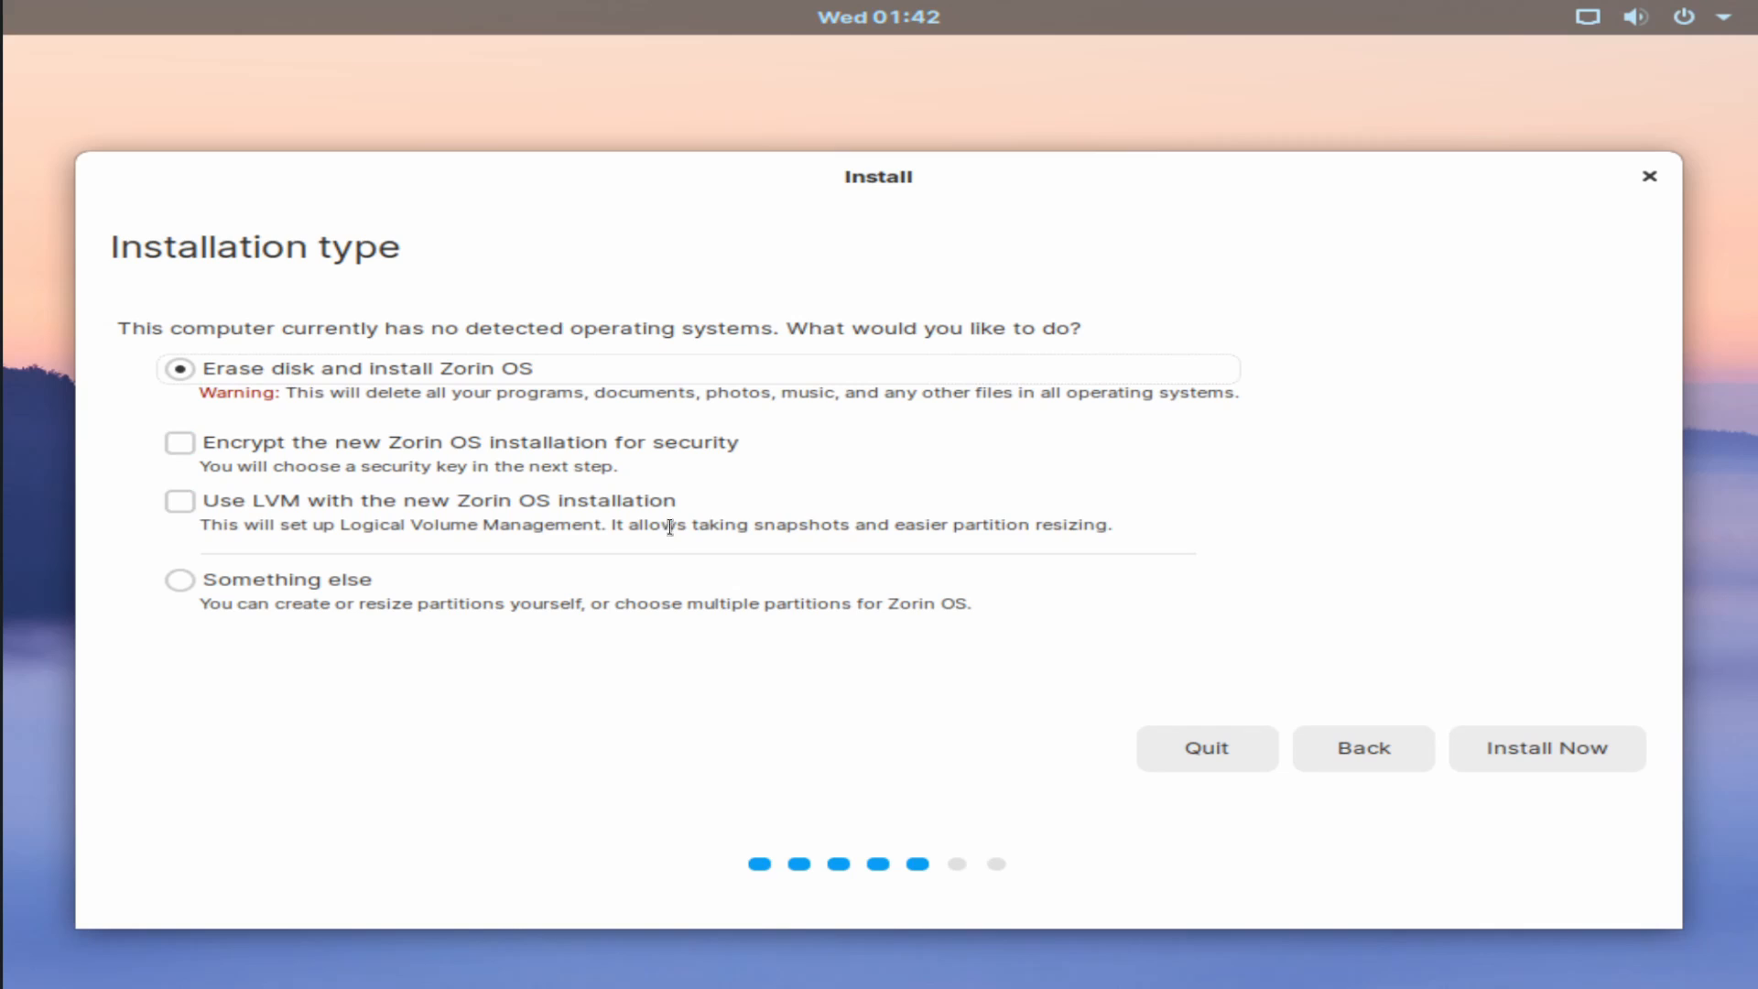
{"action": "mouse_move", "coordinate": [629, 543]}
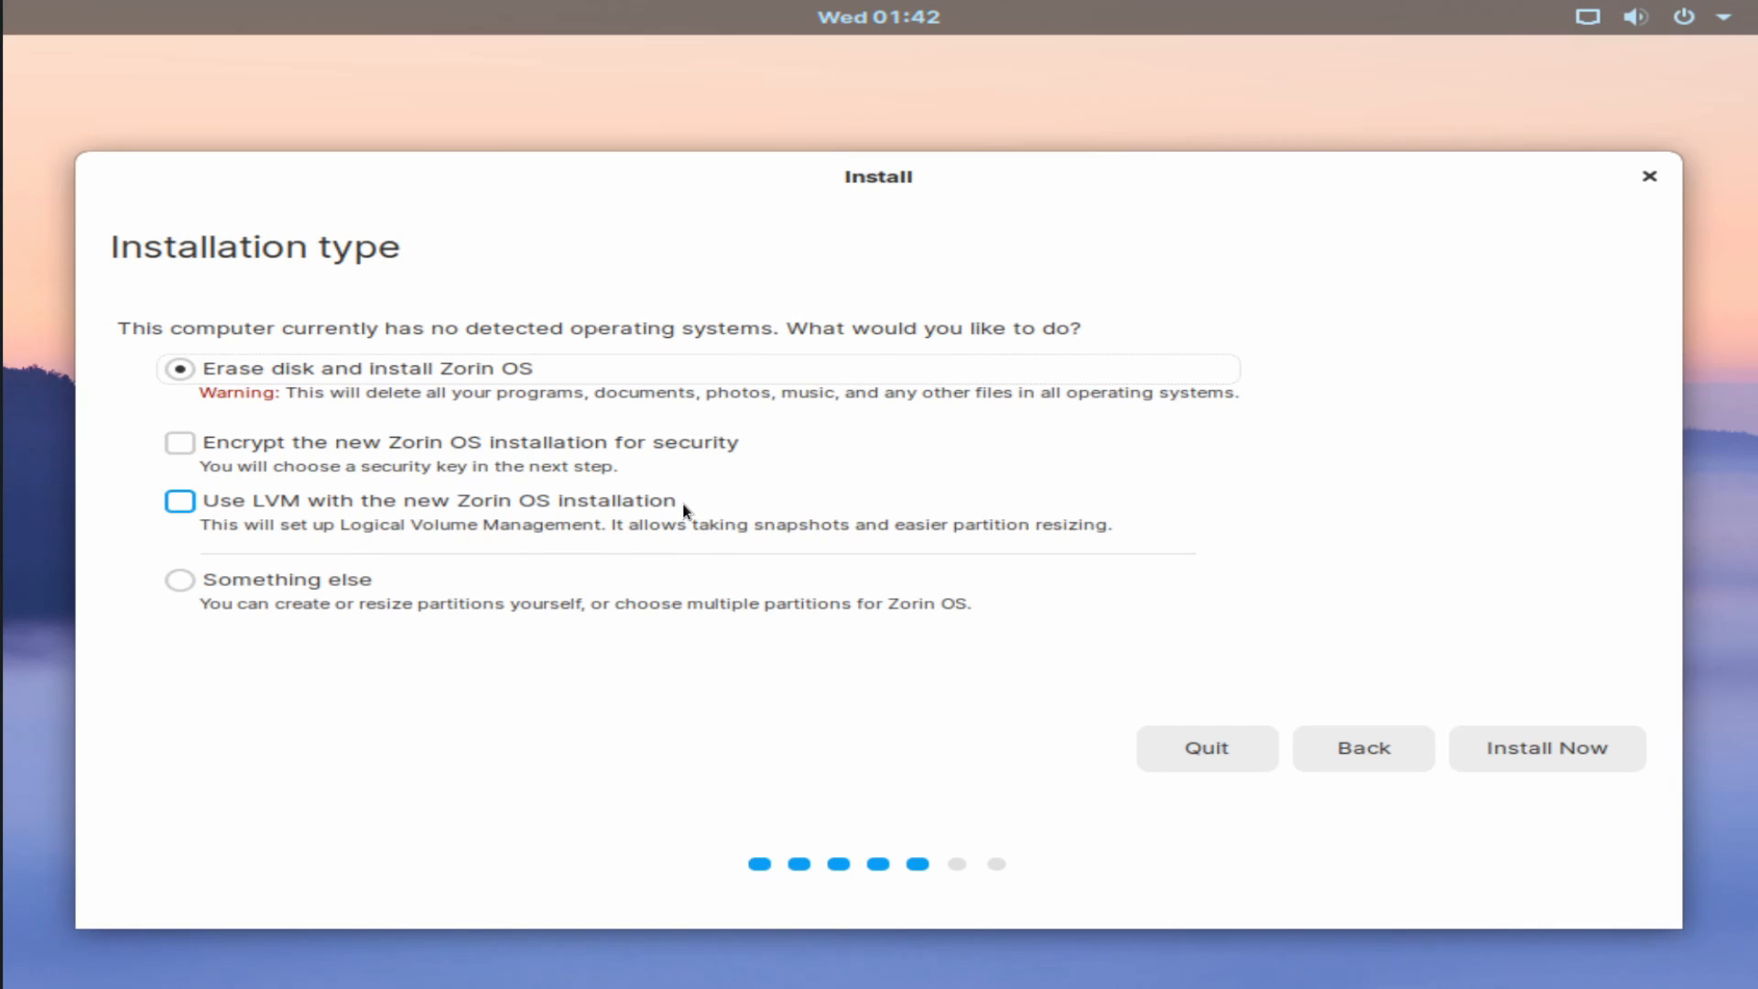
{"action": "mouse_move", "coordinate": [728, 510]}
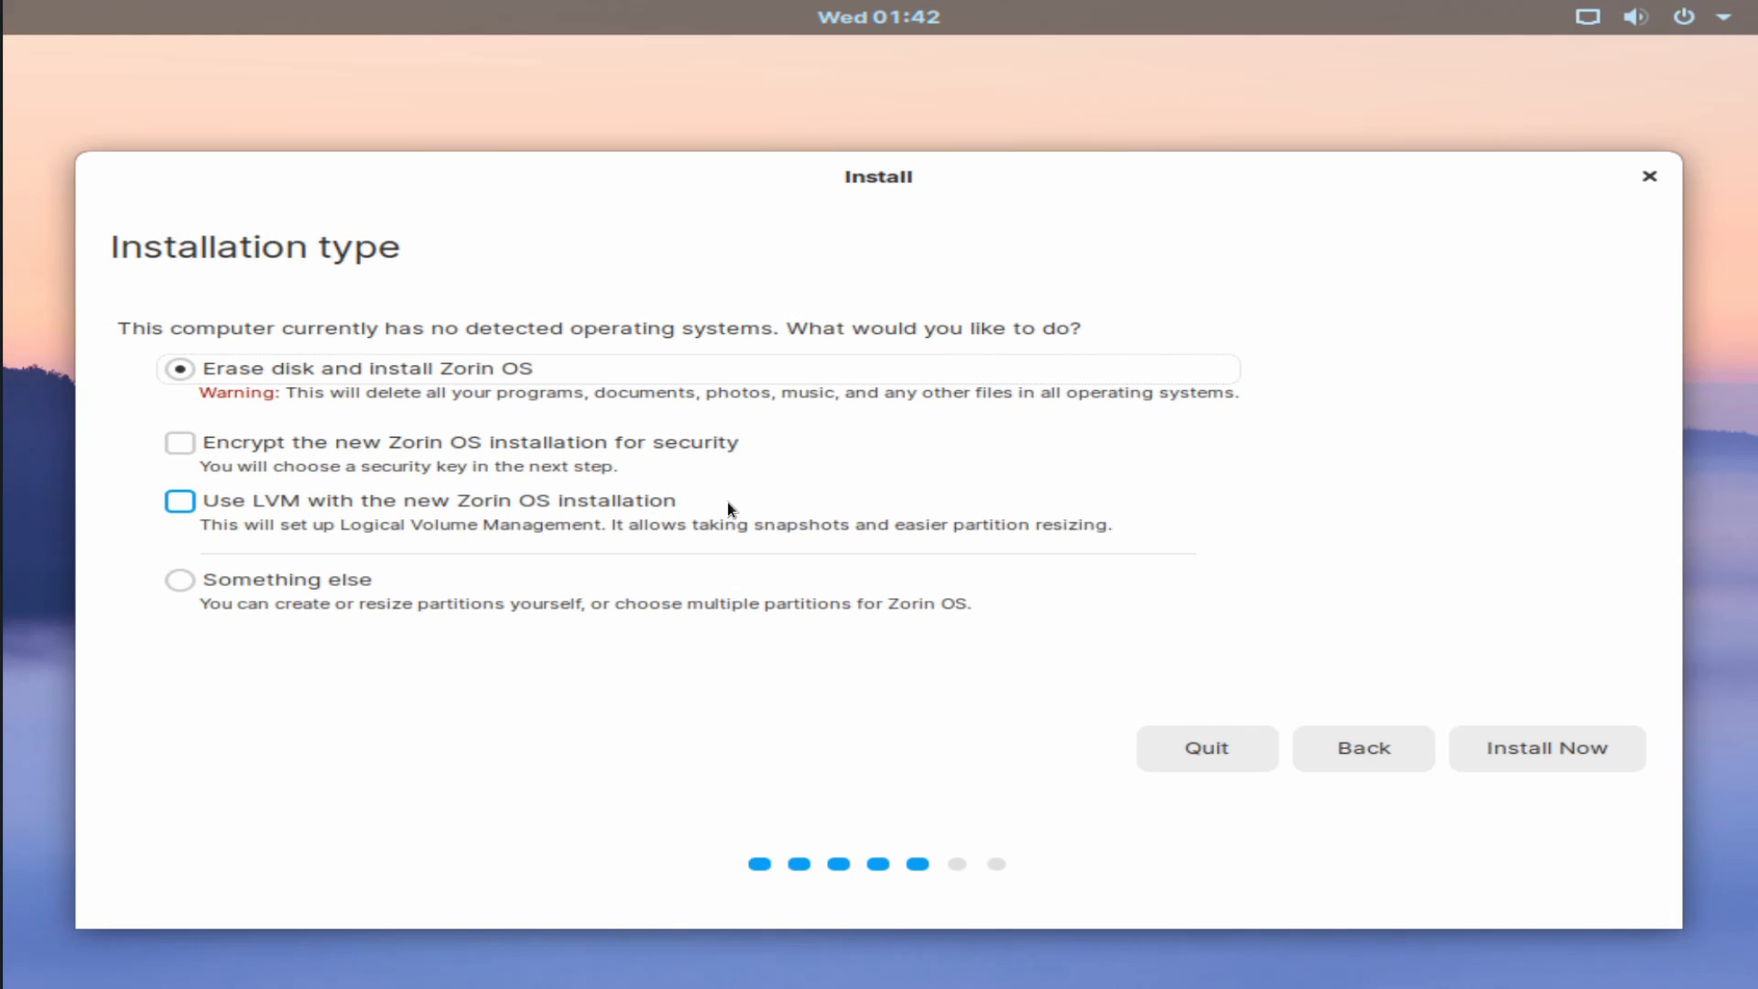
{"action": "mouse_move", "coordinate": [709, 501]}
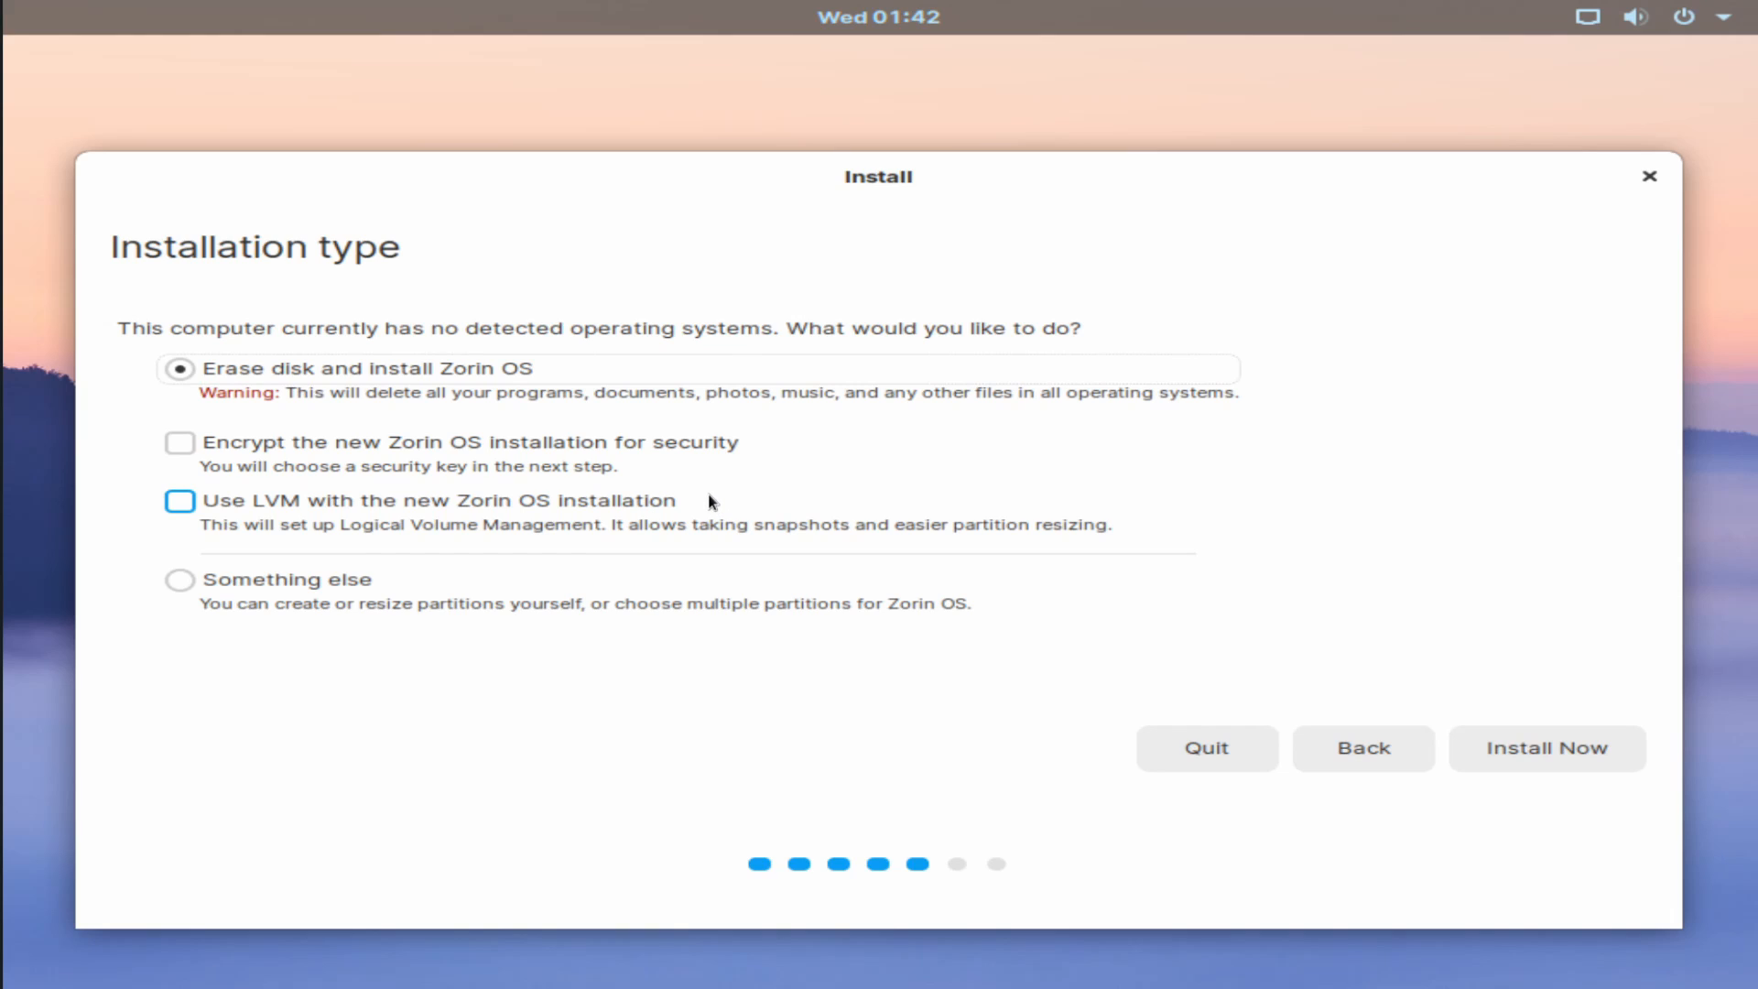
{"action": "mouse_move", "coordinate": [692, 499]}
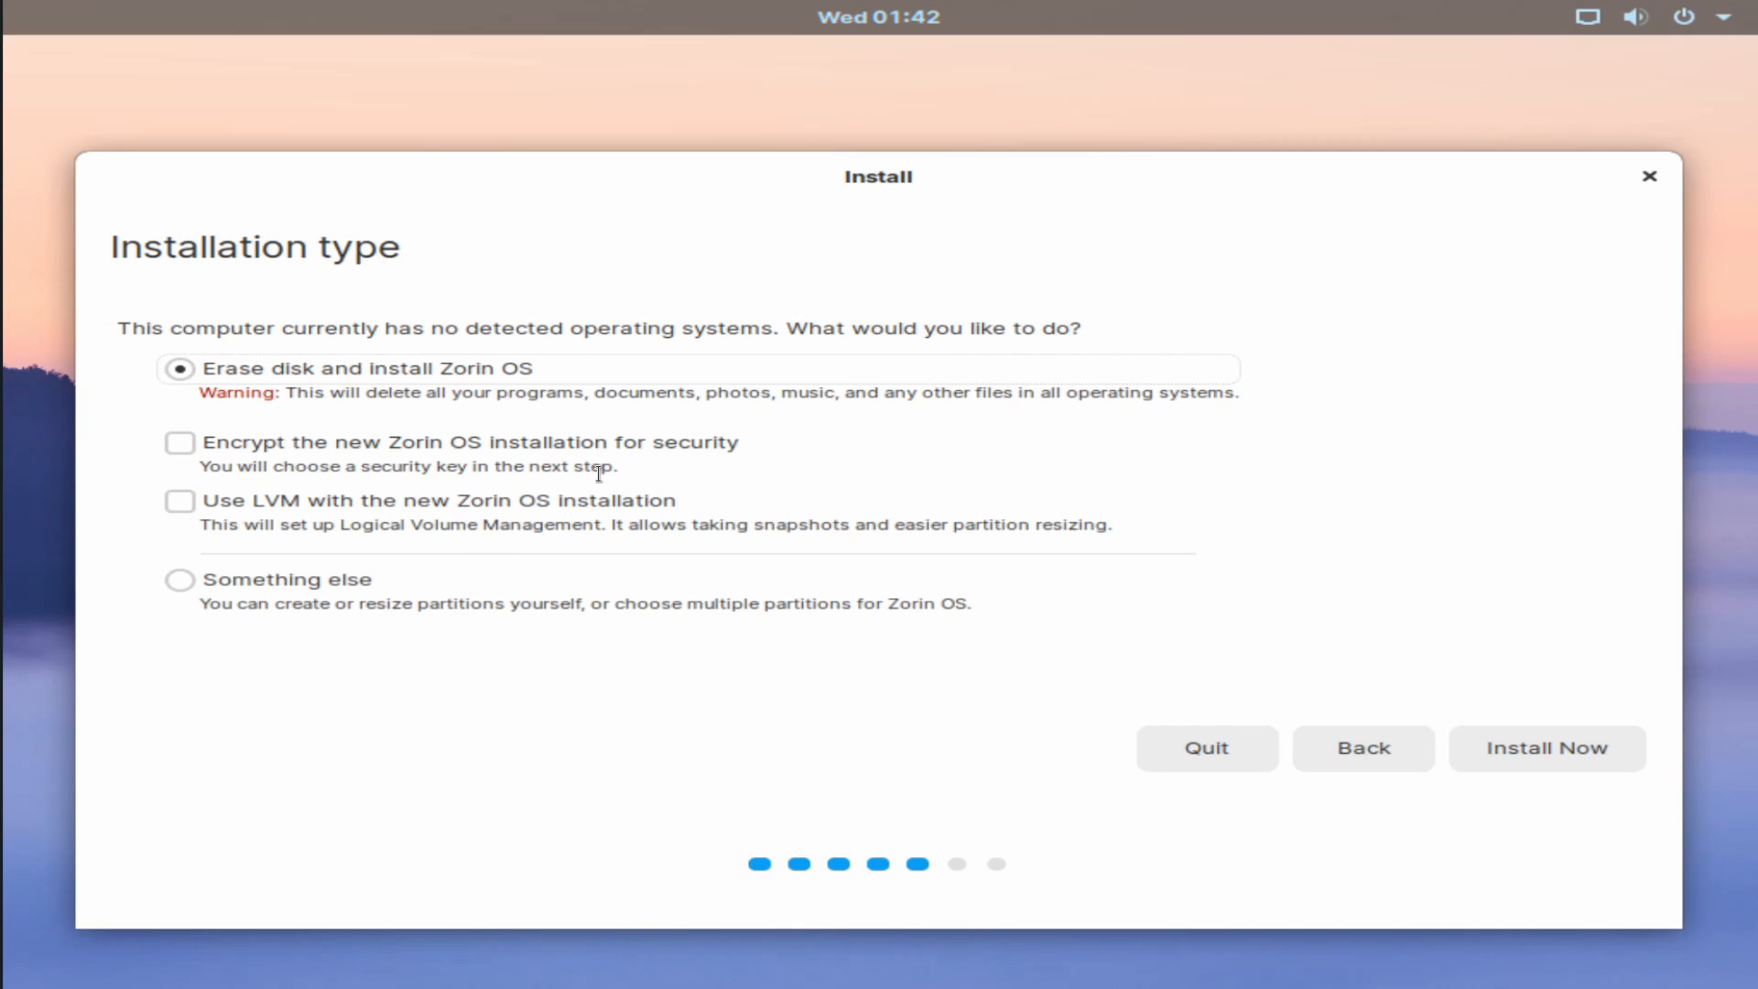
{"action": "mouse_move", "coordinate": [179, 501]}
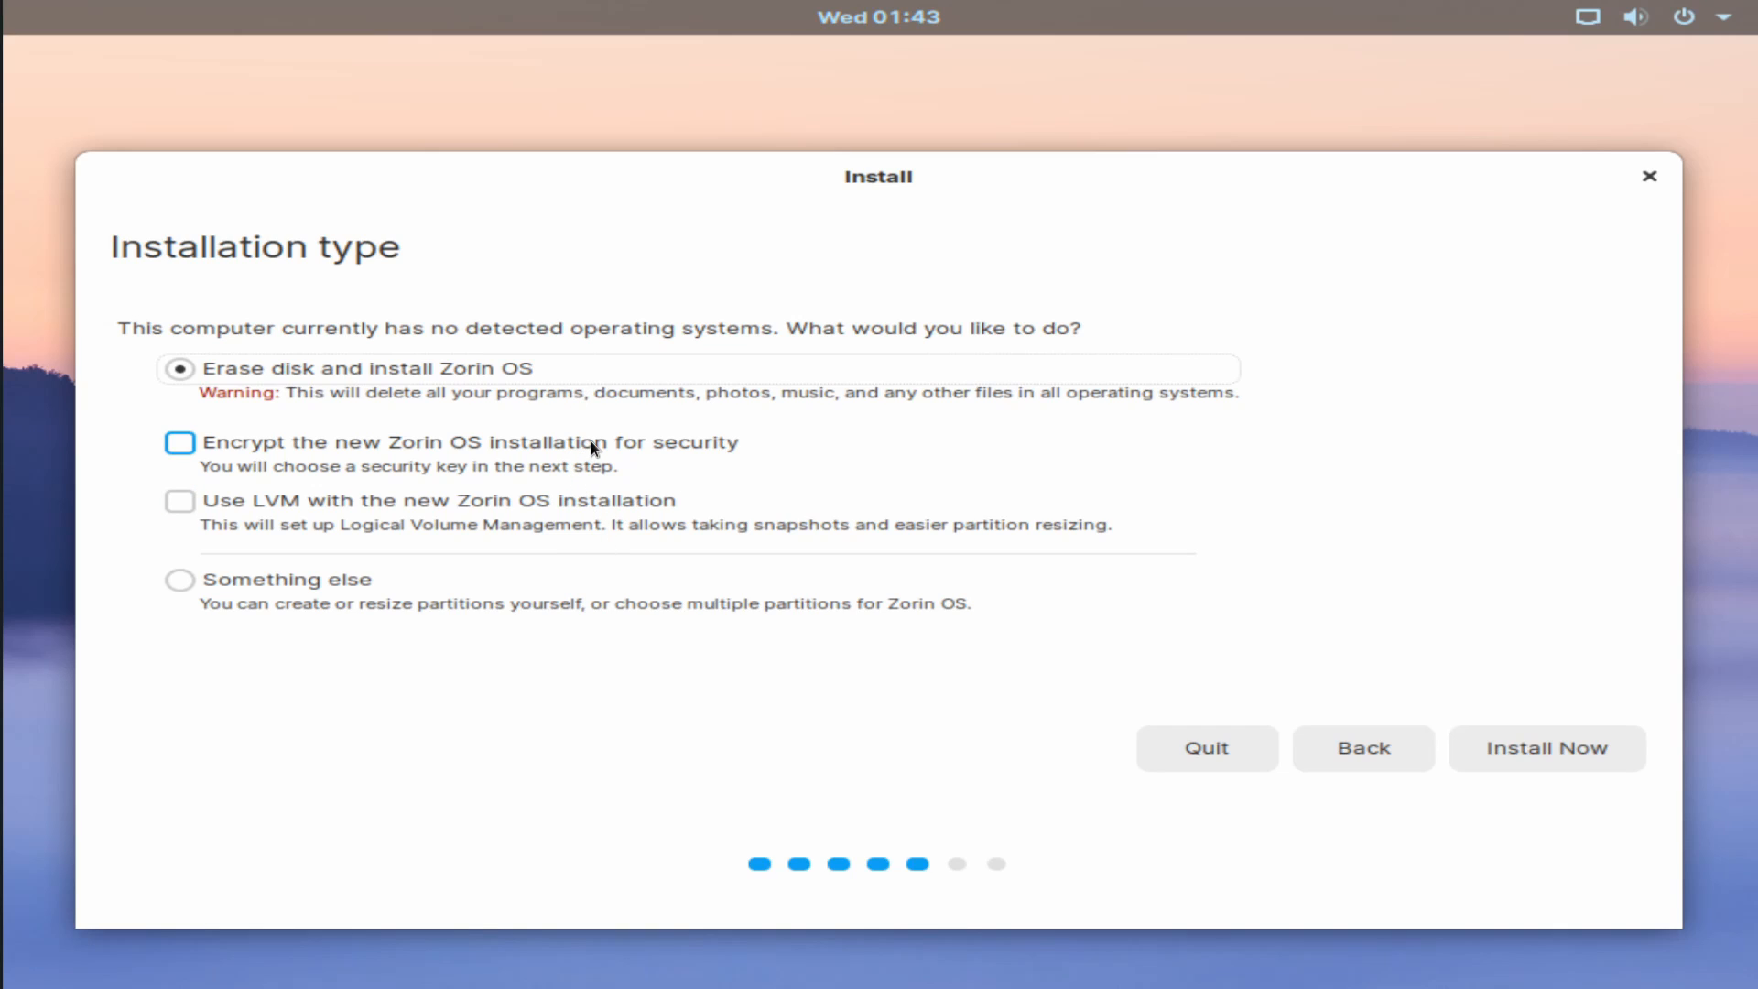
{"action": "mouse_move", "coordinate": [1319, 528]}
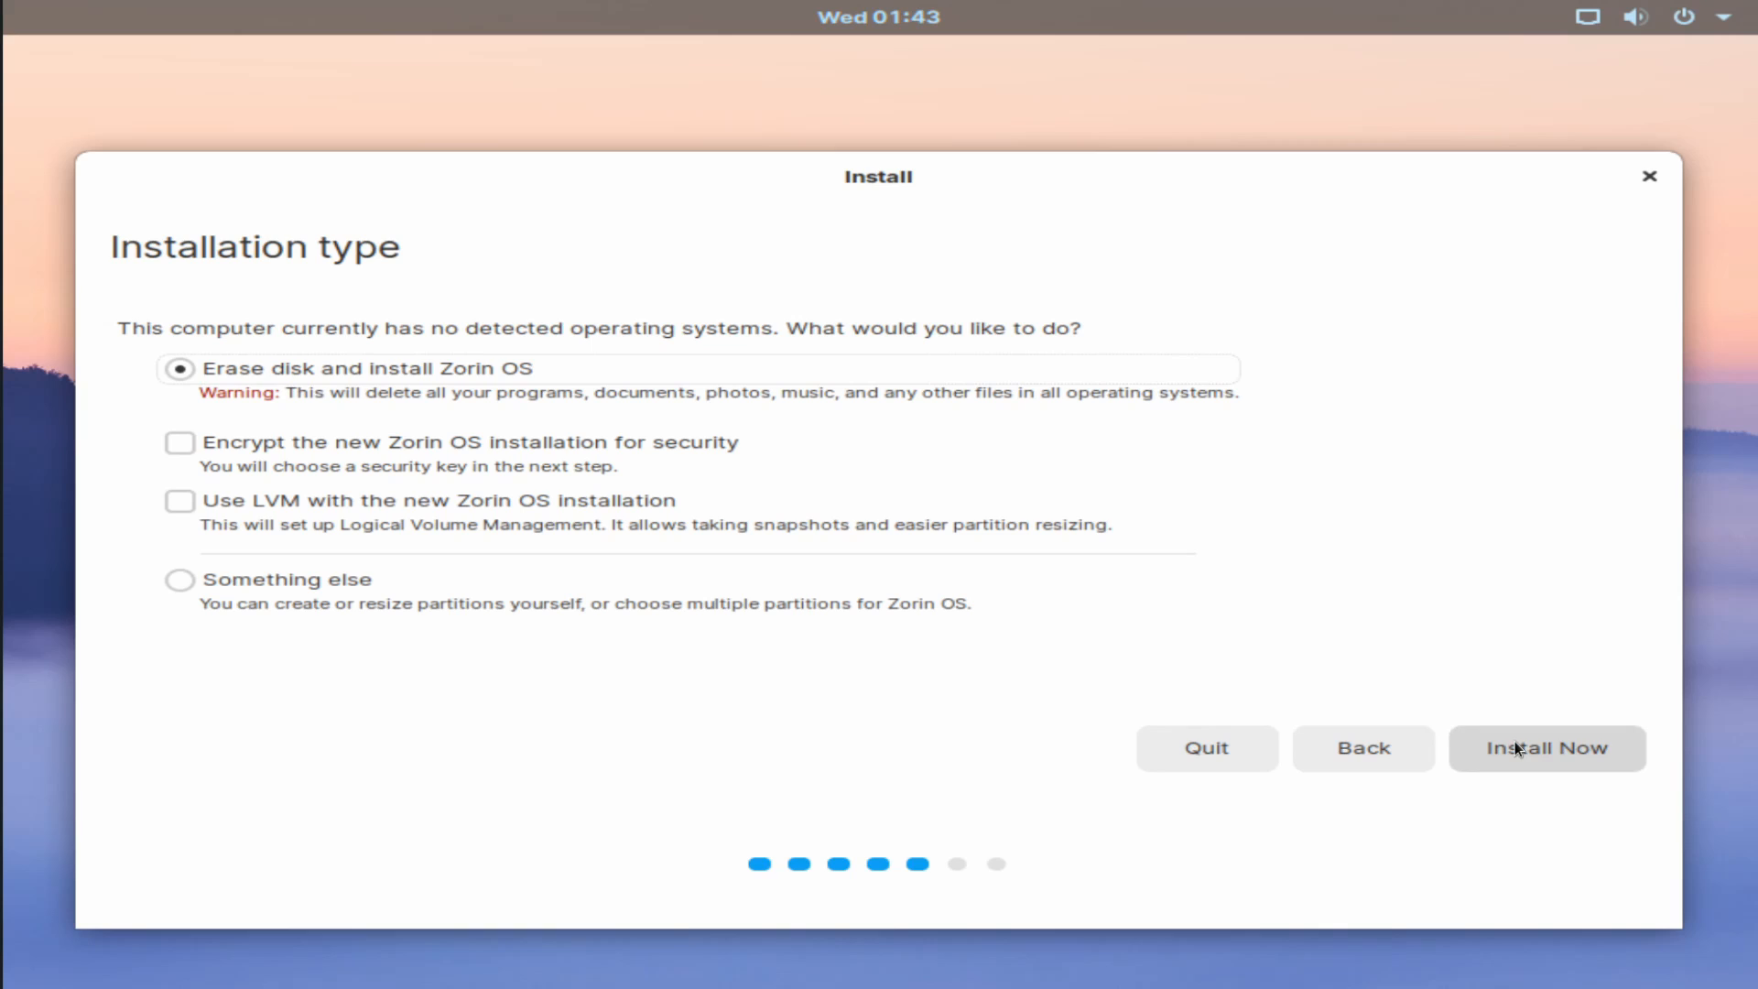
{"action": "left_click", "coordinate": [1547, 748]}
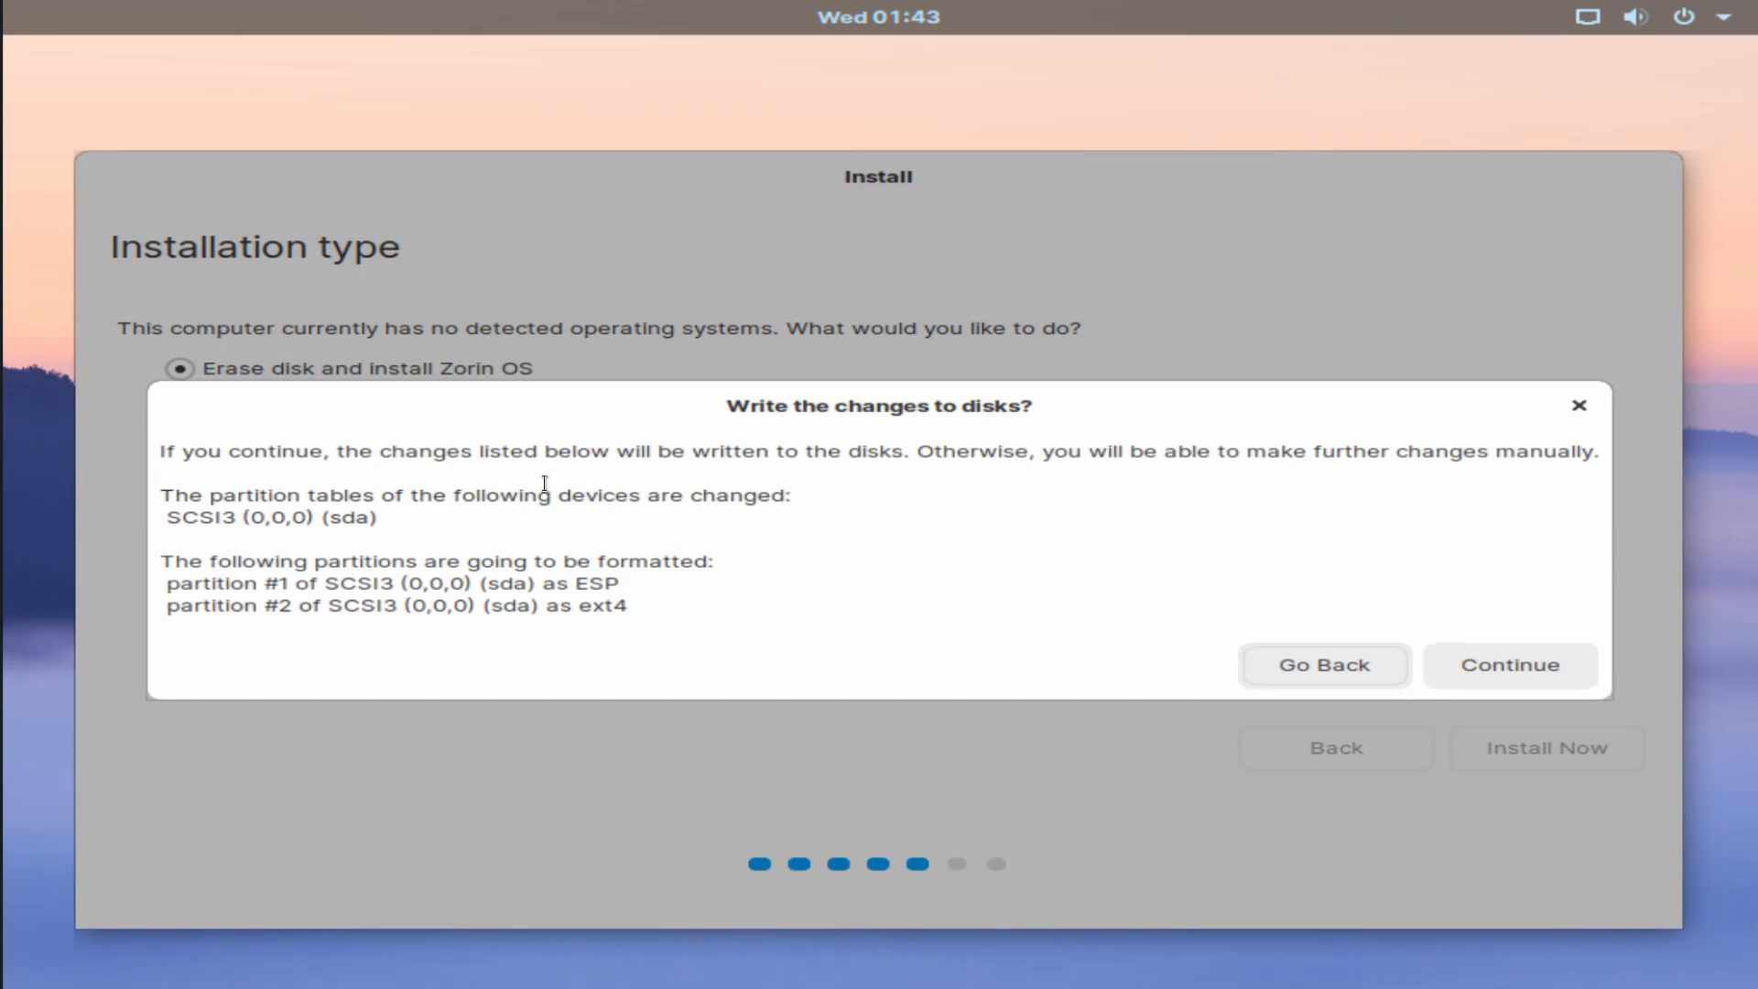
{"action": "mouse_move", "coordinate": [1029, 413]}
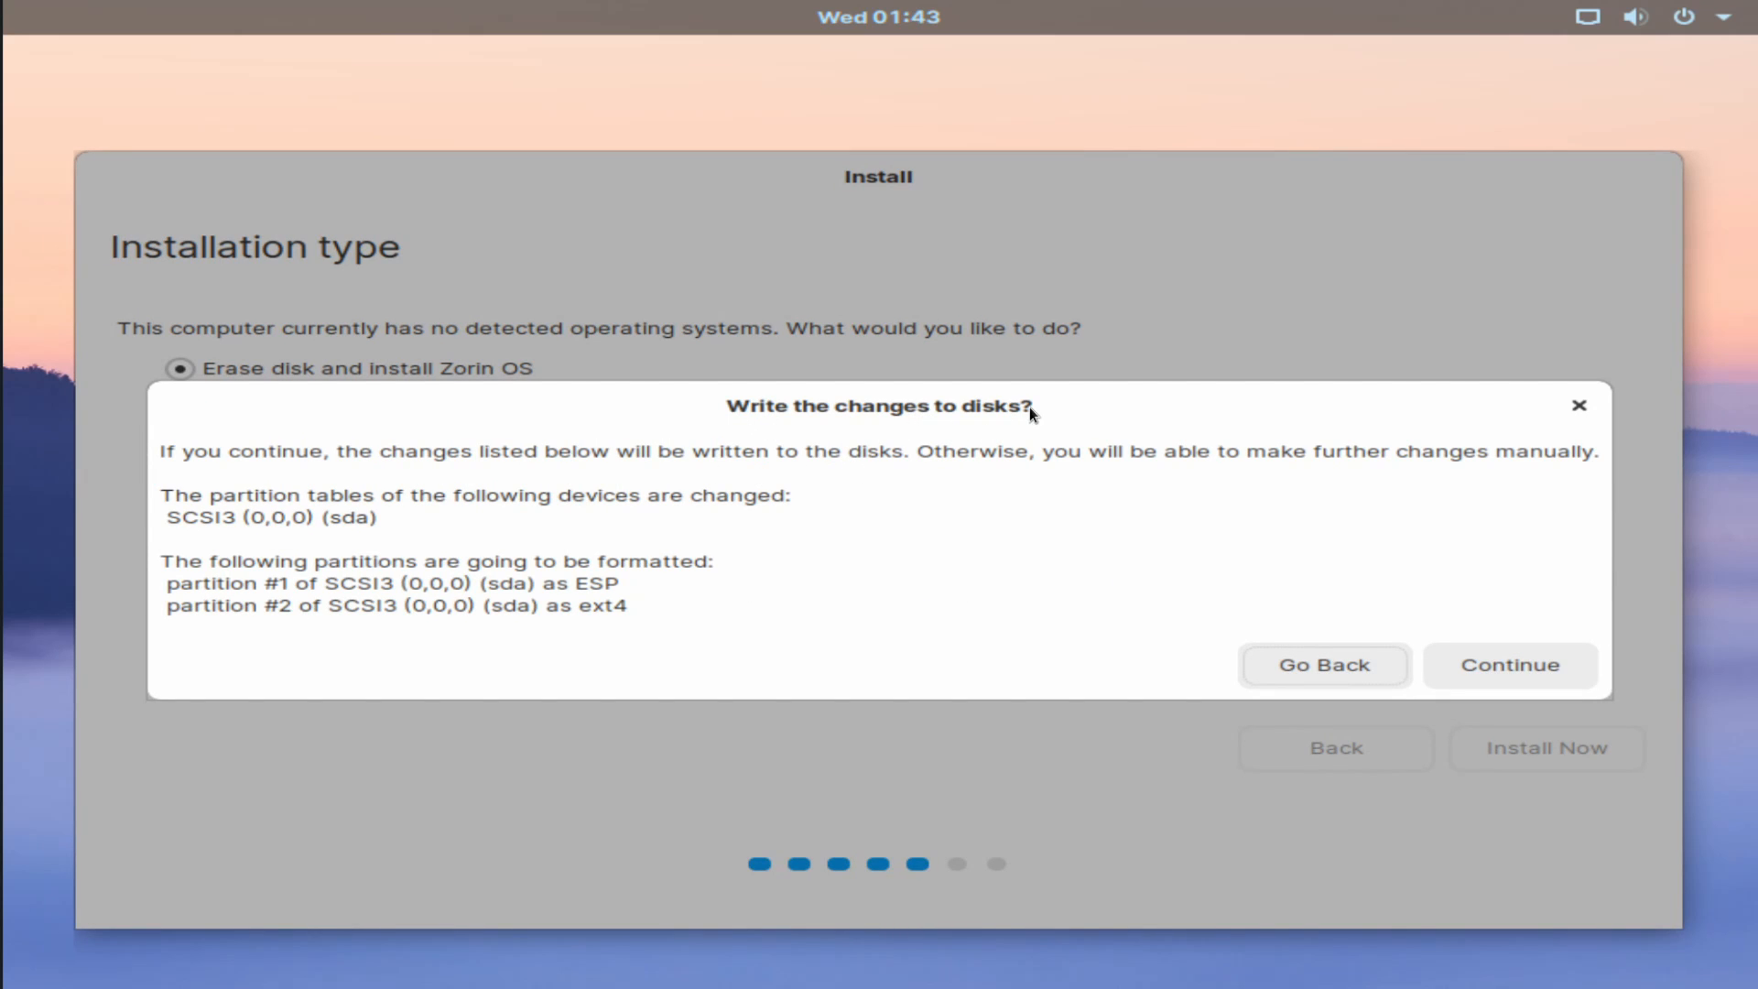
{"action": "mouse_move", "coordinate": [928, 519]}
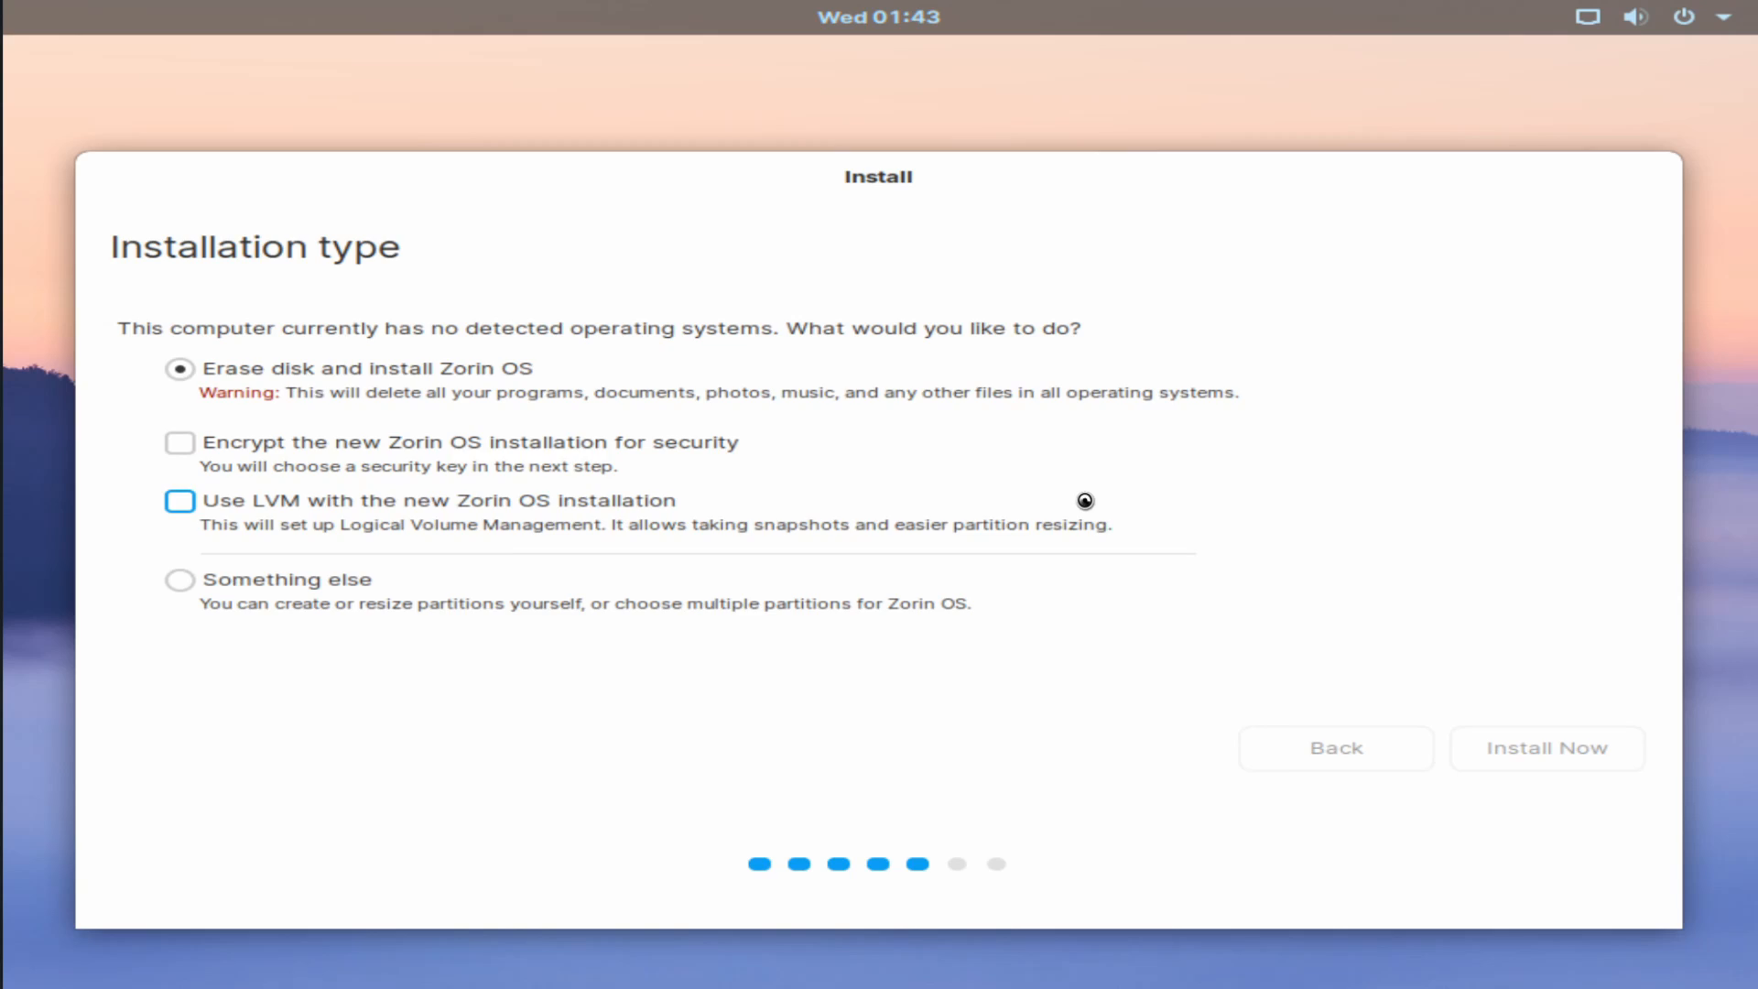
- Confirm writing the partition changes to disk in the 'Write the changes to disks?' dialog
{"action": "left_click", "coordinate": [1544, 748]}
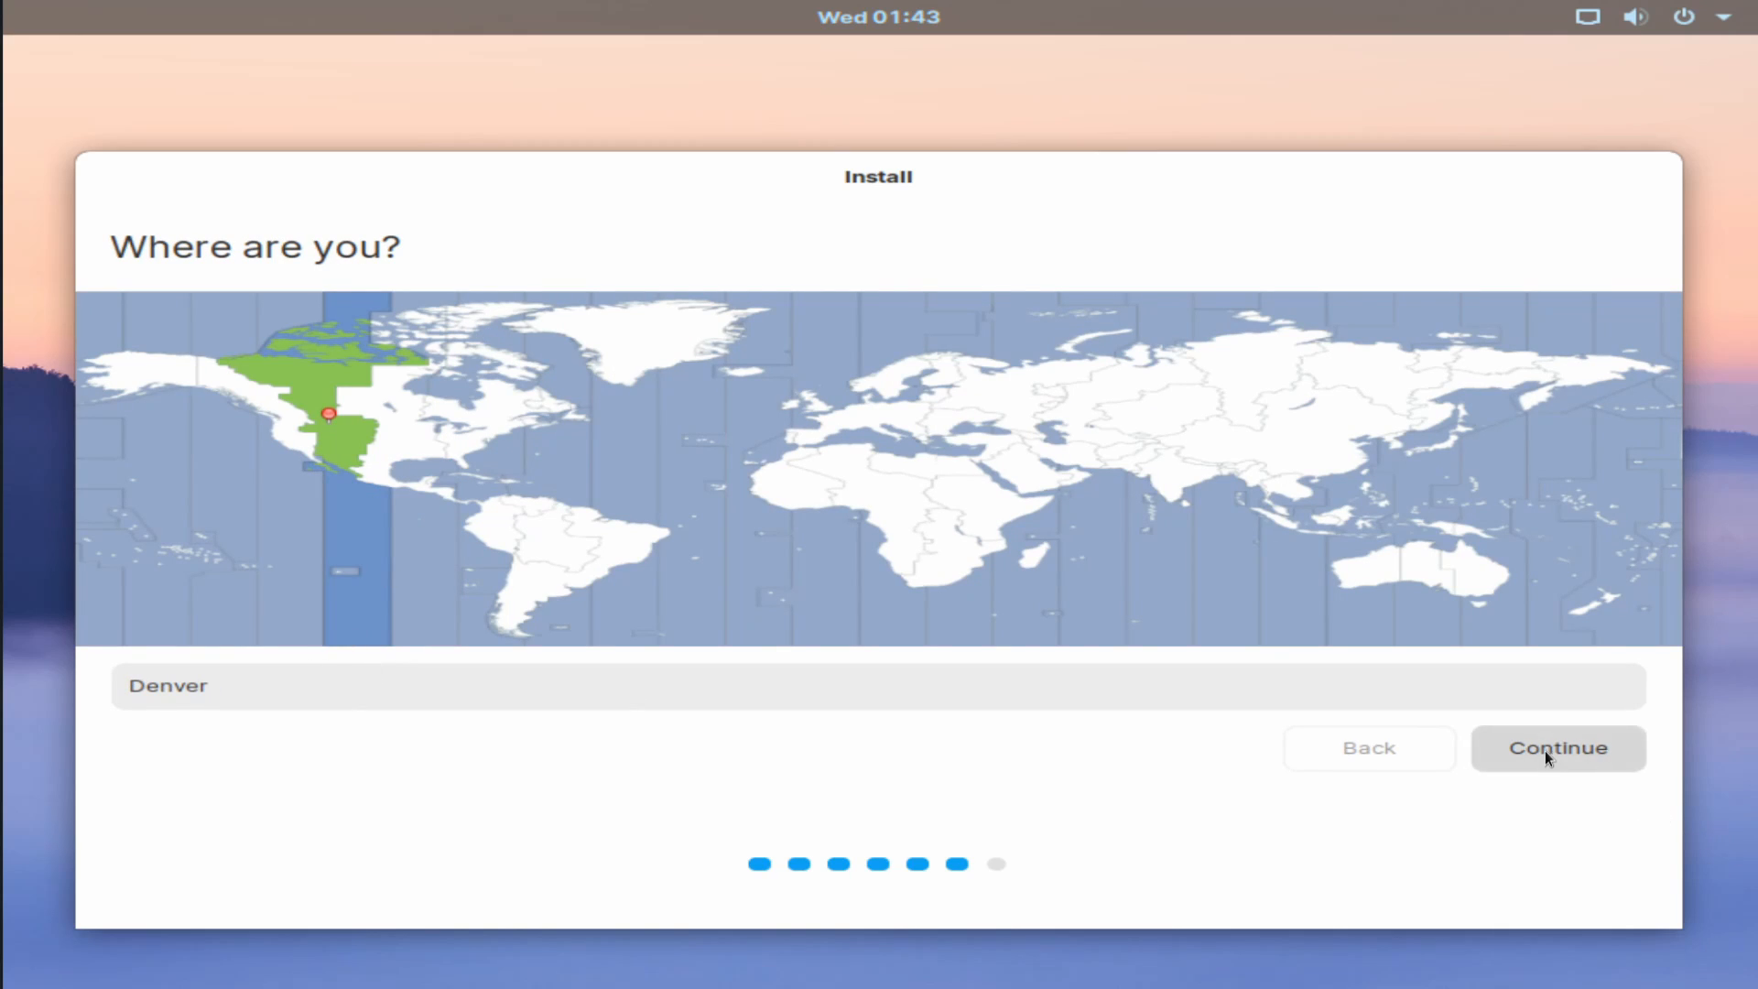
{"action": "mouse_move", "coordinate": [796, 430]}
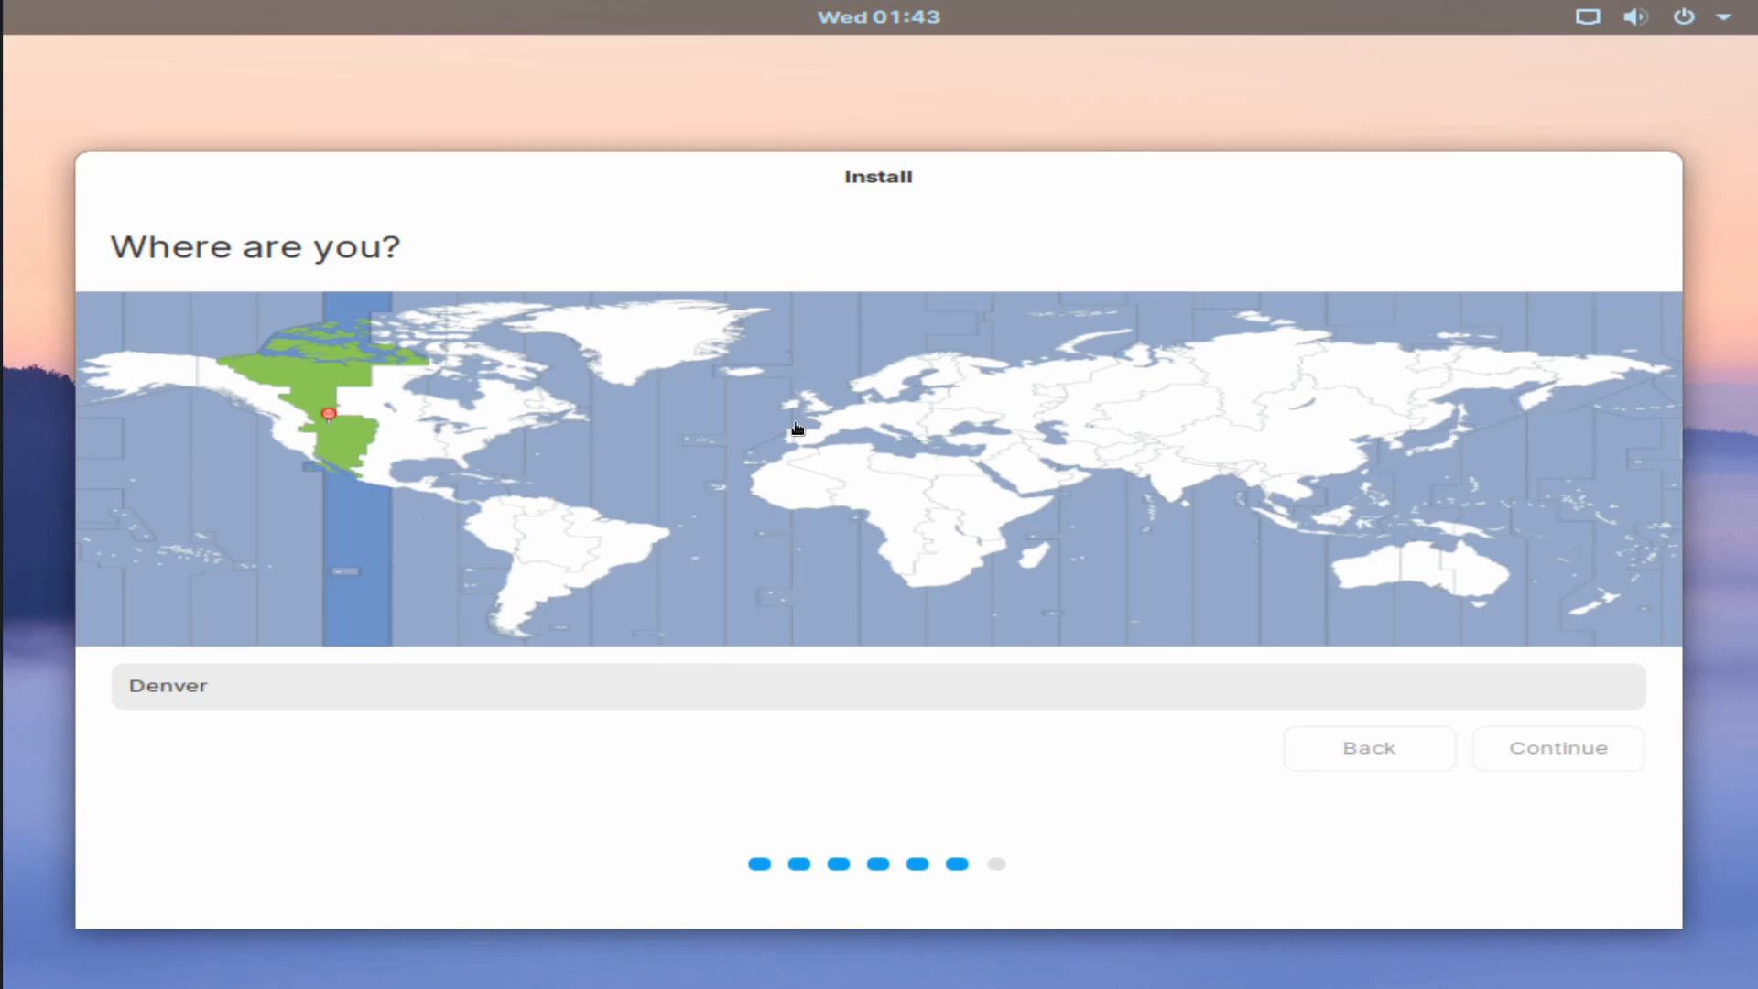
{"action": "left_click", "coordinate": [1556, 748]}
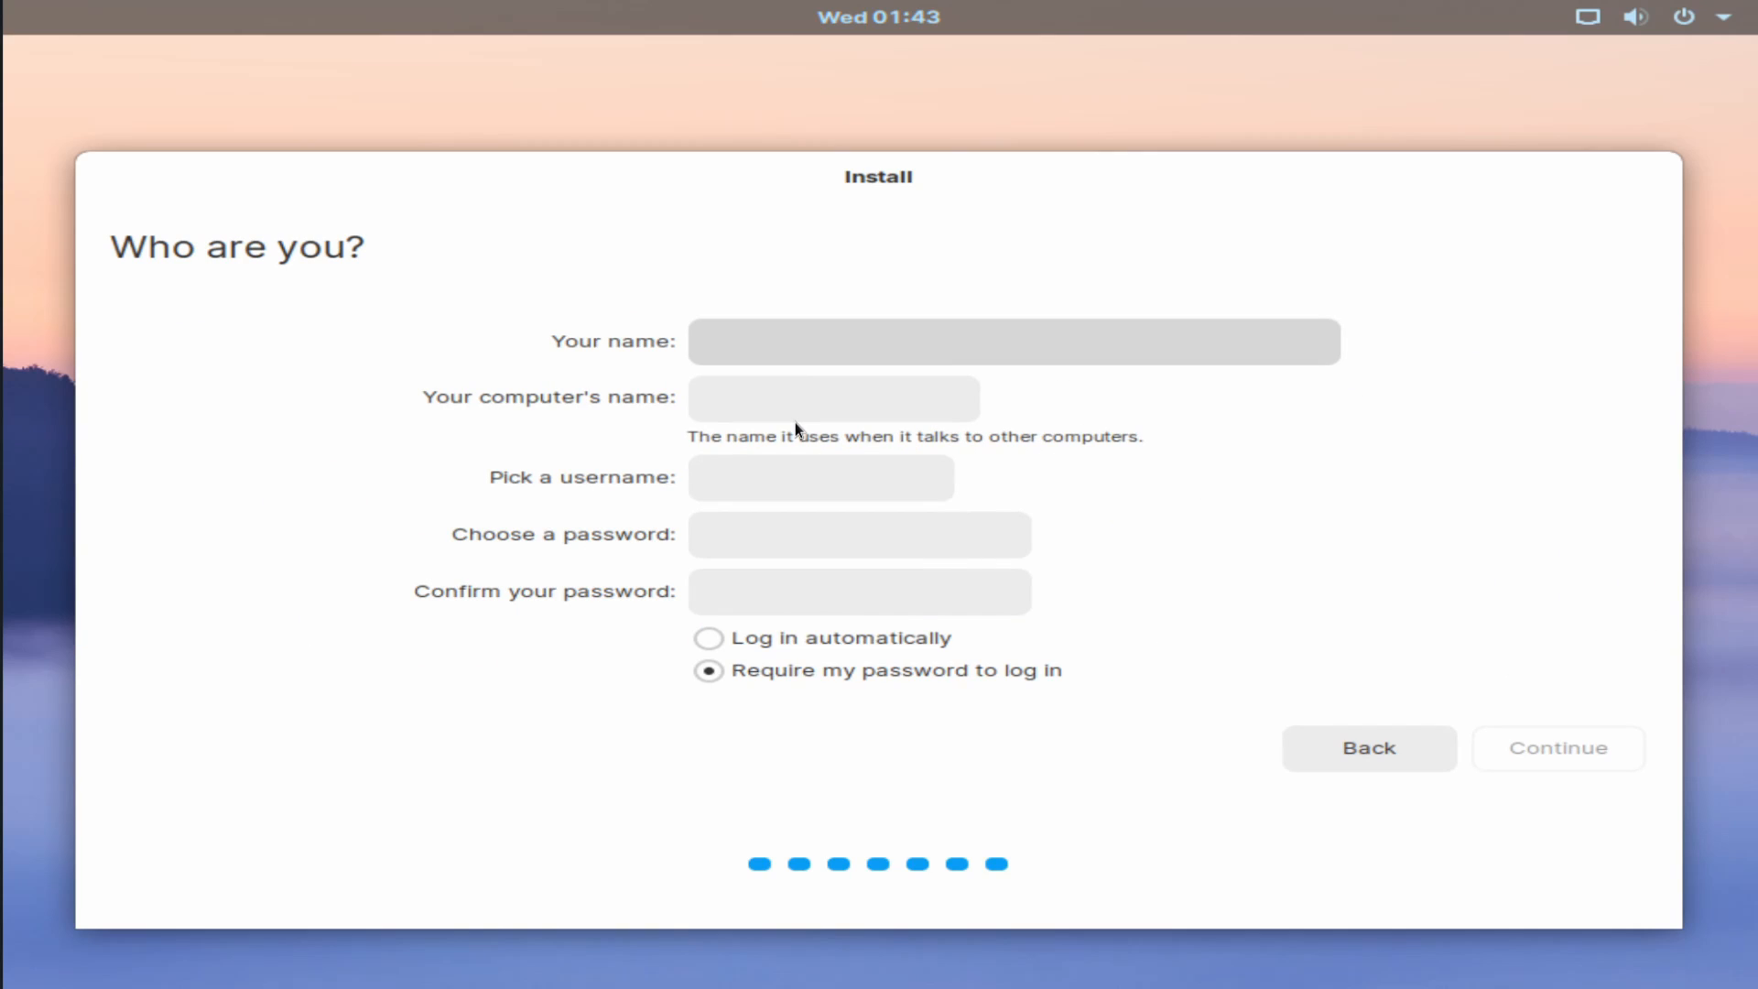
{"action": "type", "text": "savvynik"}
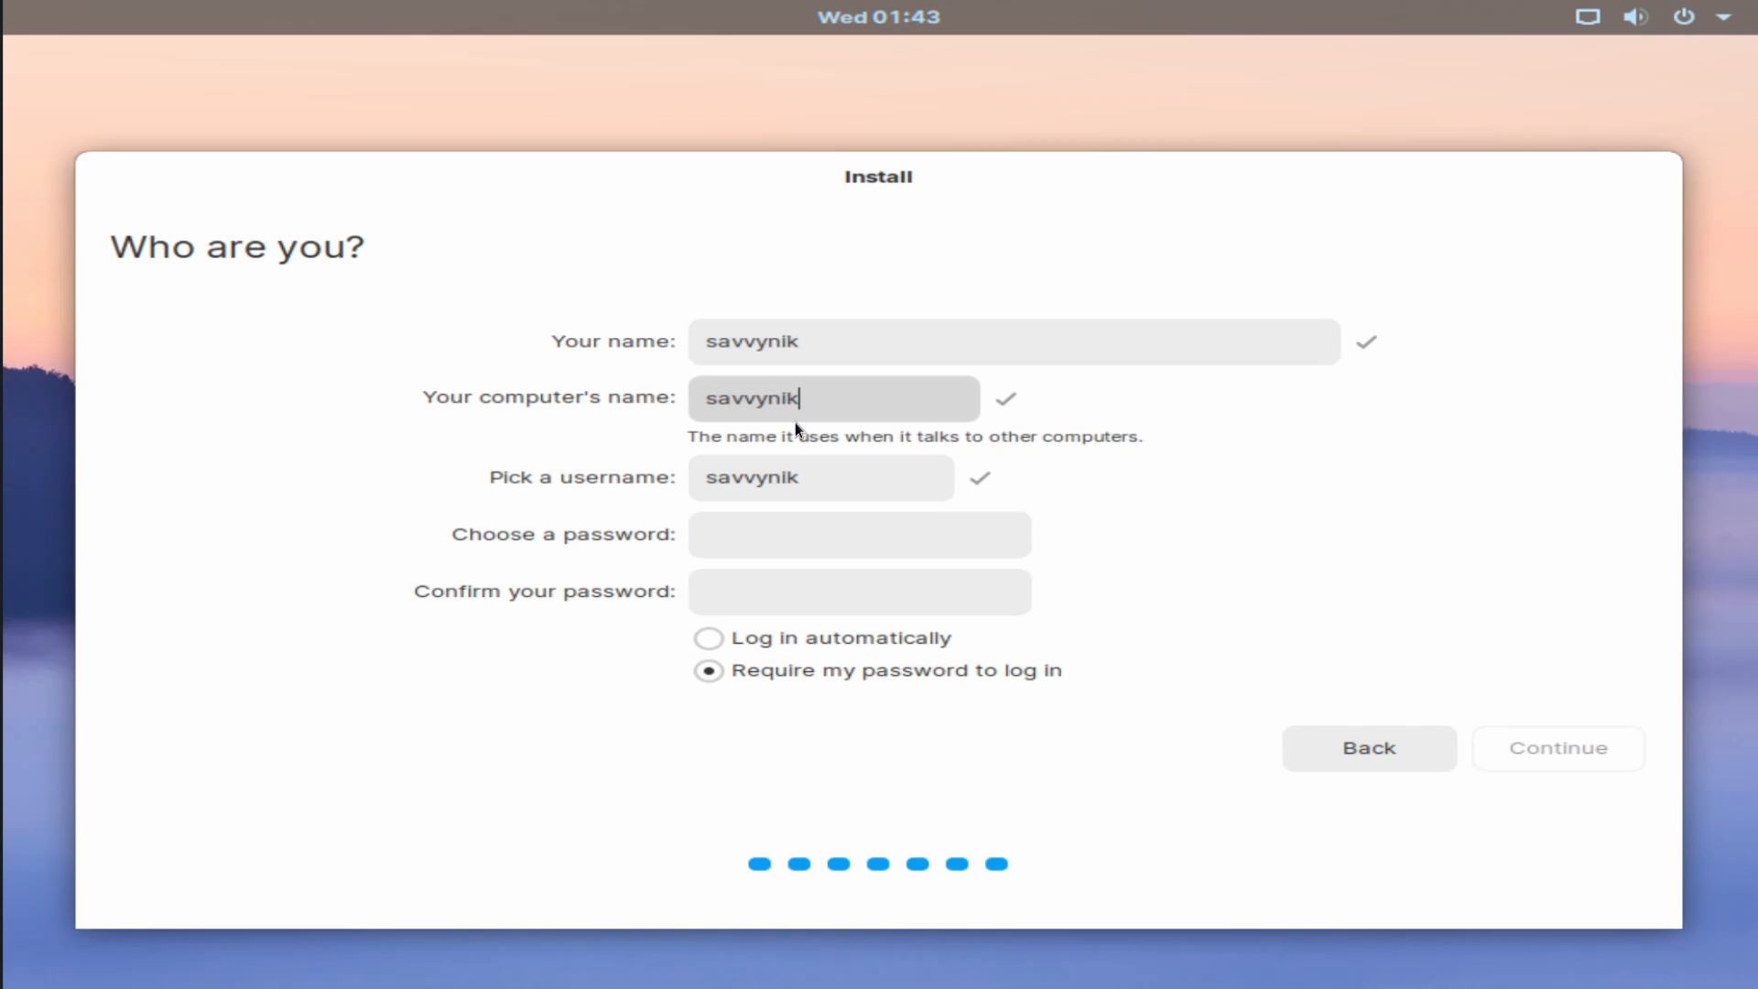
{"action": "double_click", "coordinate": [751, 476]}
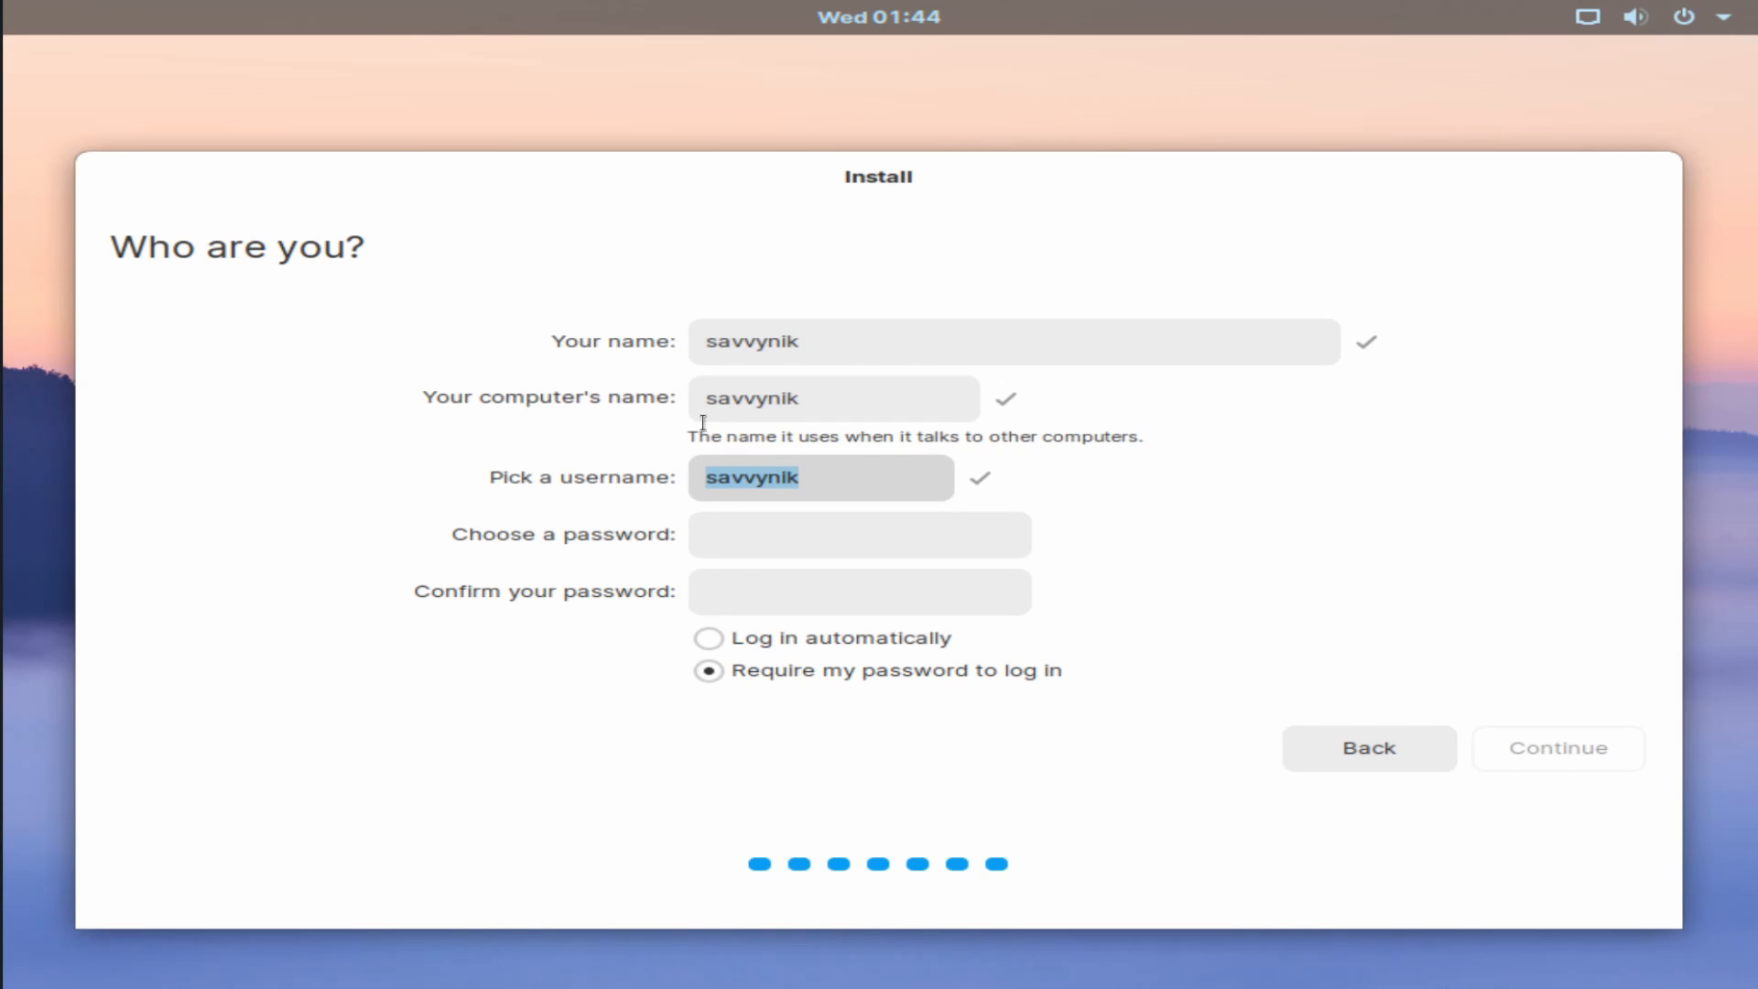
{"action": "mouse_move", "coordinate": [1187, 454]}
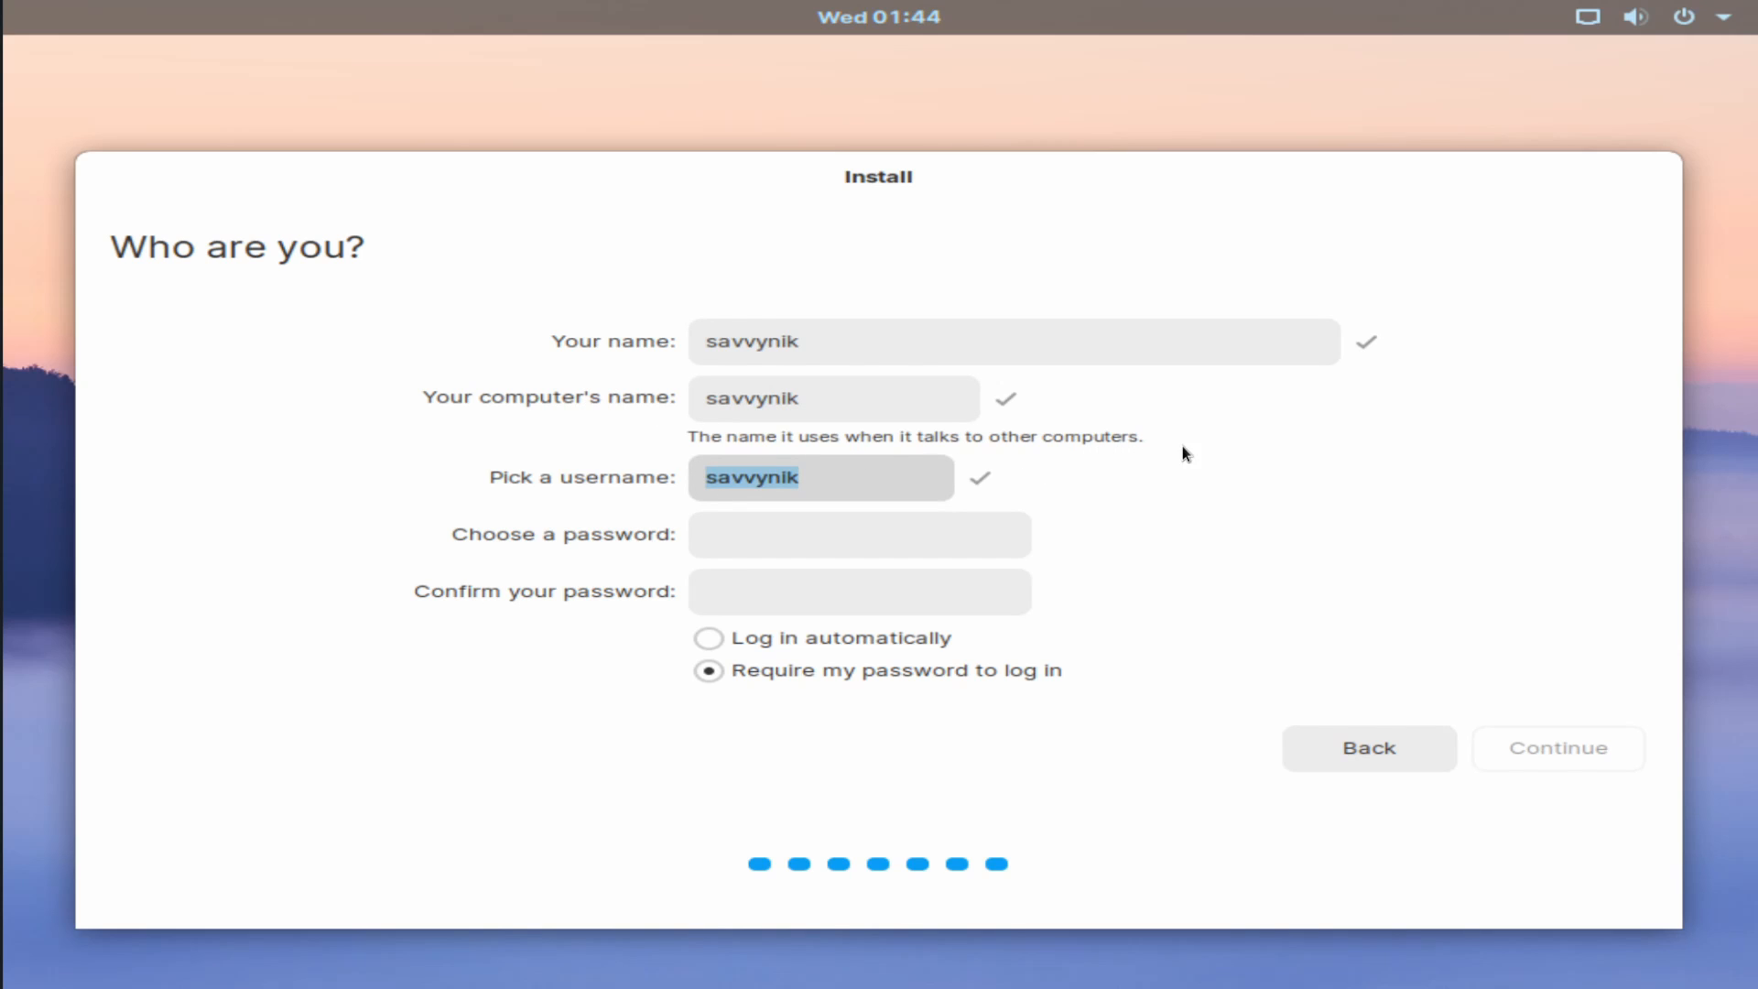
{"action": "mouse_move", "coordinate": [575, 471]}
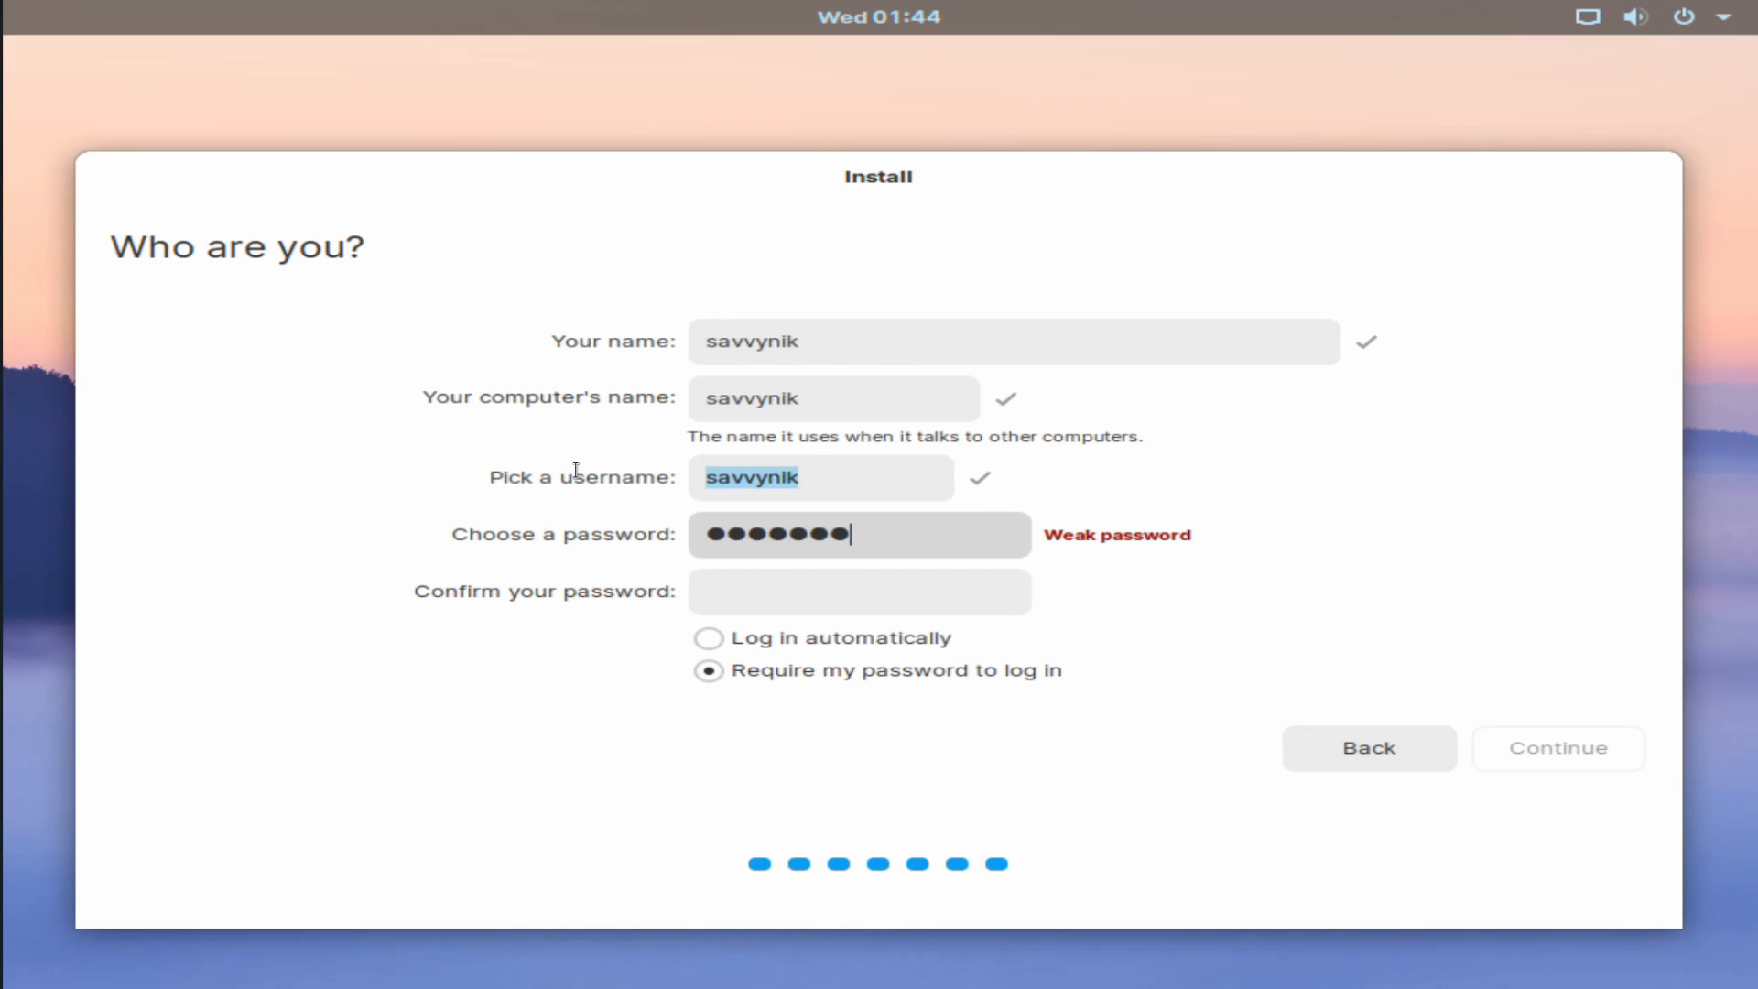
{"action": "type", "text": "password"}
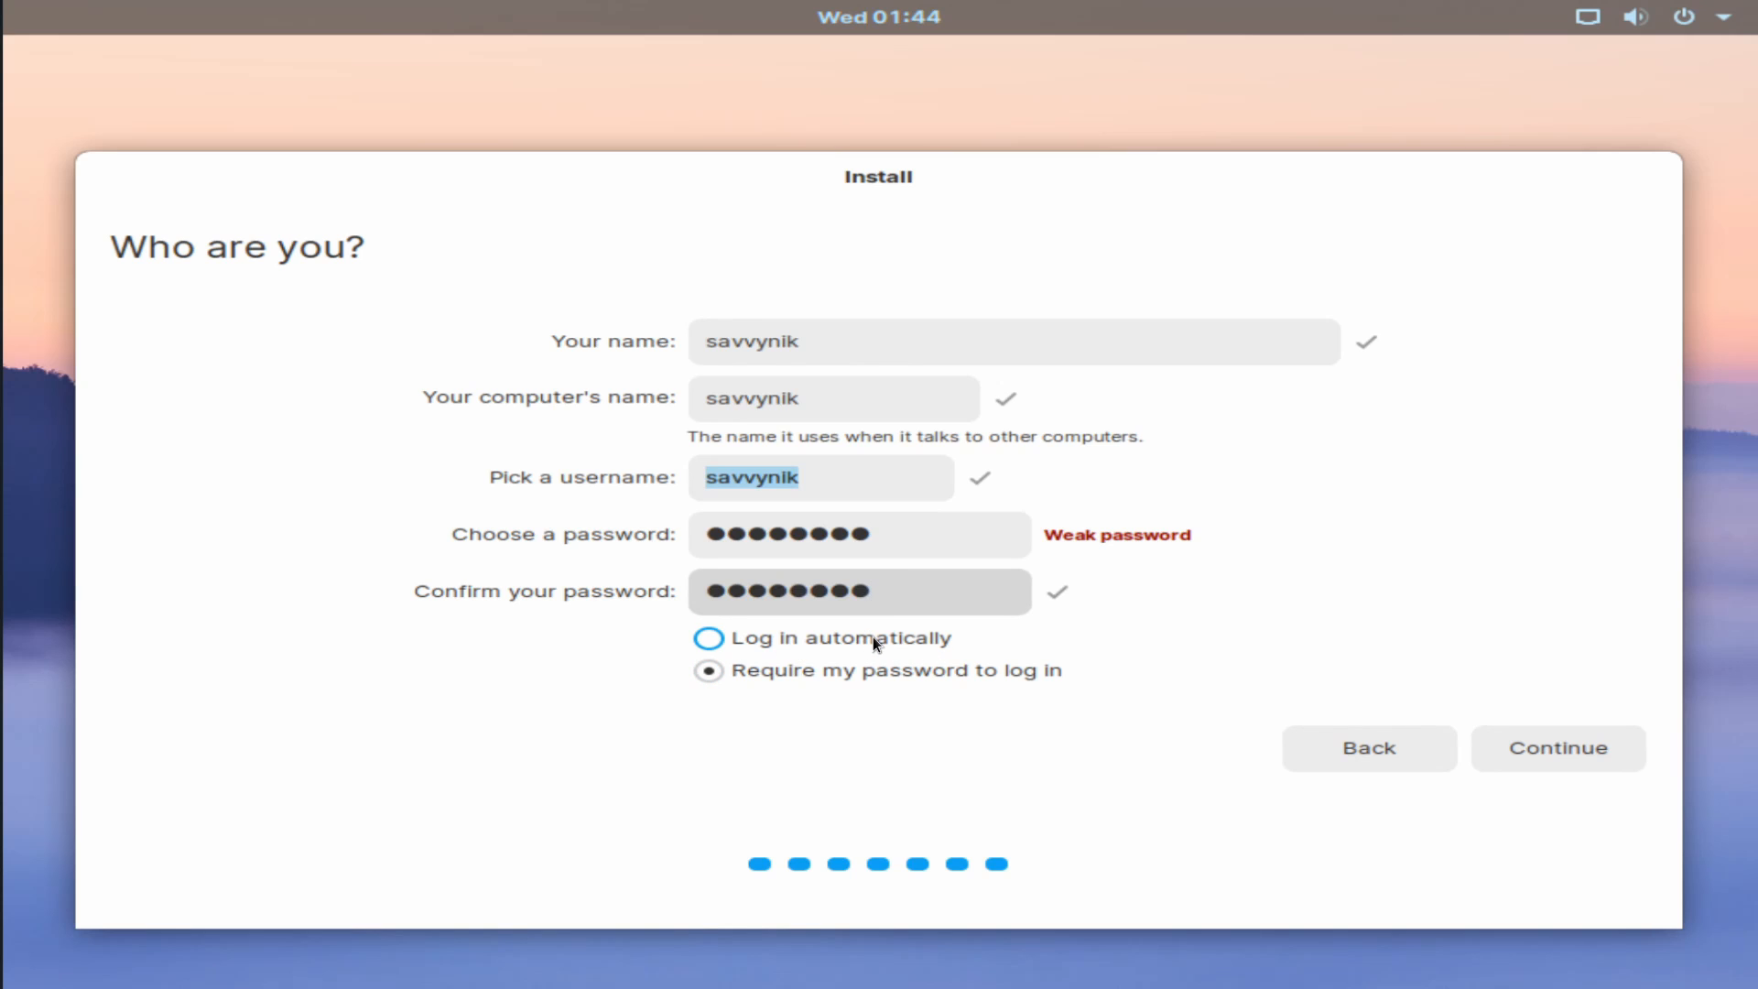
{"action": "left_click", "coordinate": [858, 593]}
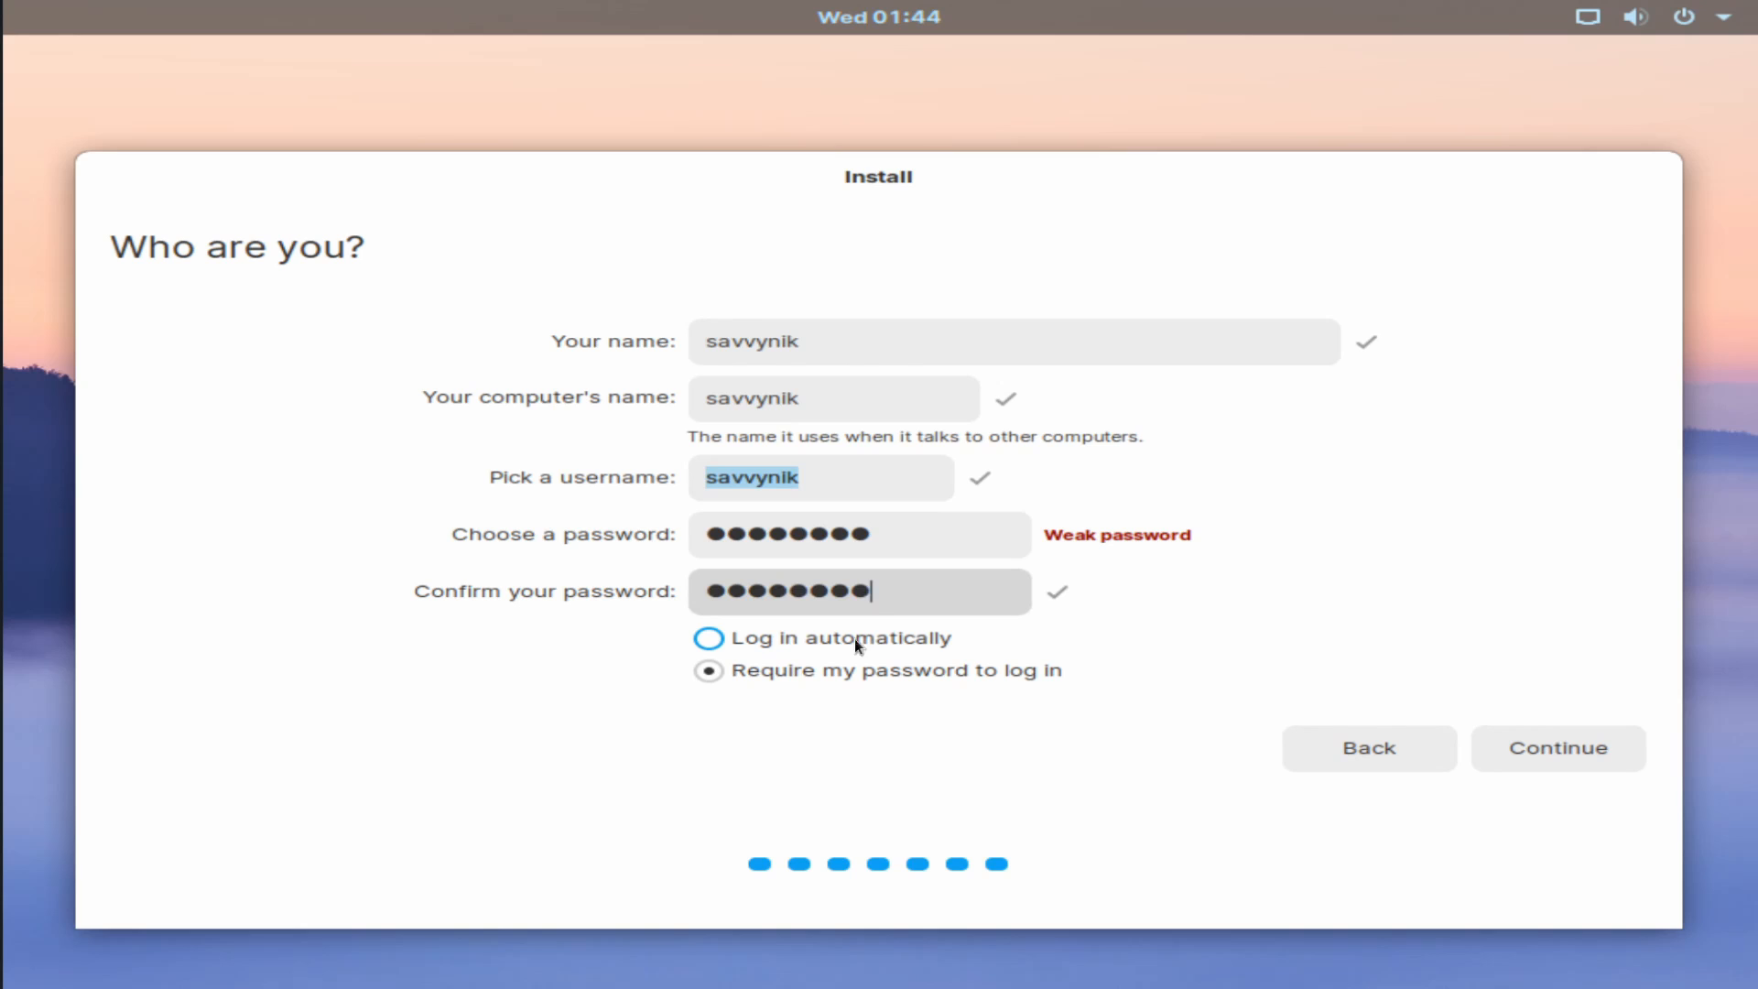
{"action": "mouse_move", "coordinate": [1036, 653]}
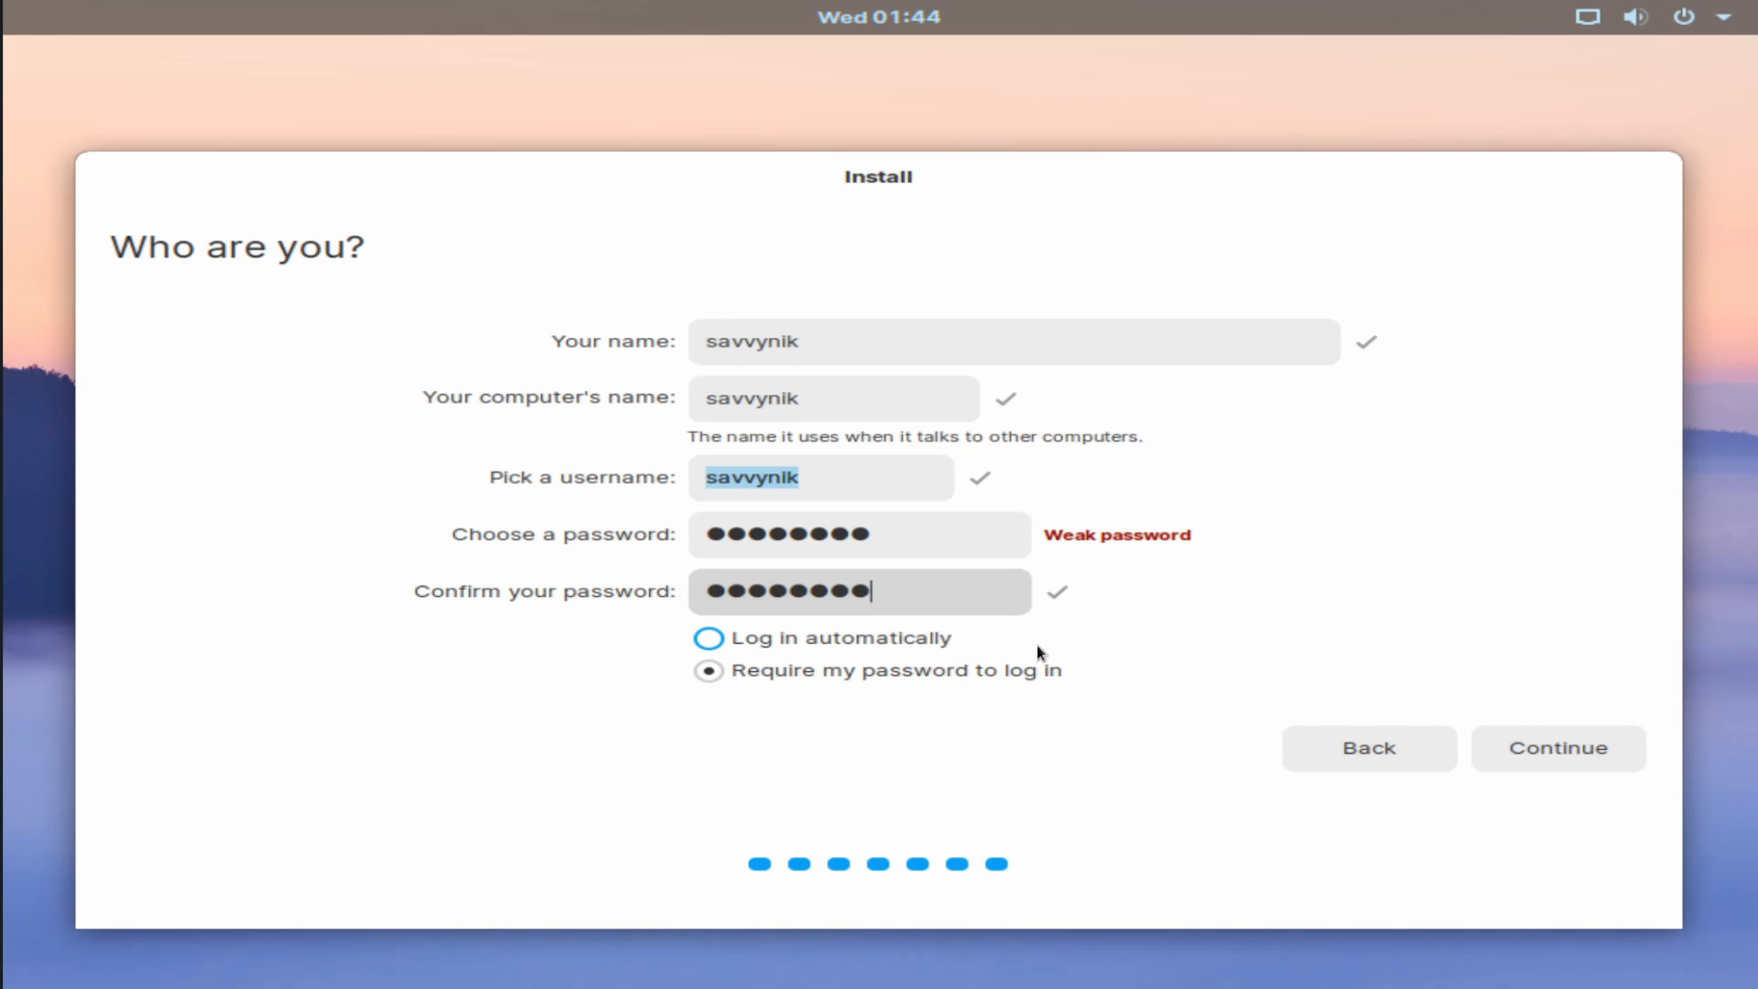
{"action": "mouse_move", "coordinate": [879, 650]}
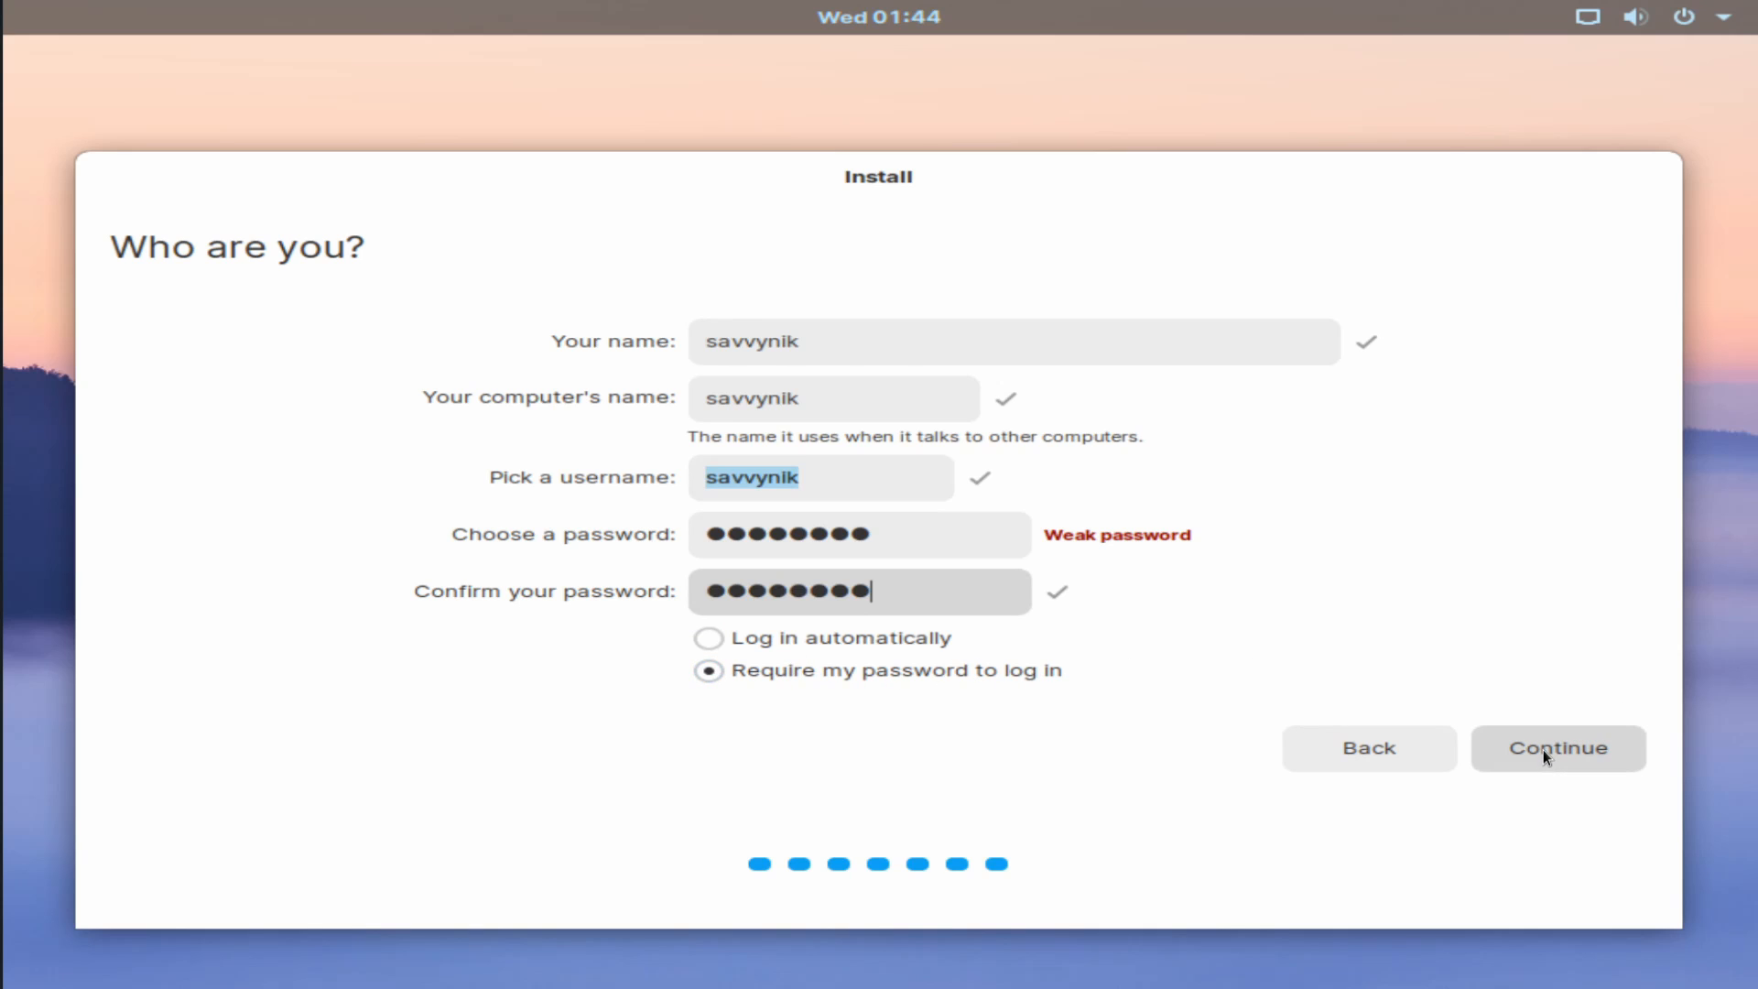
{"action": "left_click", "coordinate": [1556, 748]}
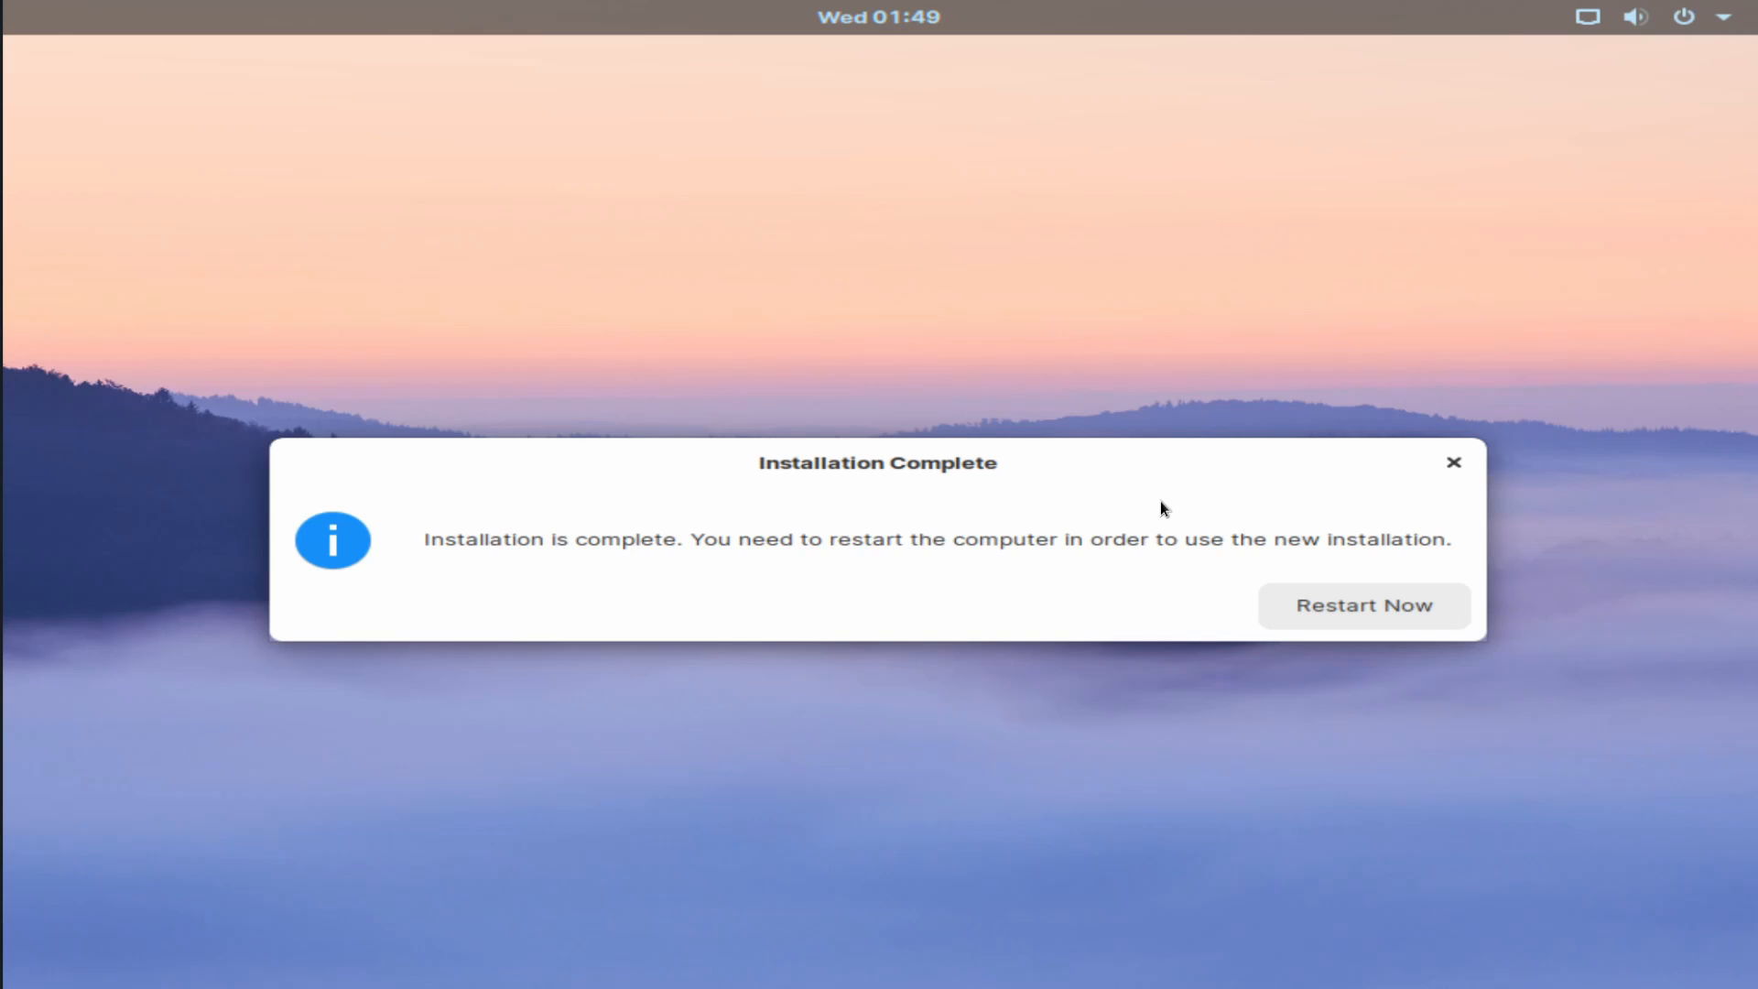
- Restart into the new installation, pressing Enter once the USB drive is removed
{"action": "left_click", "coordinate": [1364, 605]}
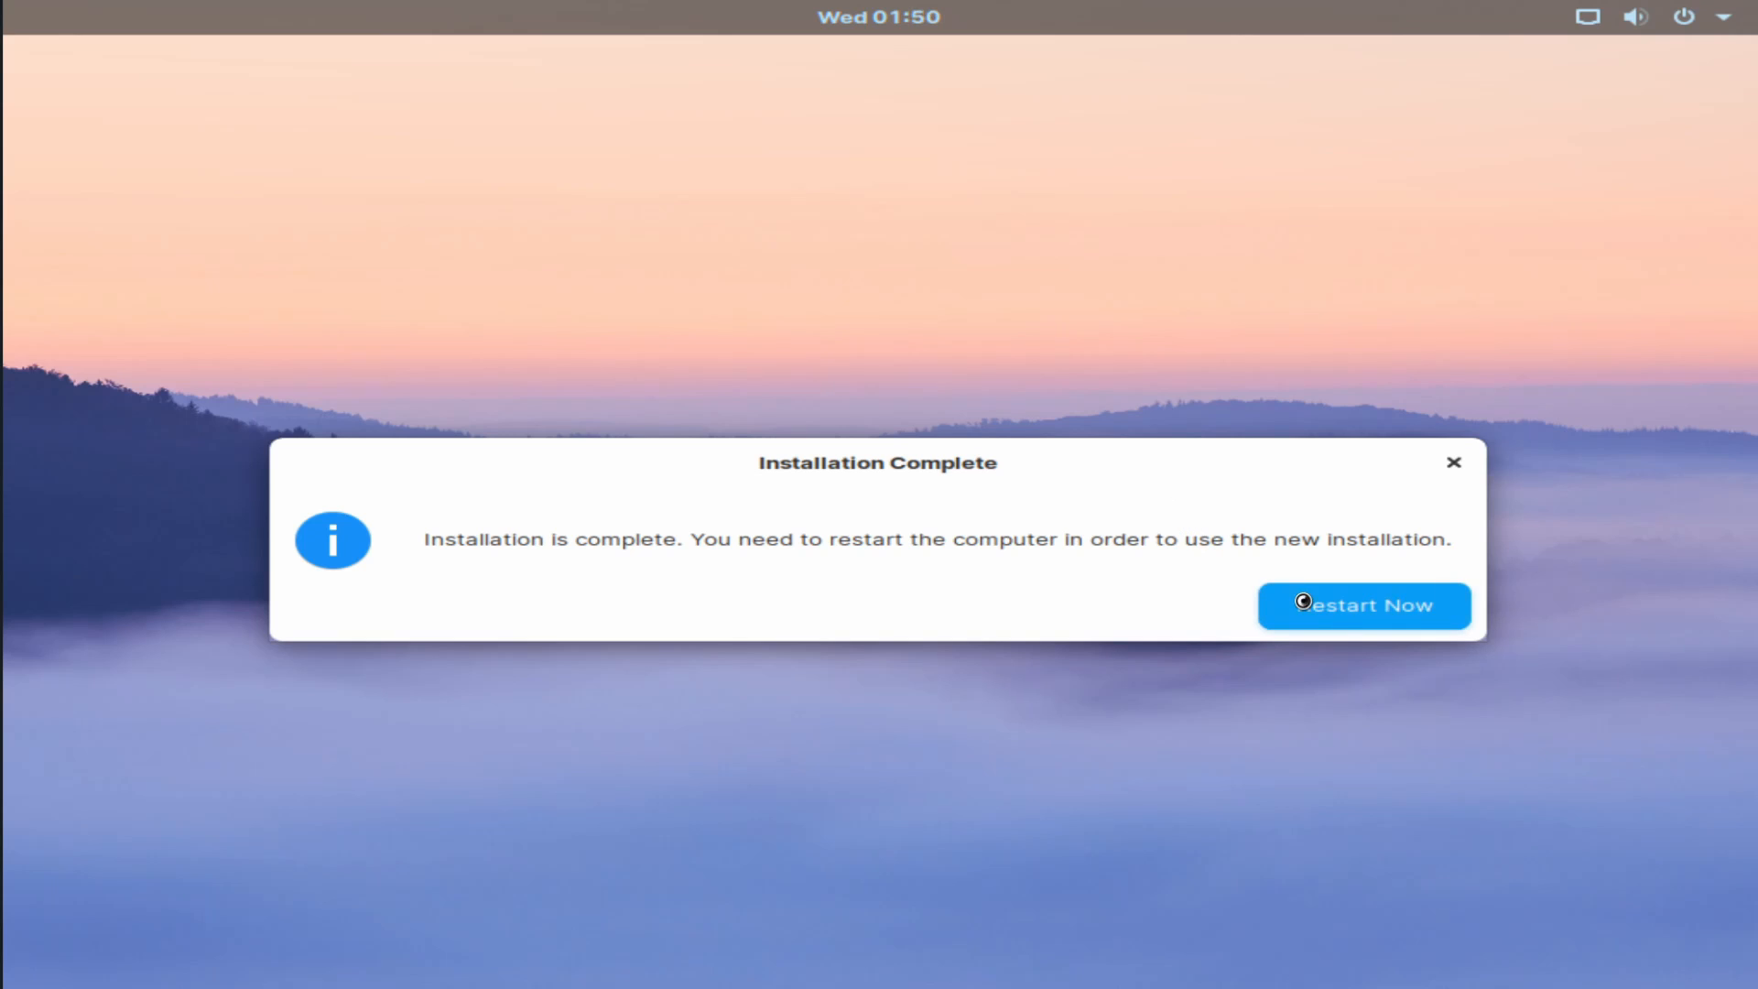
{"action": "left_click", "coordinate": [1364, 605]}
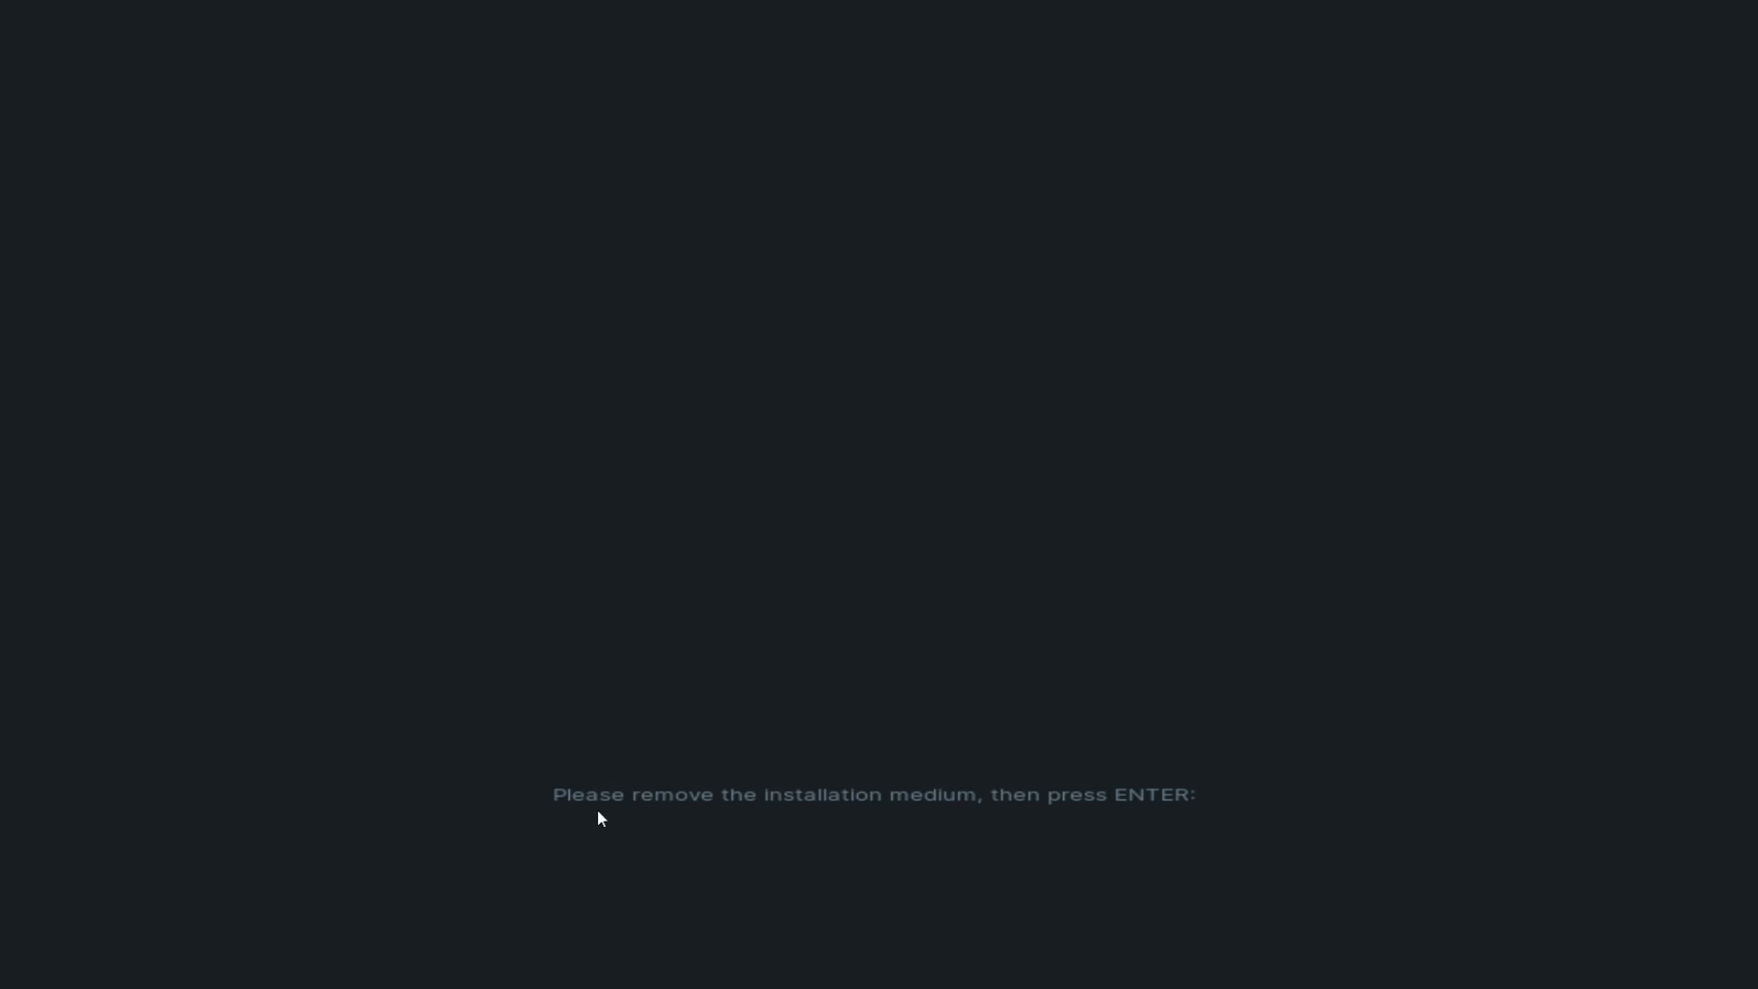
{"action": "mouse_move", "coordinate": [965, 804]}
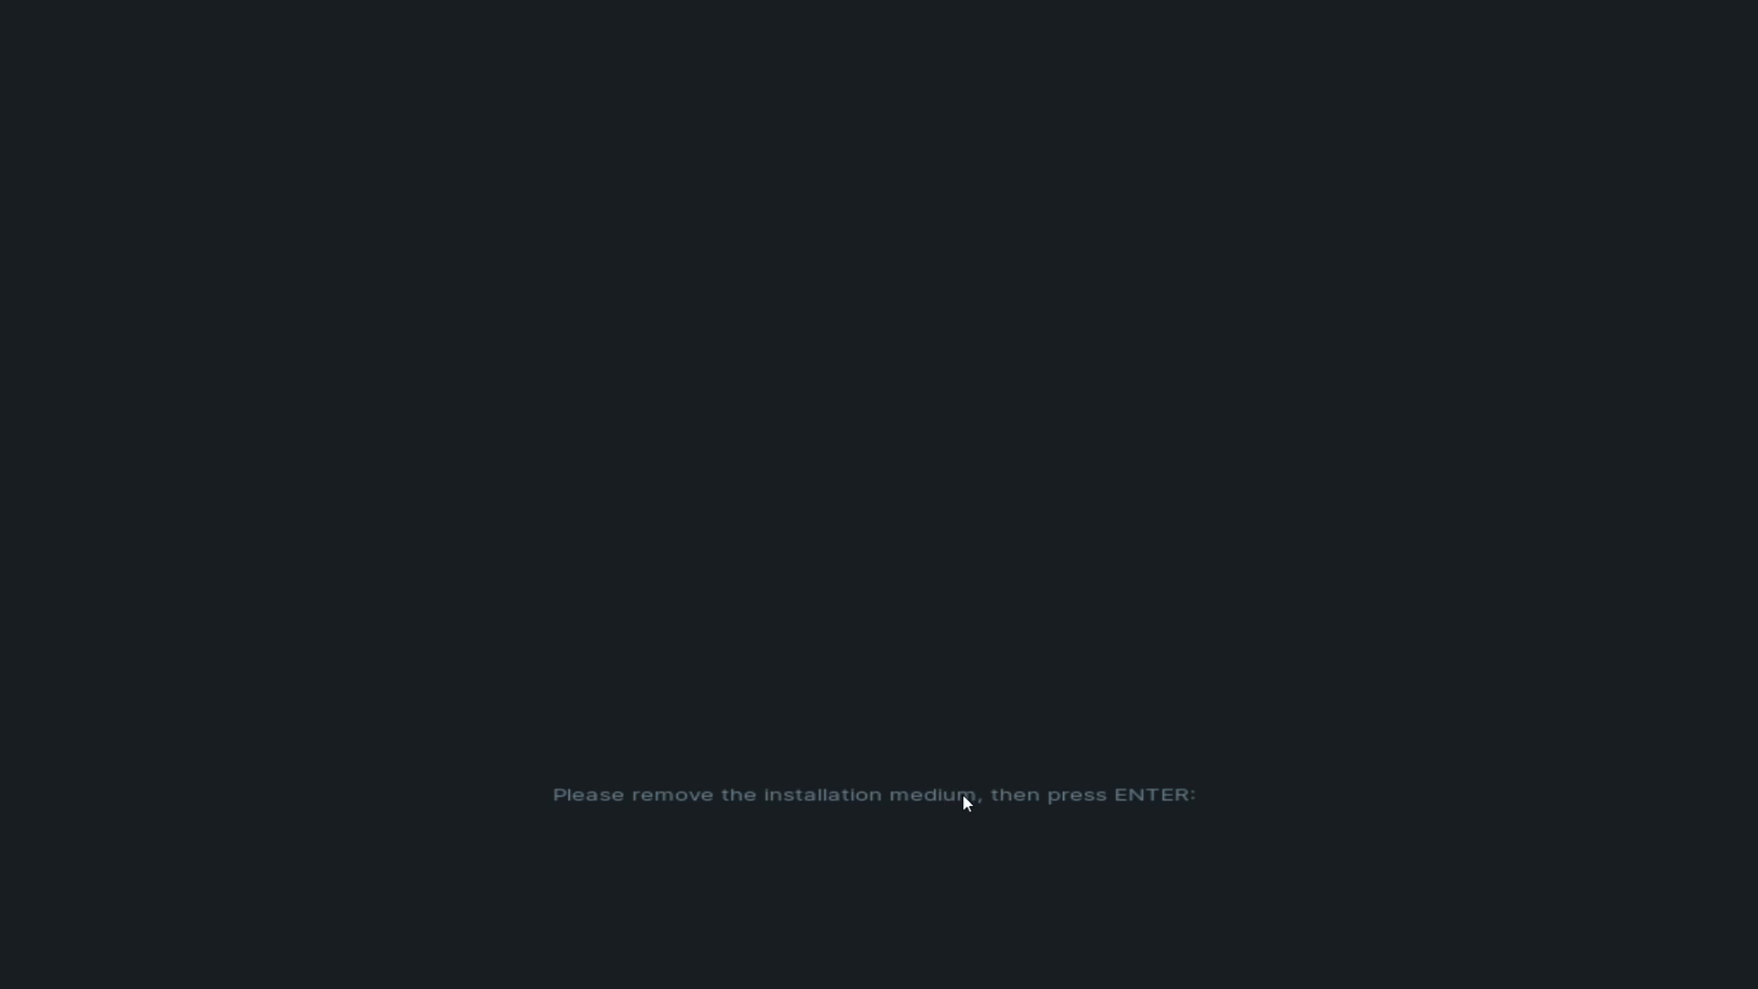
{"action": "mouse_move", "coordinate": [1198, 813]}
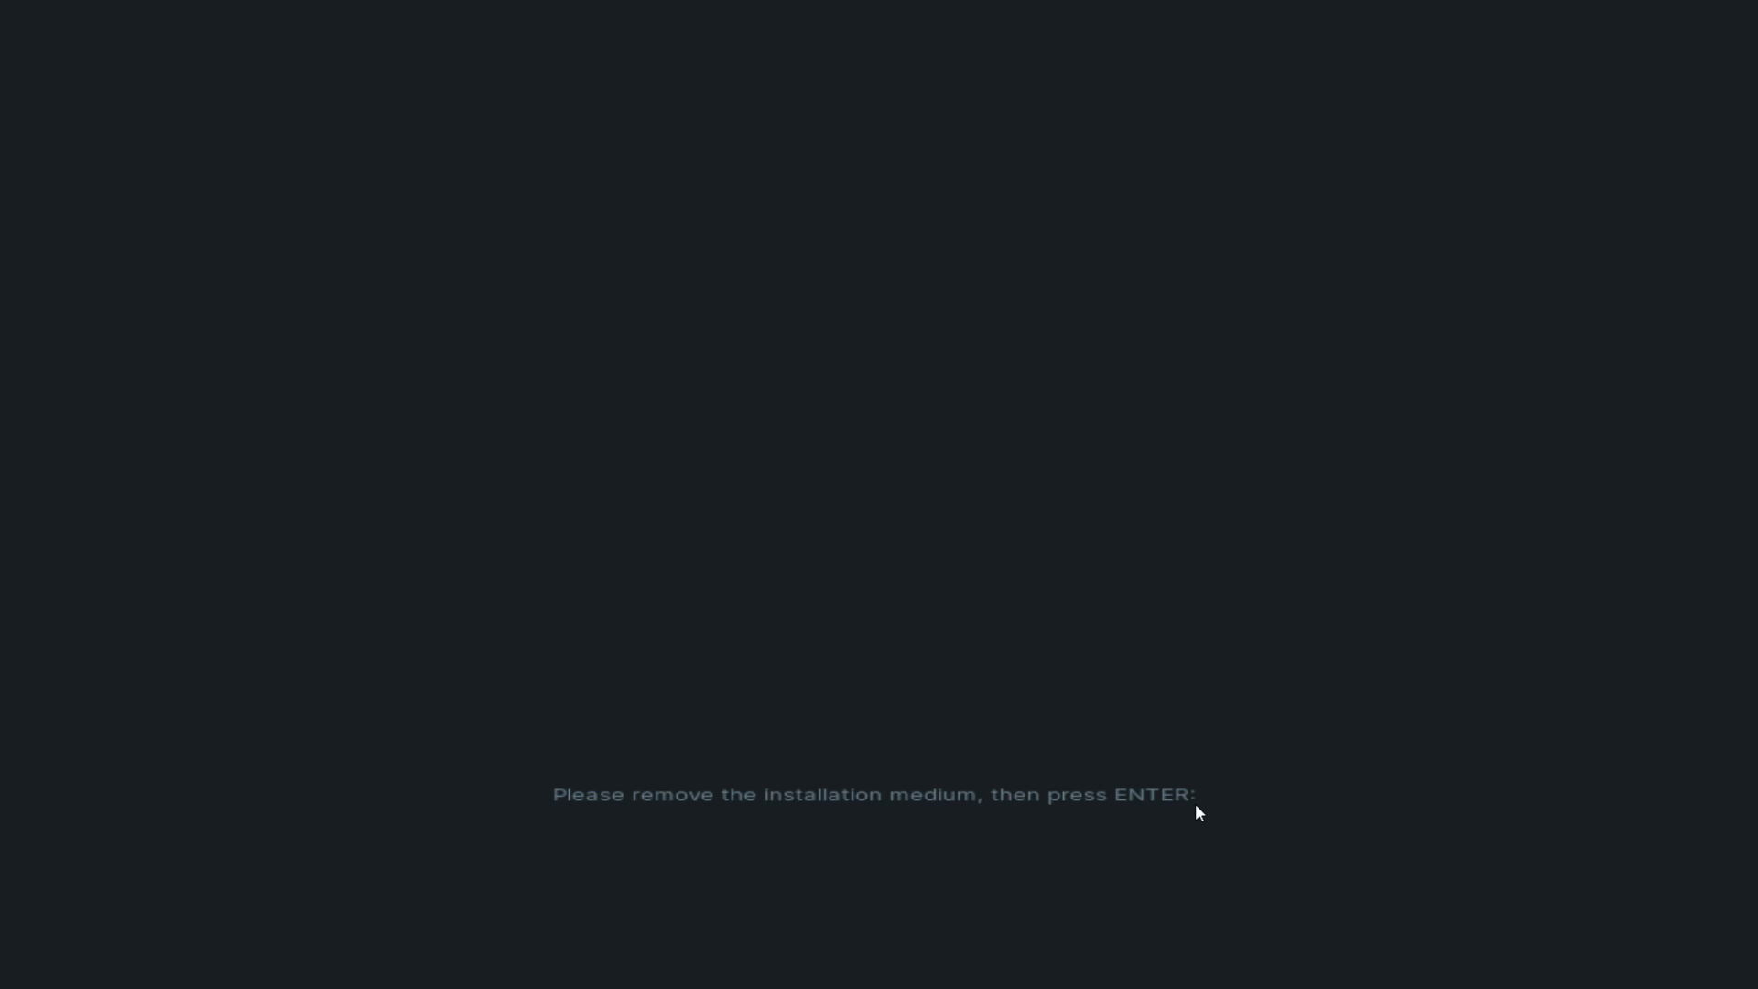
{"action": "key", "text": "Return"}
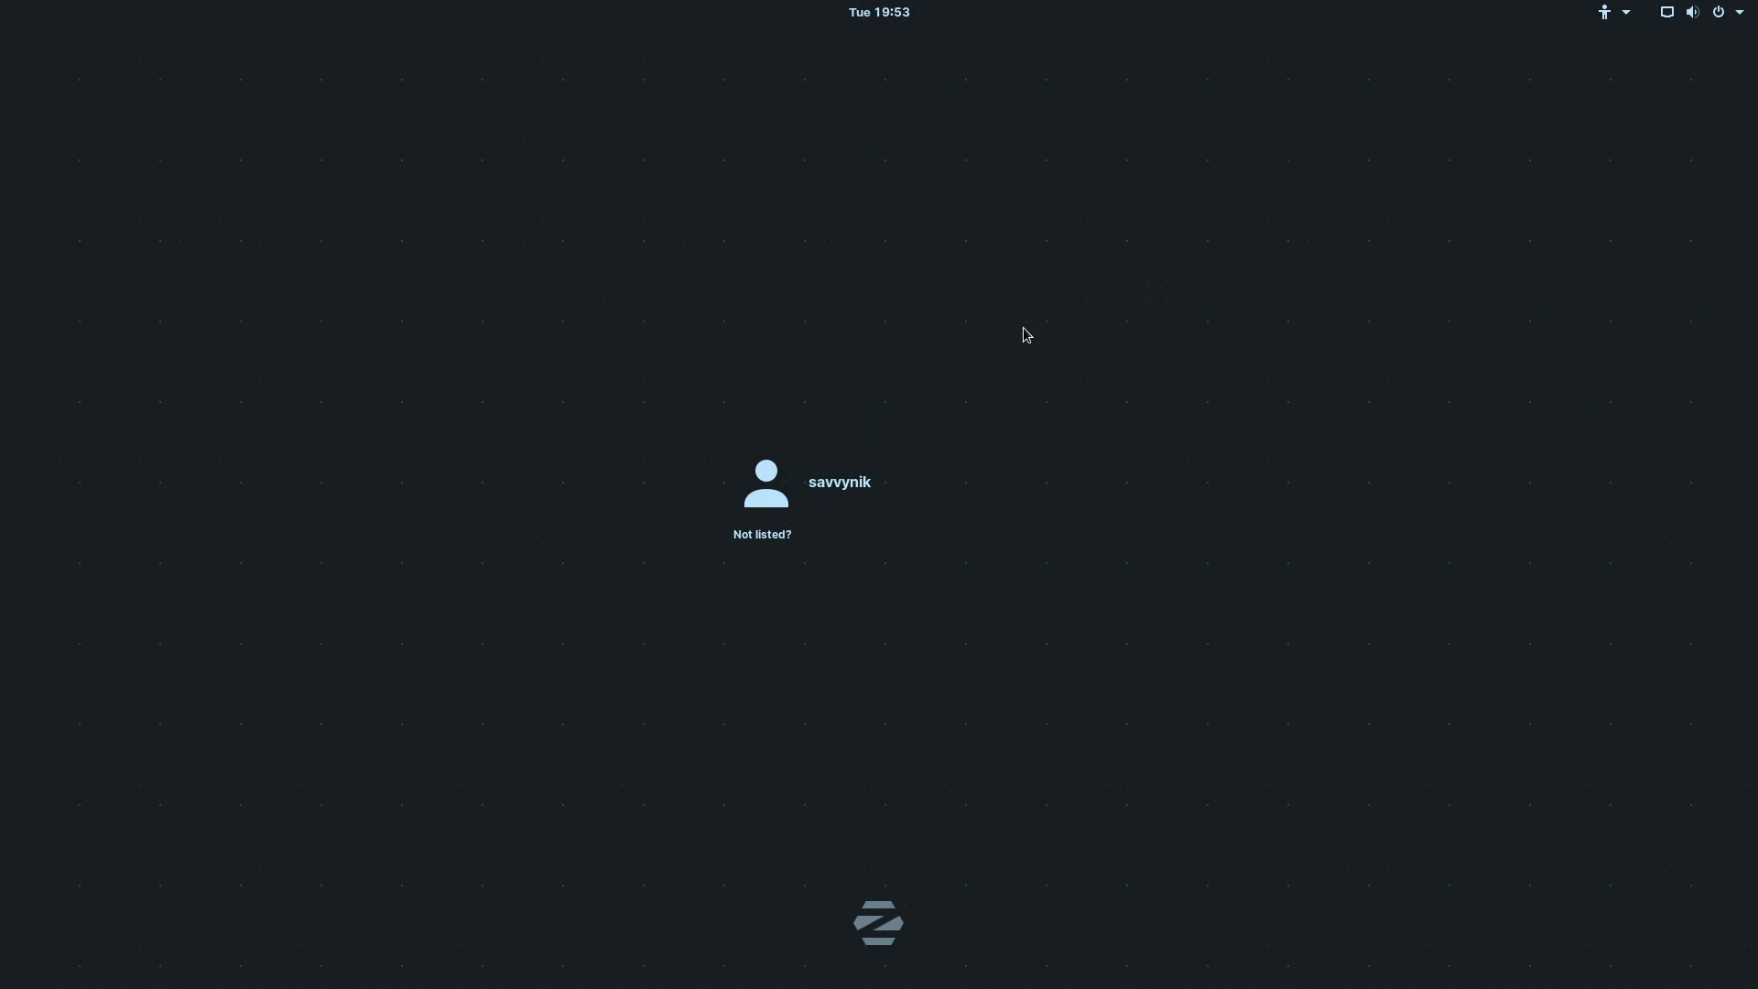
{"action": "mouse_move", "coordinate": [799, 456]}
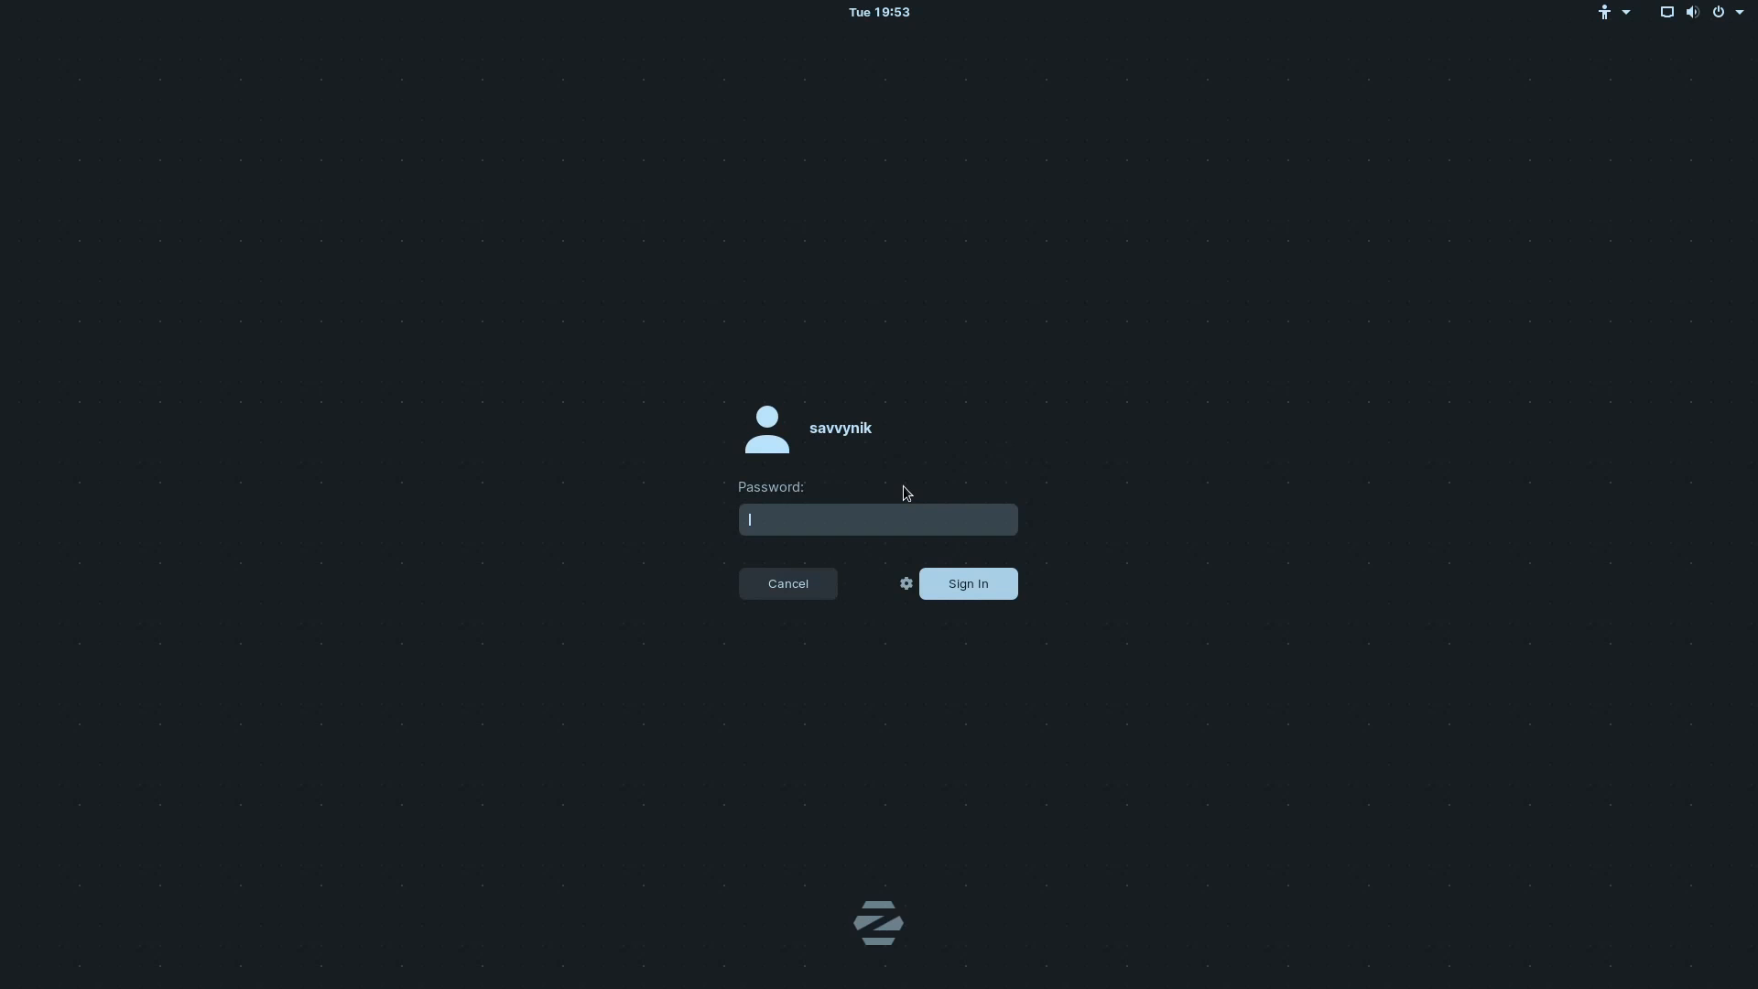
{"action": "type", "text": "password"}
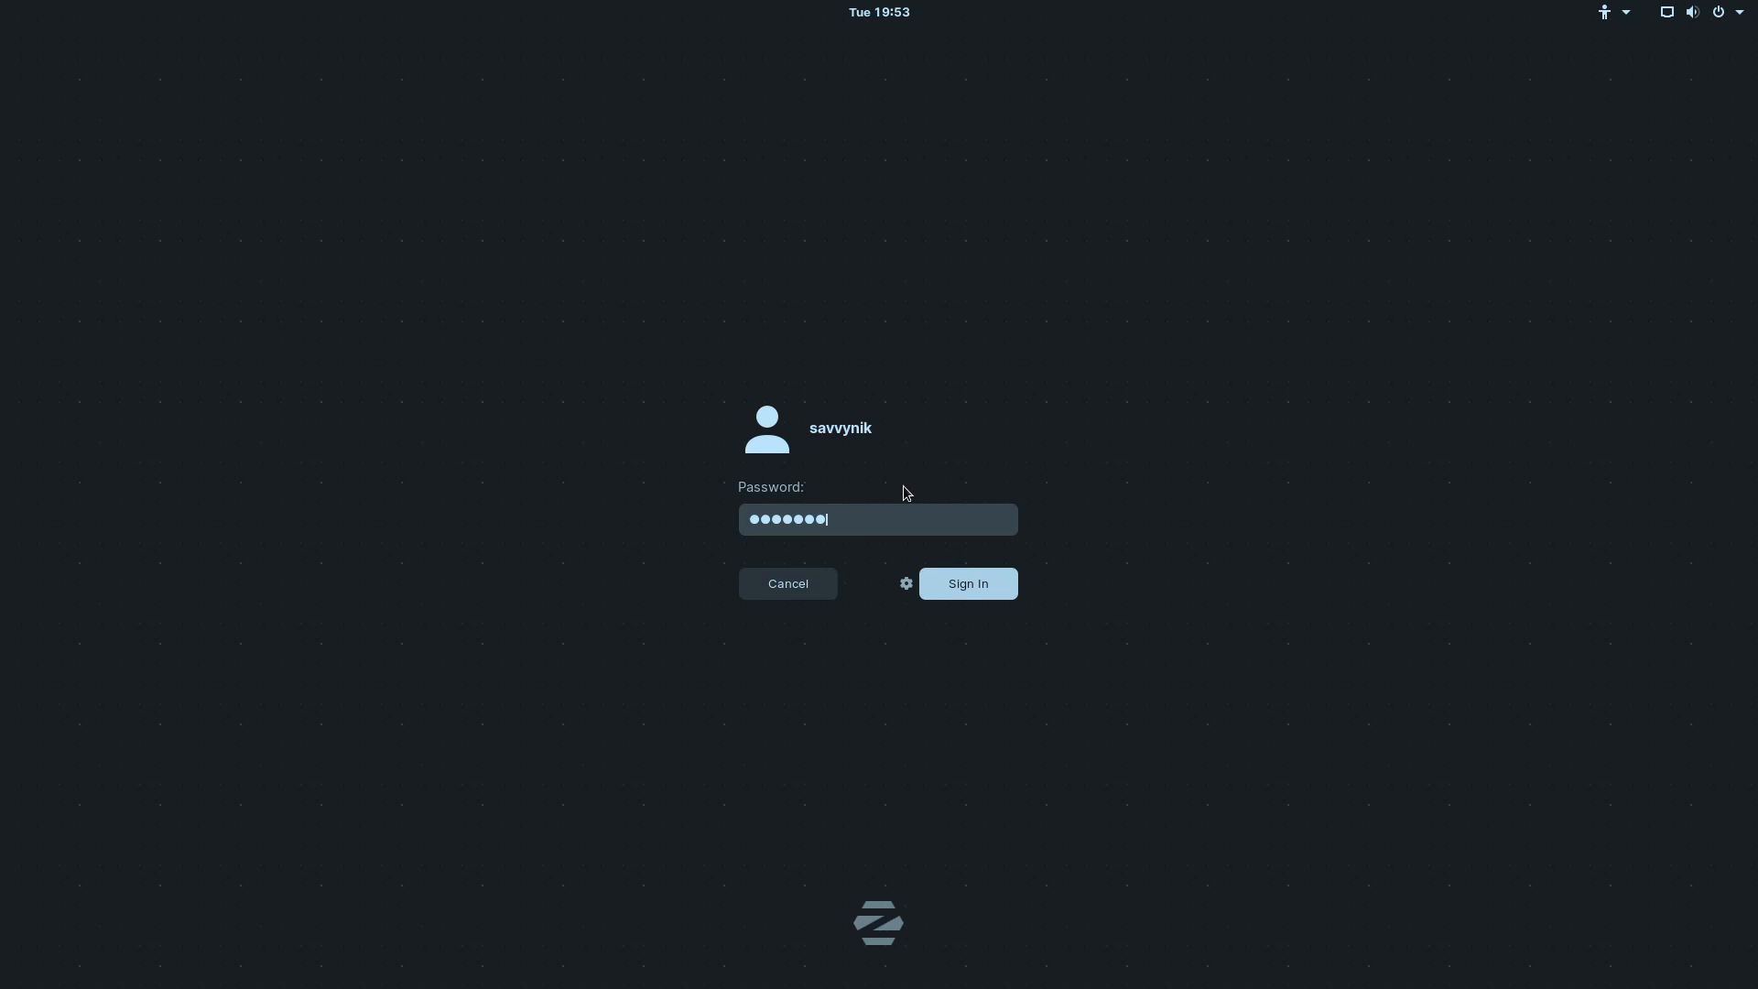
{"action": "left_click", "coordinate": [967, 583]}
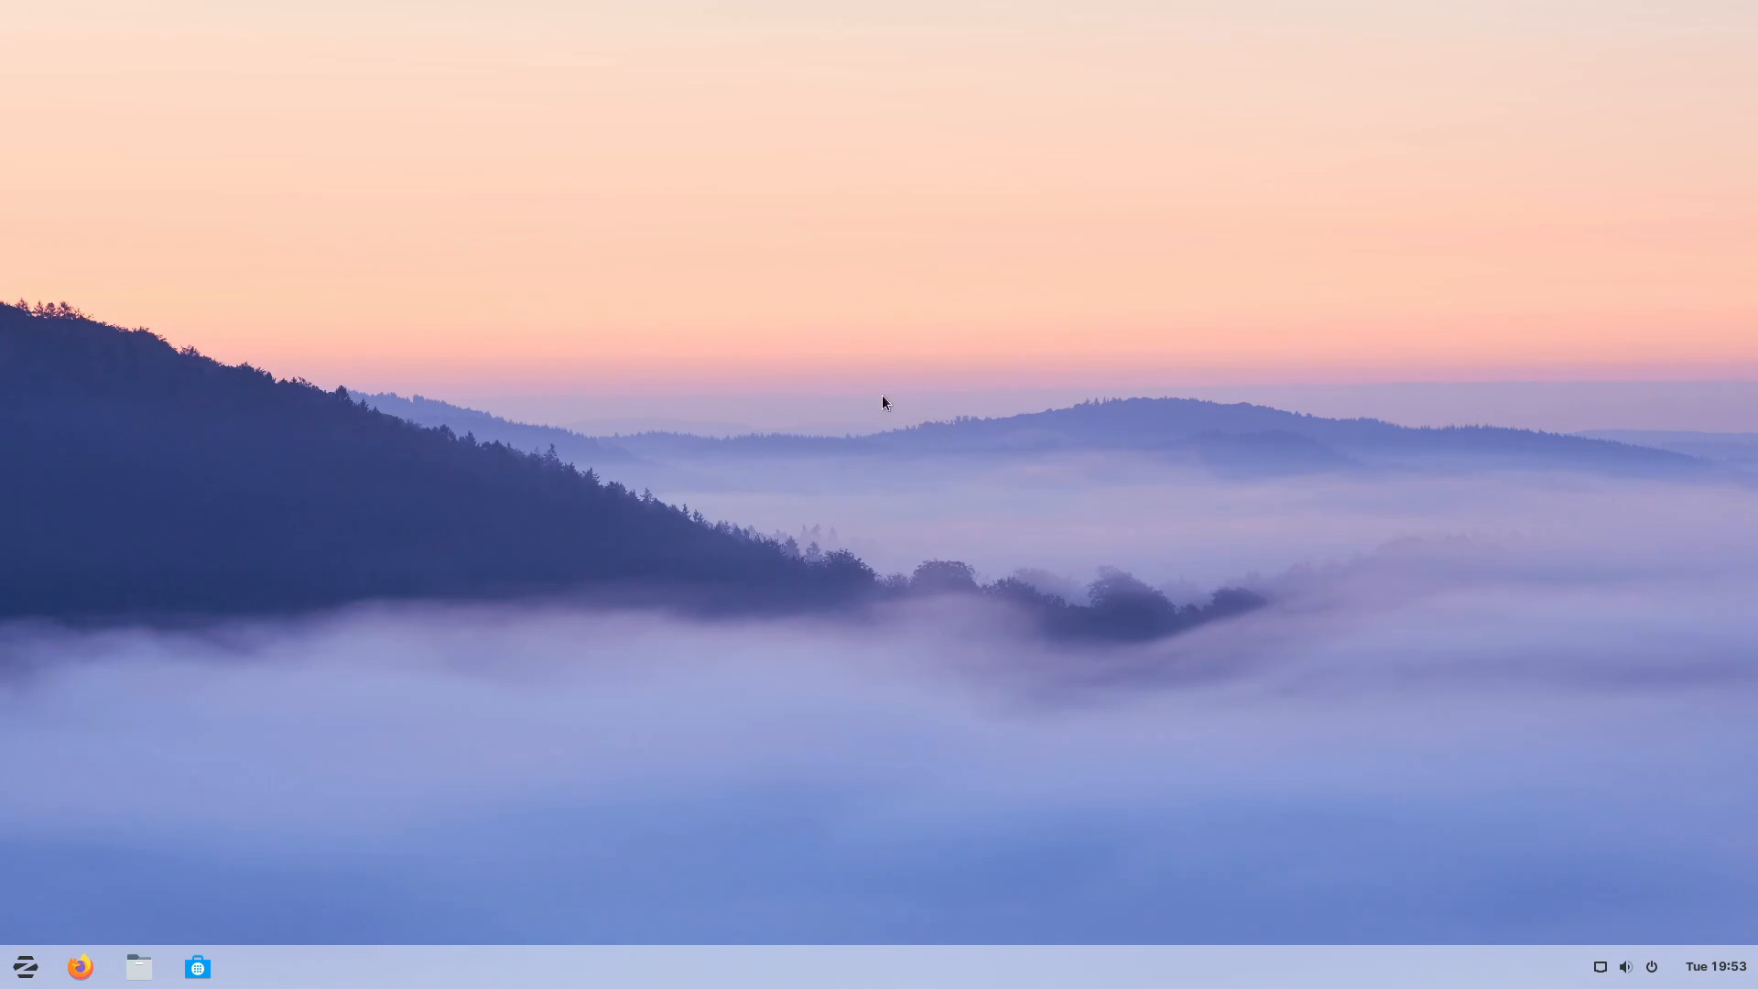
{"action": "mouse_move", "coordinate": [888, 433]}
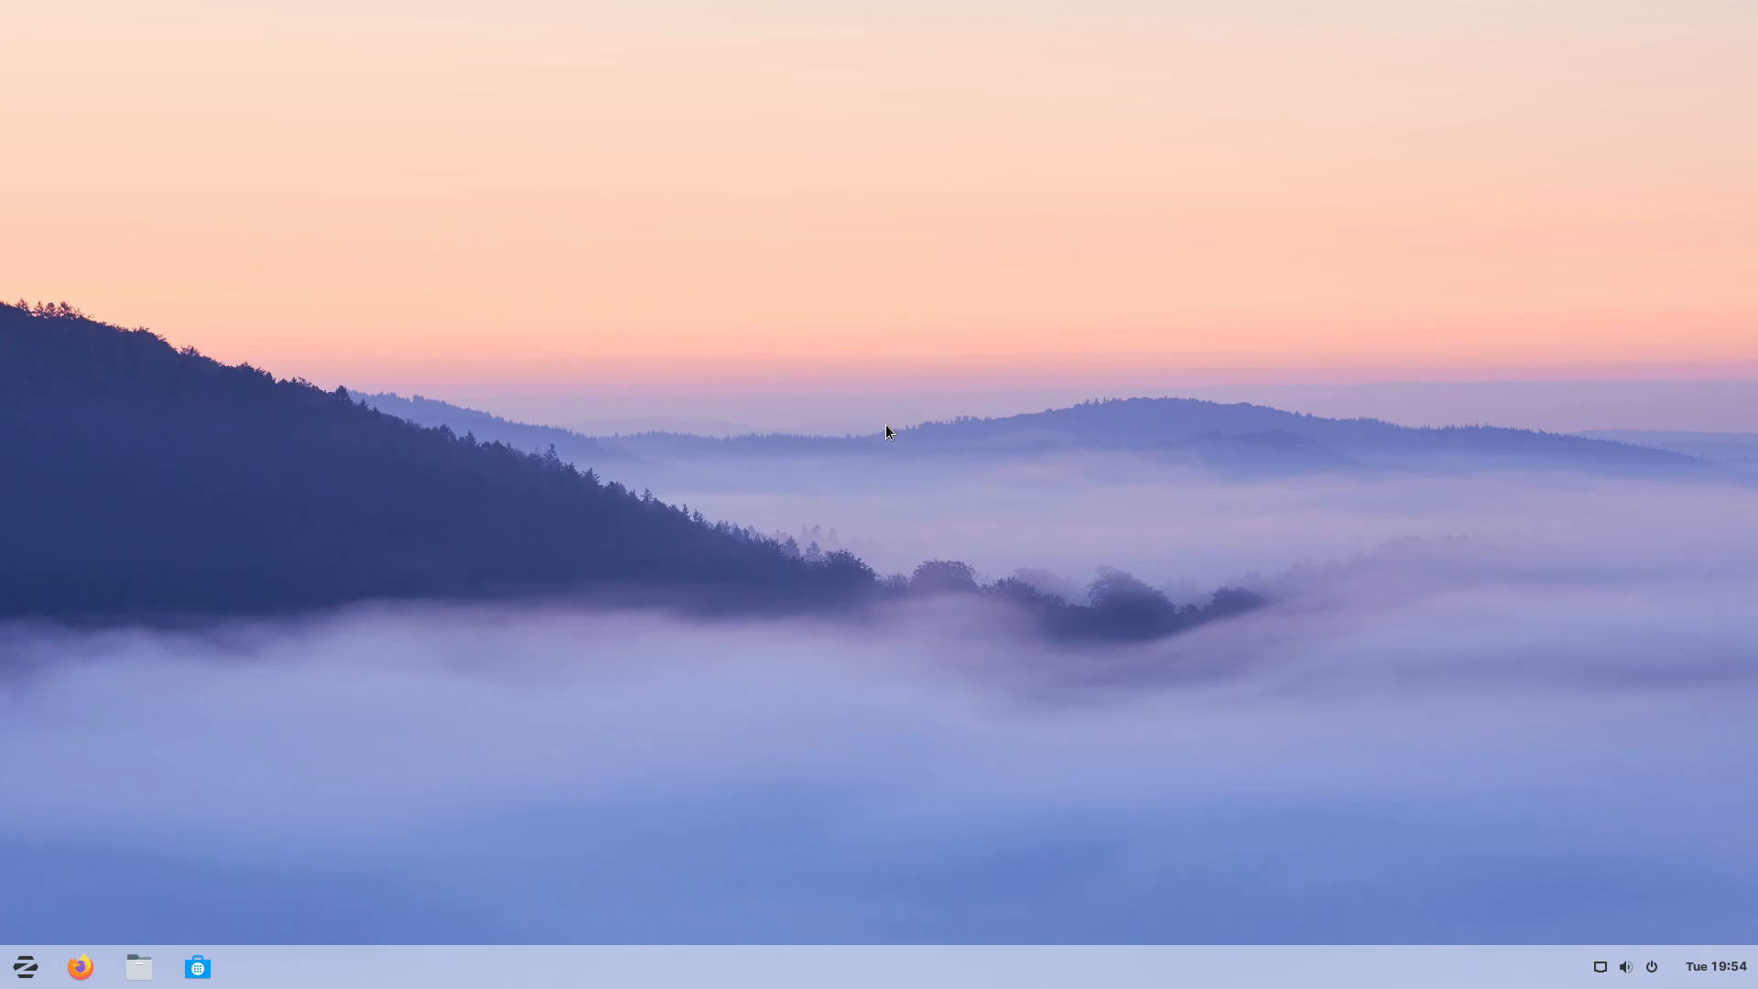
{"action": "mouse_move", "coordinate": [875, 413]}
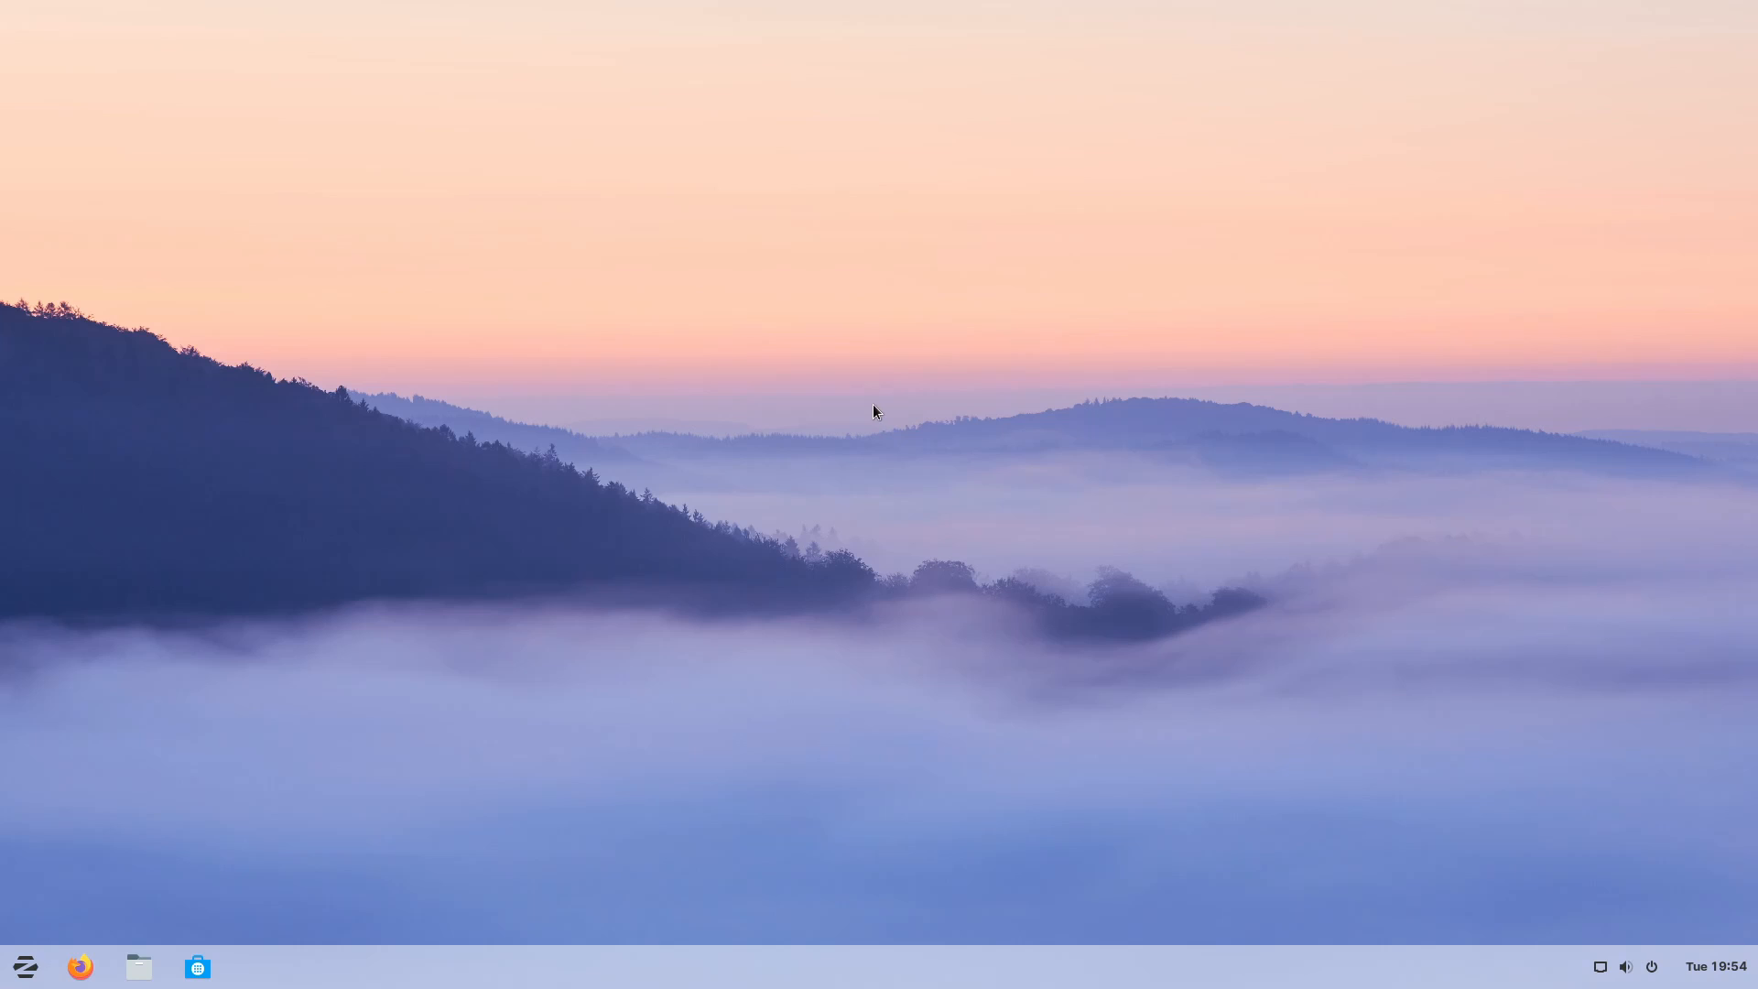
{"action": "mouse_move", "coordinate": [836, 383]}
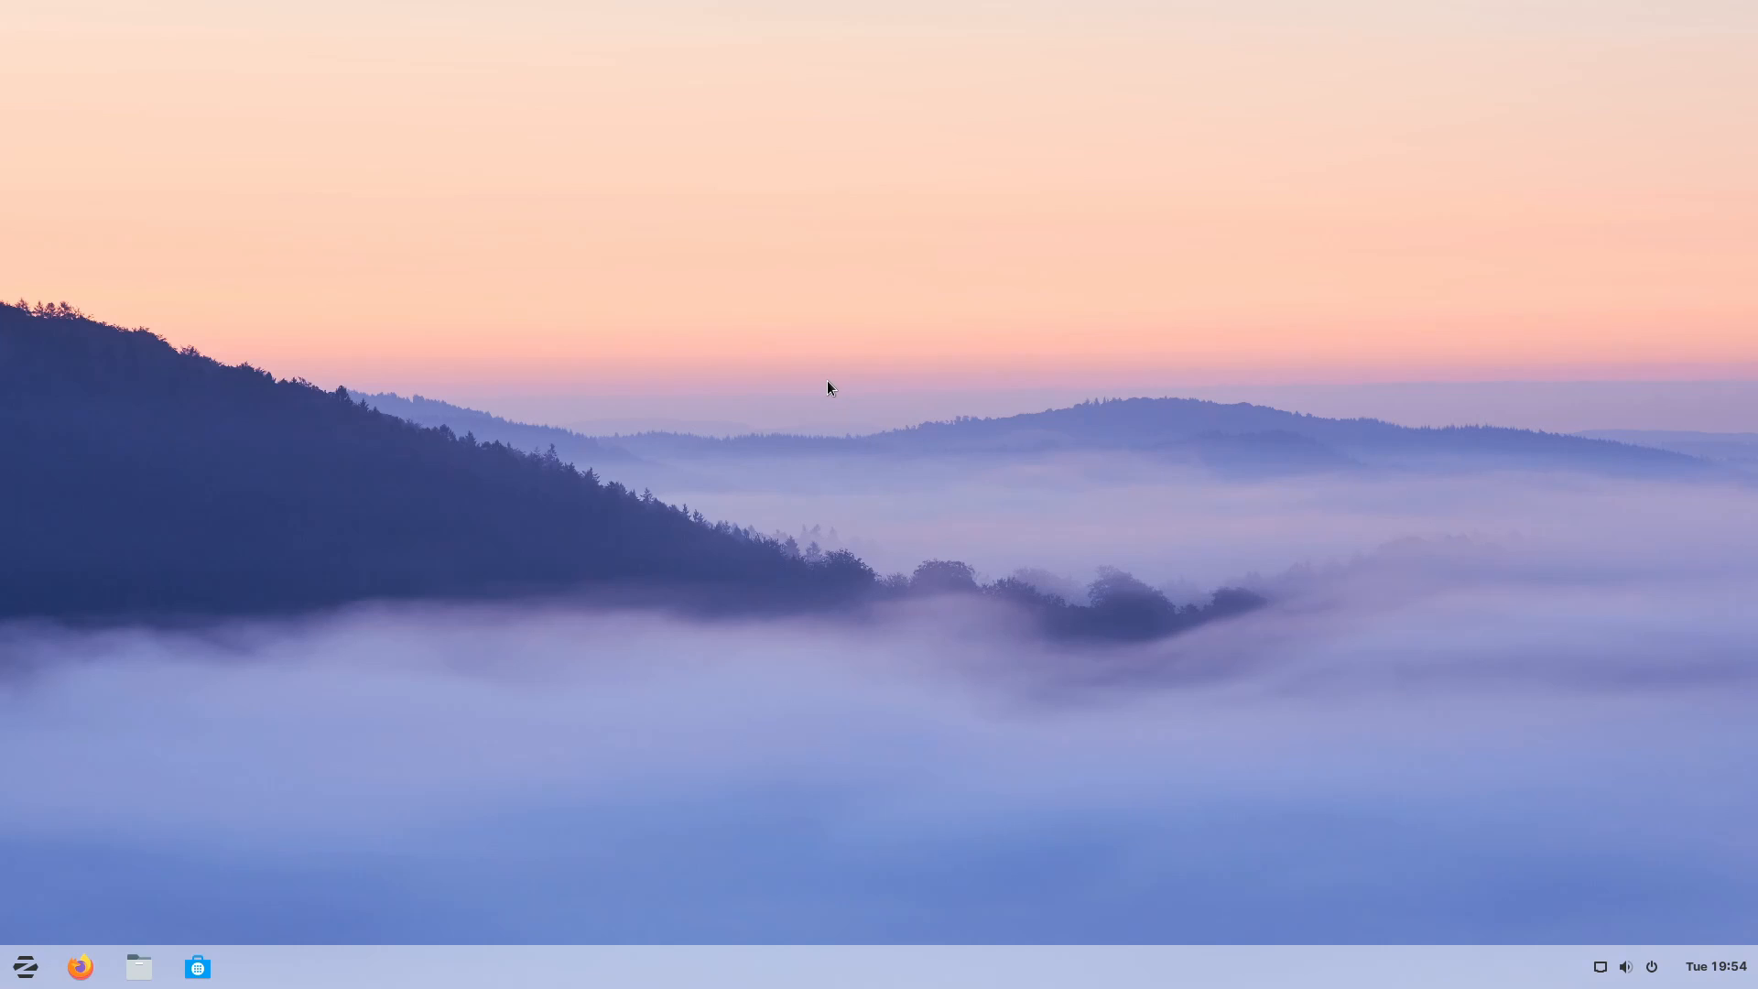
{"action": "mouse_move", "coordinate": [1149, 732]}
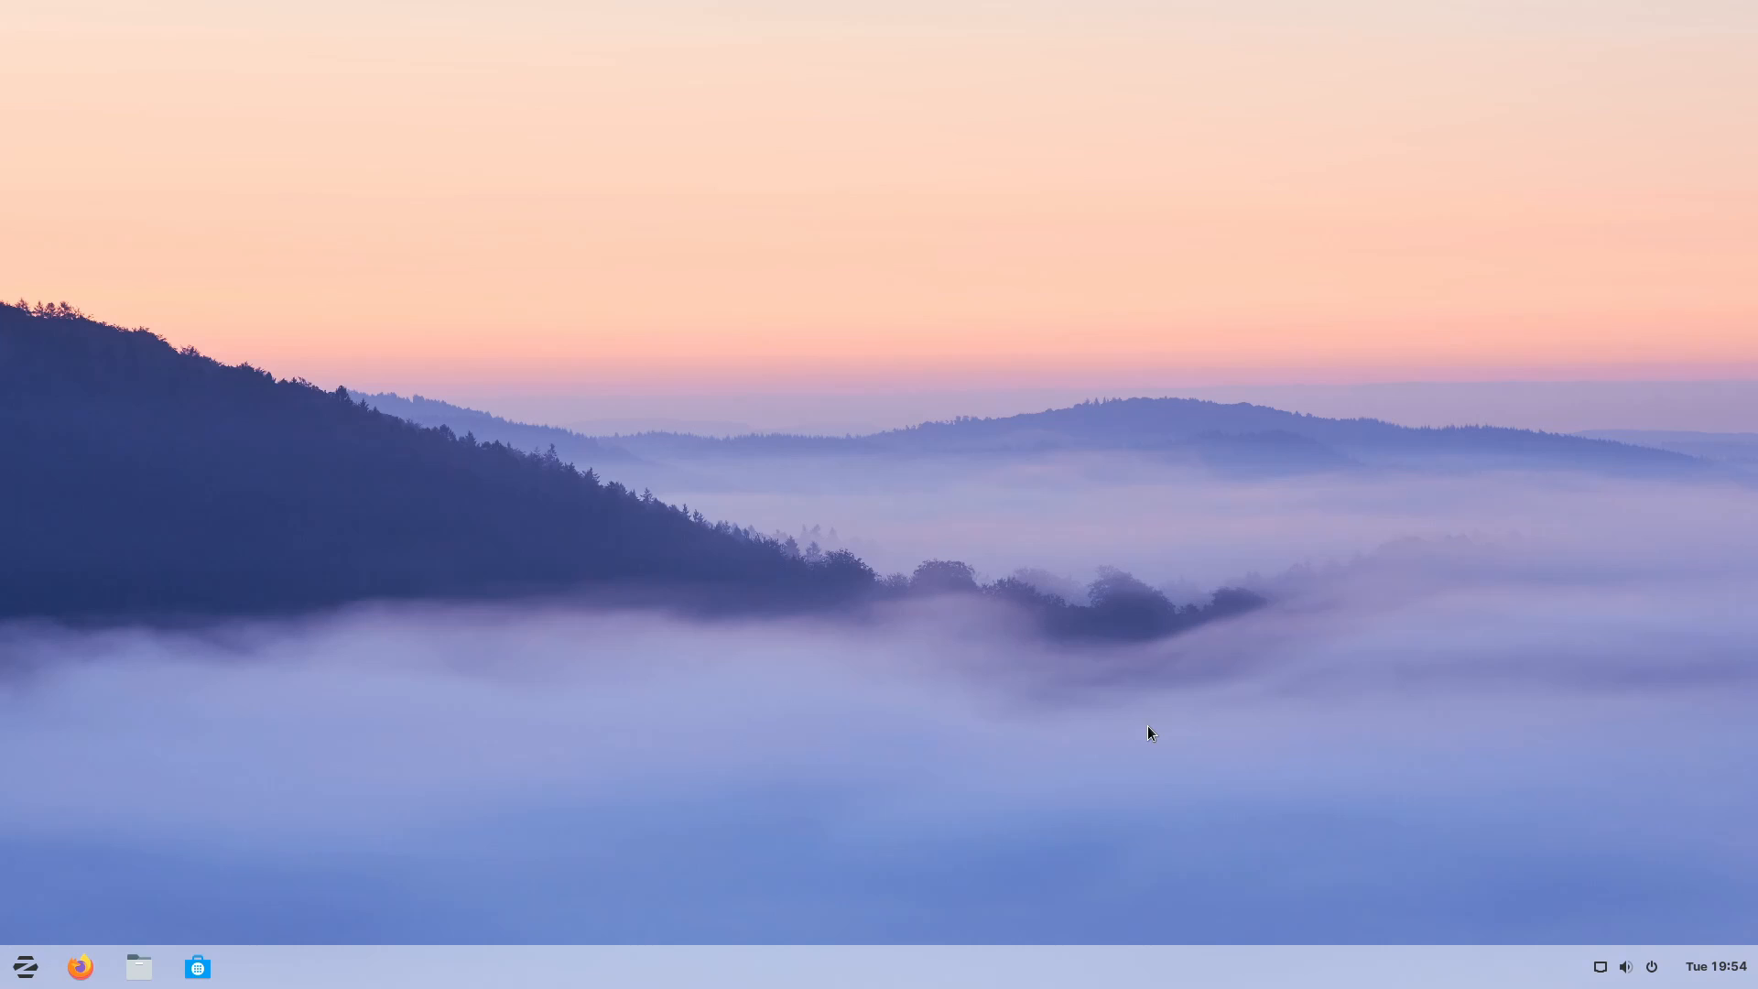
{"action": "mouse_move", "coordinate": [459, 795]}
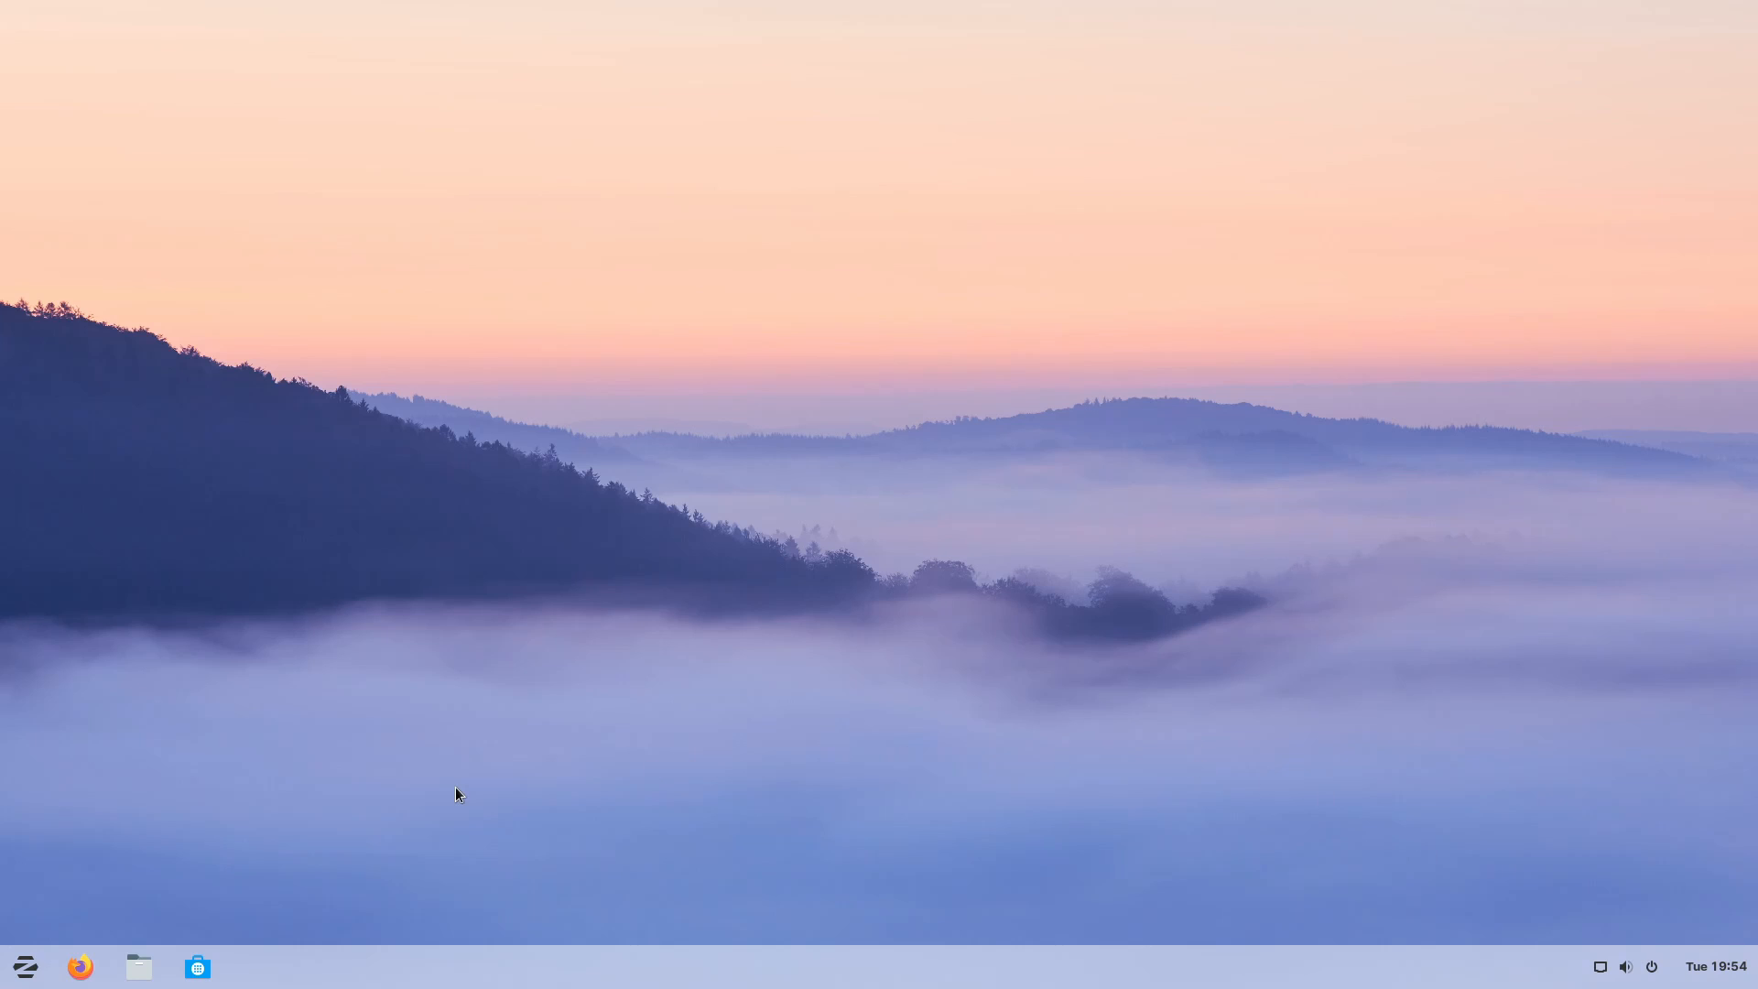
{"action": "mouse_move", "coordinate": [339, 758]}
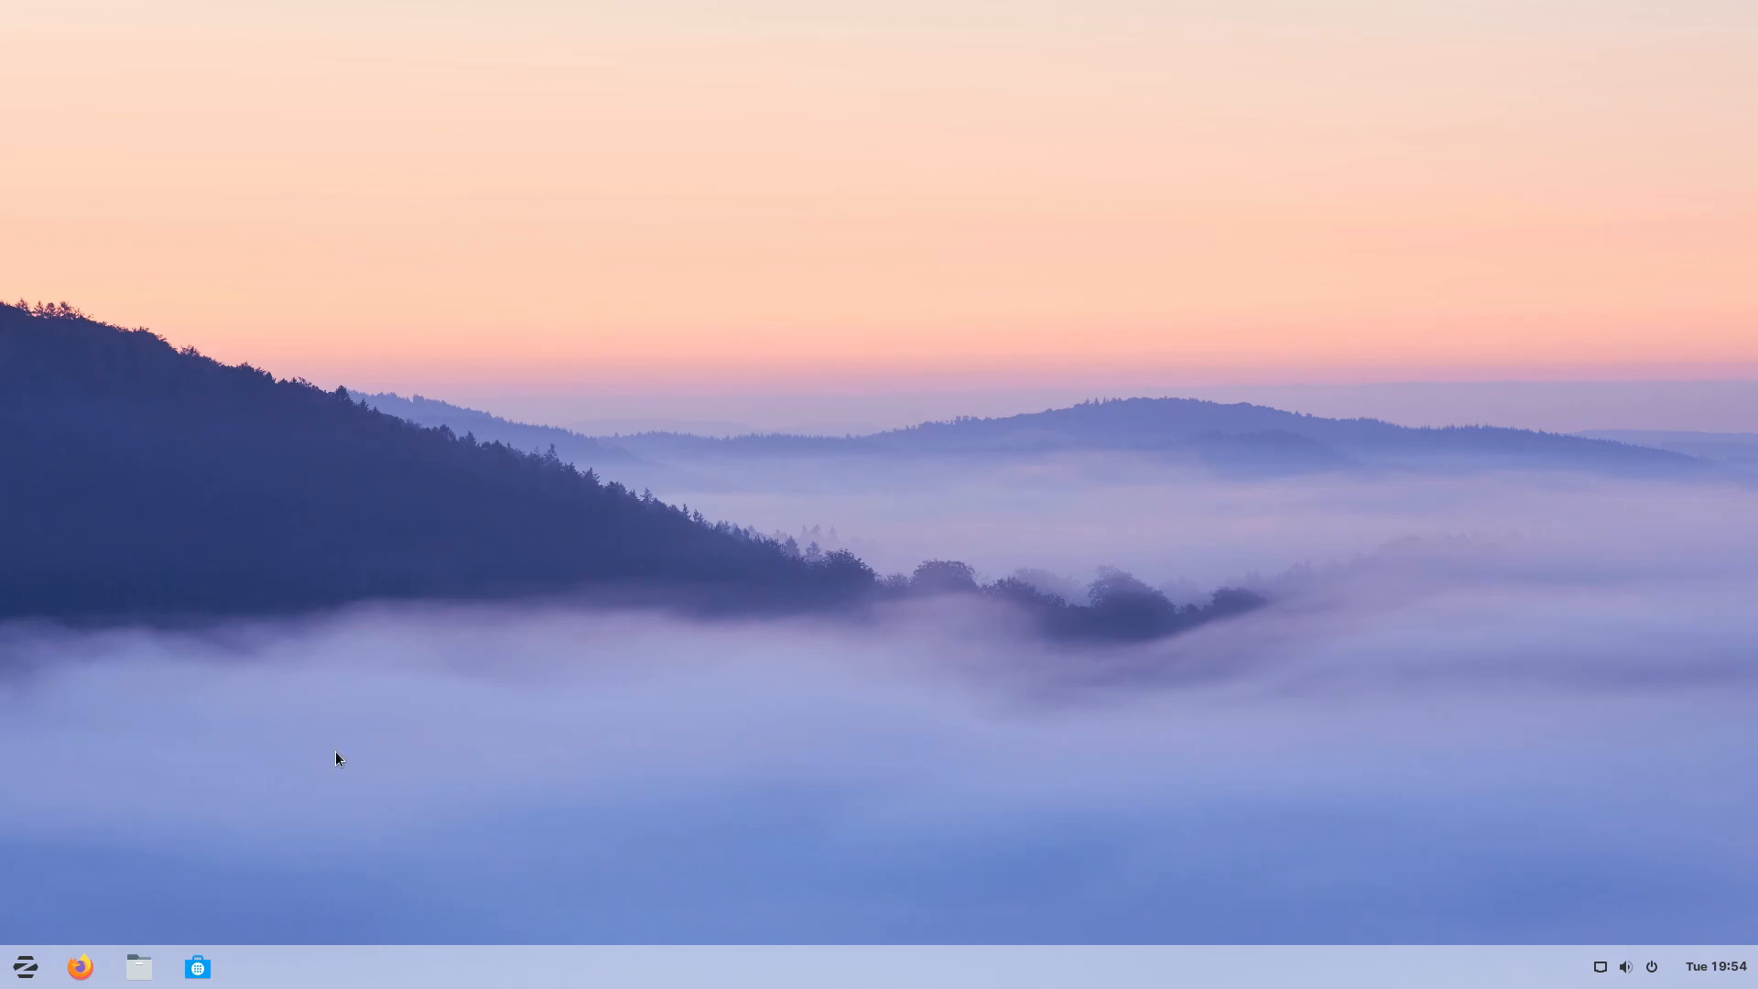
{"action": "mouse_move", "coordinate": [4, 906]}
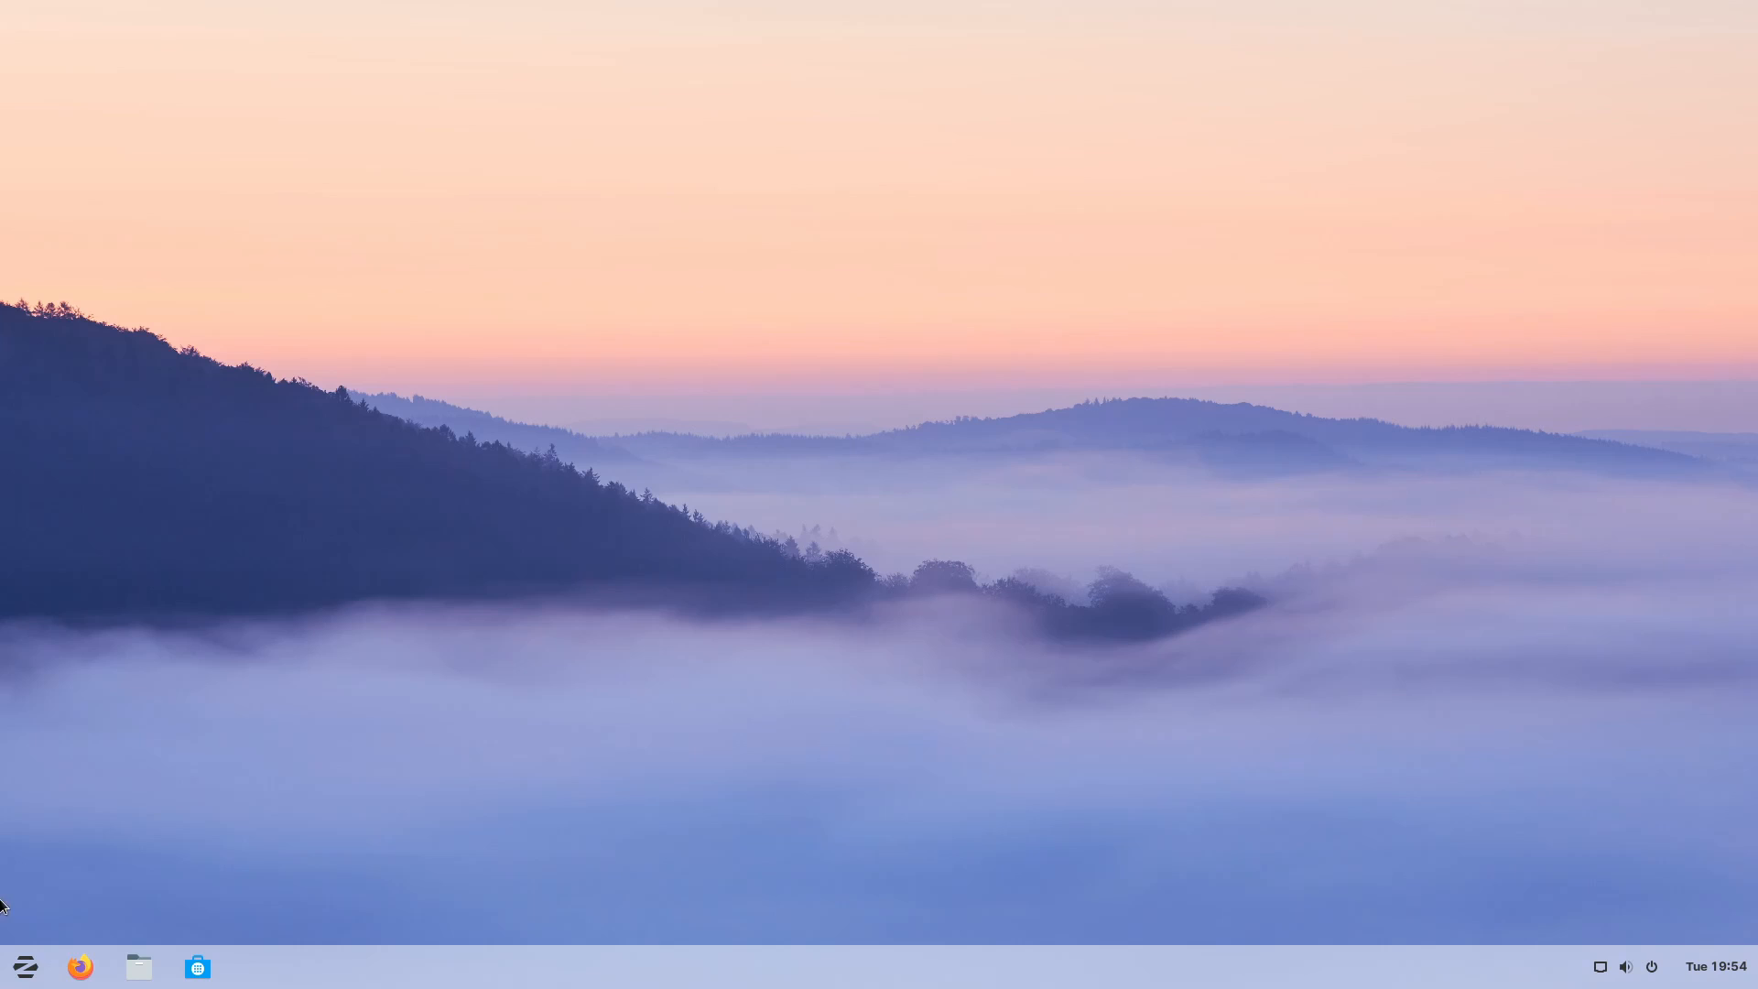
{"action": "left_click", "coordinate": [25, 965]}
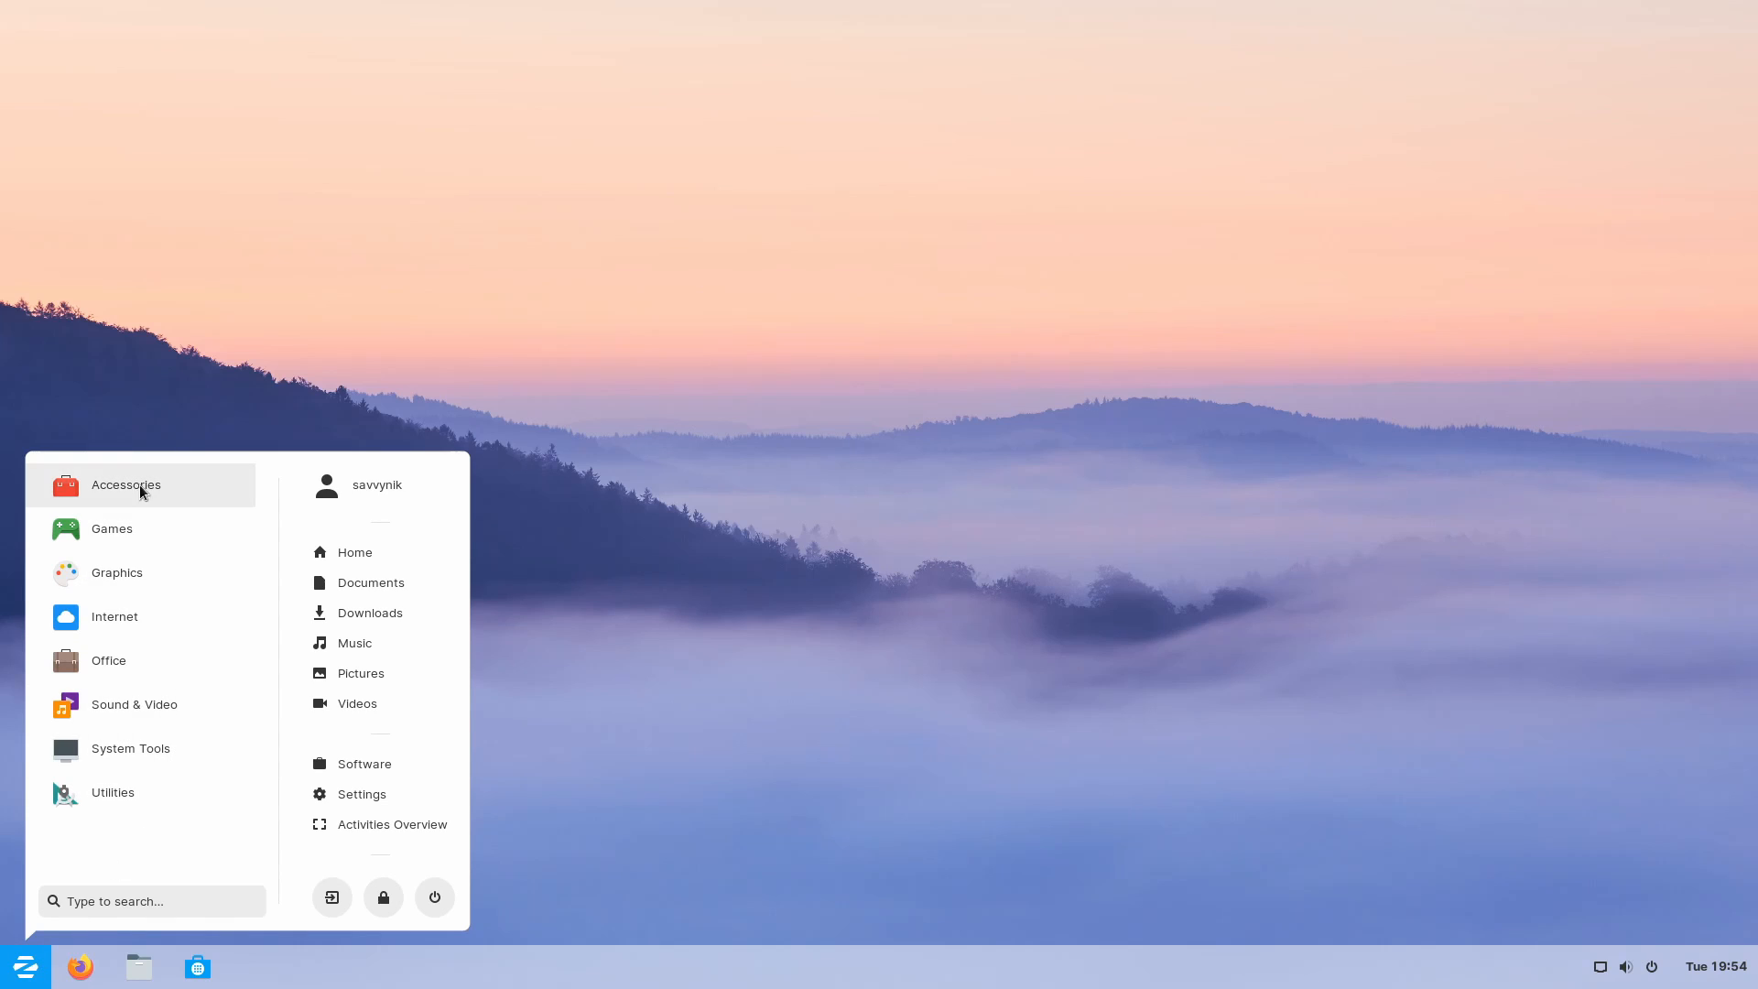
{"action": "mouse_move", "coordinate": [112, 900]}
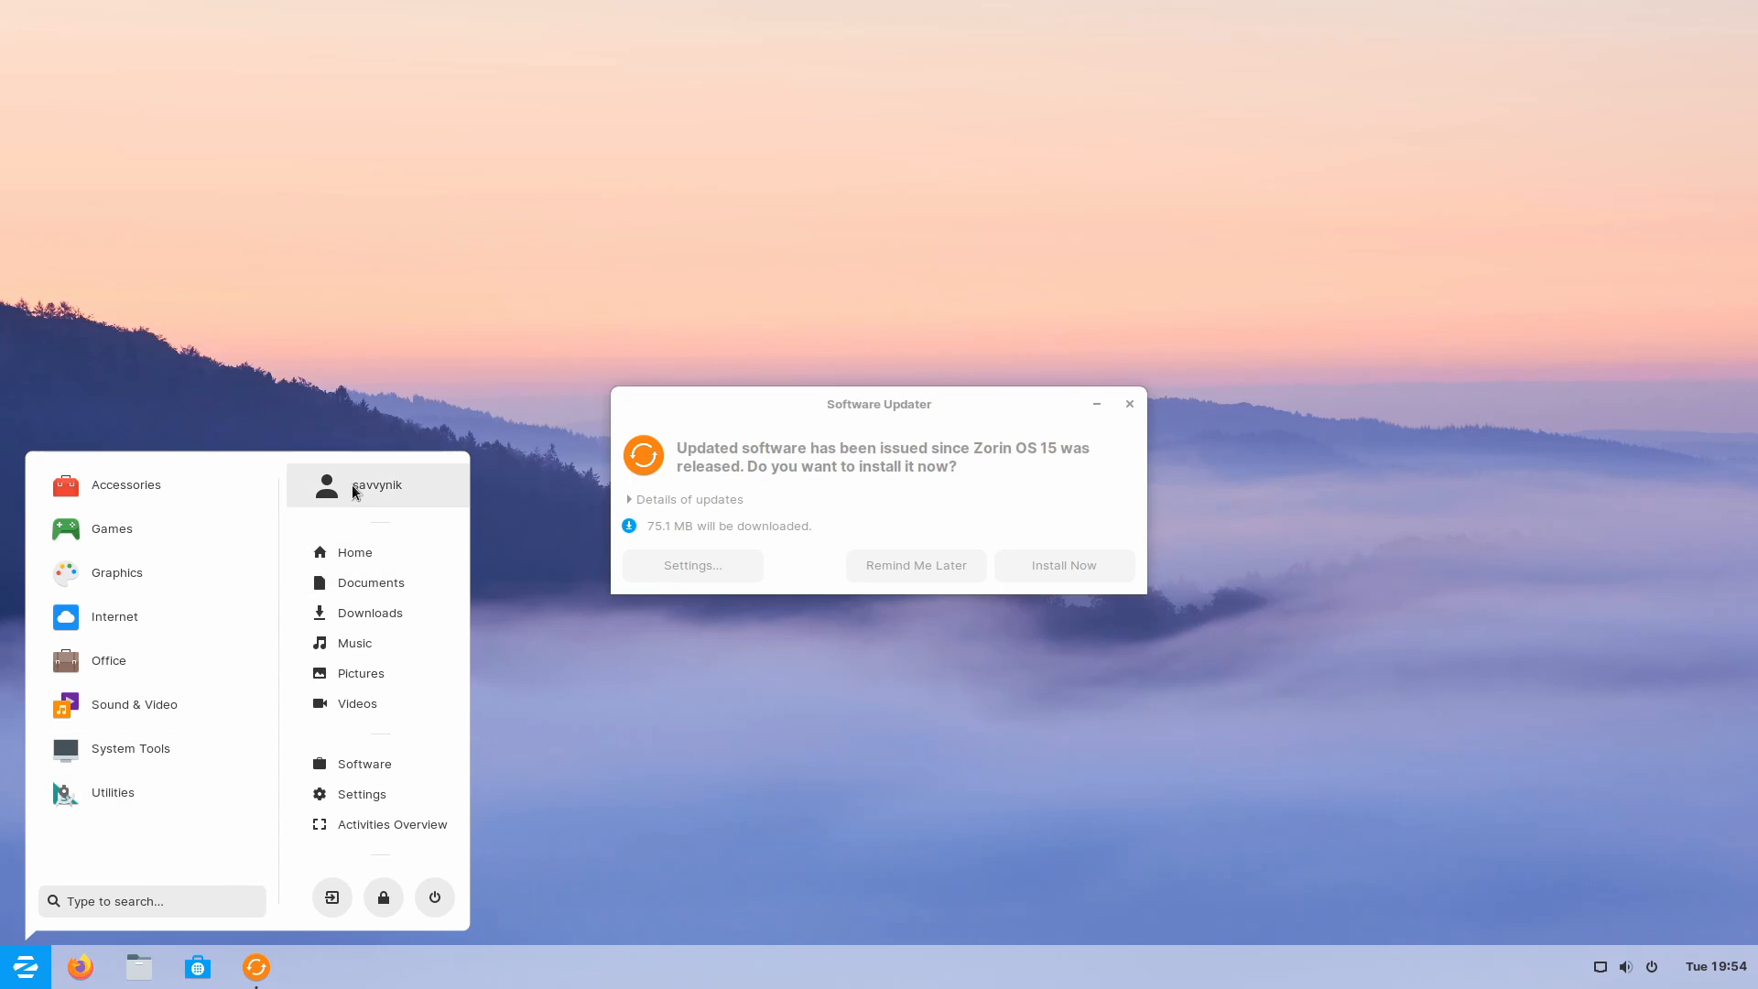
{"action": "mouse_move", "coordinate": [385, 501]}
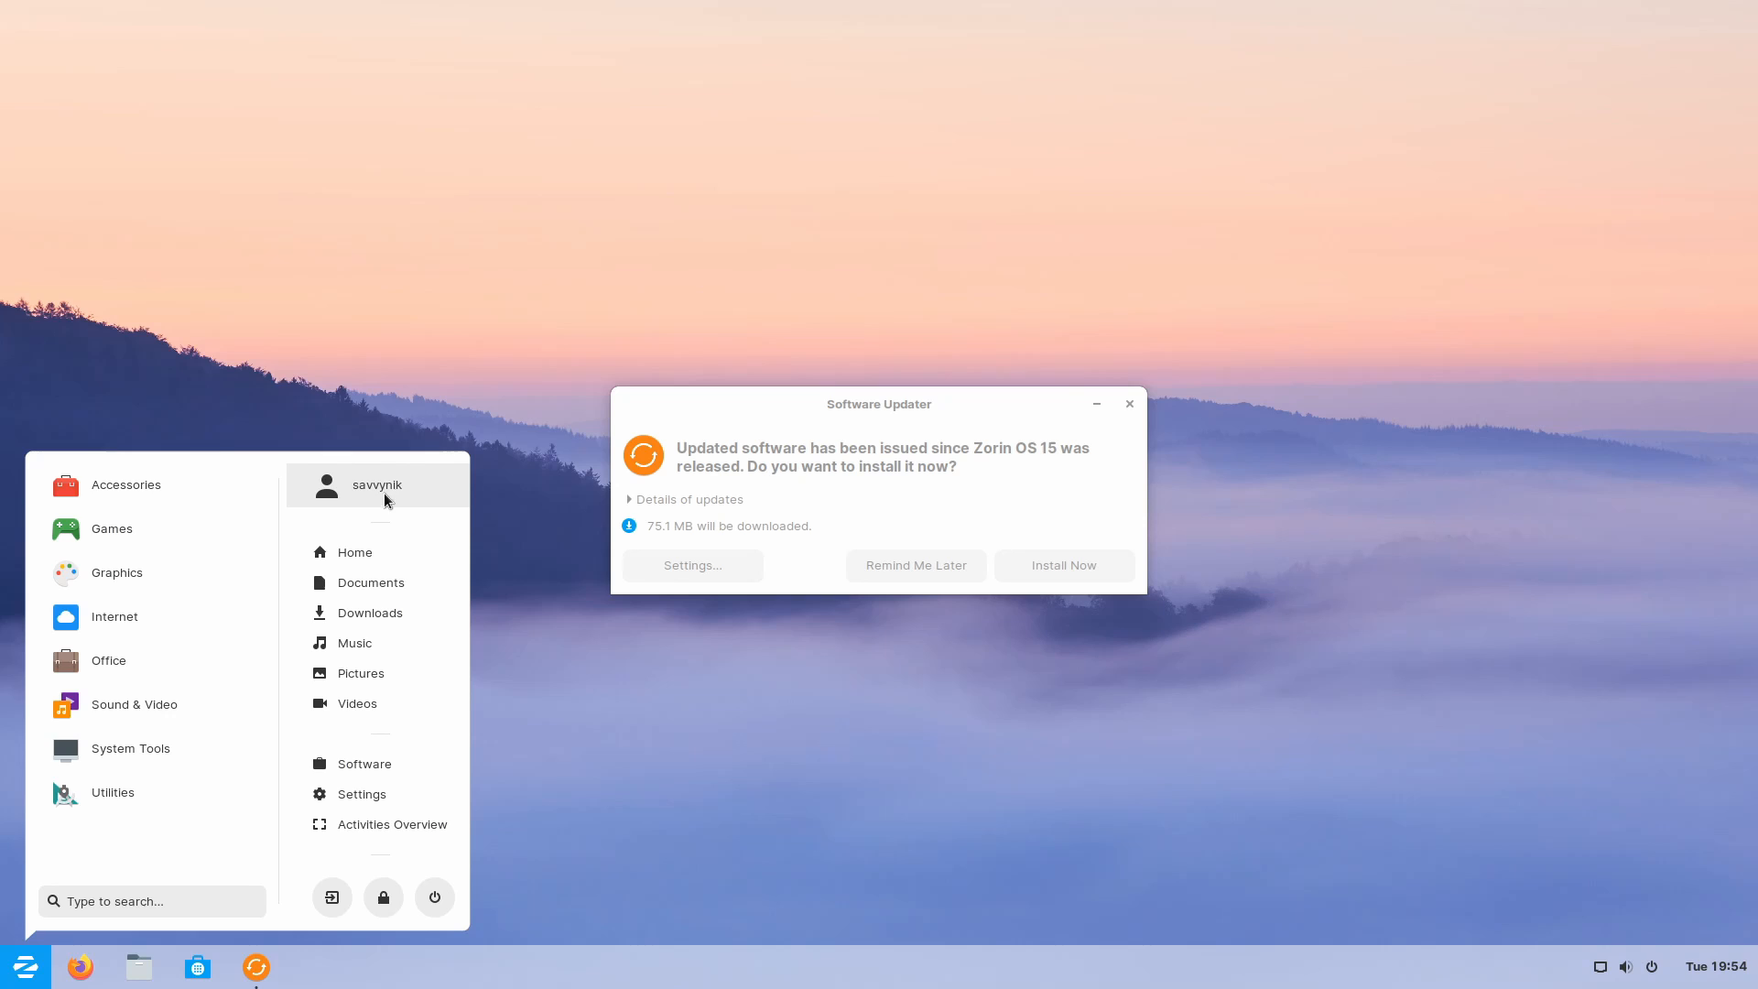
{"action": "mouse_move", "coordinate": [400, 704]}
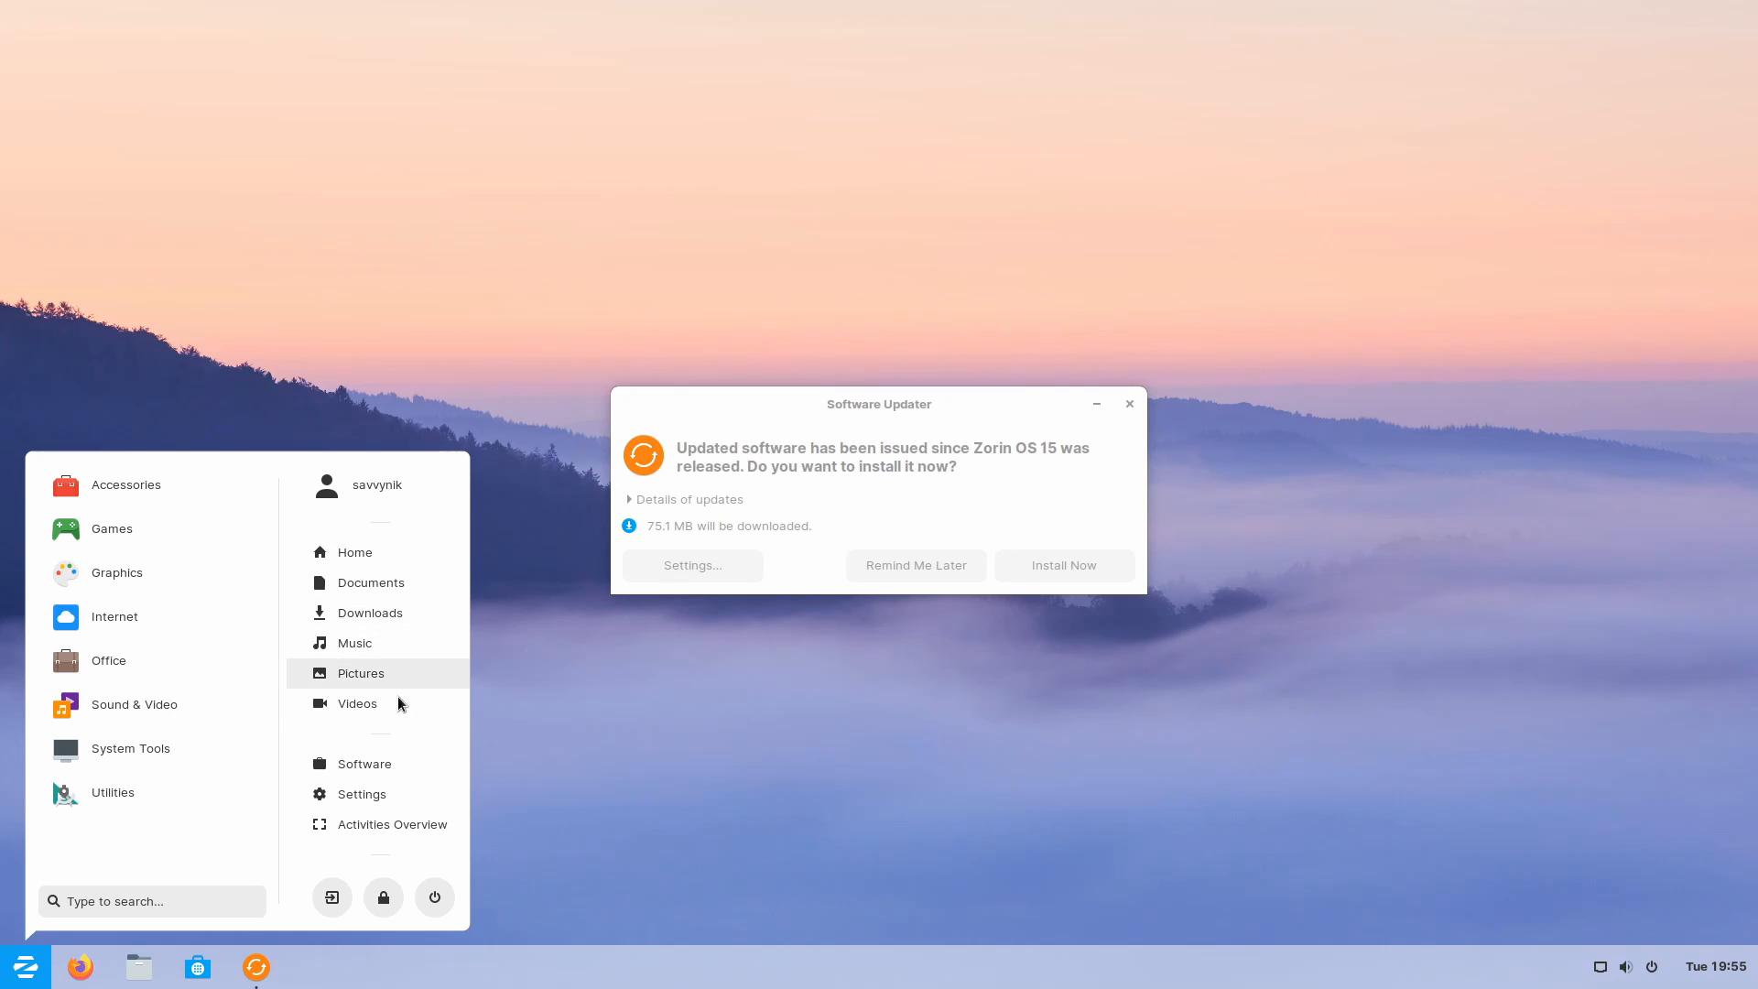
{"action": "mouse_move", "coordinate": [385, 508]}
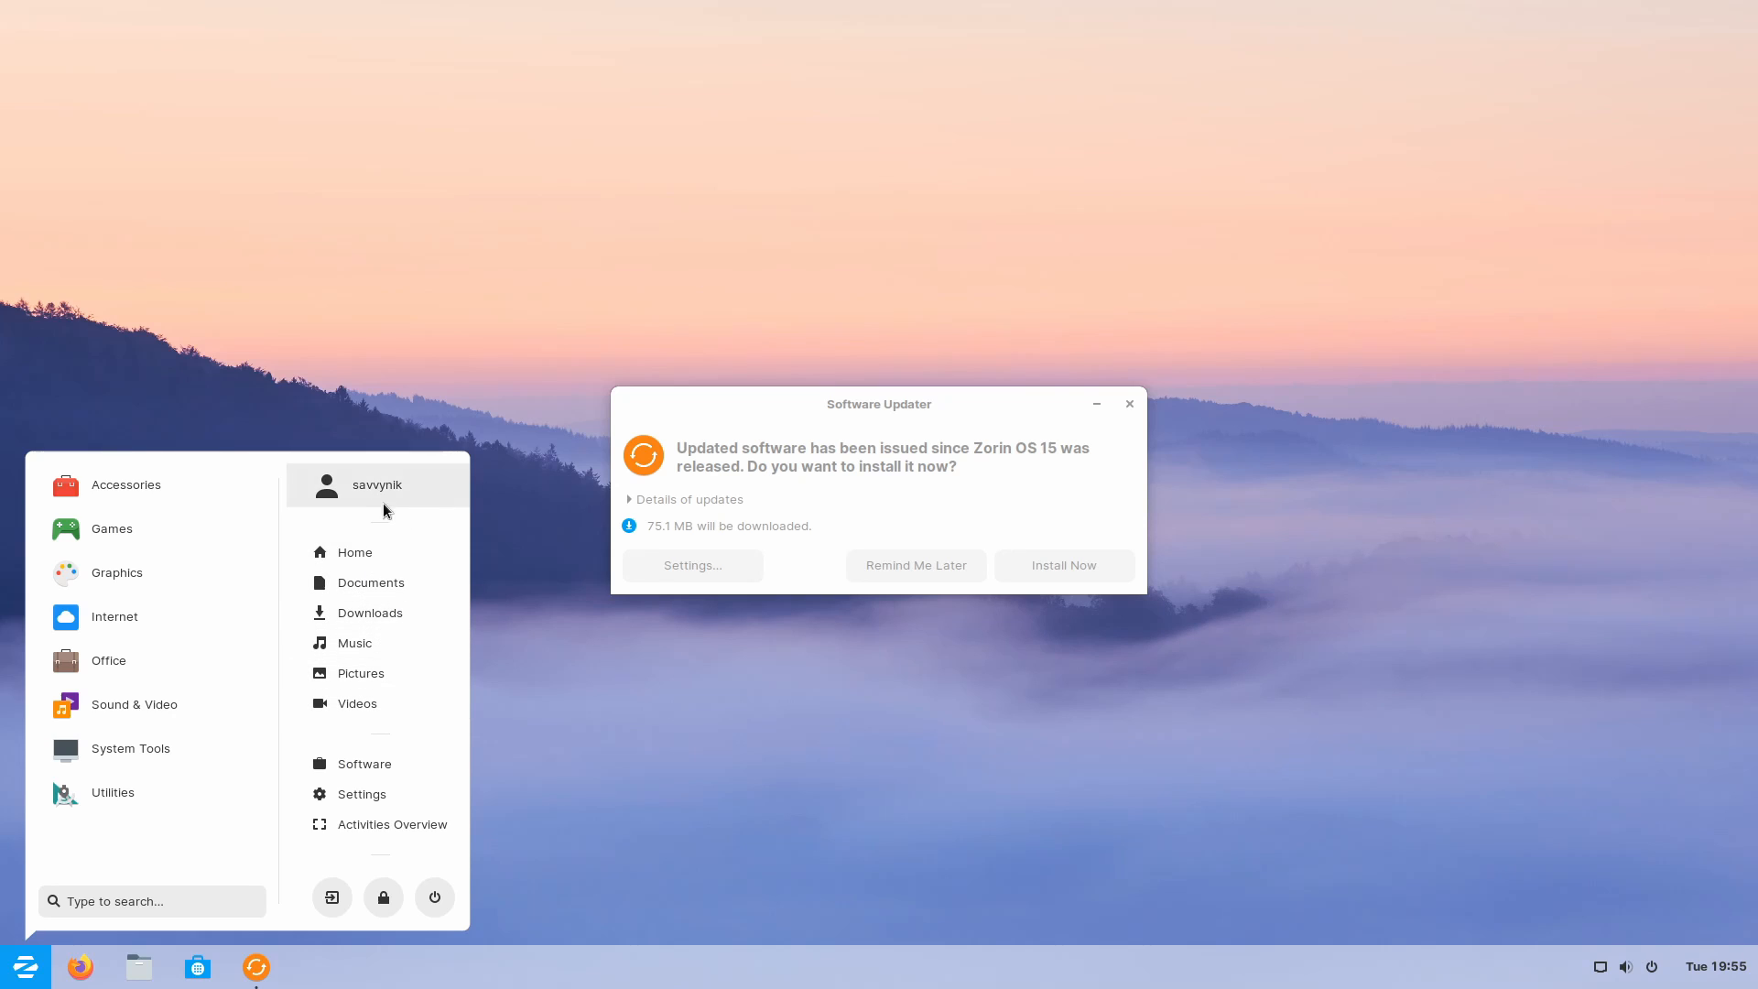
{"action": "mouse_move", "coordinate": [363, 764]}
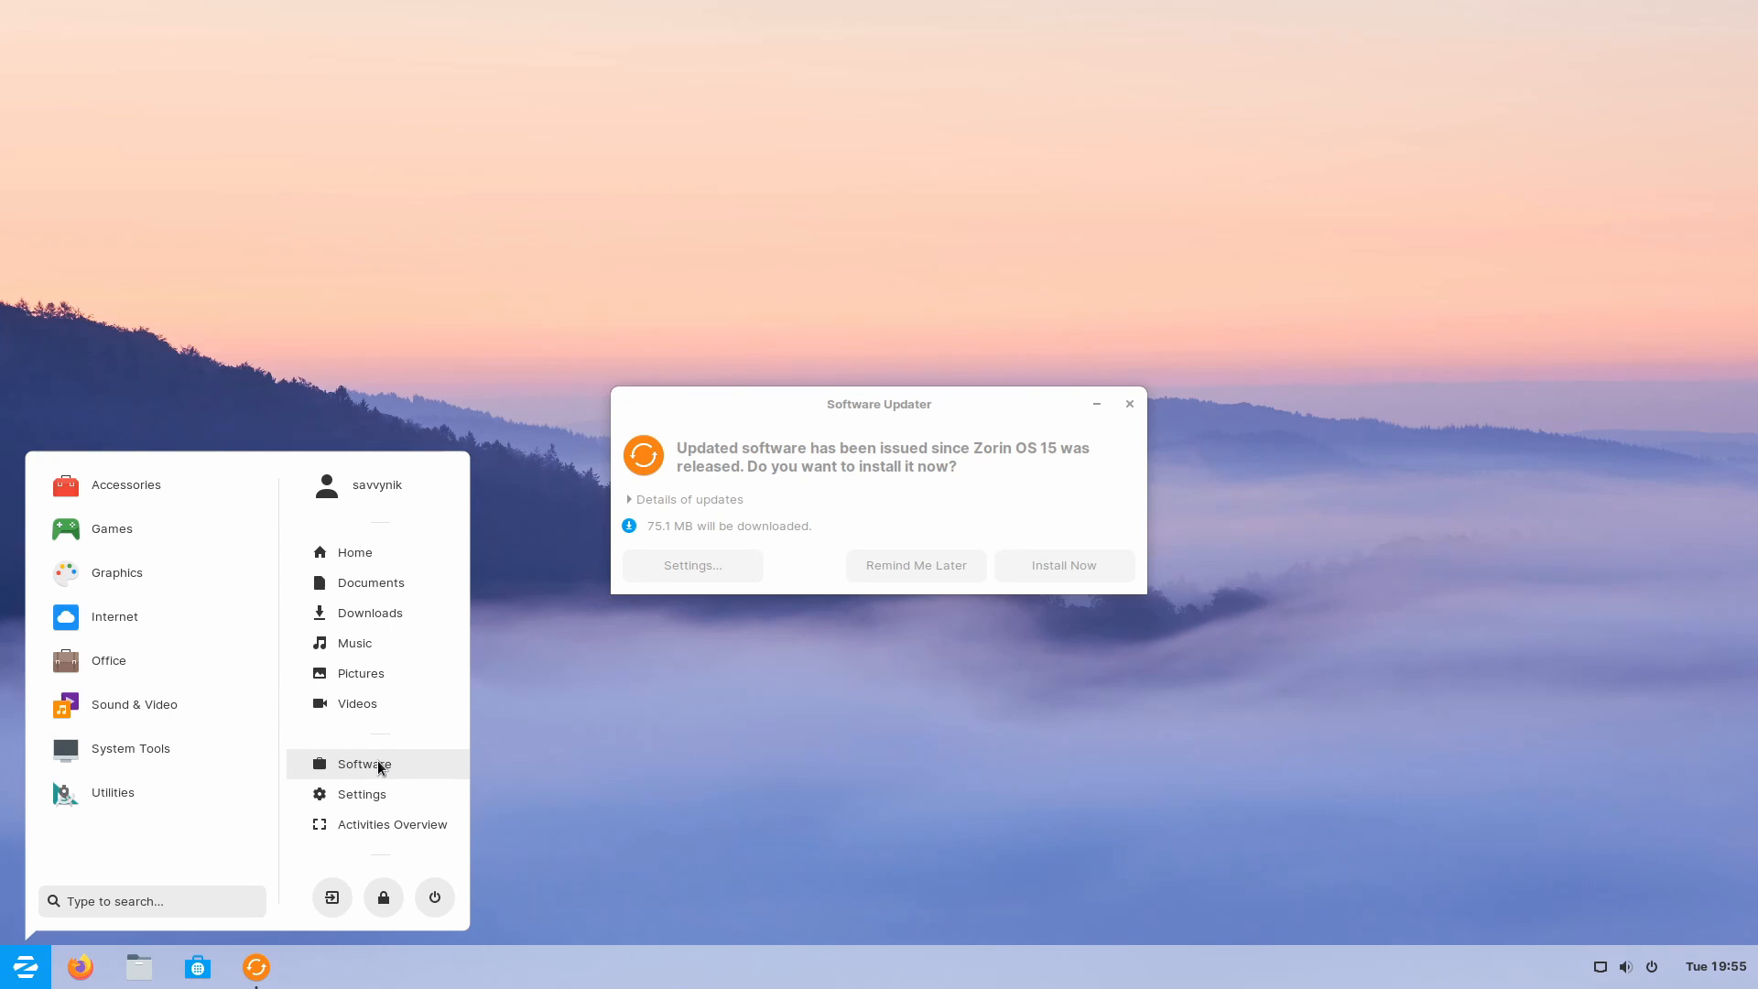
- Launch Software from the start menu to view Firefox, categories and Editor's Picks
{"action": "left_click", "coordinate": [364, 764]}
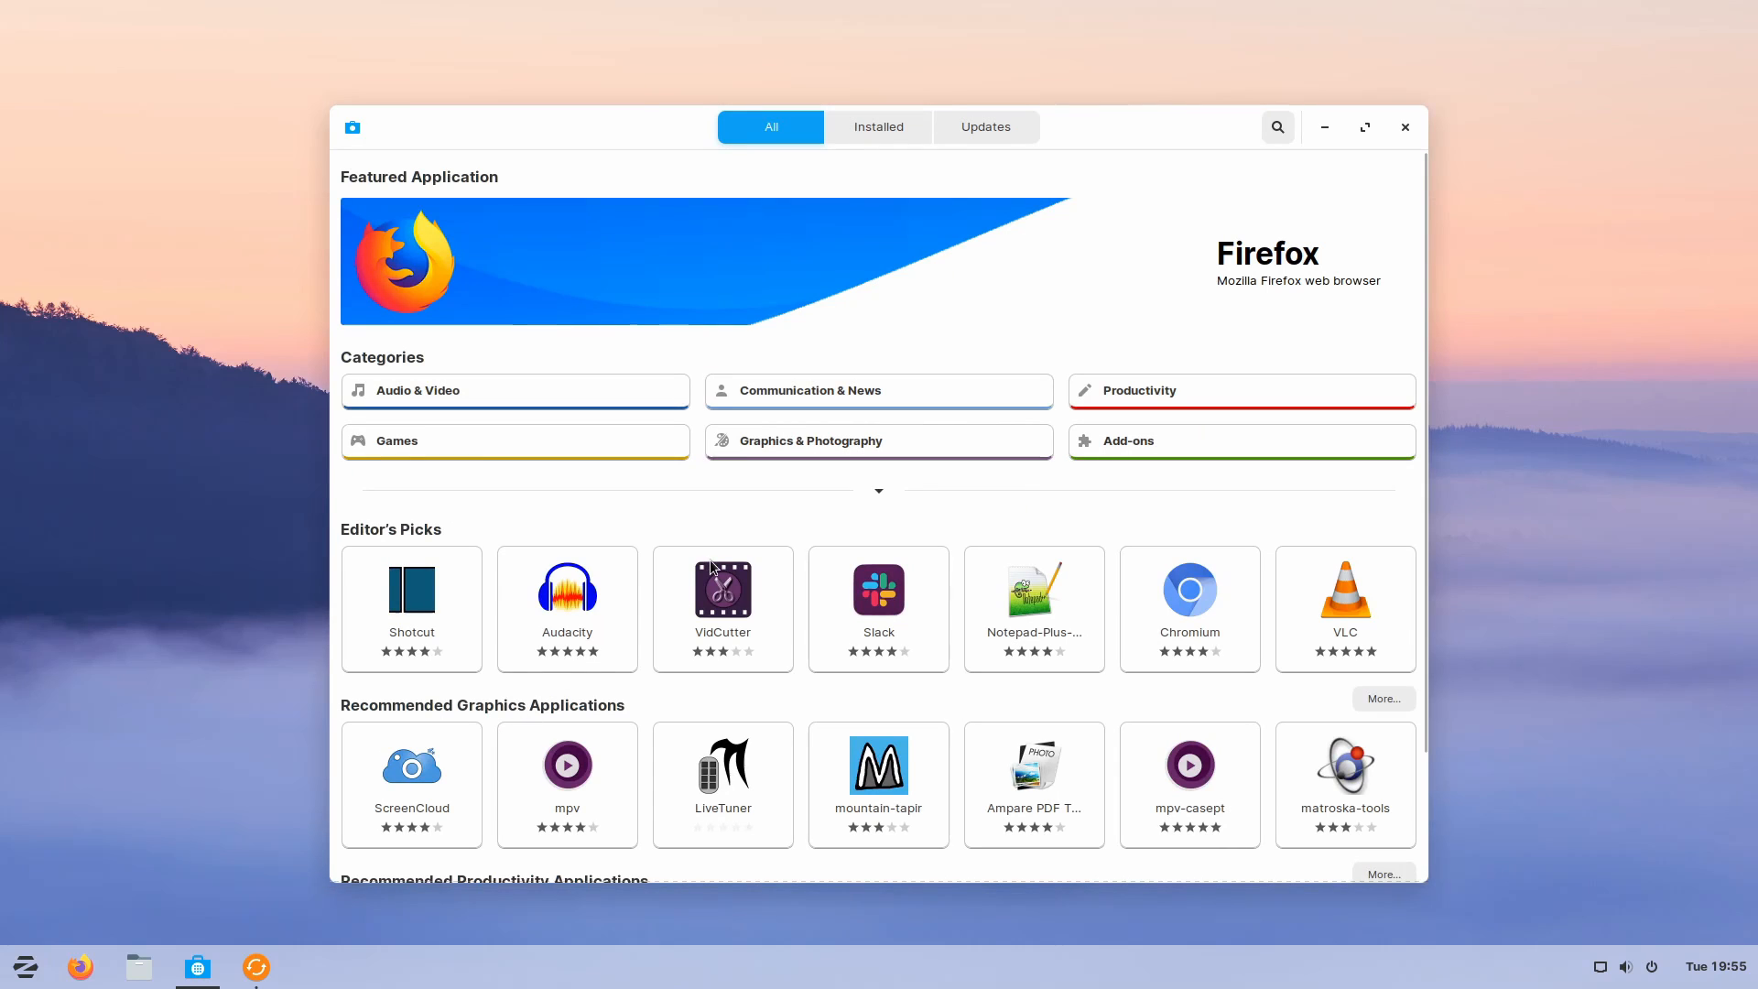
{"action": "mouse_move", "coordinate": [925, 266]}
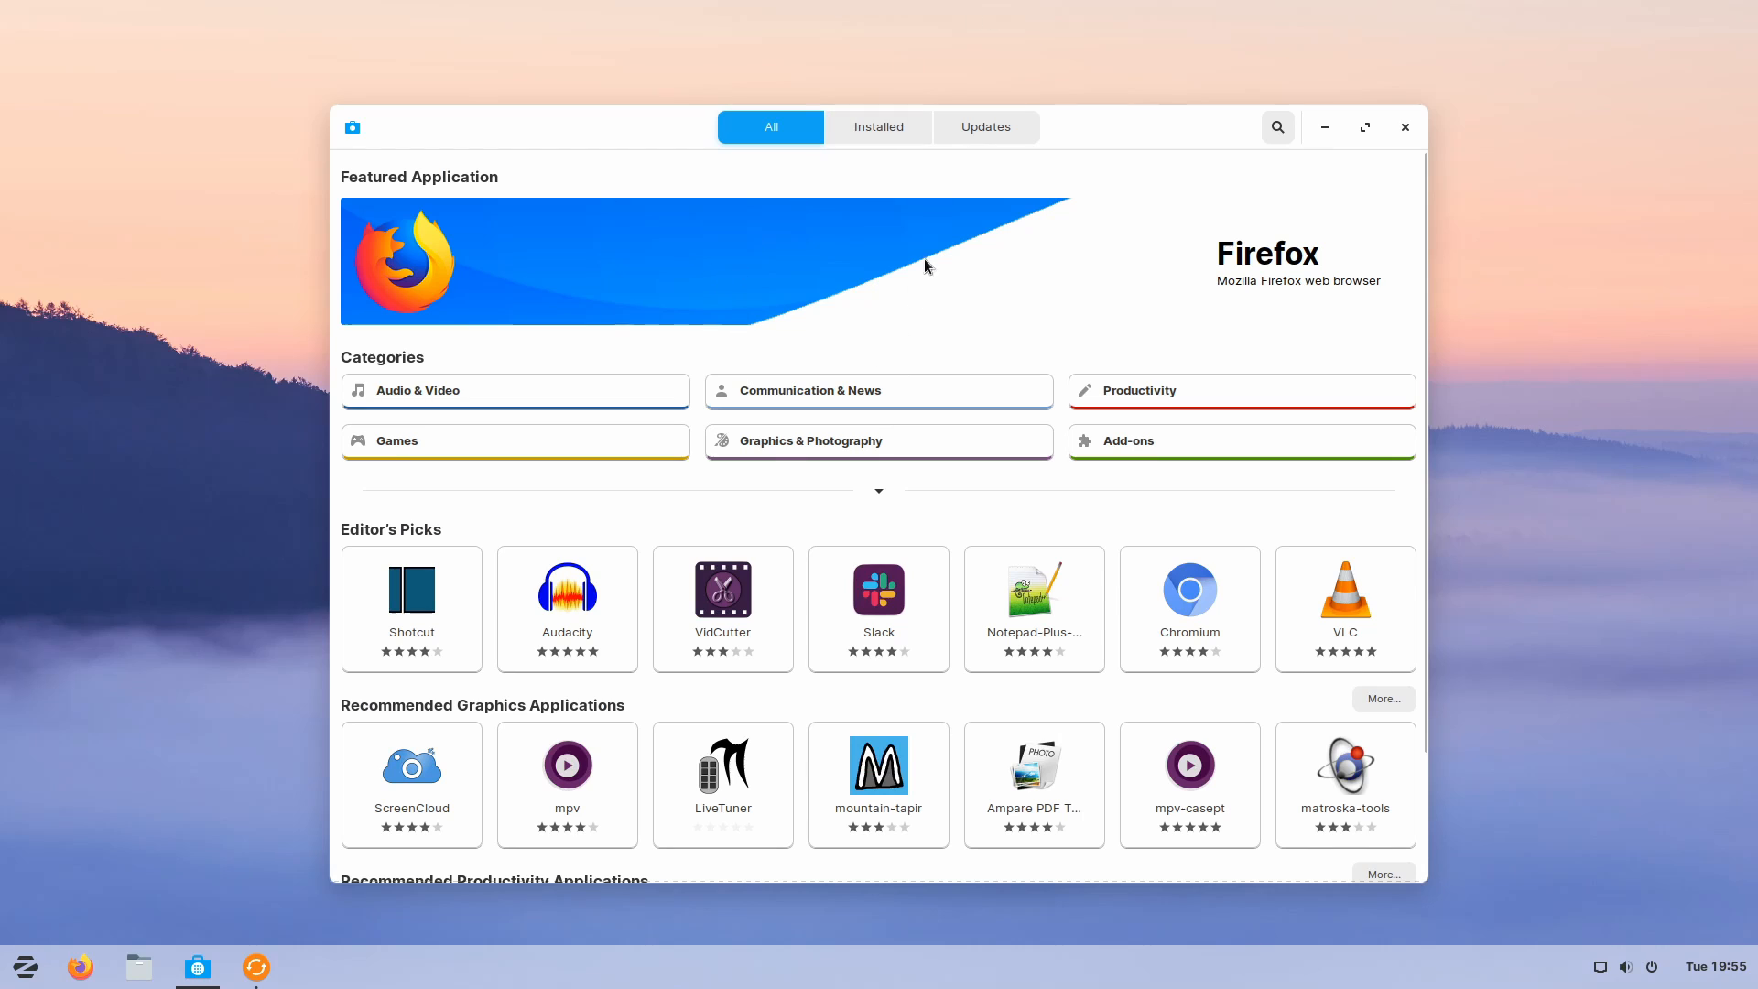
{"action": "mouse_move", "coordinate": [965, 483]}
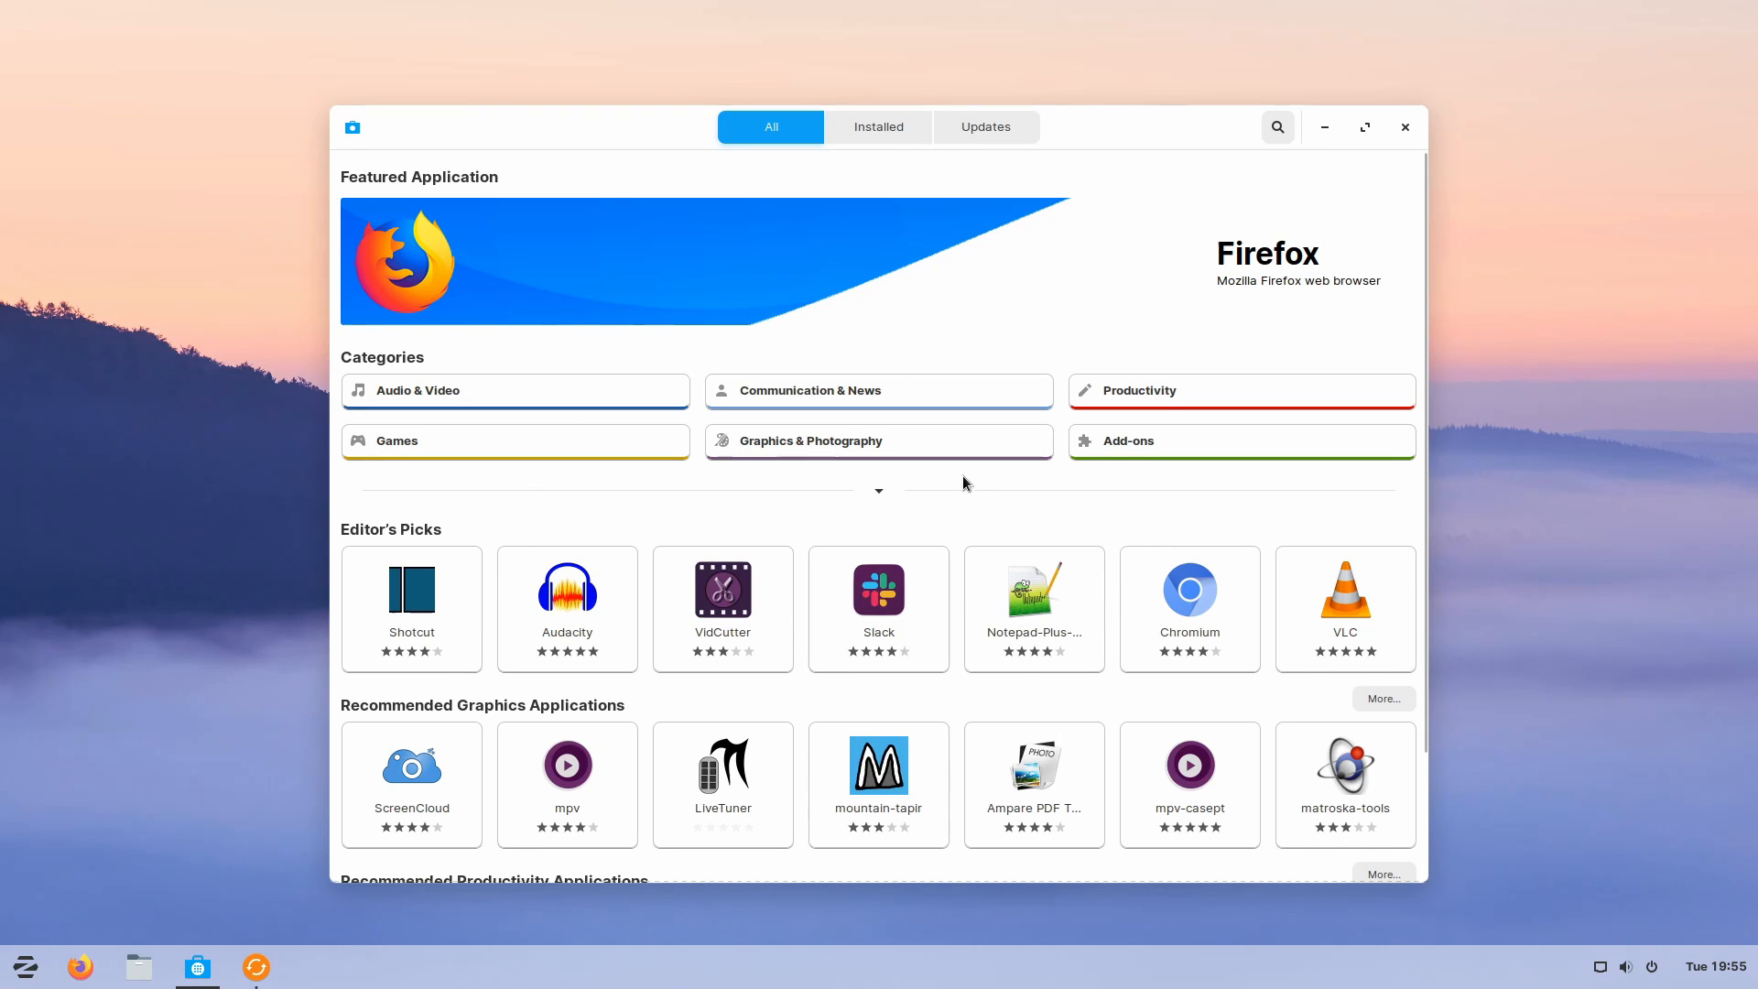
{"action": "mouse_move", "coordinate": [1303, 263]}
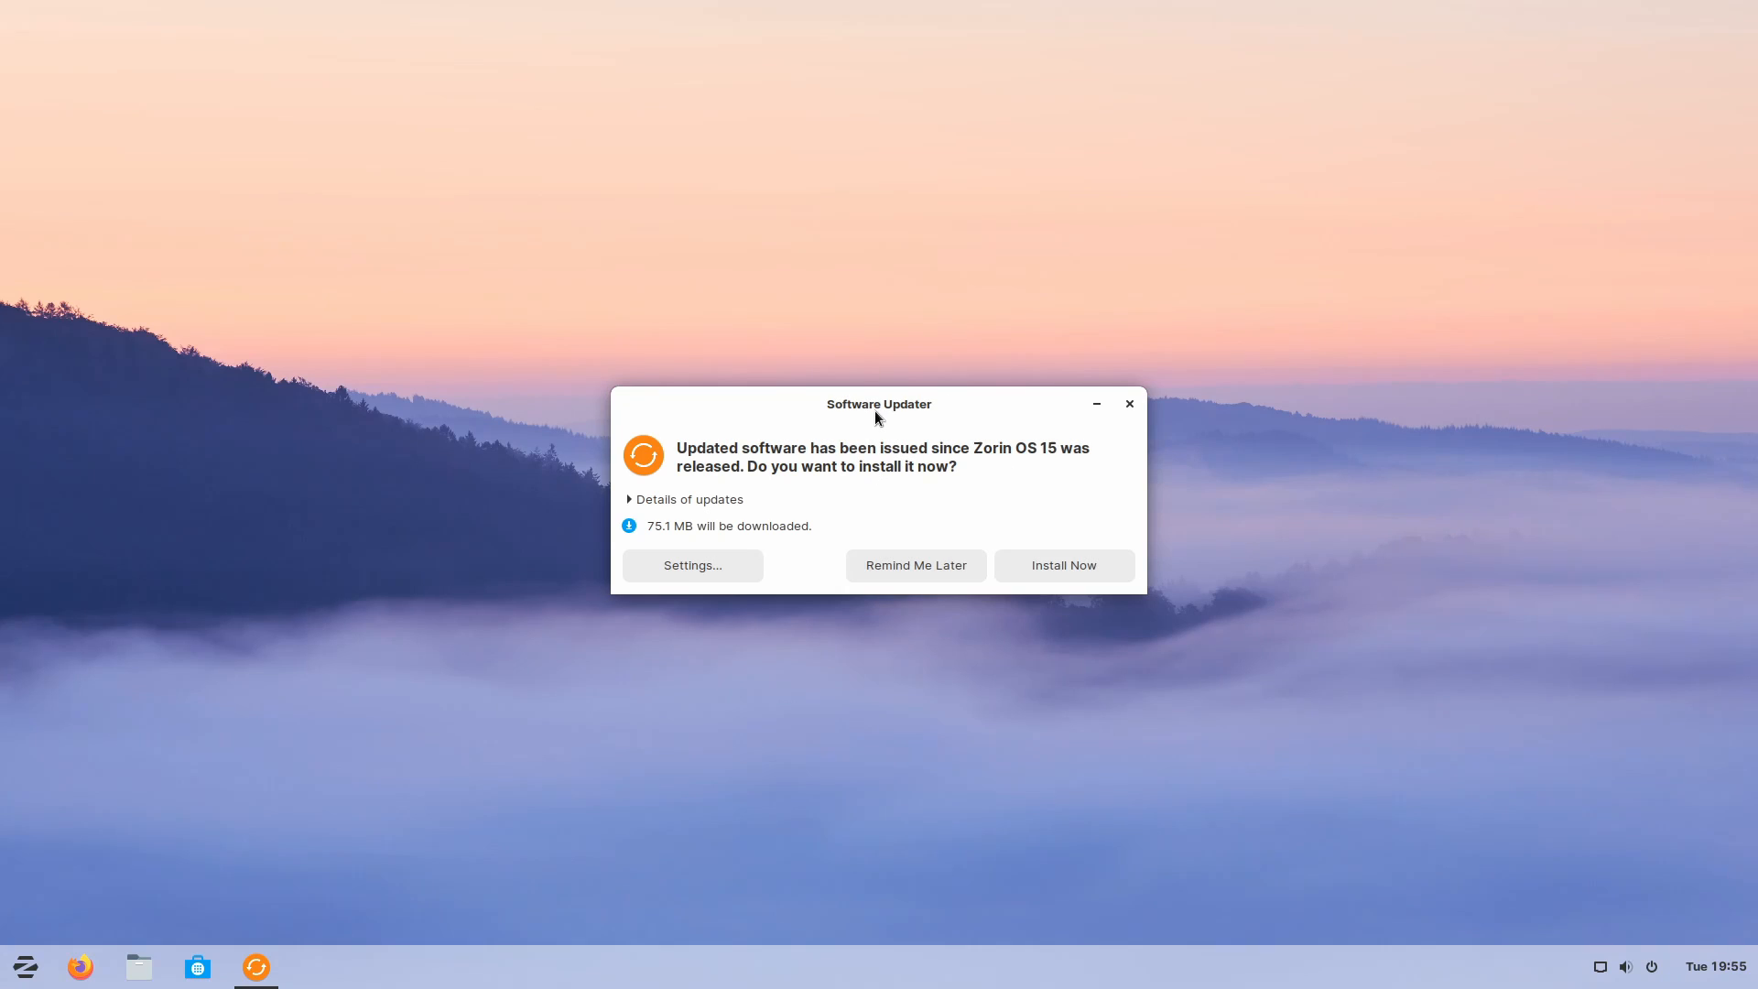
- Expand the update details to list security and other updates totalling 75.1 MB
{"action": "left_click", "coordinate": [683, 499]}
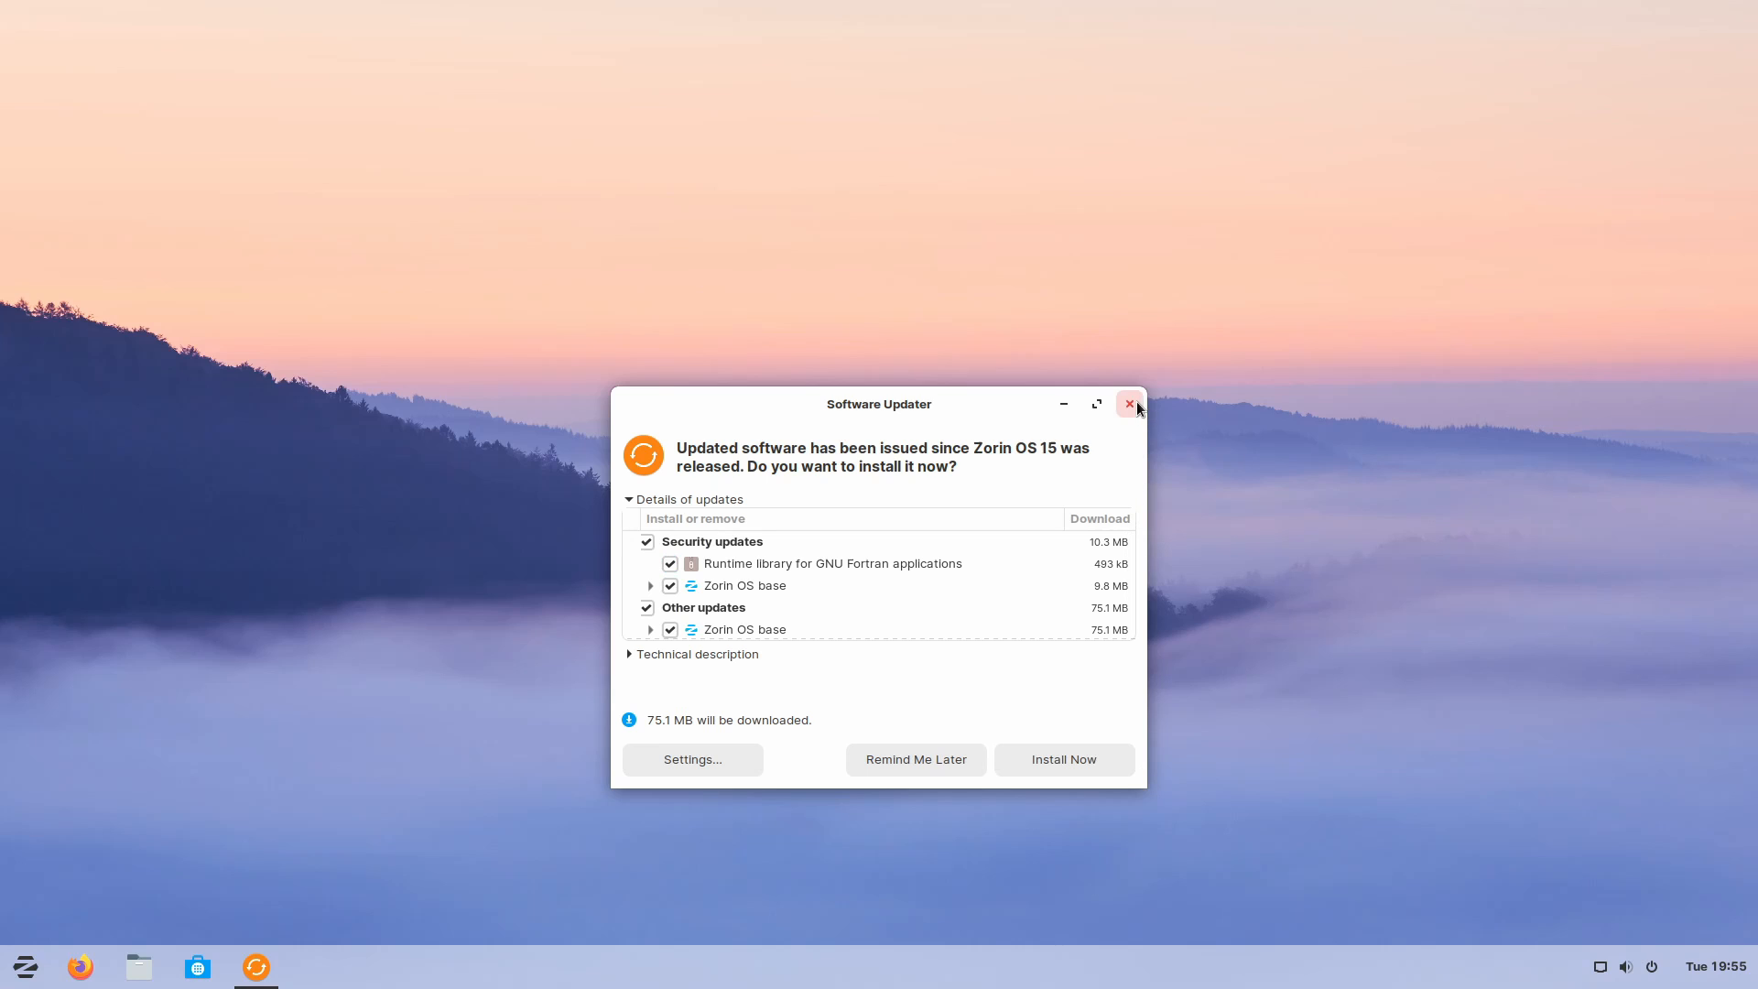
- Dismiss Software Updater without installing the pending updates
{"action": "left_click", "coordinate": [24, 967]}
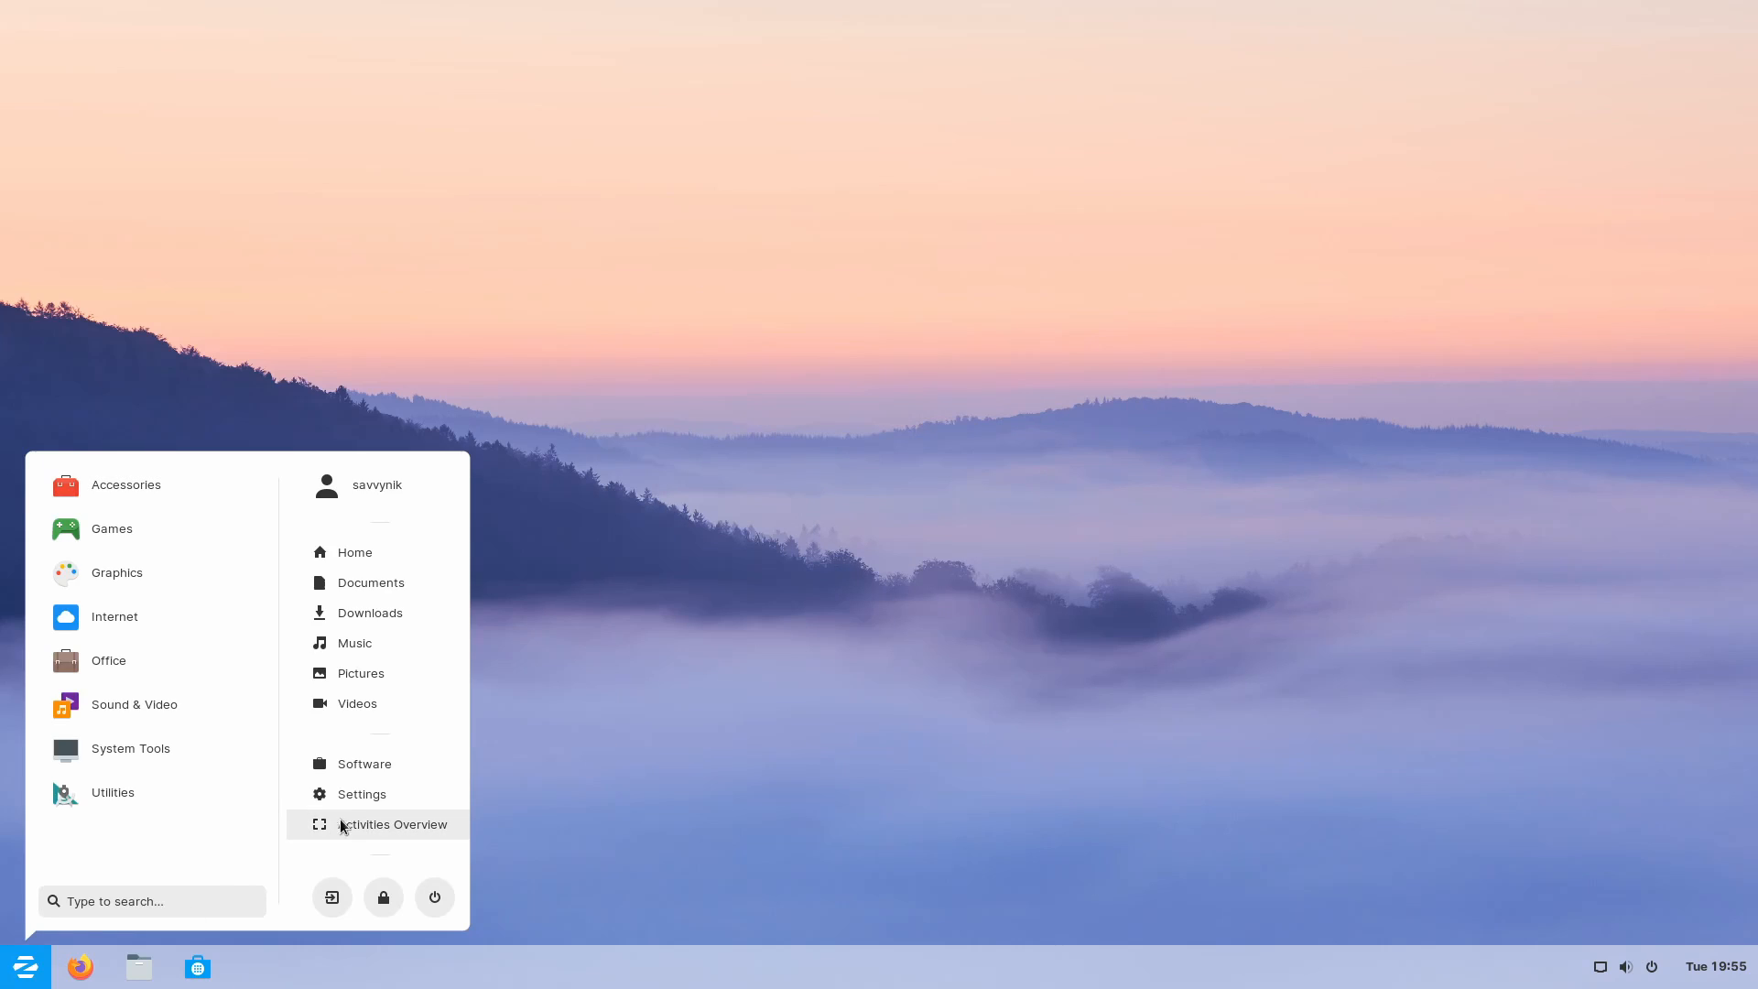
{"action": "mouse_move", "coordinate": [330, 897]}
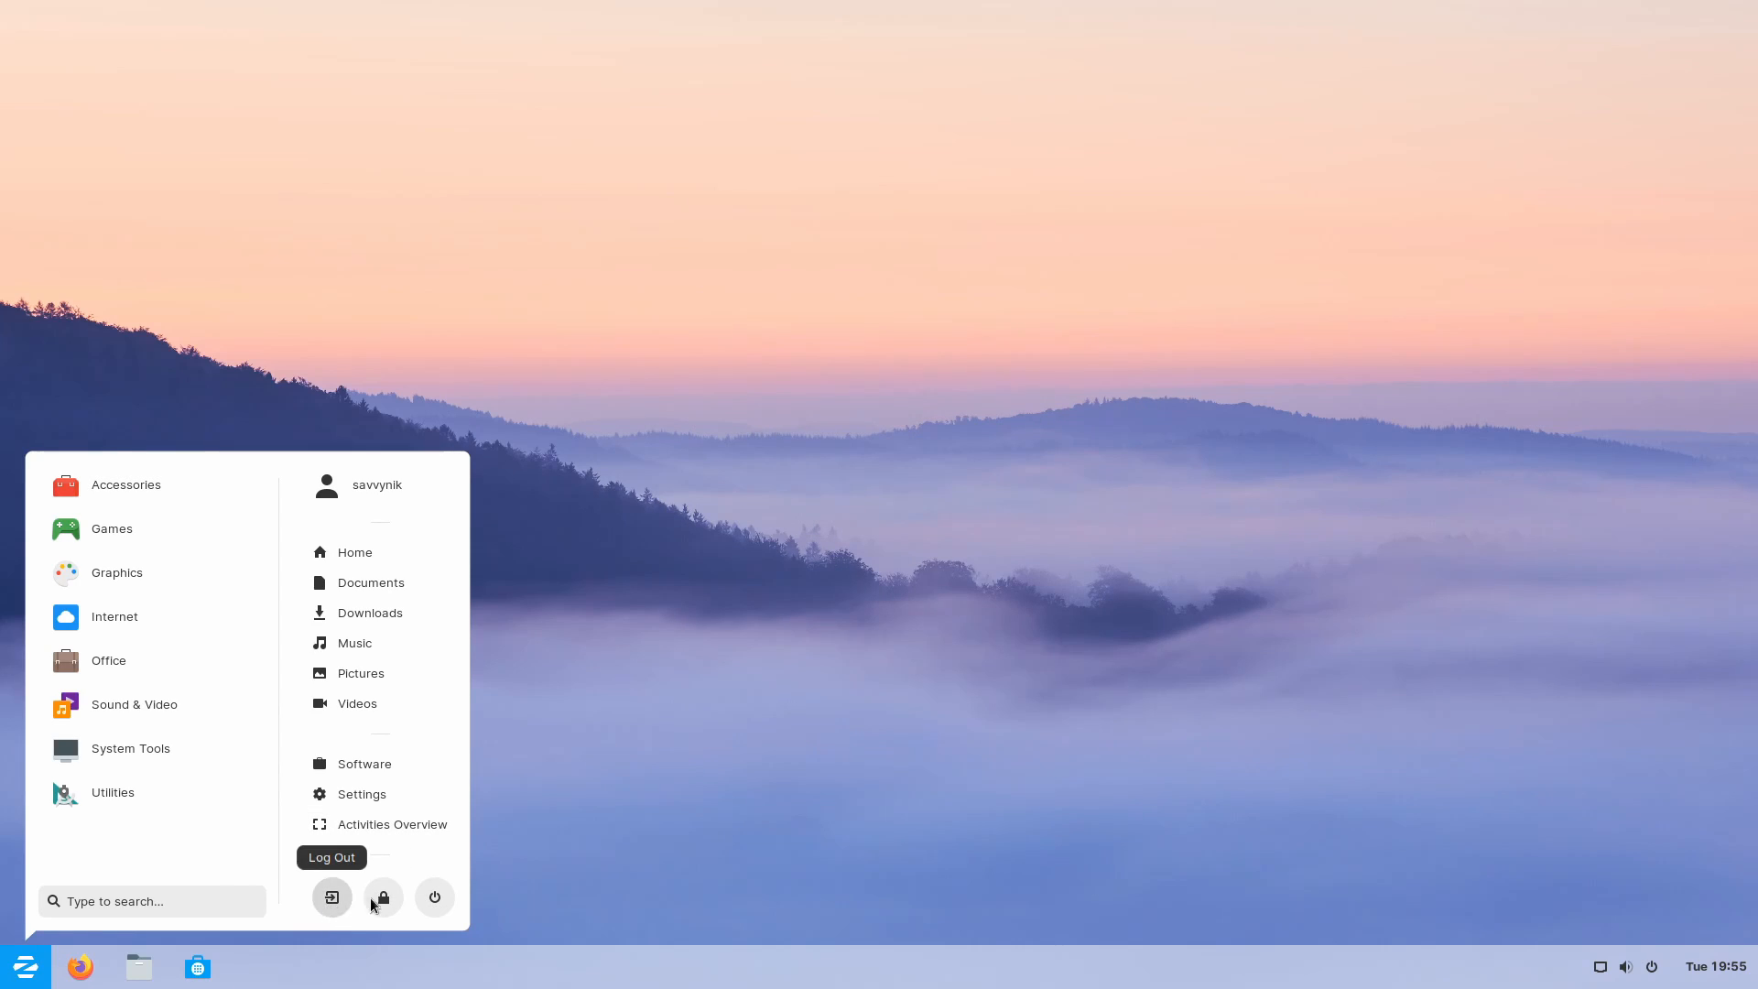
{"action": "mouse_move", "coordinate": [435, 897]}
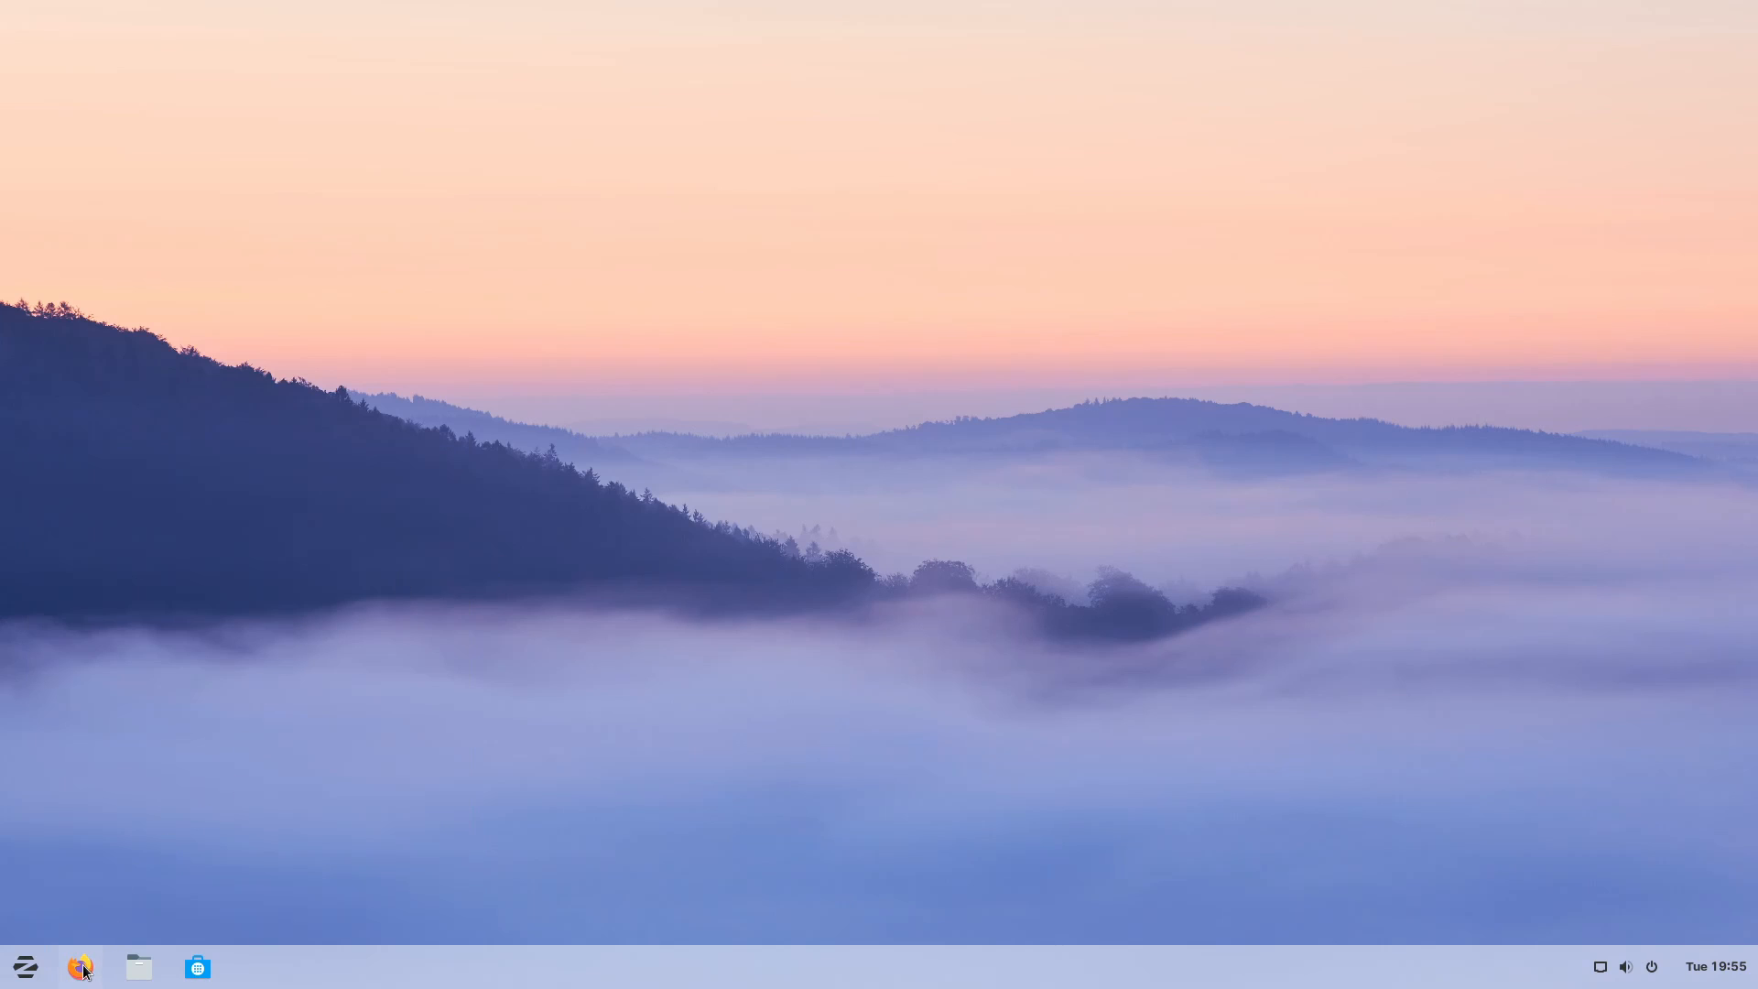
{"action": "mouse_move", "coordinate": [79, 965]}
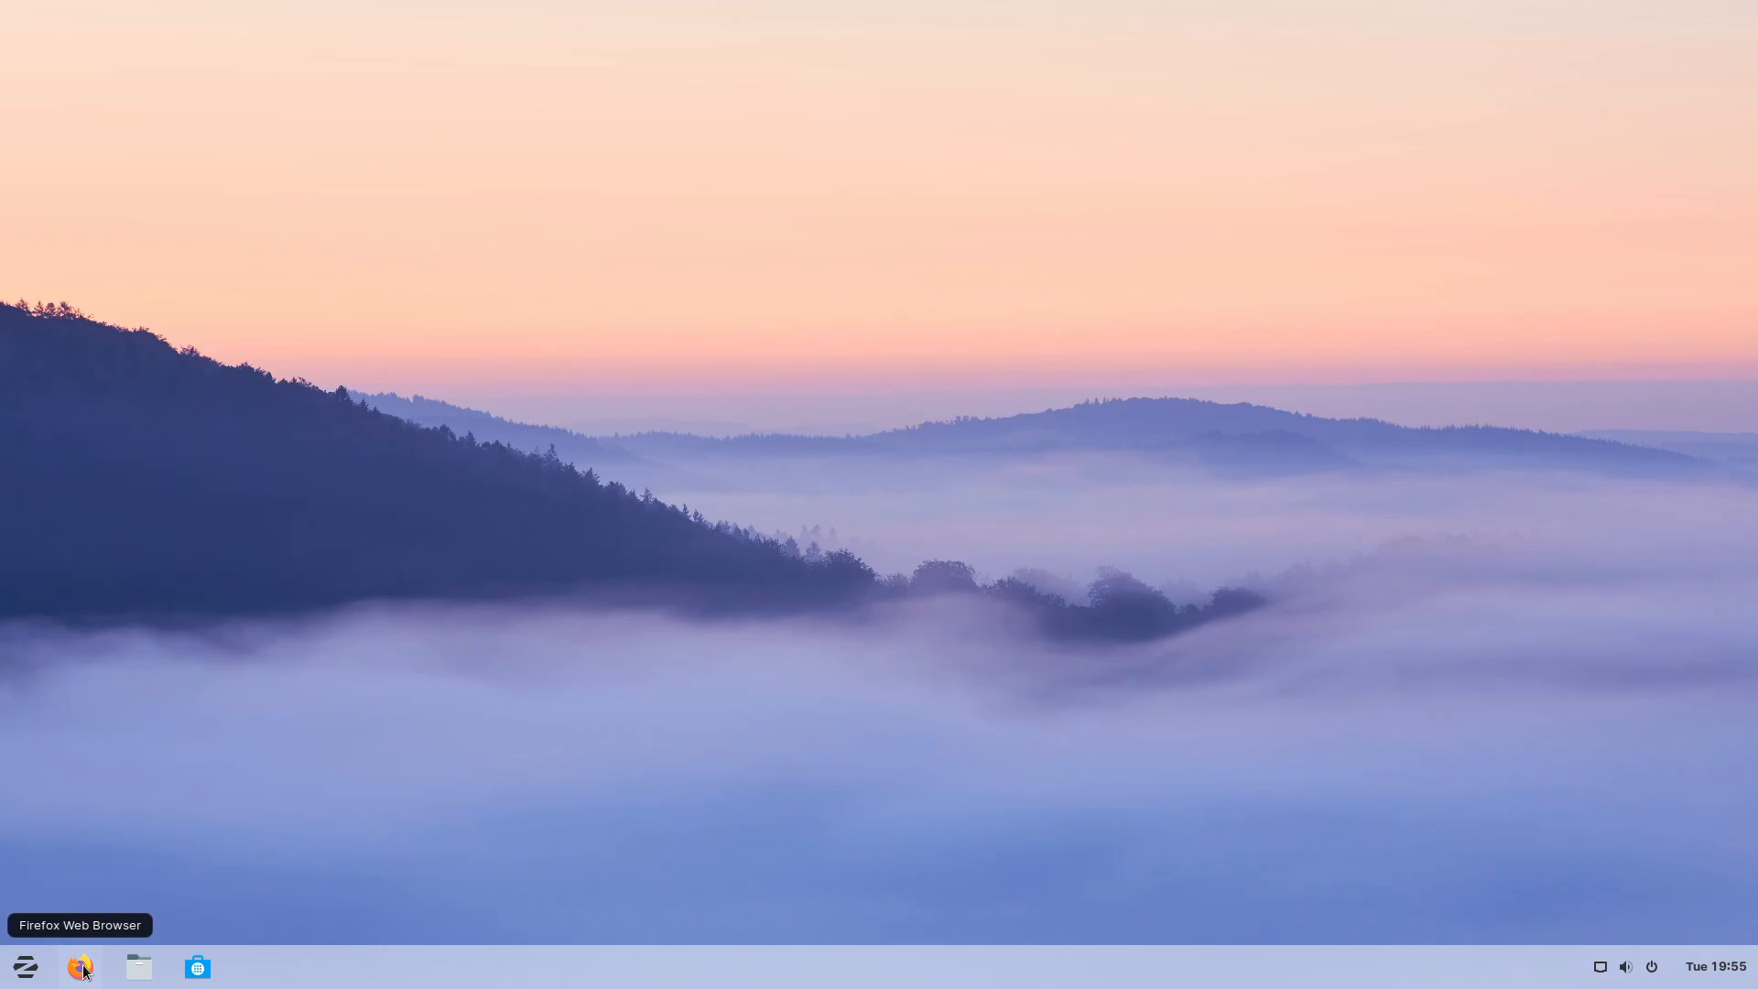
{"action": "mouse_move", "coordinate": [138, 967]}
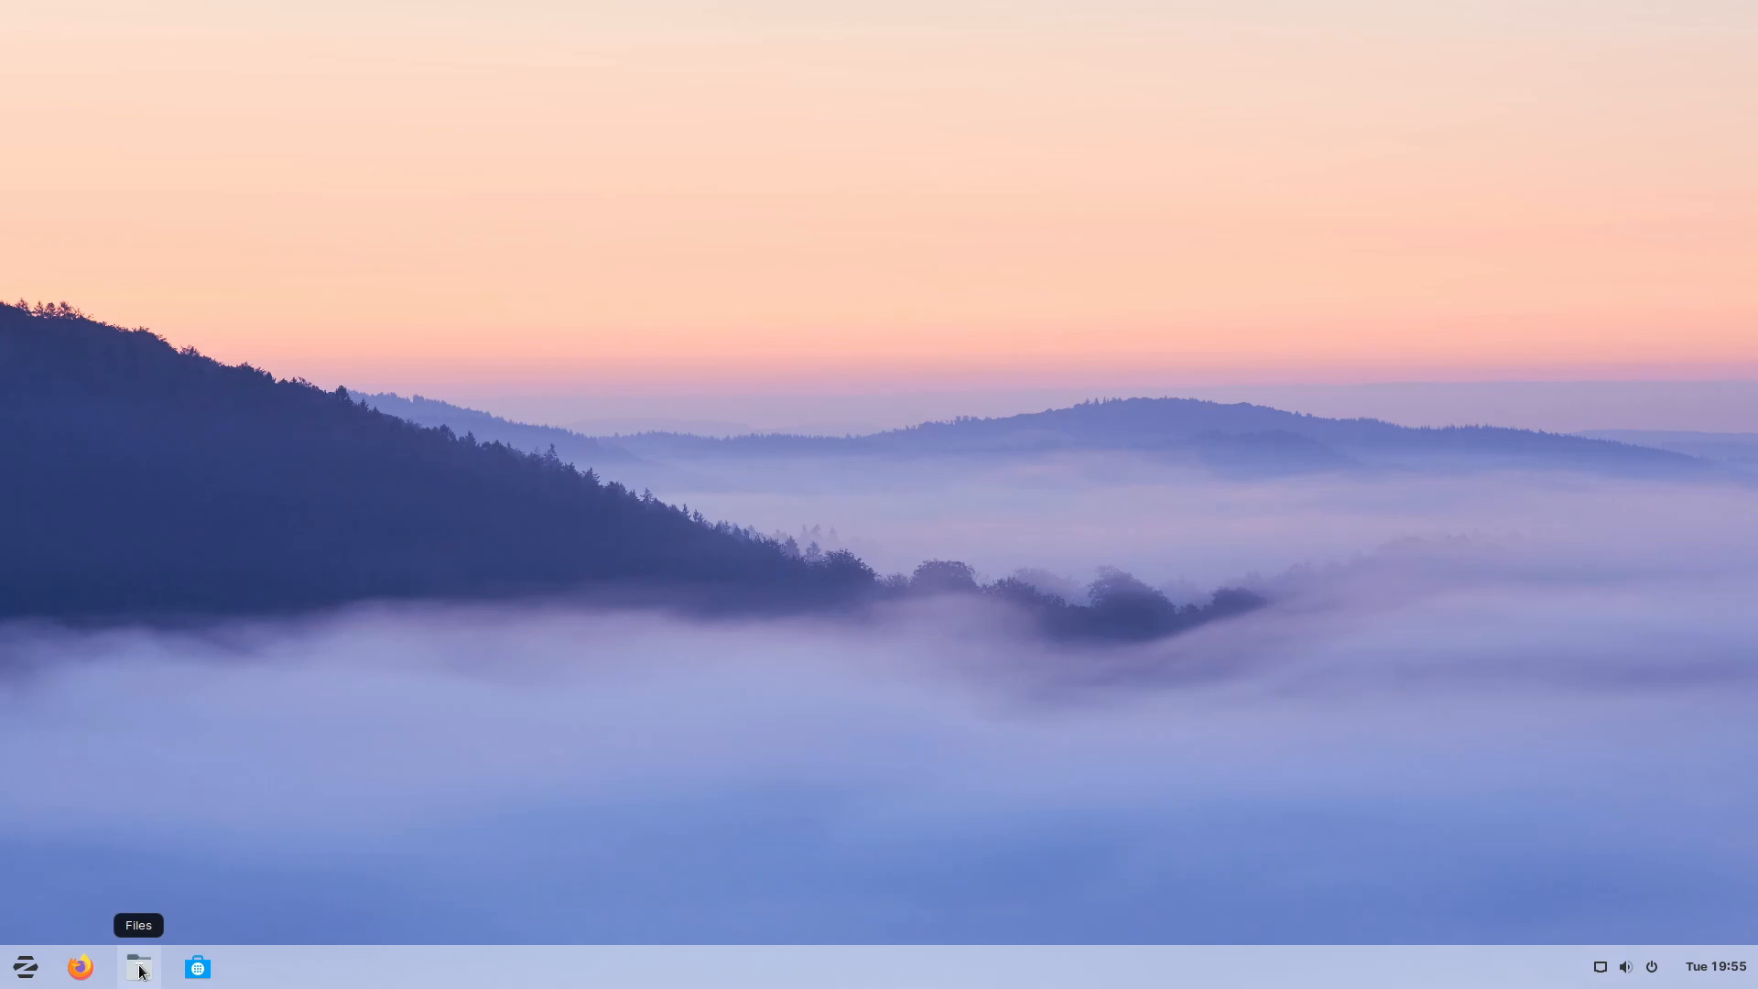
{"action": "left_click", "coordinate": [138, 967]}
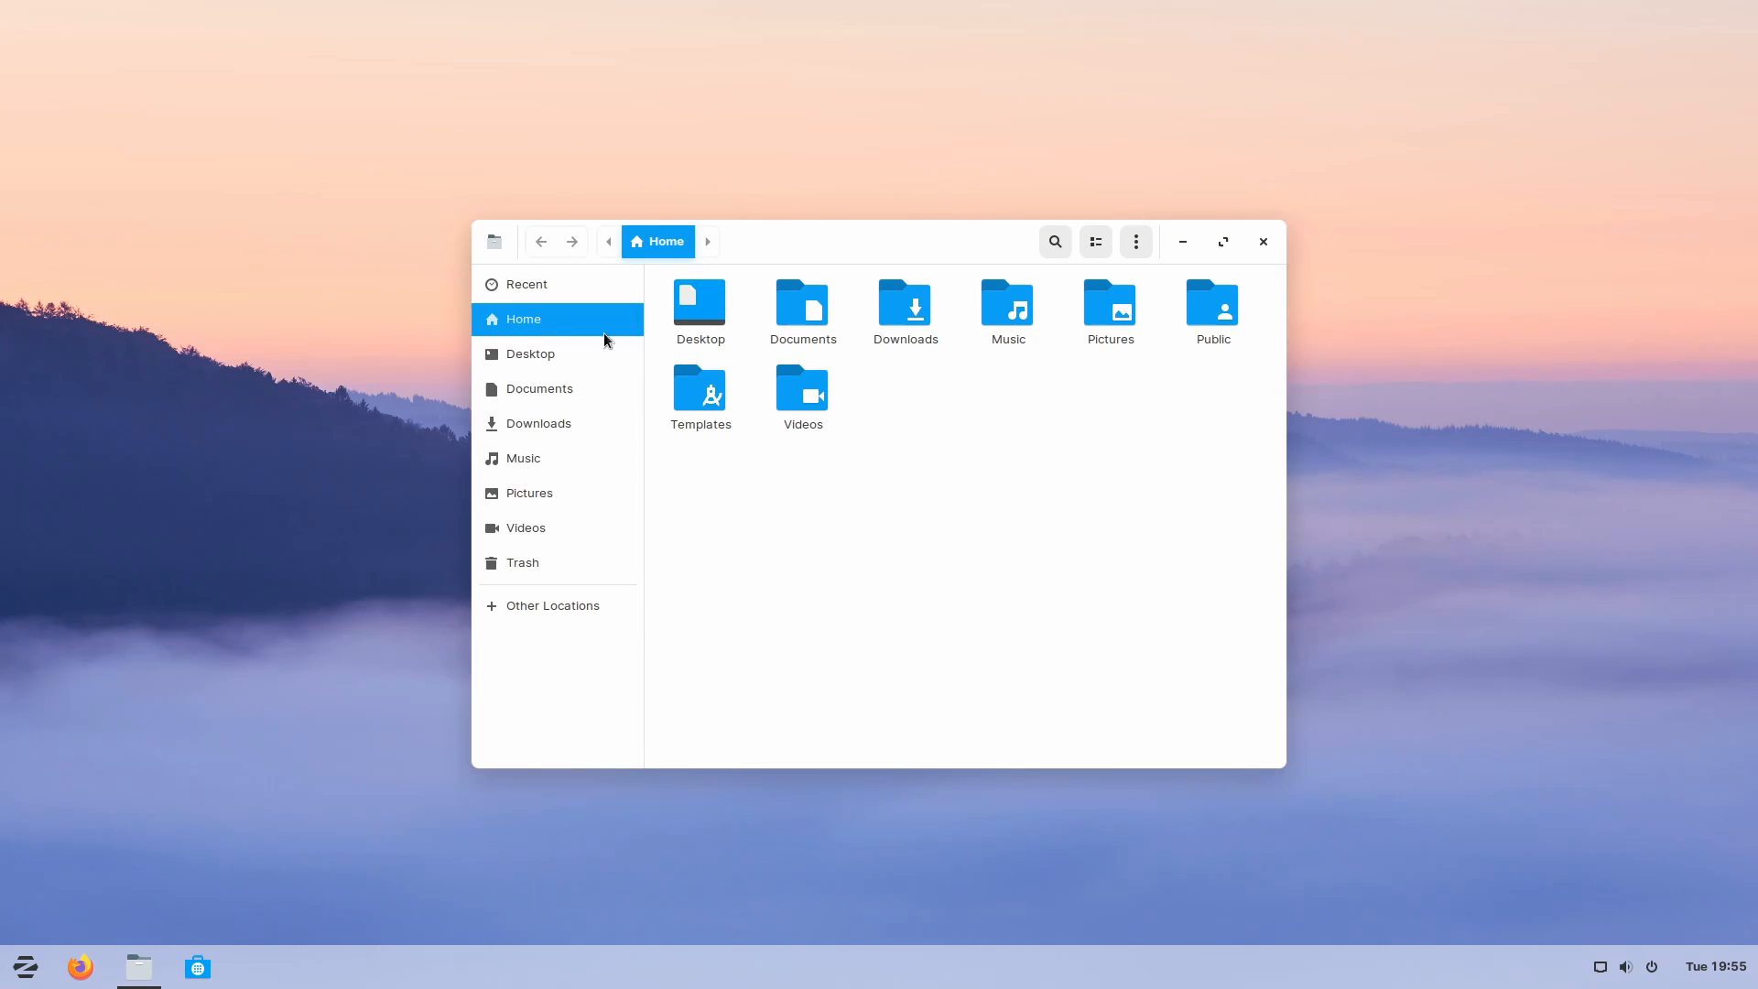
{"action": "left_click", "coordinate": [1262, 241]}
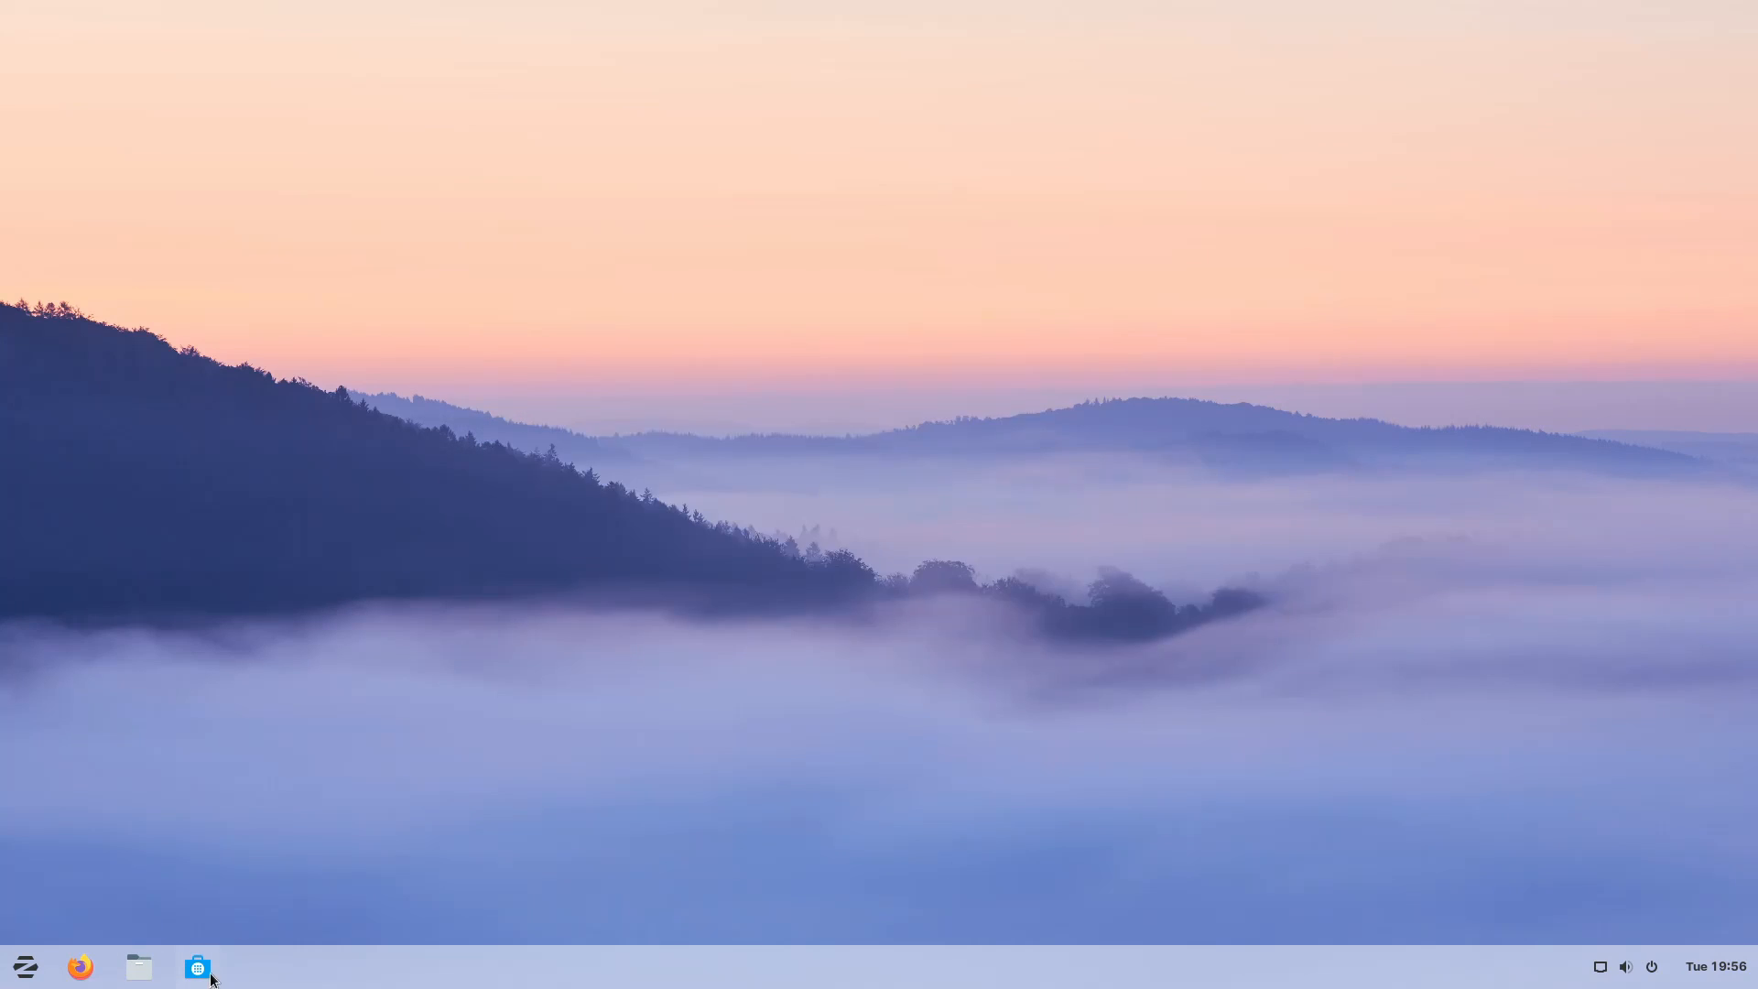
{"action": "left_click", "coordinate": [196, 965]}
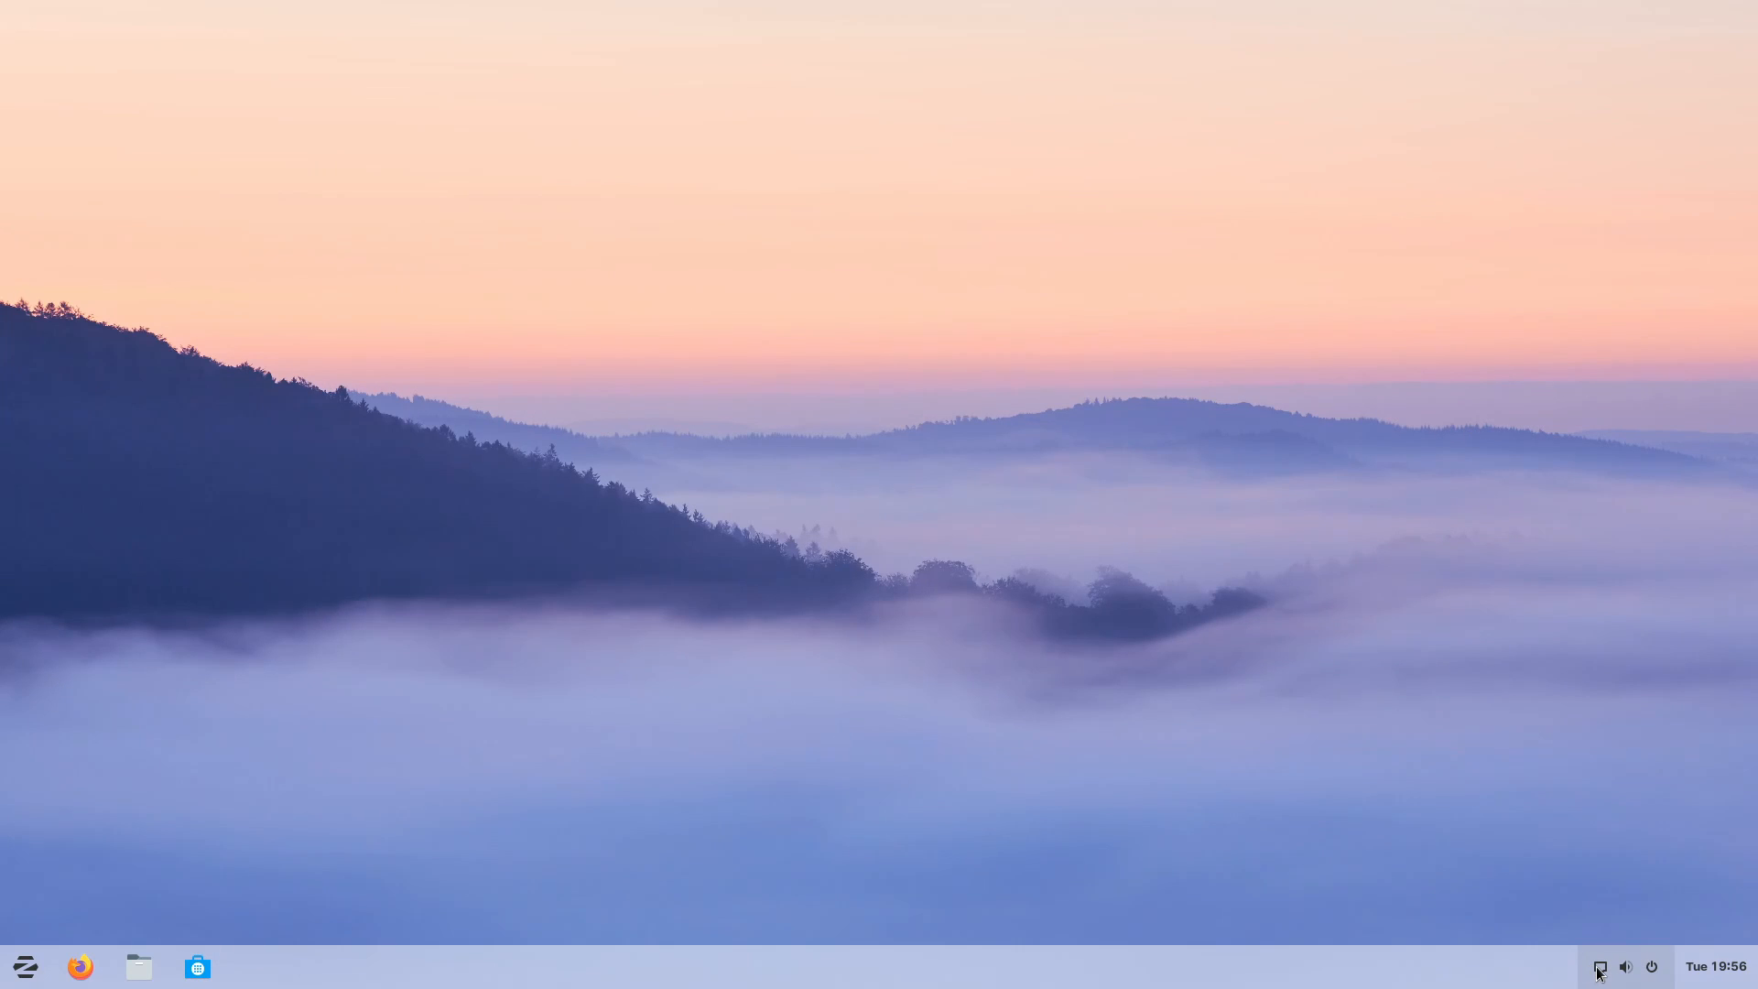
- Open the system status menu, expand the account entry, then reopen the menu
{"action": "left_click", "coordinate": [1599, 965]}
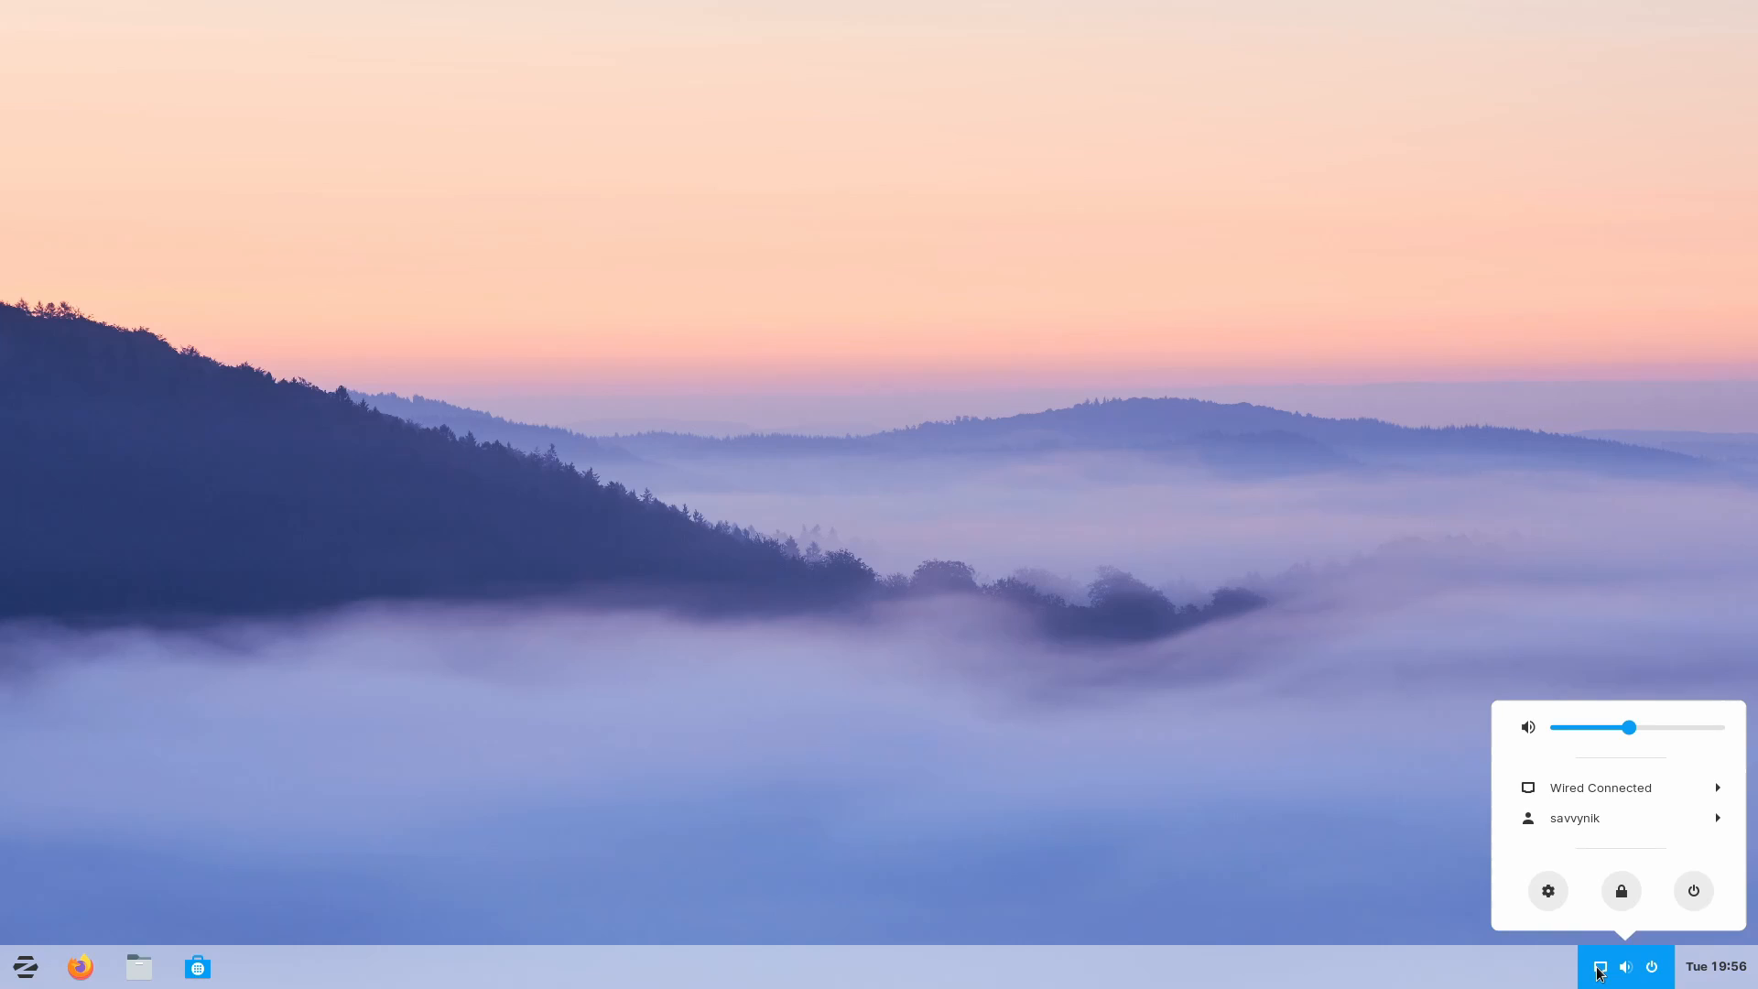
{"action": "mouse_move", "coordinate": [1618, 794]}
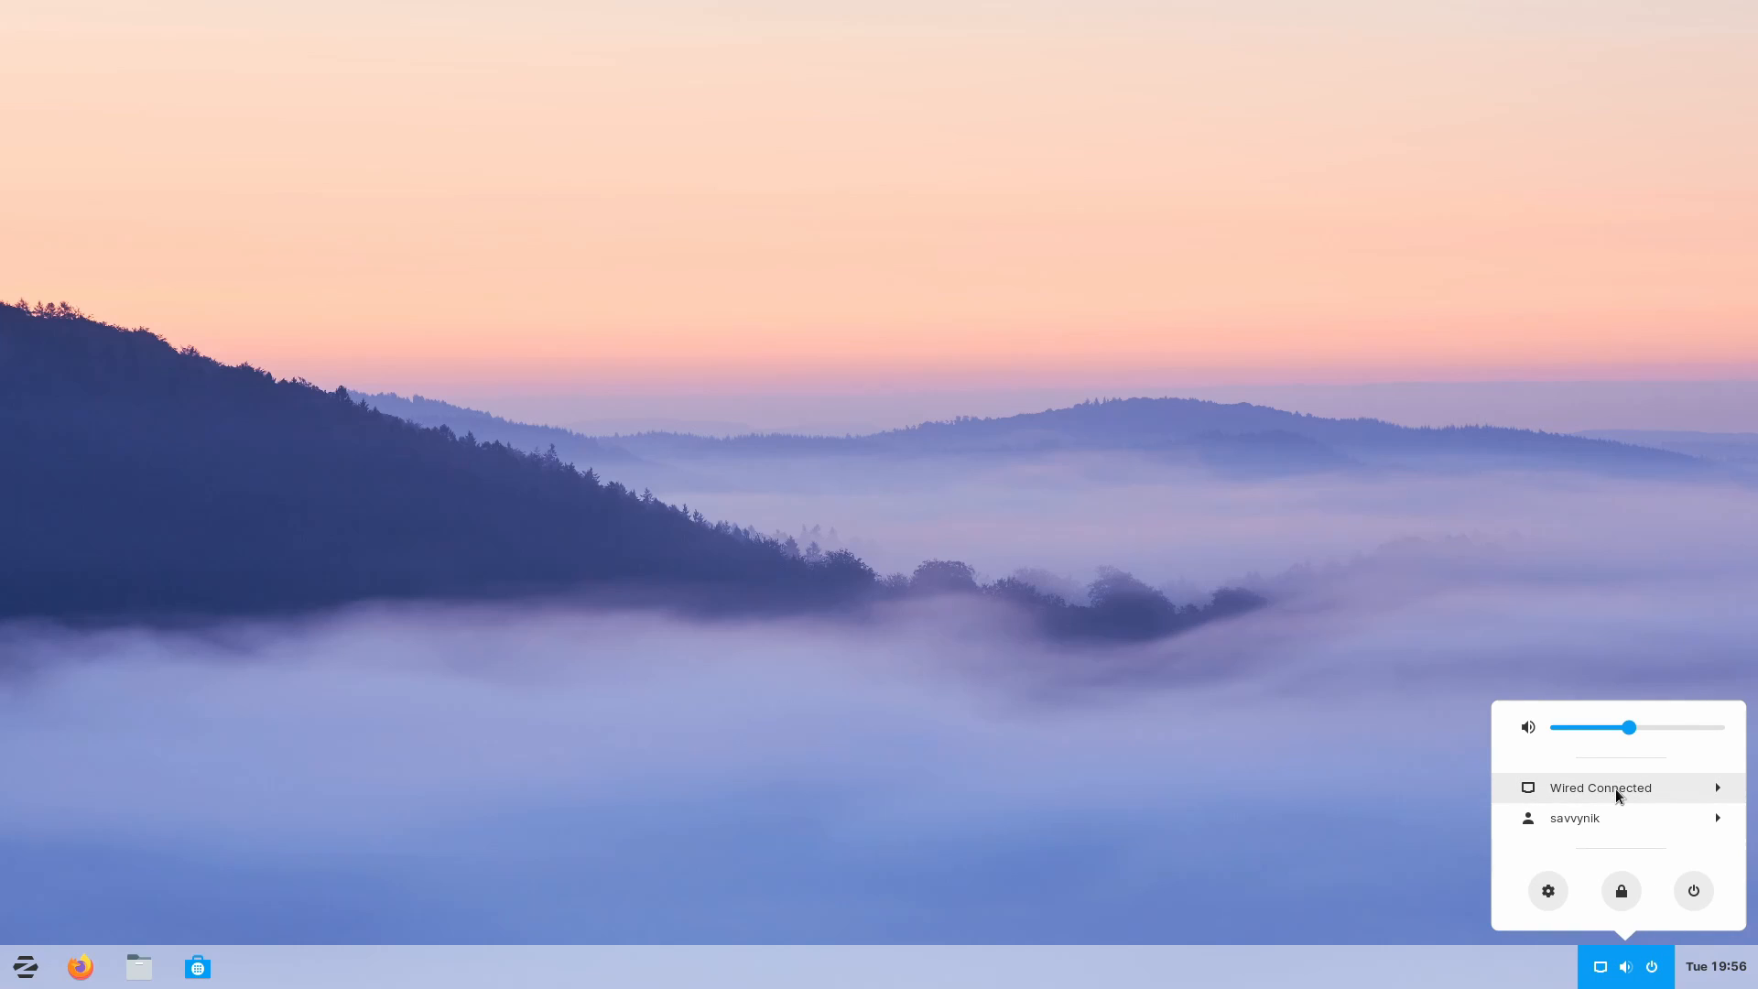
{"action": "mouse_move", "coordinate": [1602, 828]}
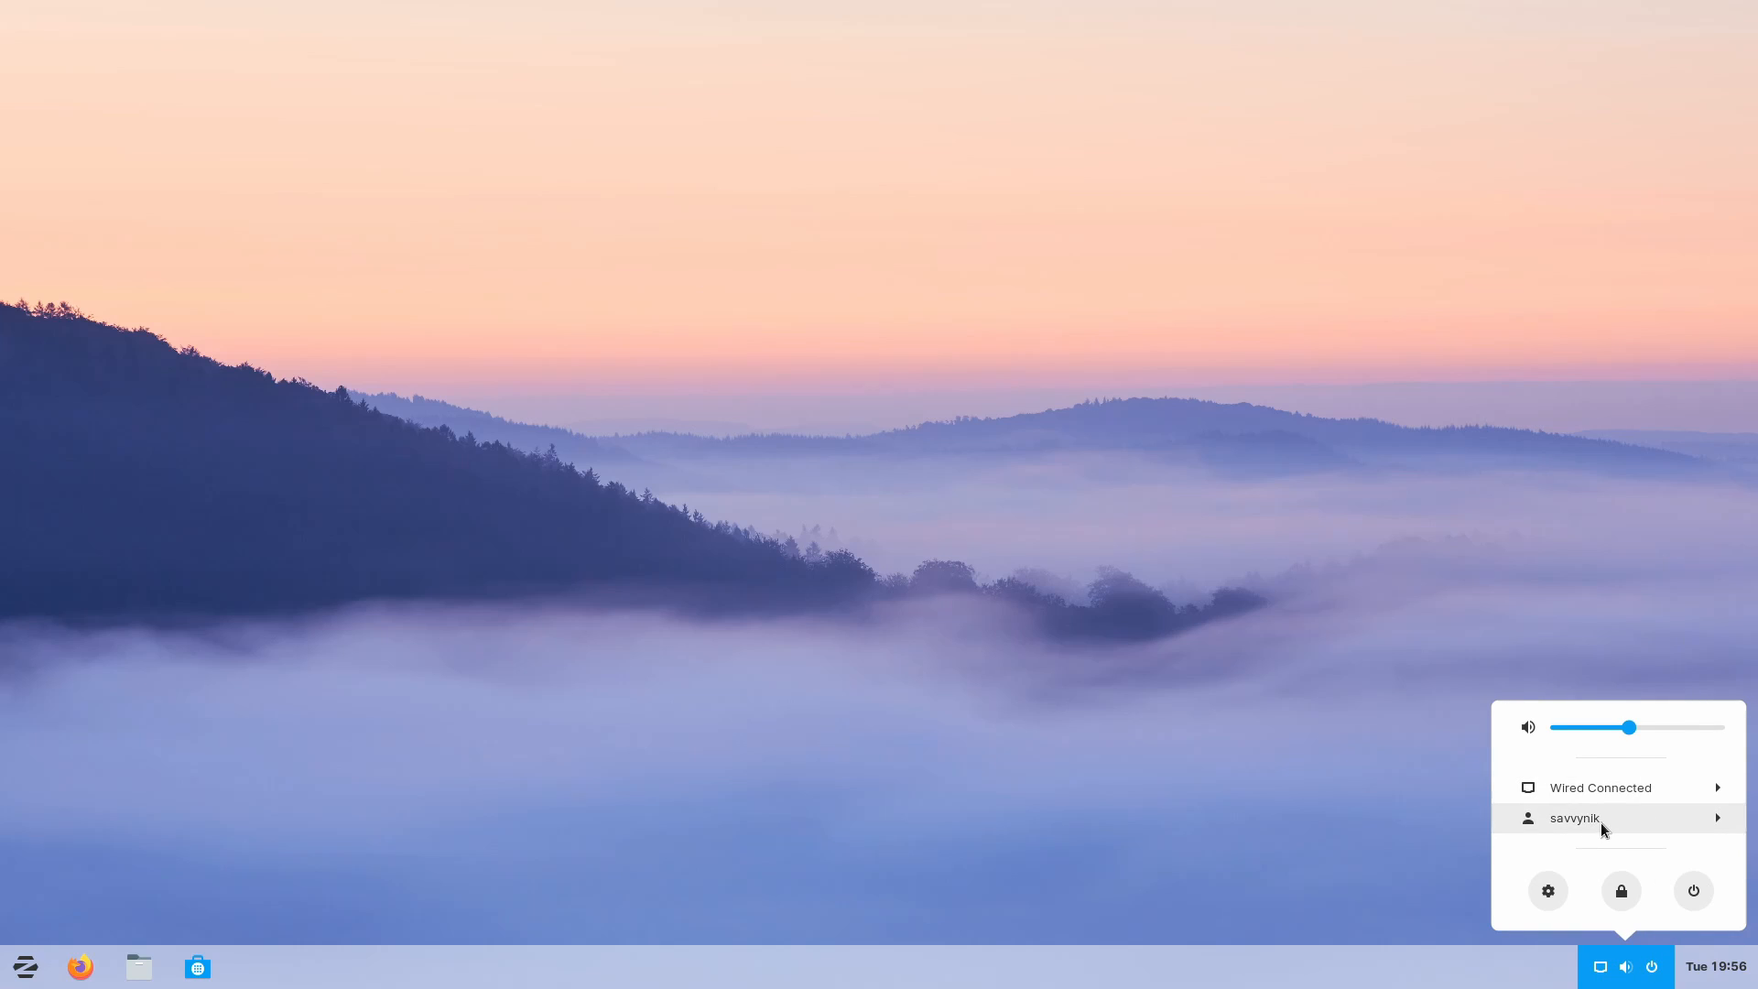
{"action": "left_click", "coordinate": [1573, 818]}
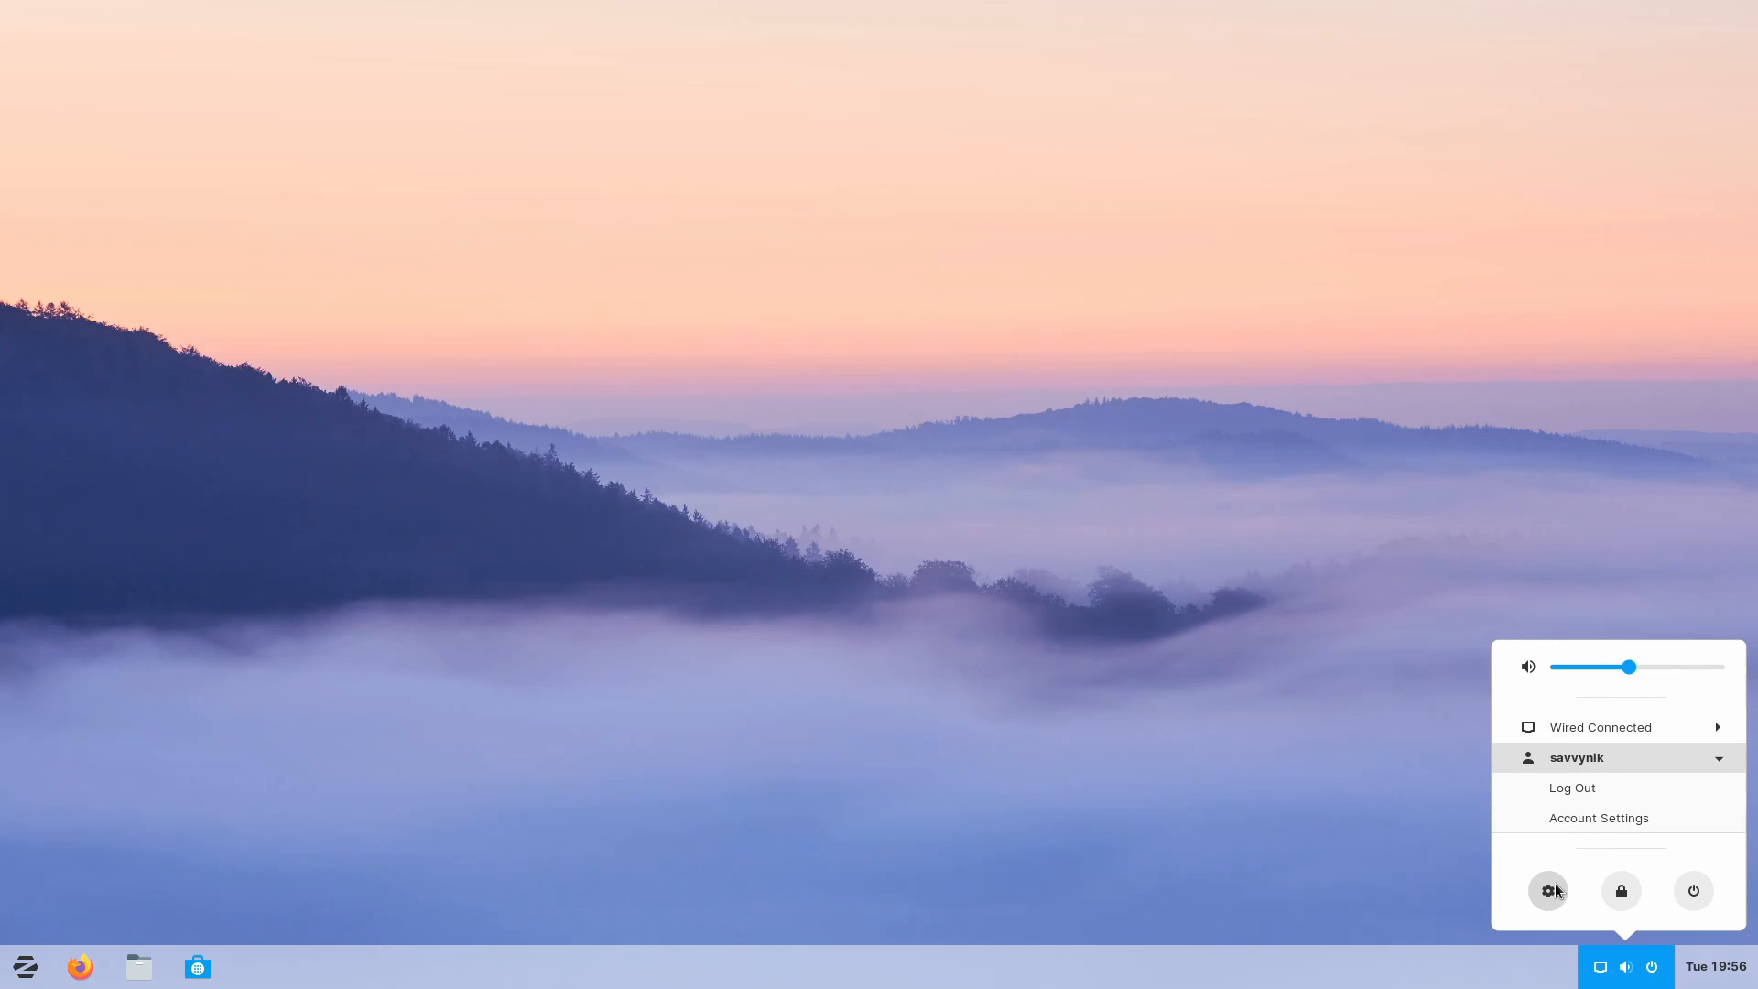
{"action": "mouse_move", "coordinate": [1723, 908]}
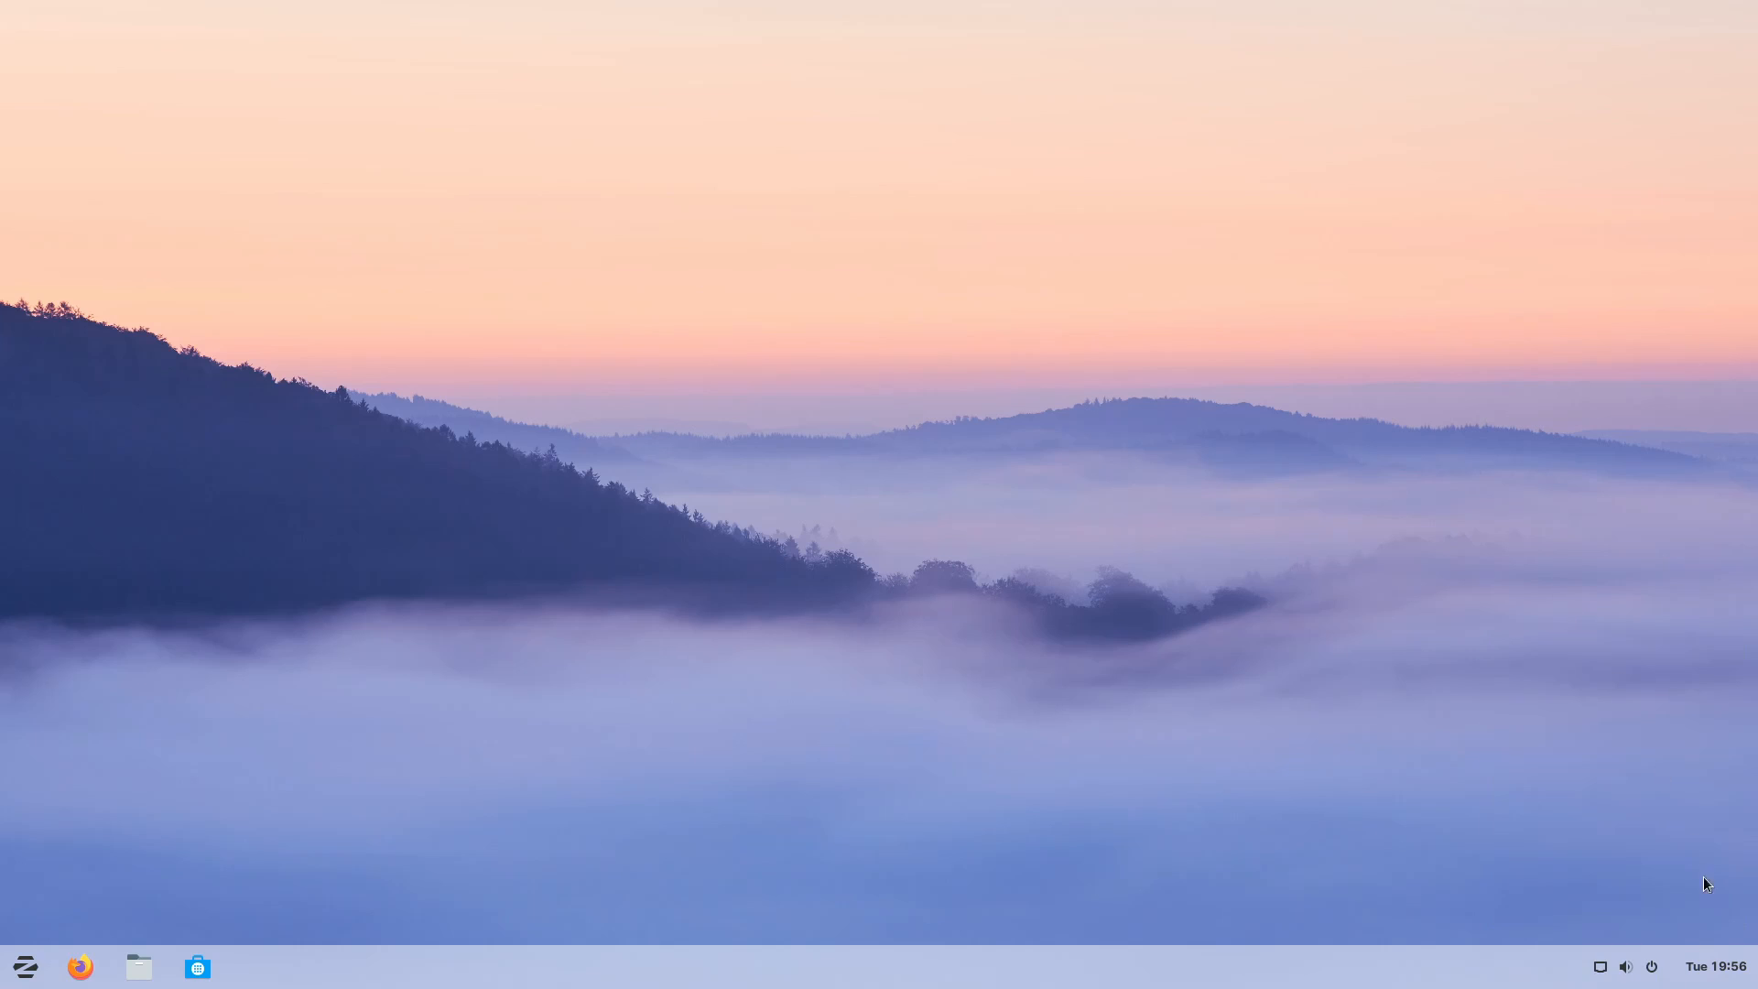
{"action": "left_click", "coordinate": [1728, 967]}
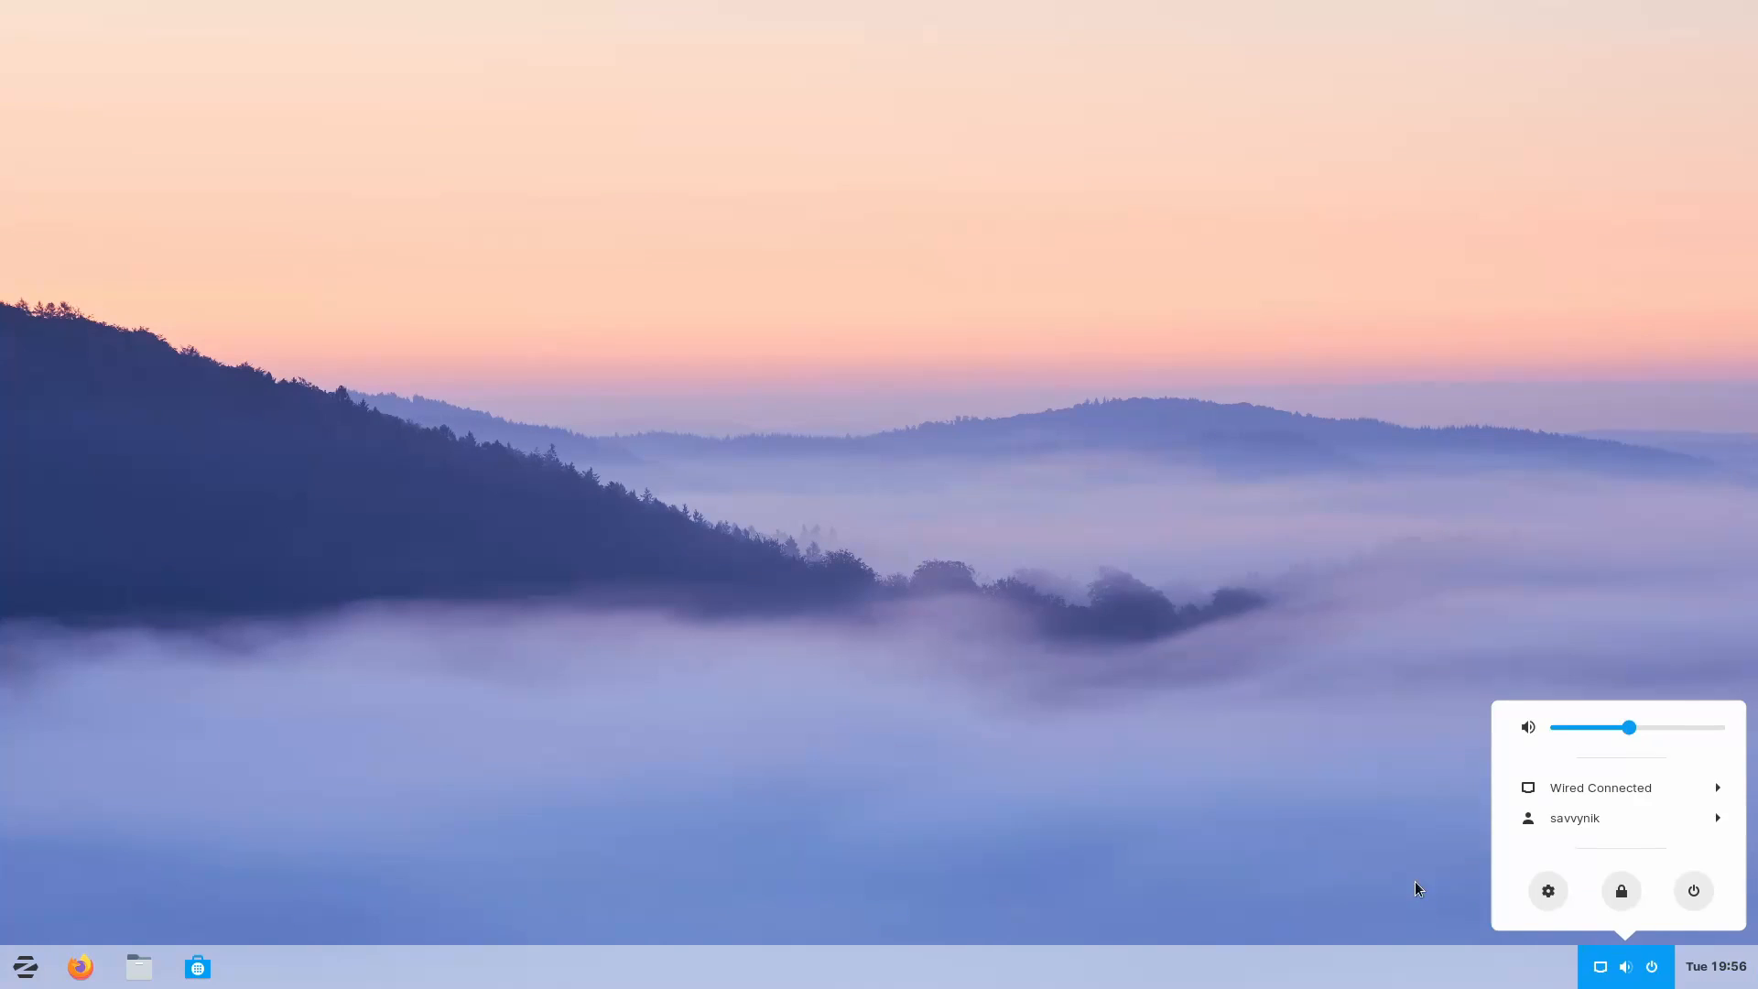
- Show the March 10 2020 calendar and notifications panel, then dismiss it via the desktop
{"action": "left_click", "coordinate": [1730, 965]}
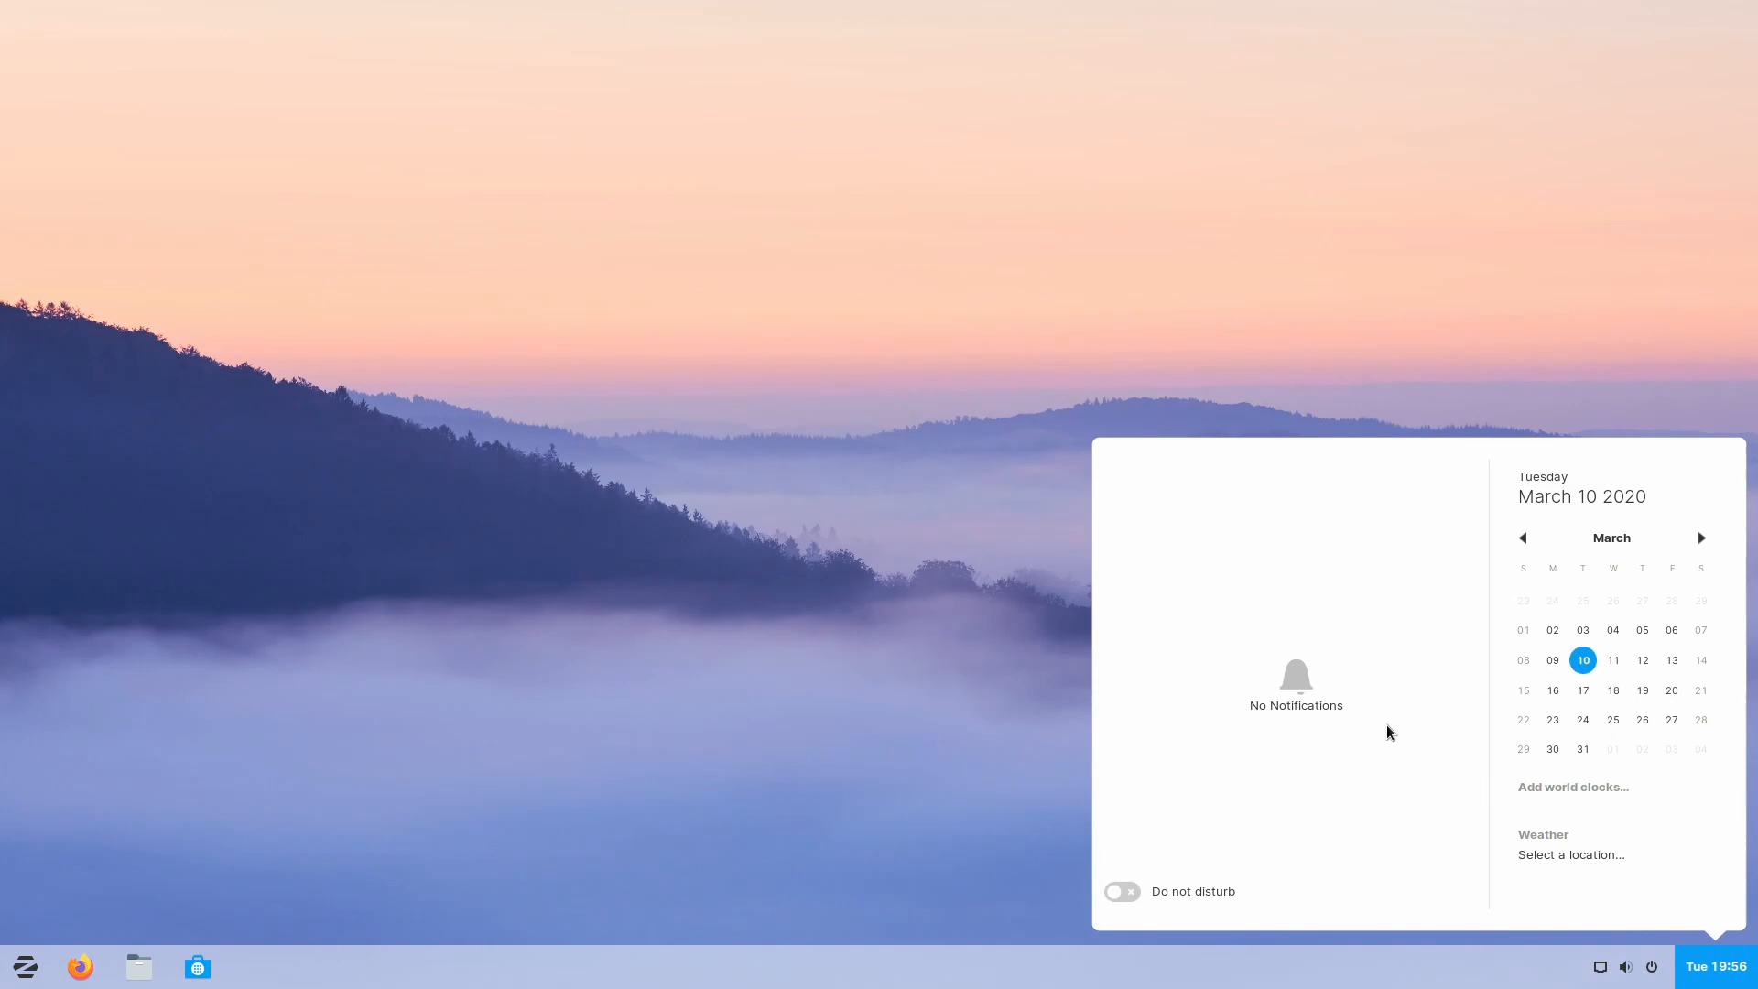
{"action": "mouse_move", "coordinate": [1233, 904]}
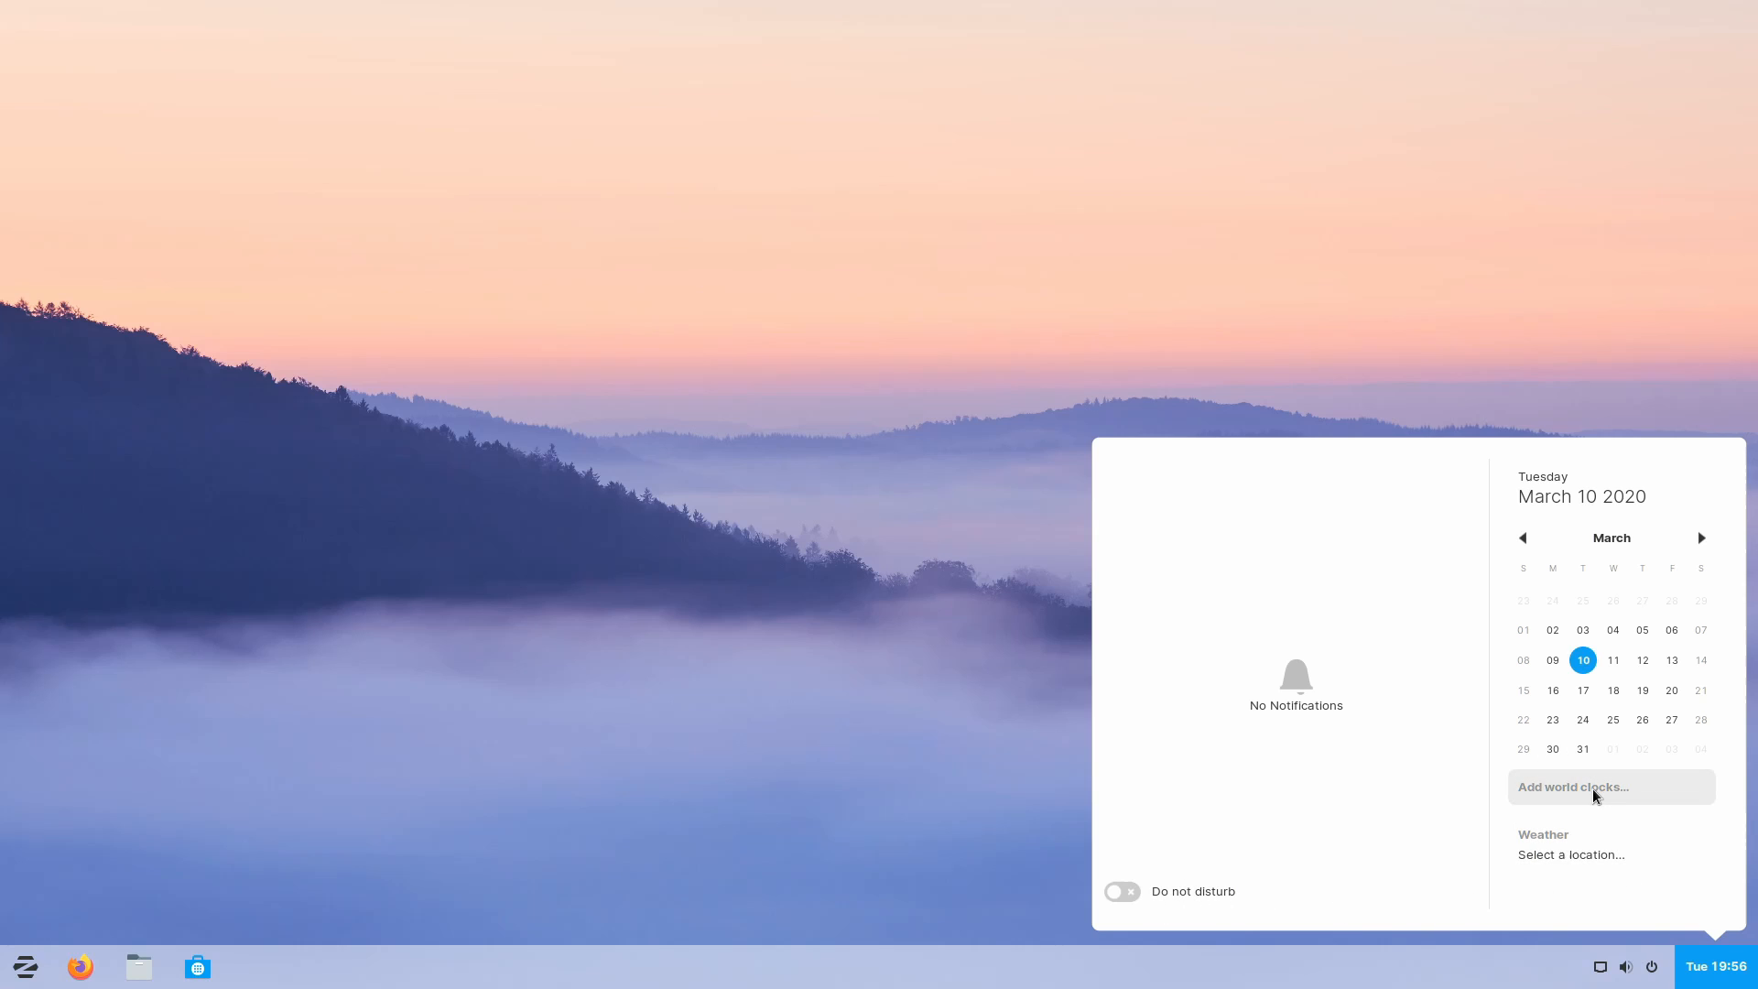
{"action": "mouse_move", "coordinate": [1587, 673]}
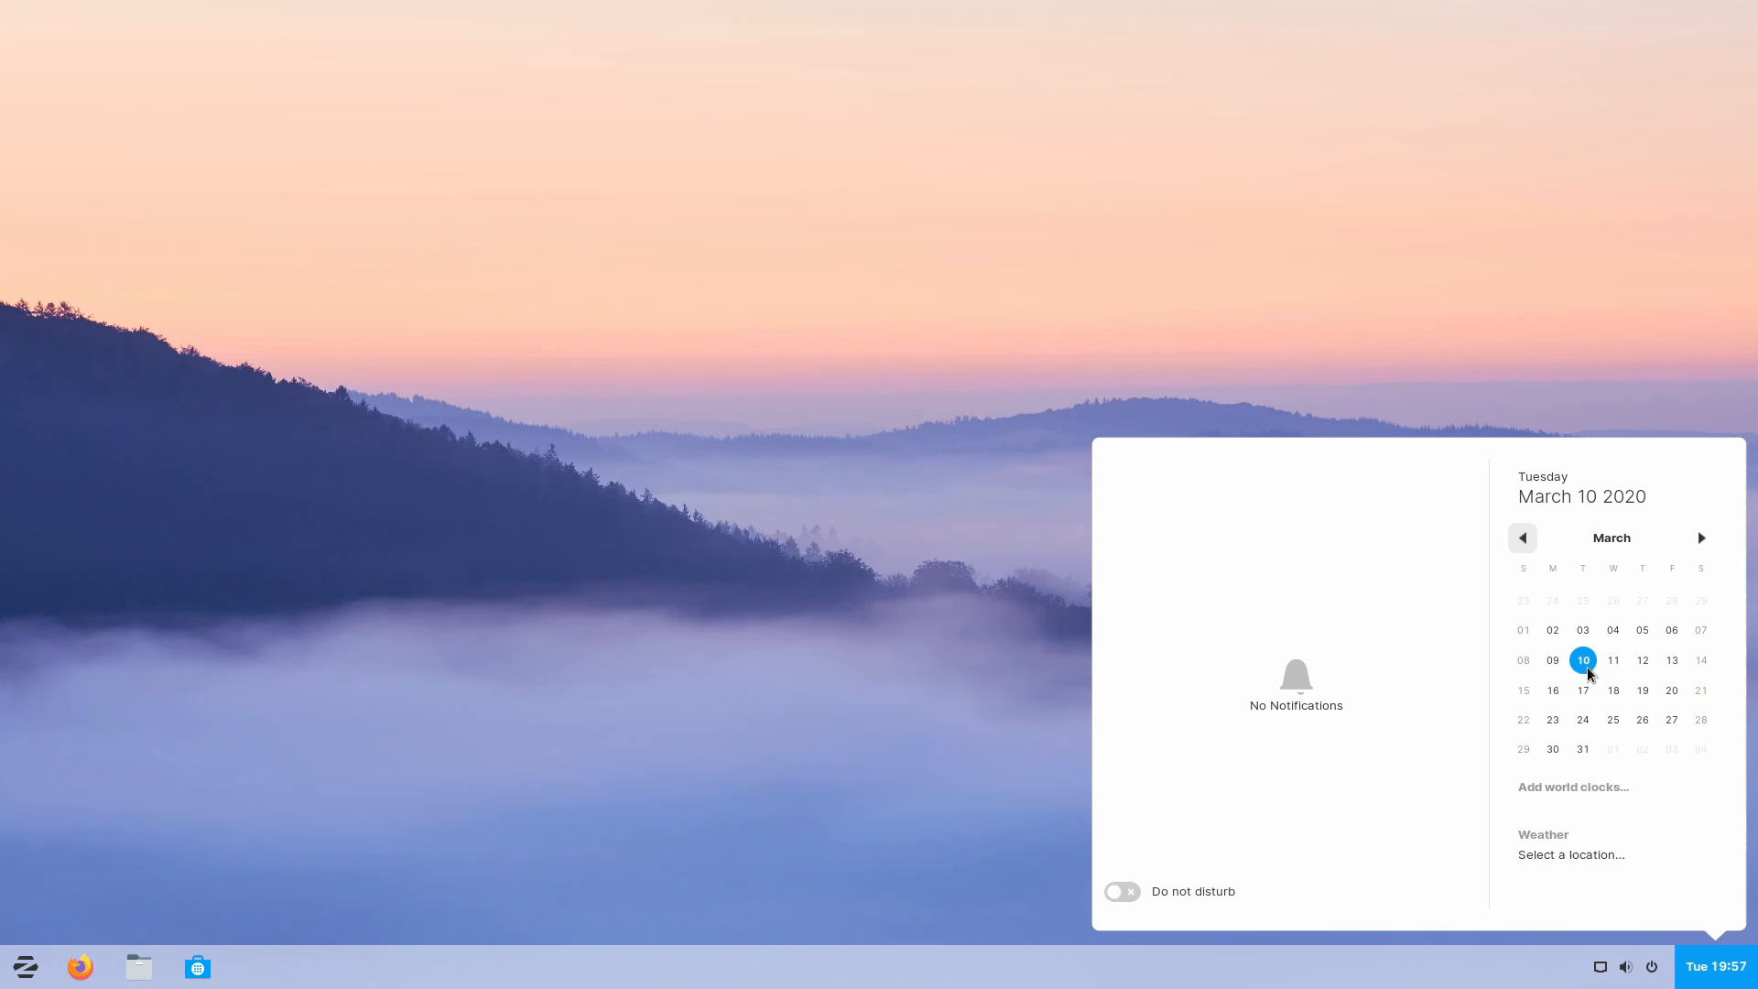
{"action": "mouse_move", "coordinate": [1585, 668]}
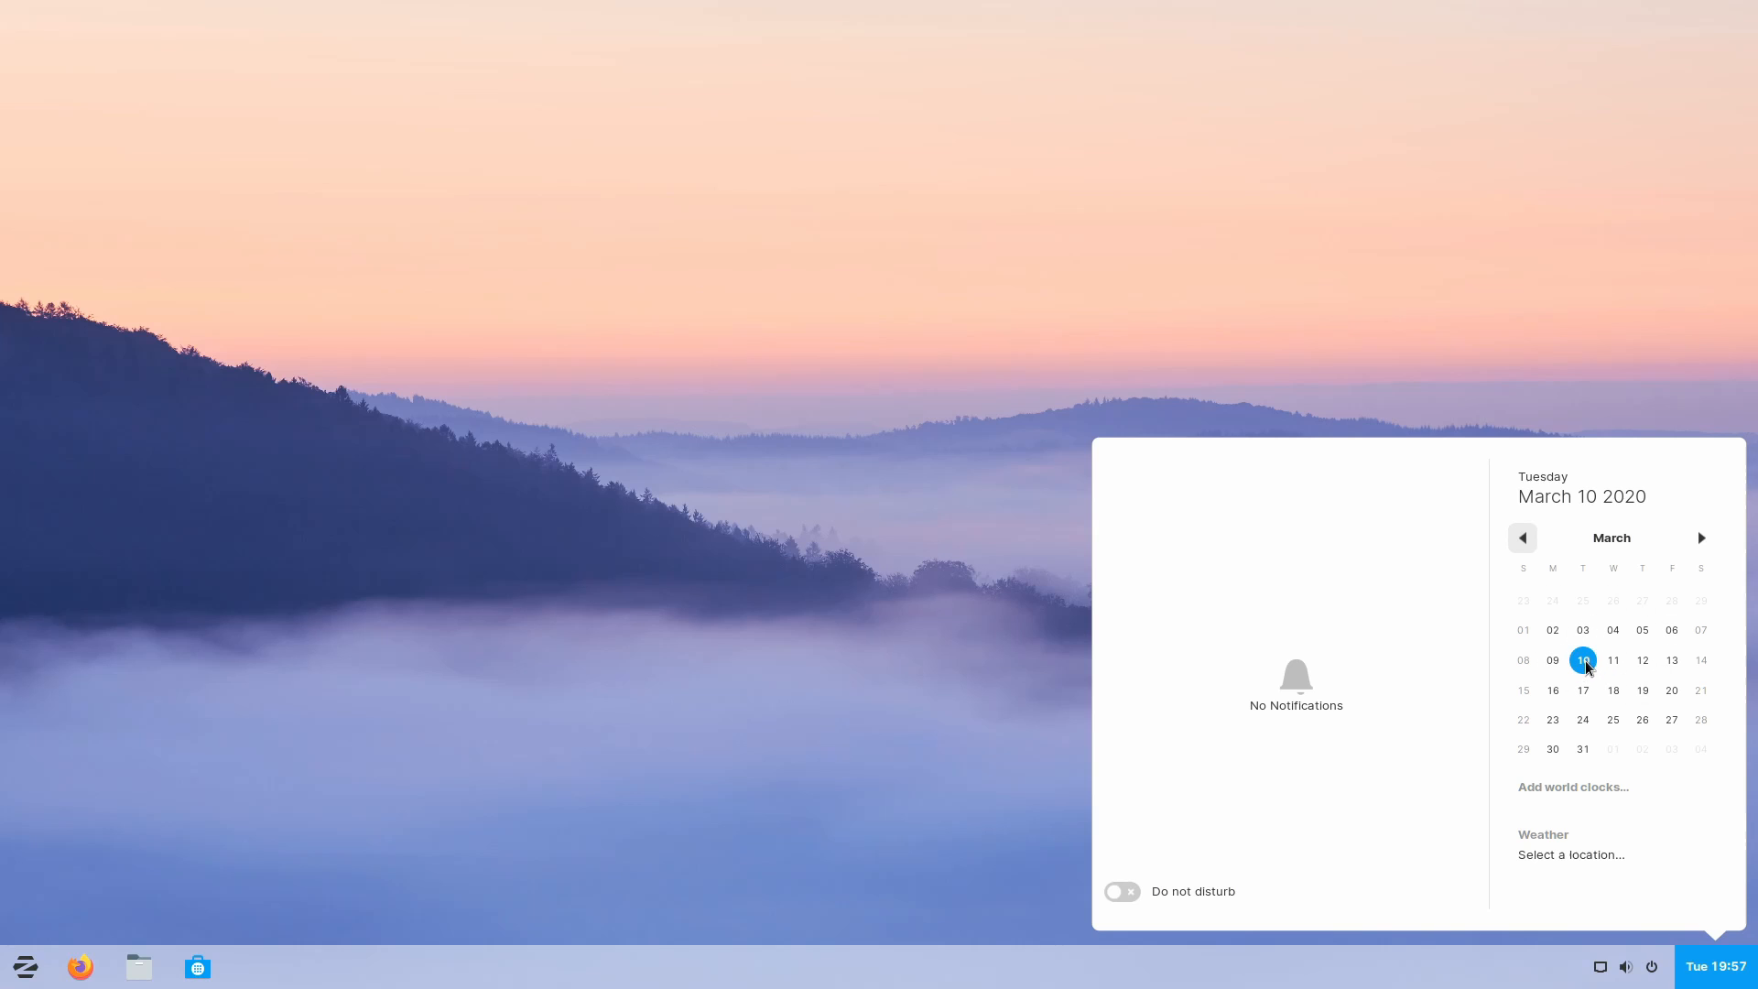
{"action": "left_click", "coordinate": [971, 345]}
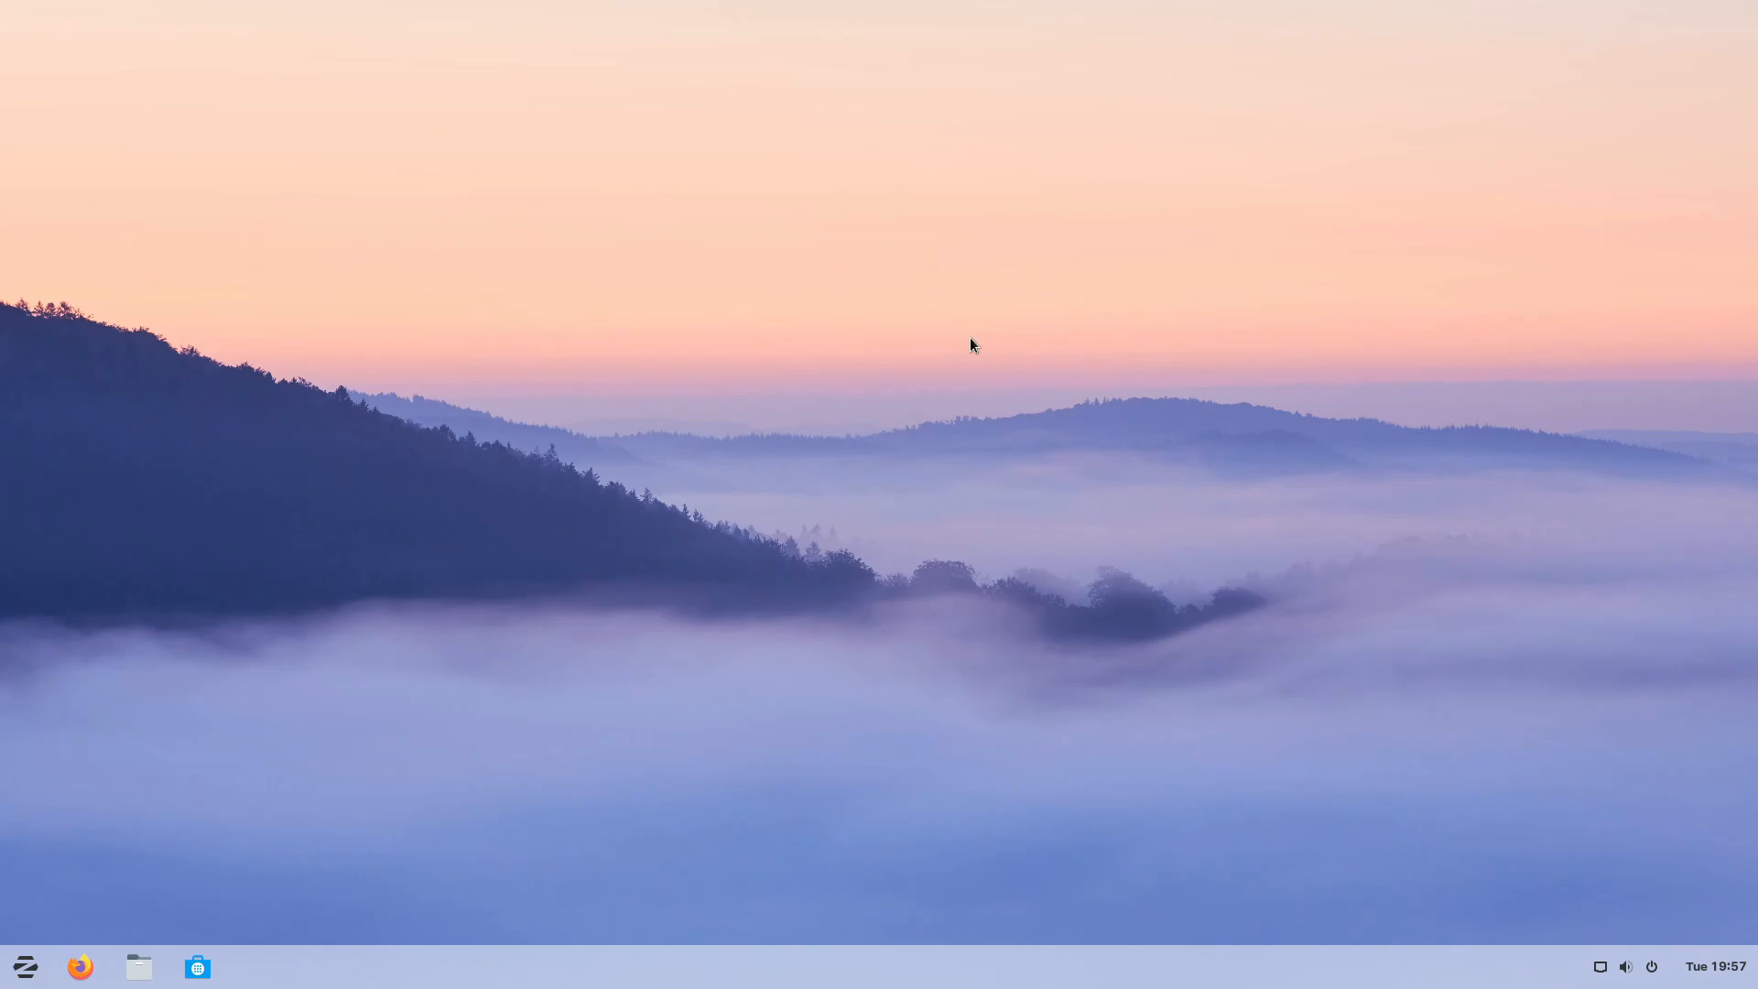